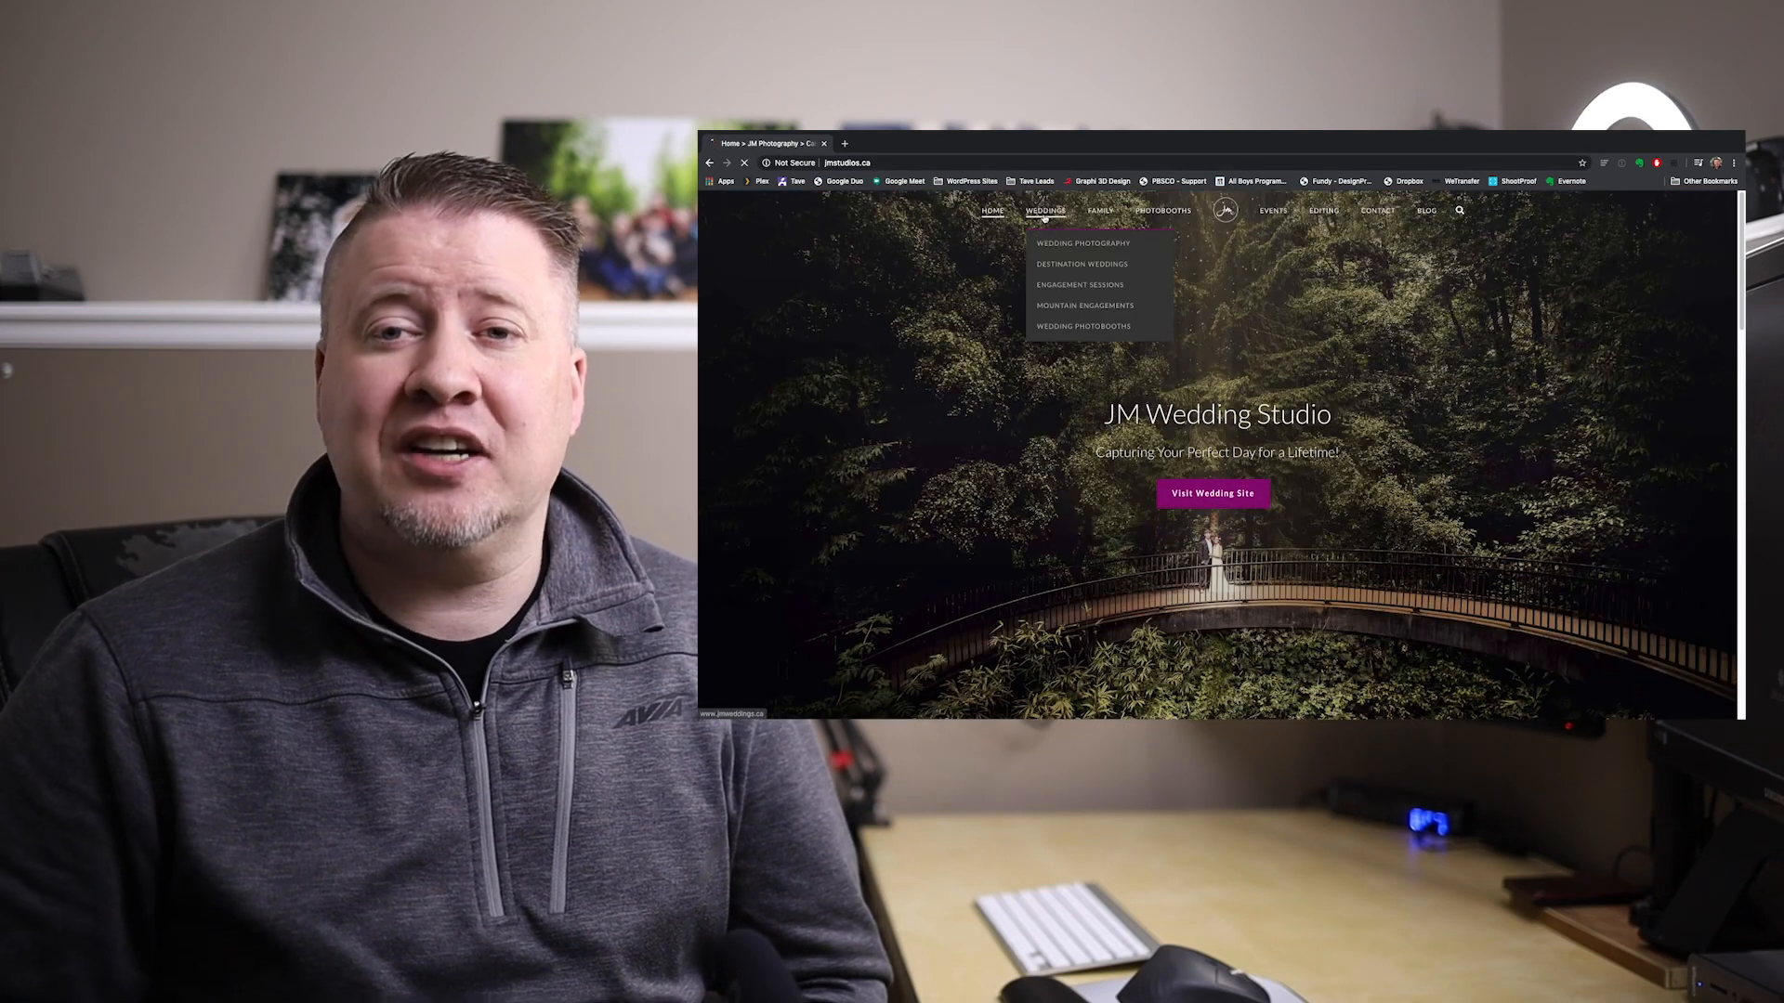
# - Go from the JM Wedding Studio home page to its Blog page in a new tab
pyautogui.click(1214, 493)
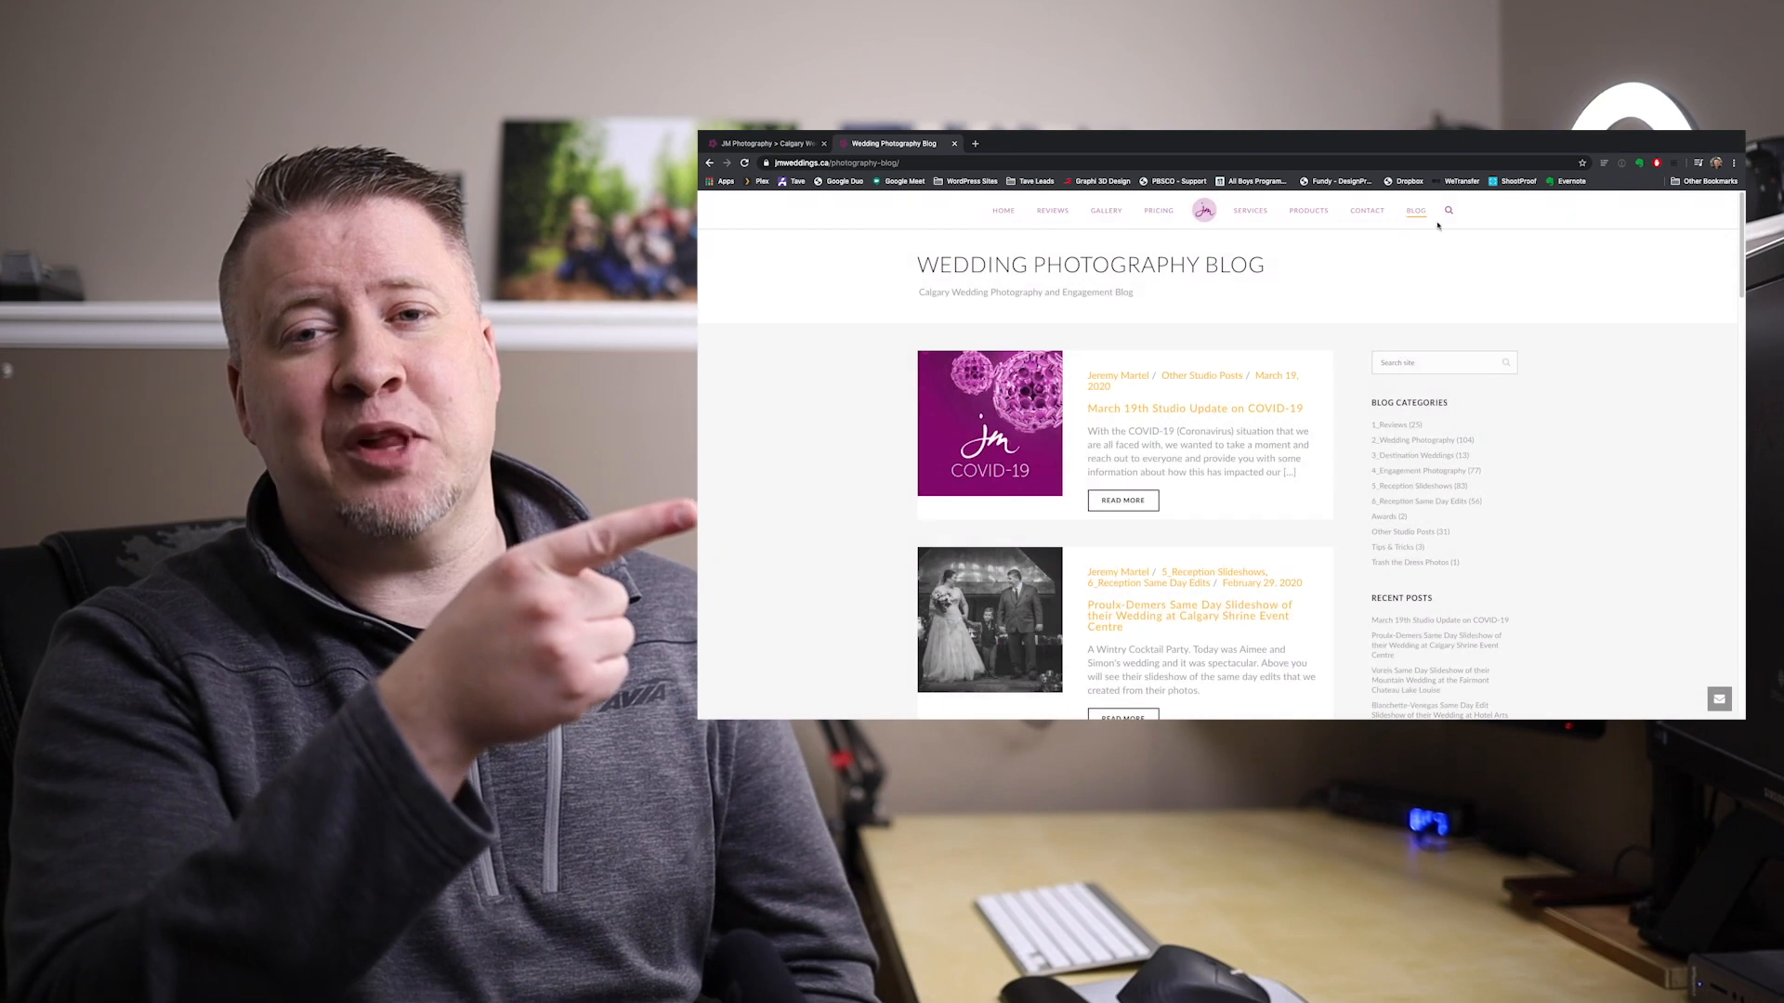
pyautogui.moveTo(1432, 447)
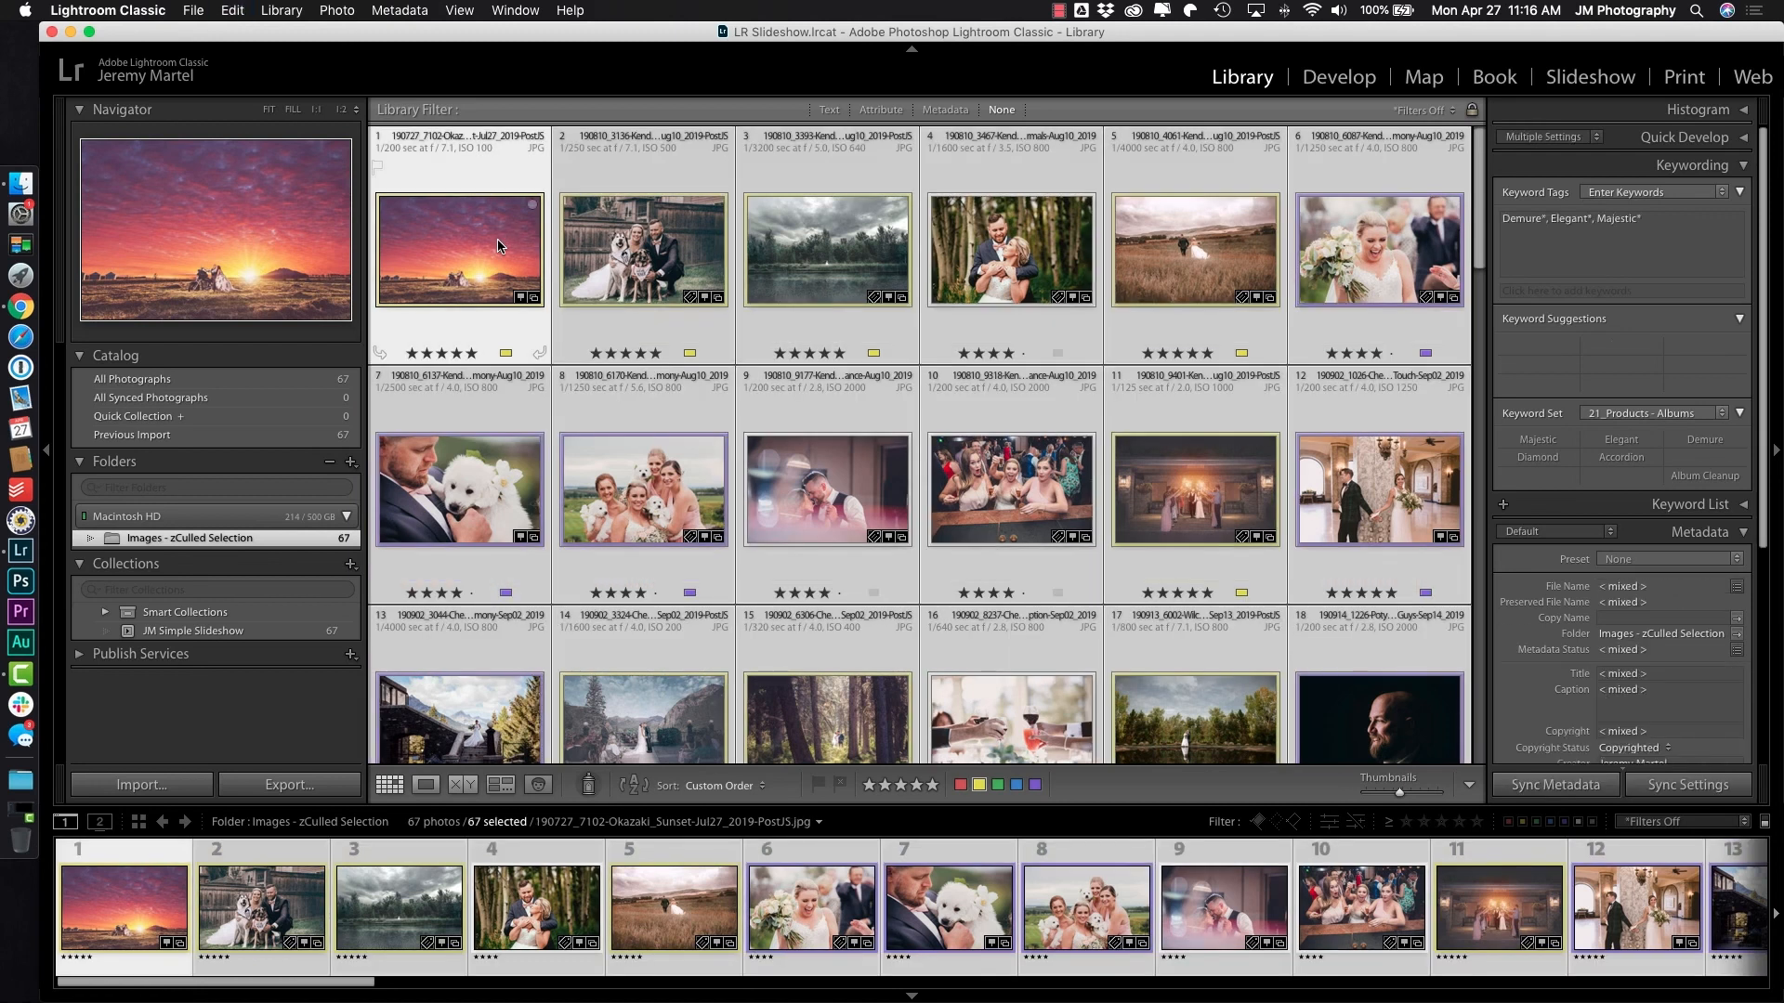
pyautogui.moveTo(499, 271)
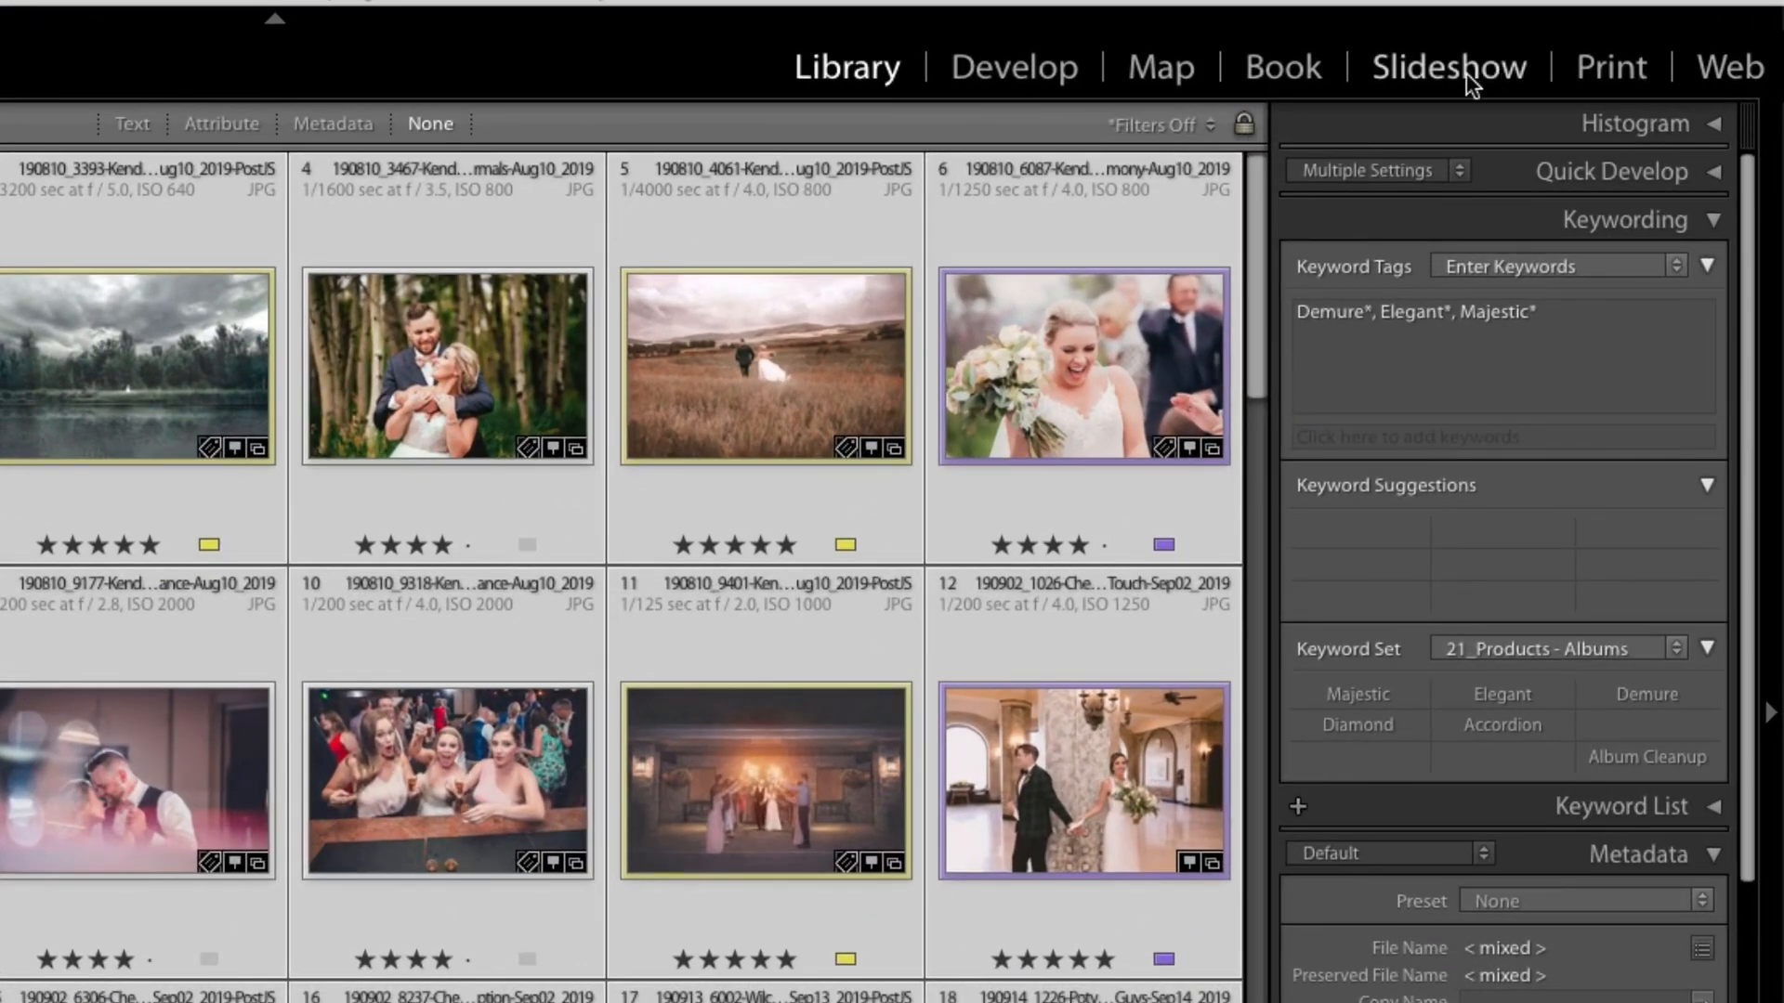
# - Enter the Slideshow module, preview Caption and Rating, then apply the JM Simple Slideshow template
pyautogui.click(1450, 66)
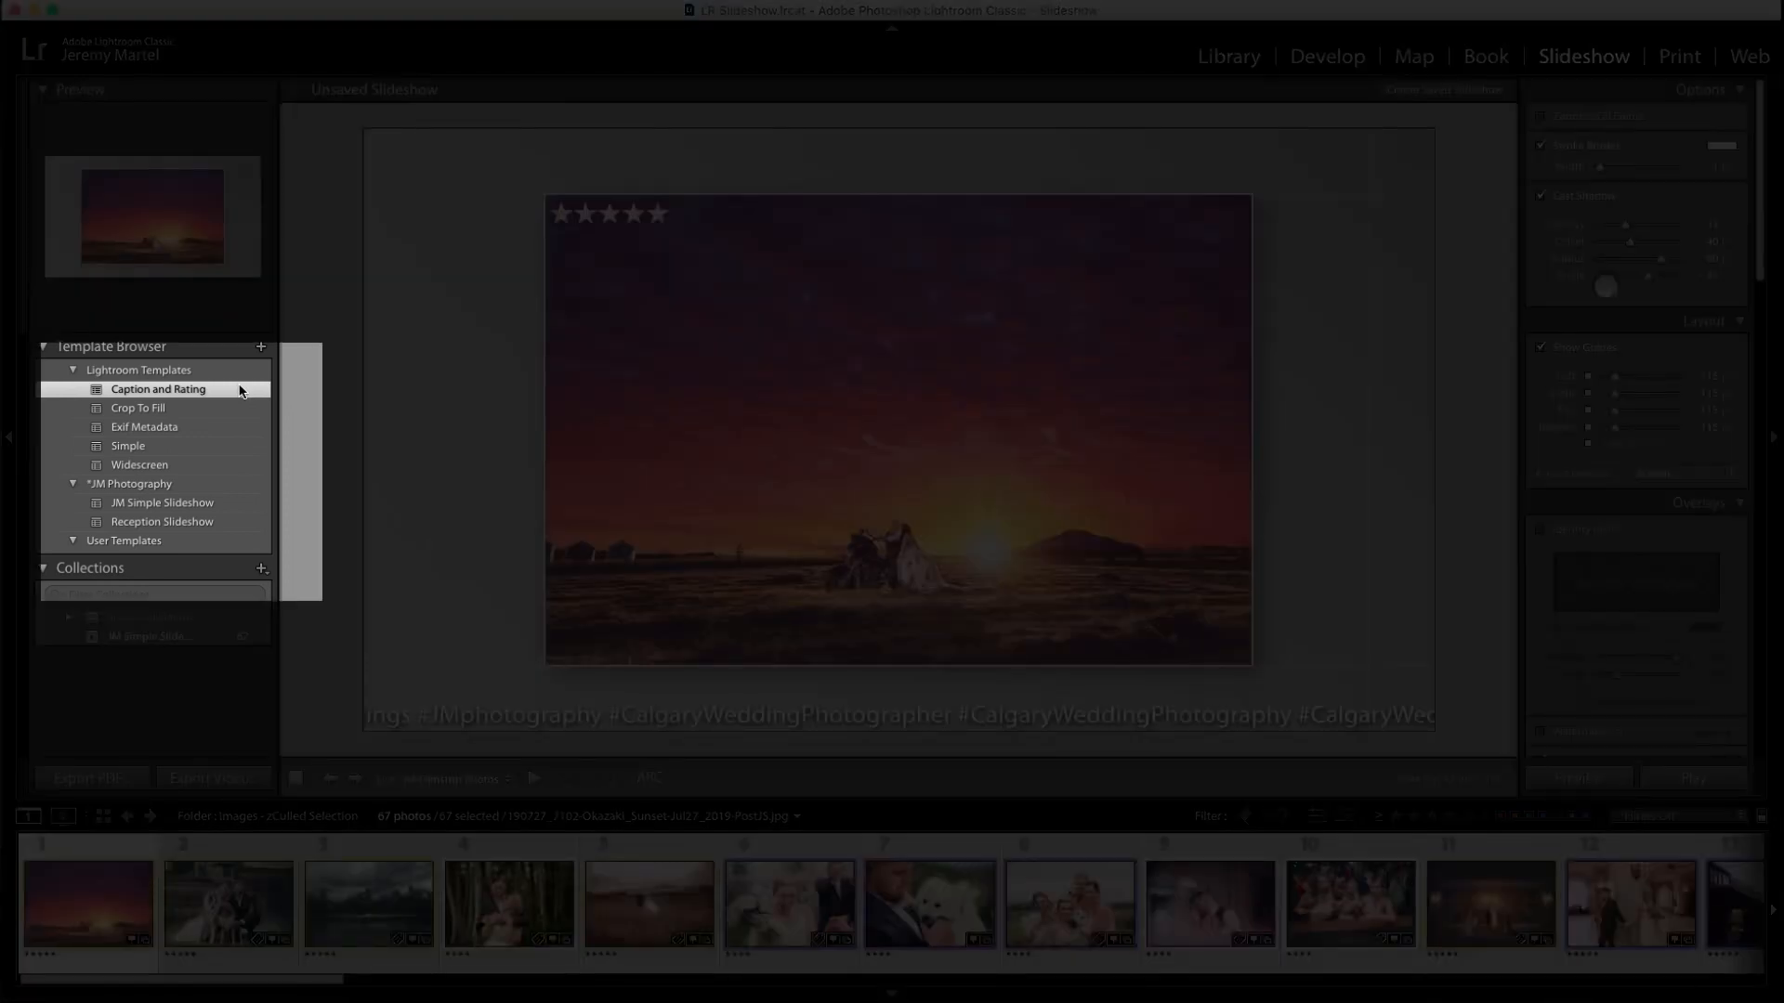
pyautogui.click(159, 390)
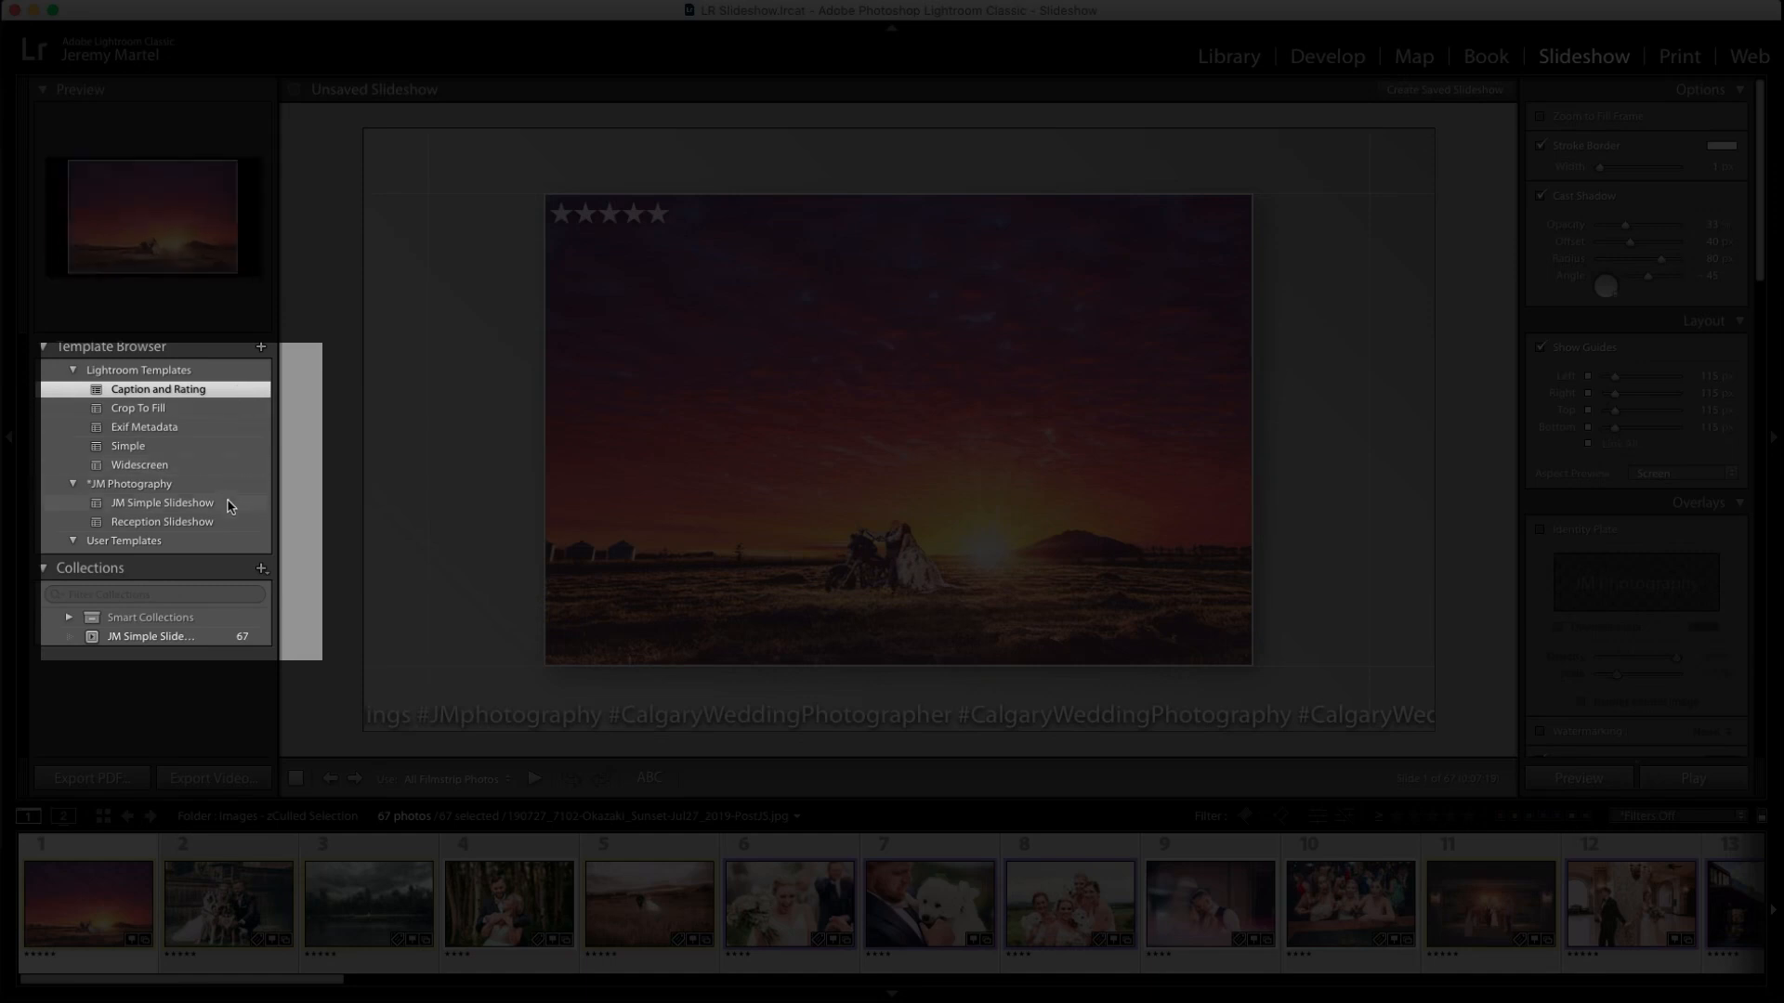
pyautogui.click(162, 503)
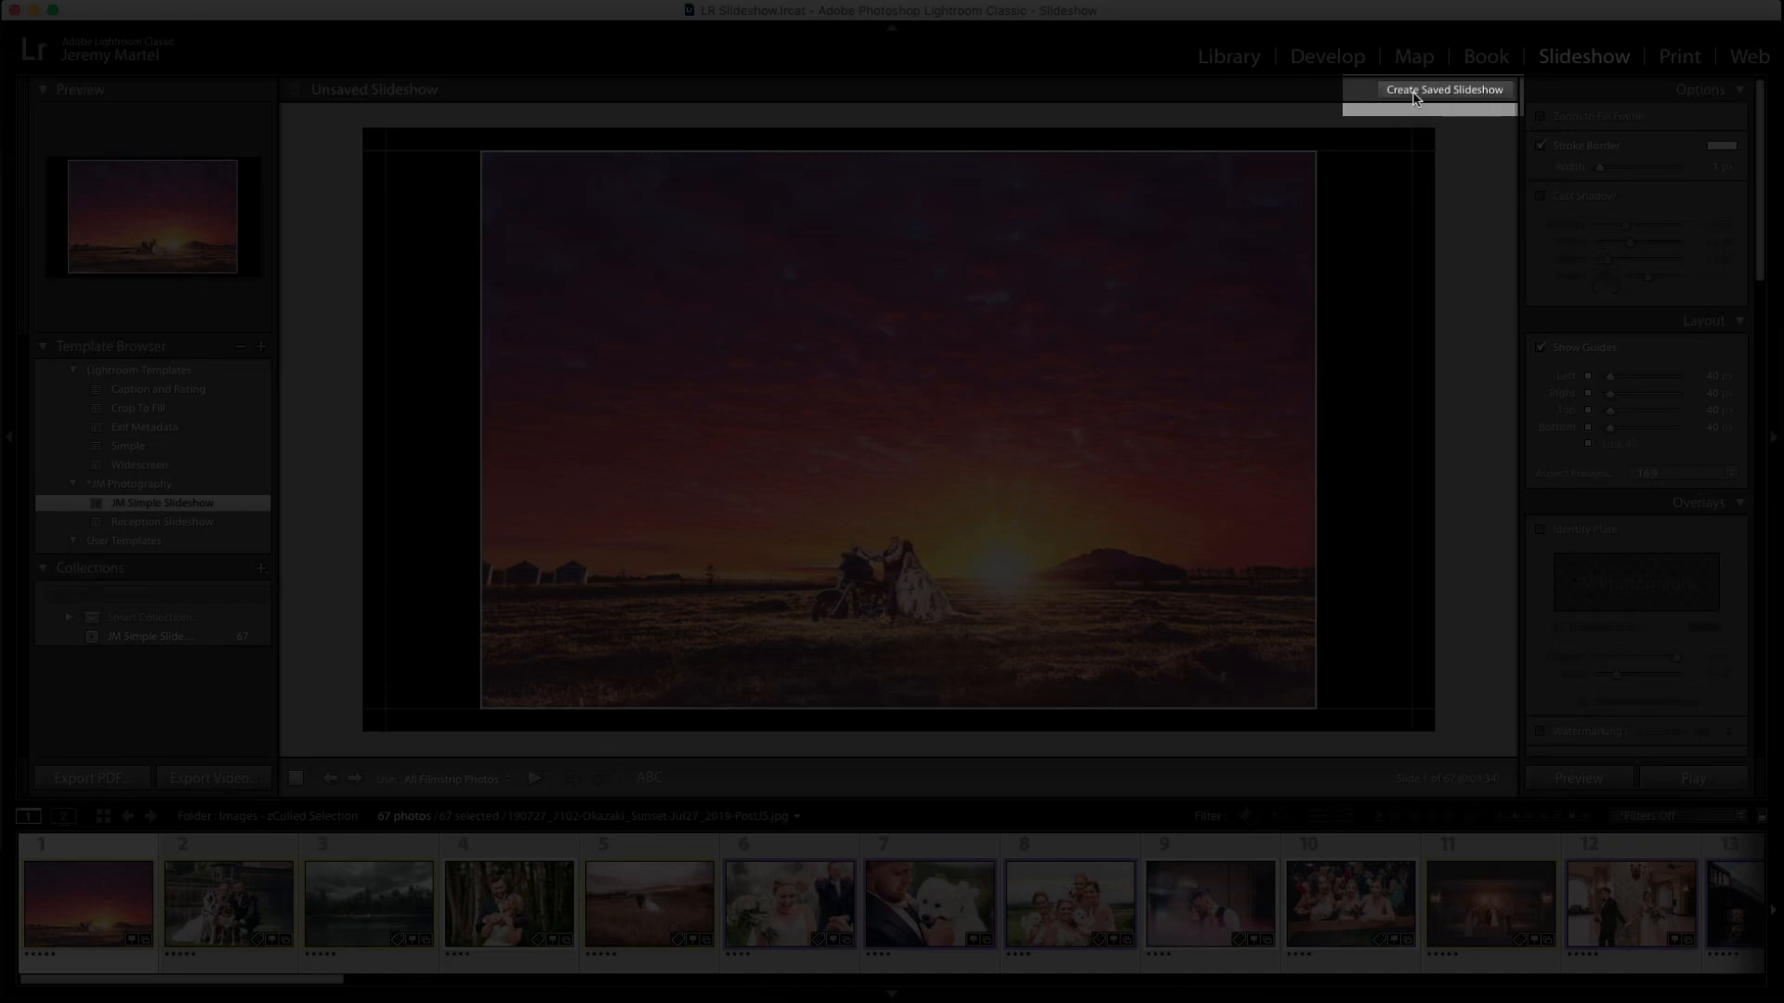
# - Create a saved slideshow named 'Test Slideshow' containing all 67 photos
pyautogui.click(1445, 89)
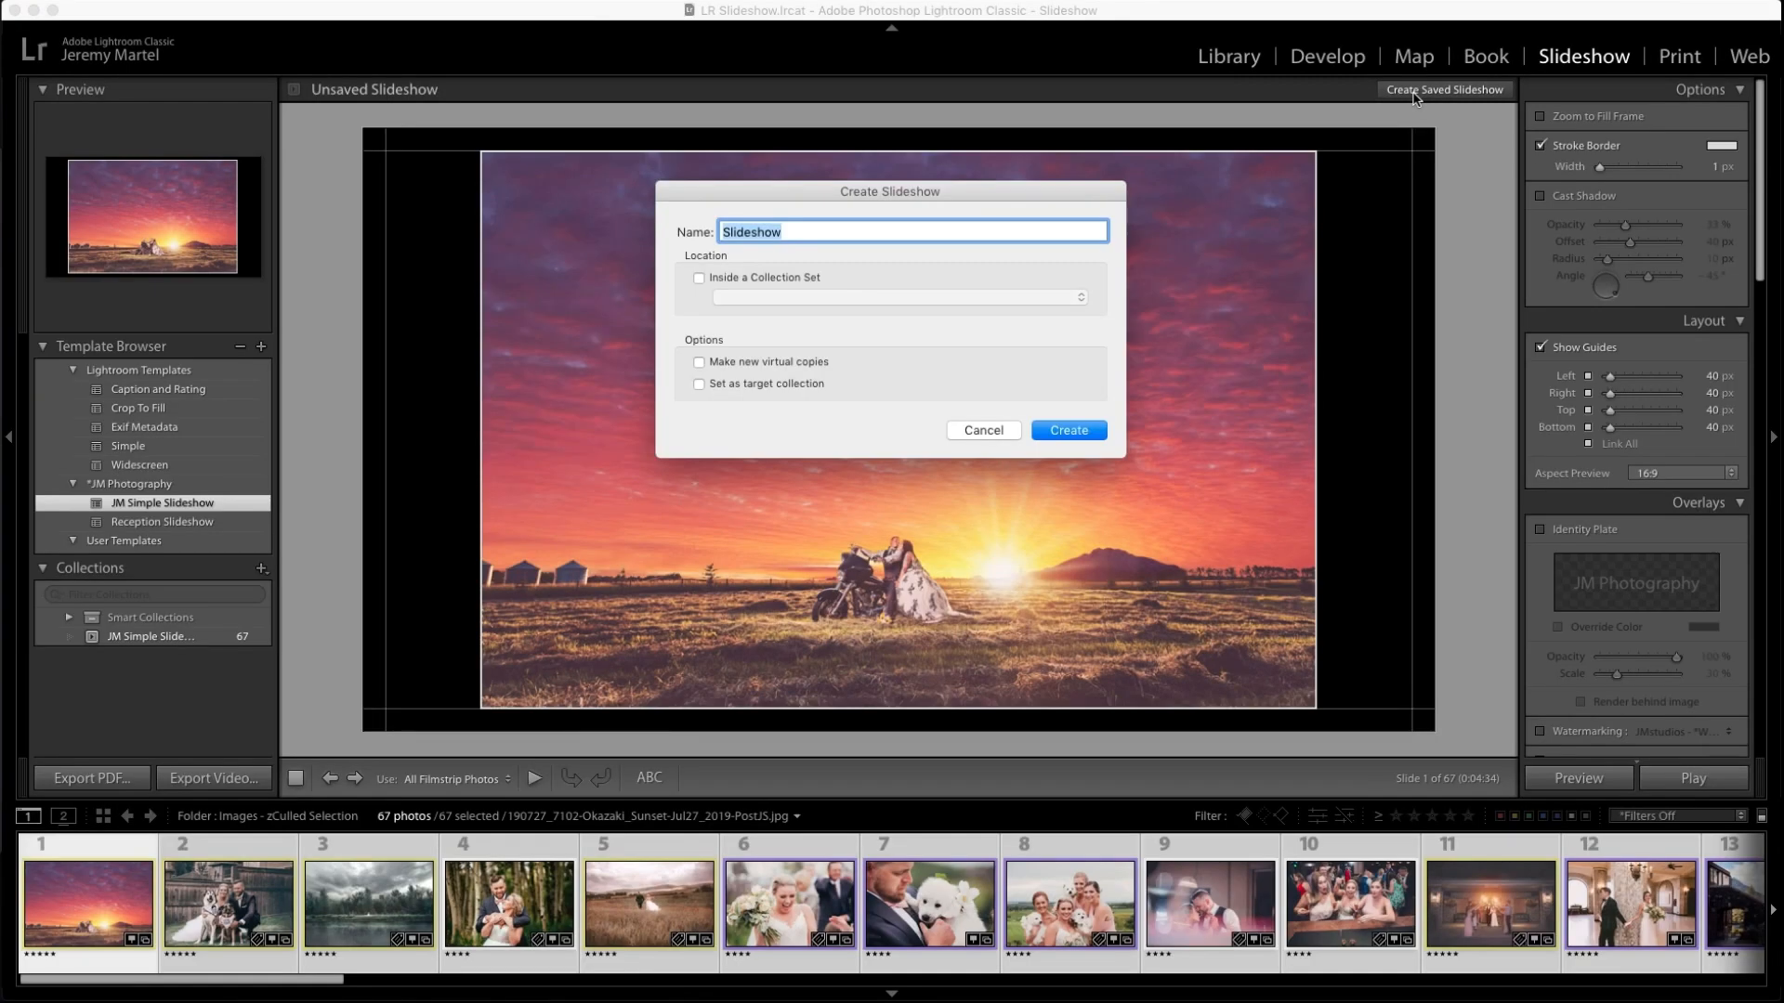
pyautogui.write('Test')
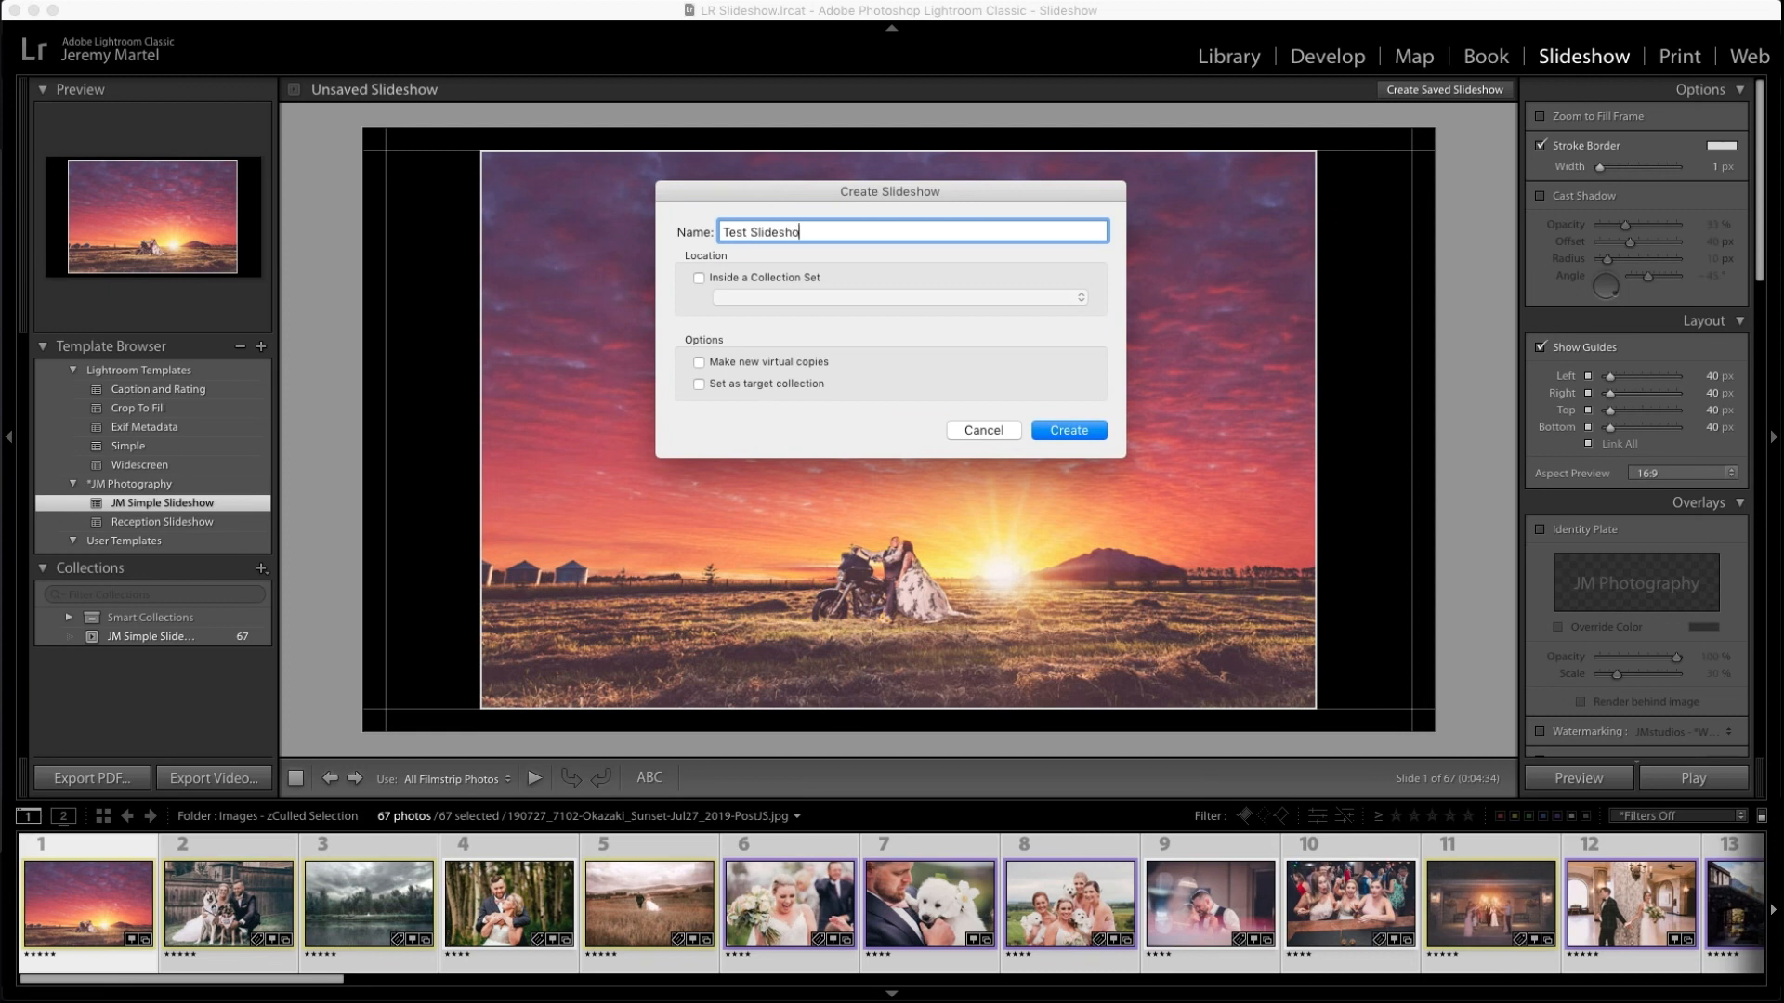
pyautogui.click(1068, 430)
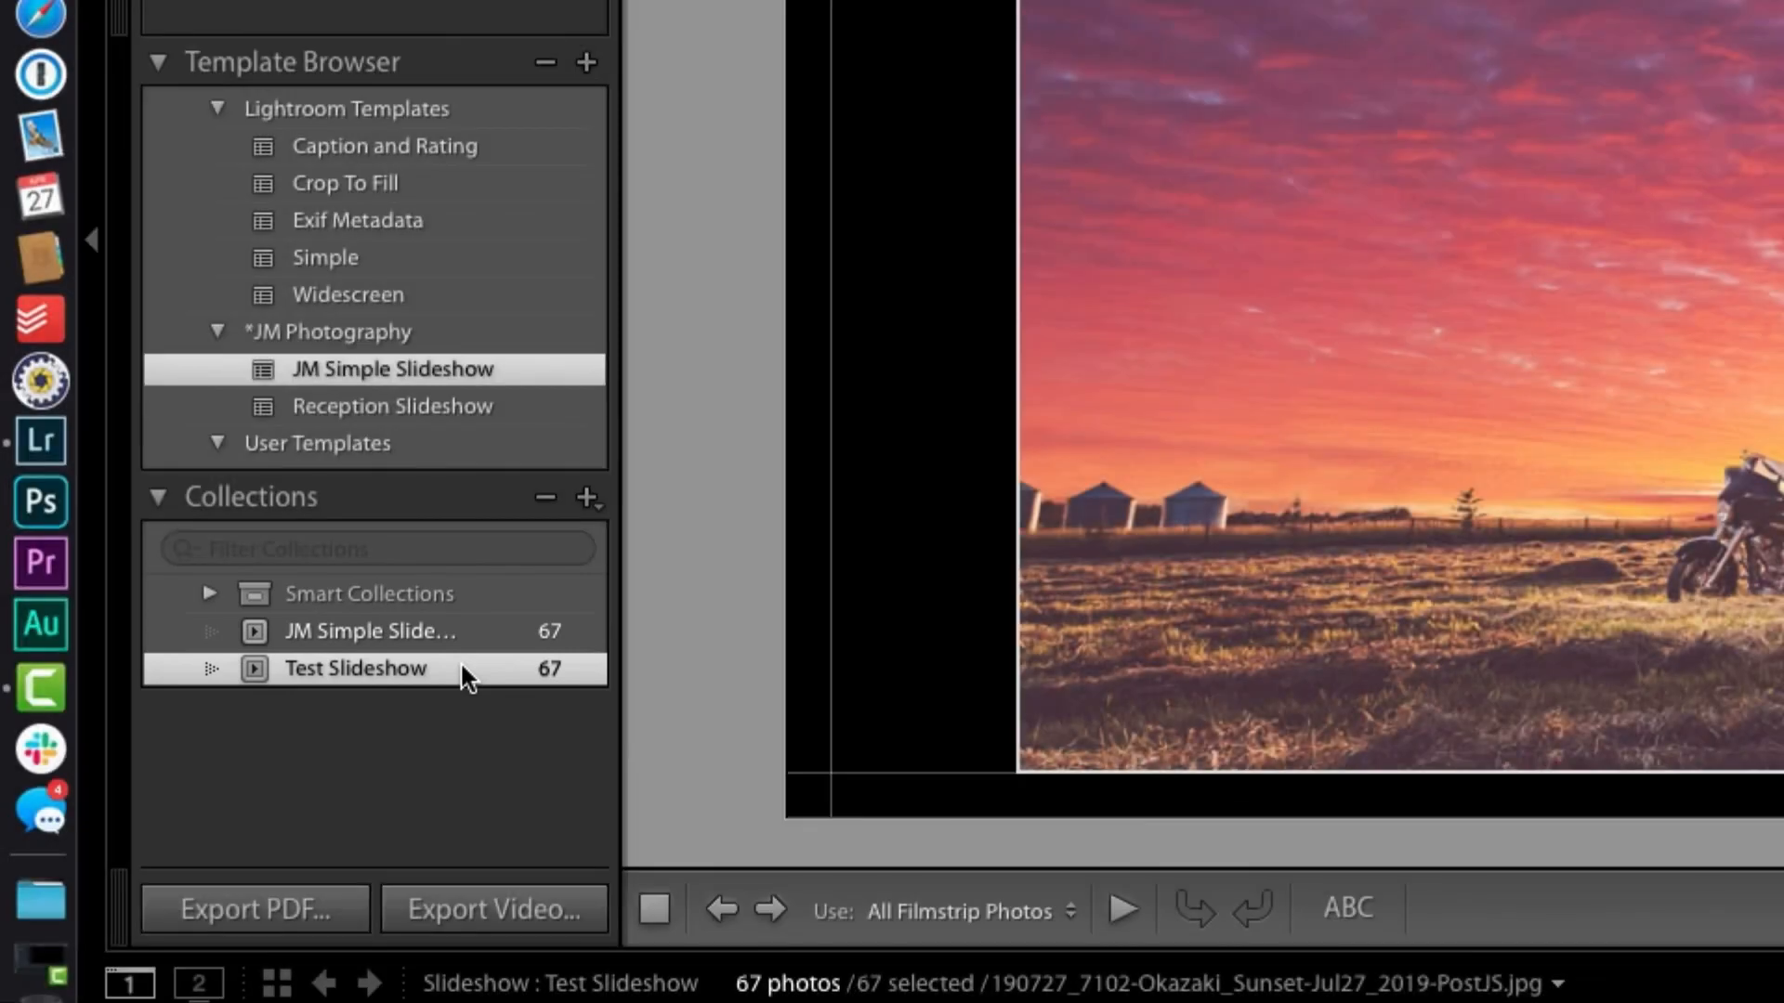
# - Sort Test Slideshow by Custom Order, reposition photos, then open the JM Simple Slideshow collection
pyautogui.click(1228, 57)
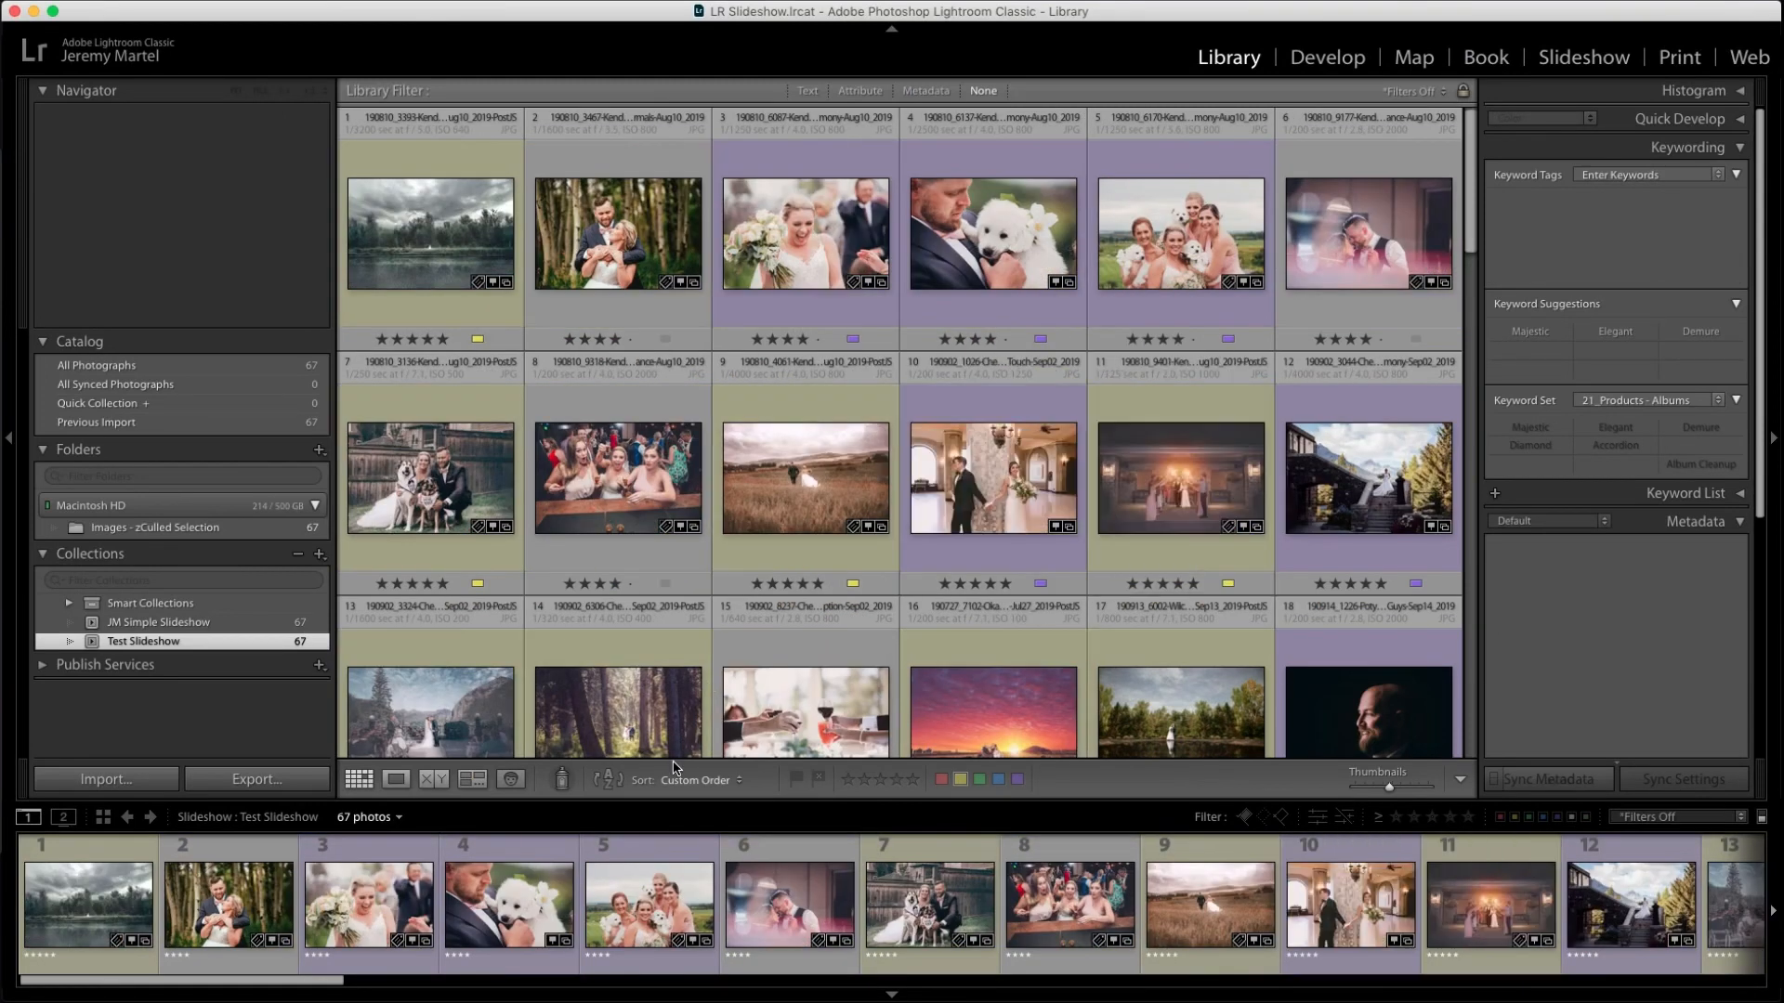
pyautogui.click(695, 781)
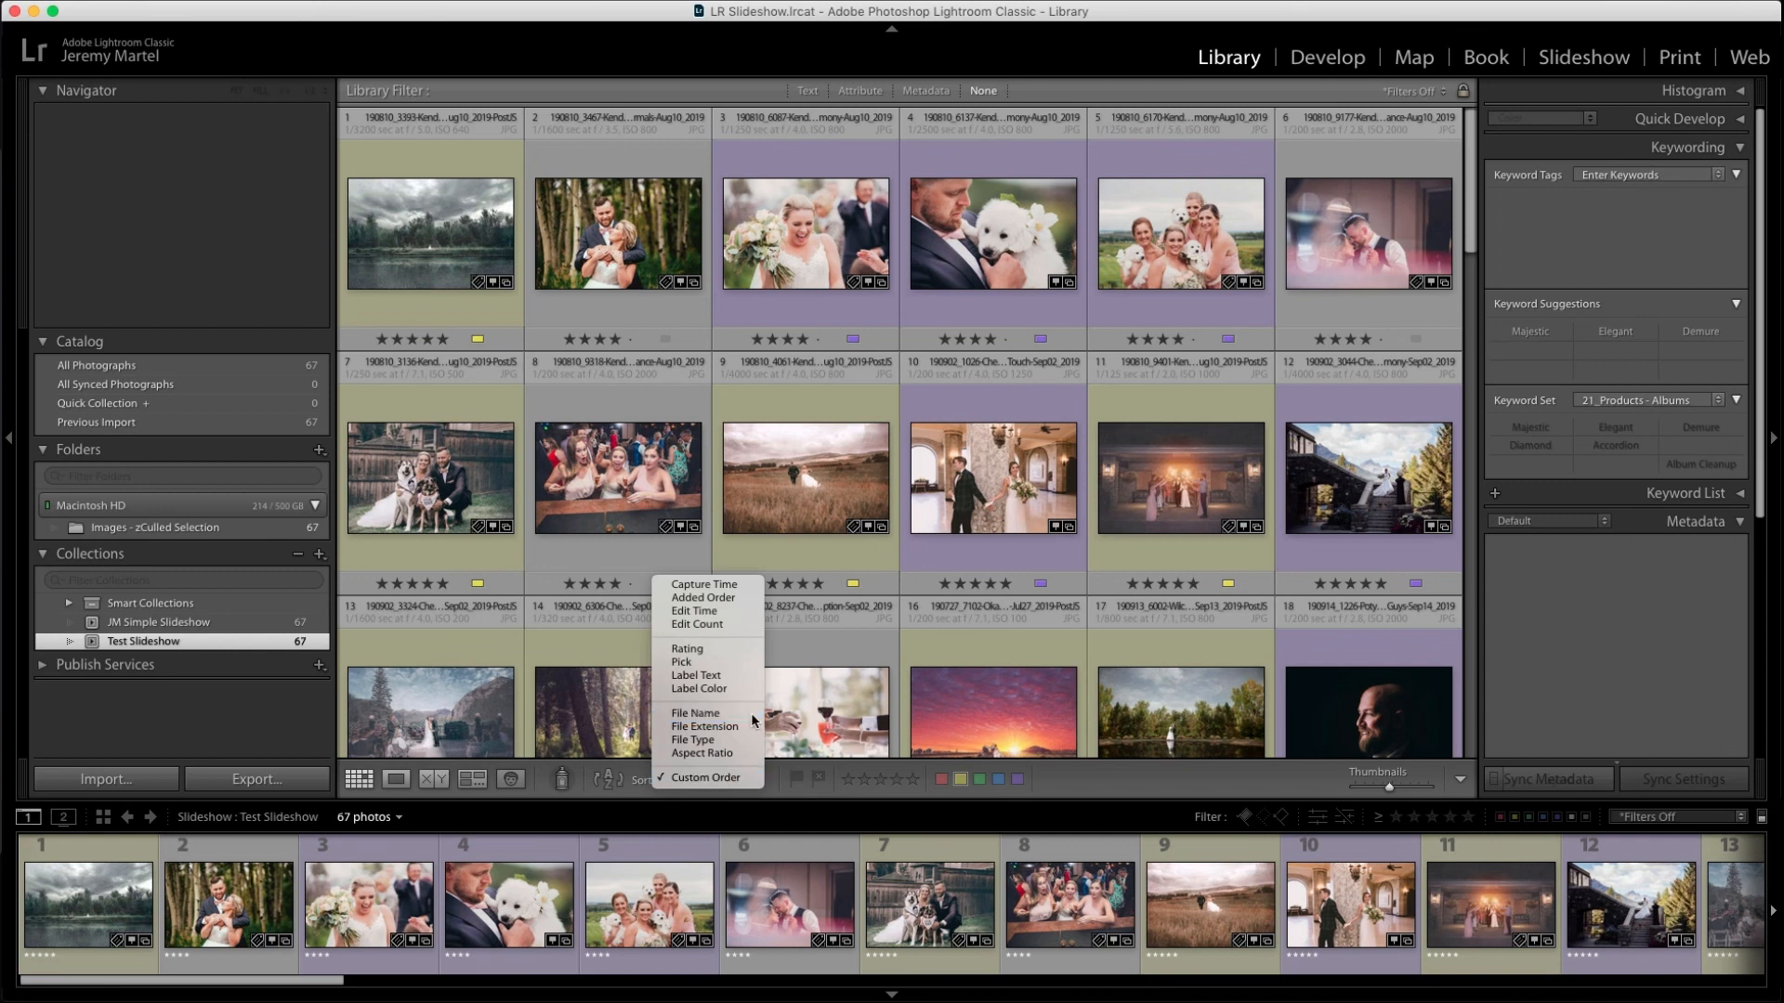
pyautogui.moveTo(705, 777)
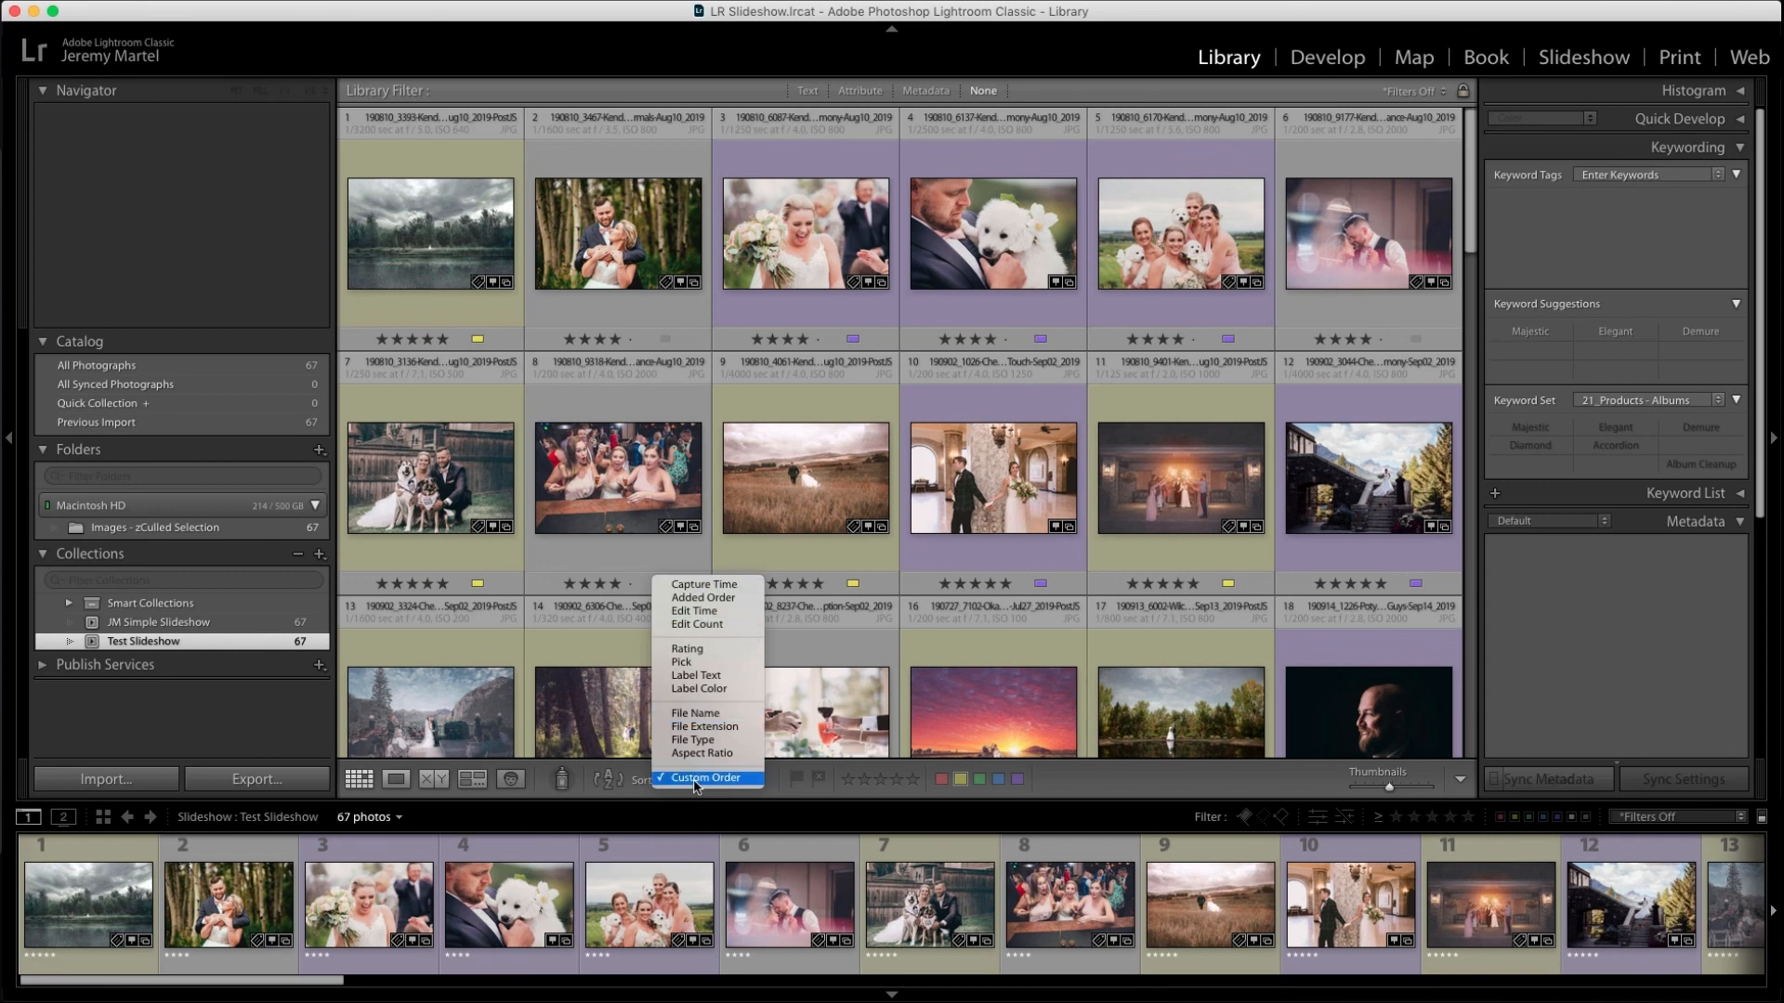
pyautogui.click(429, 232)
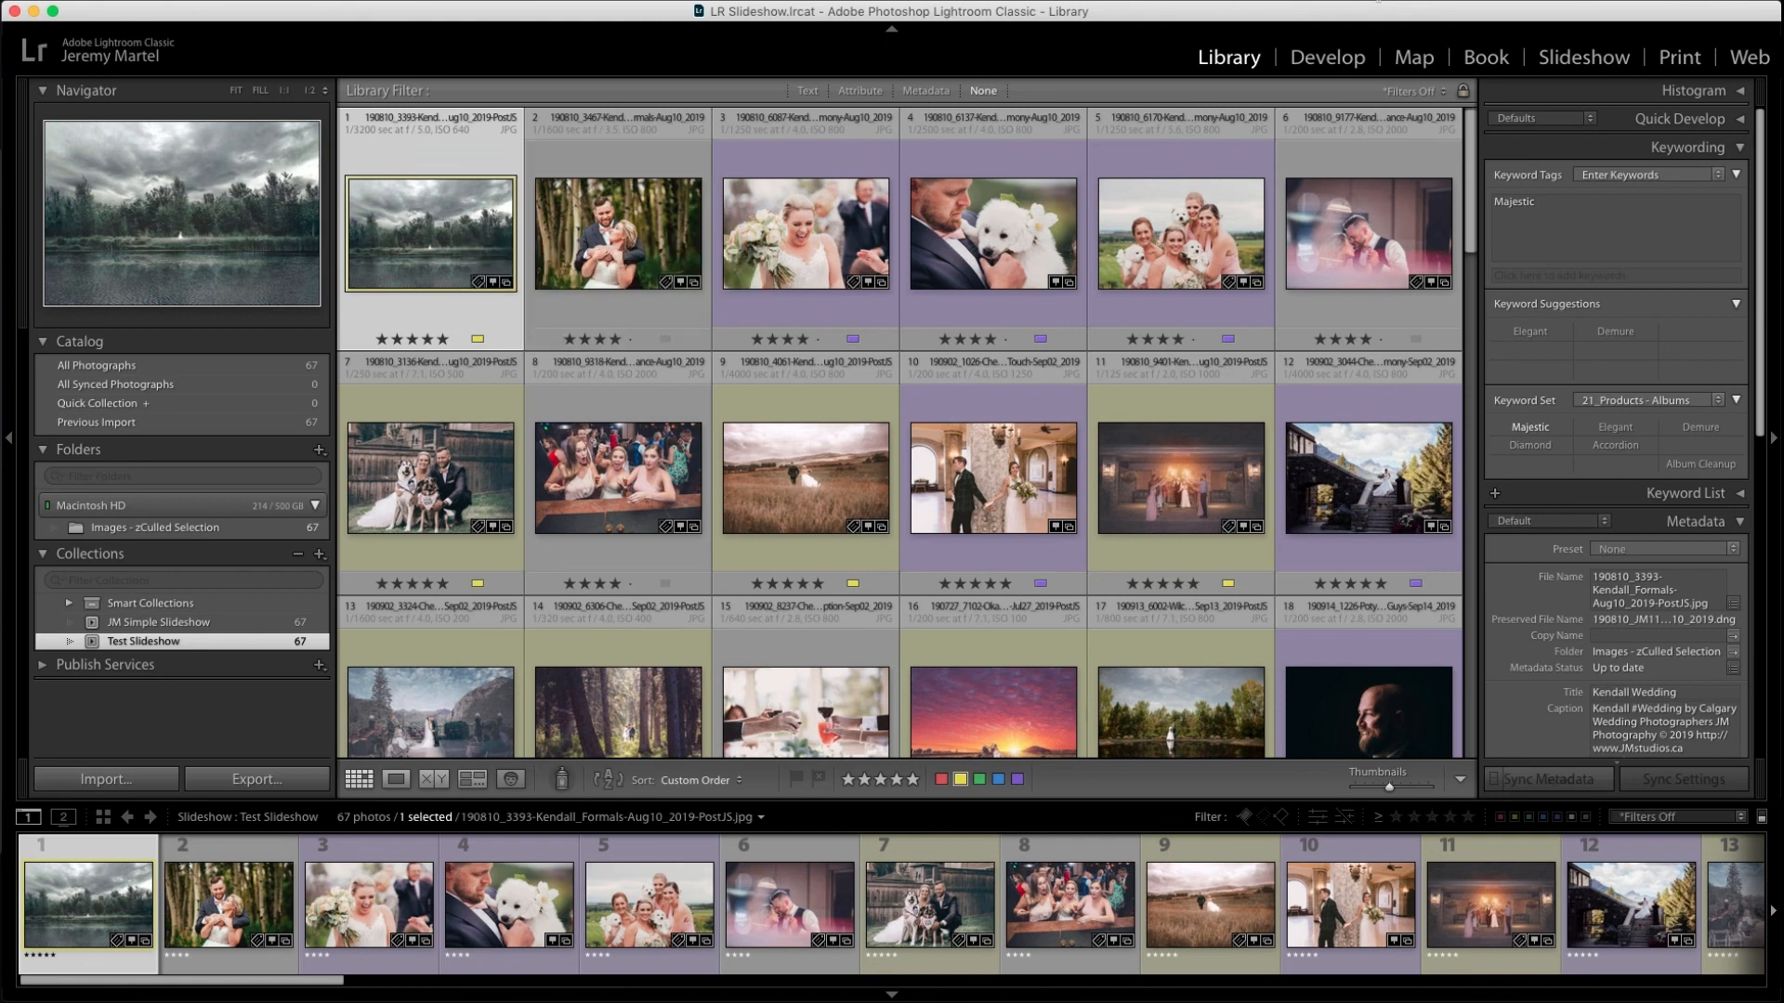
pyautogui.click(1584, 58)
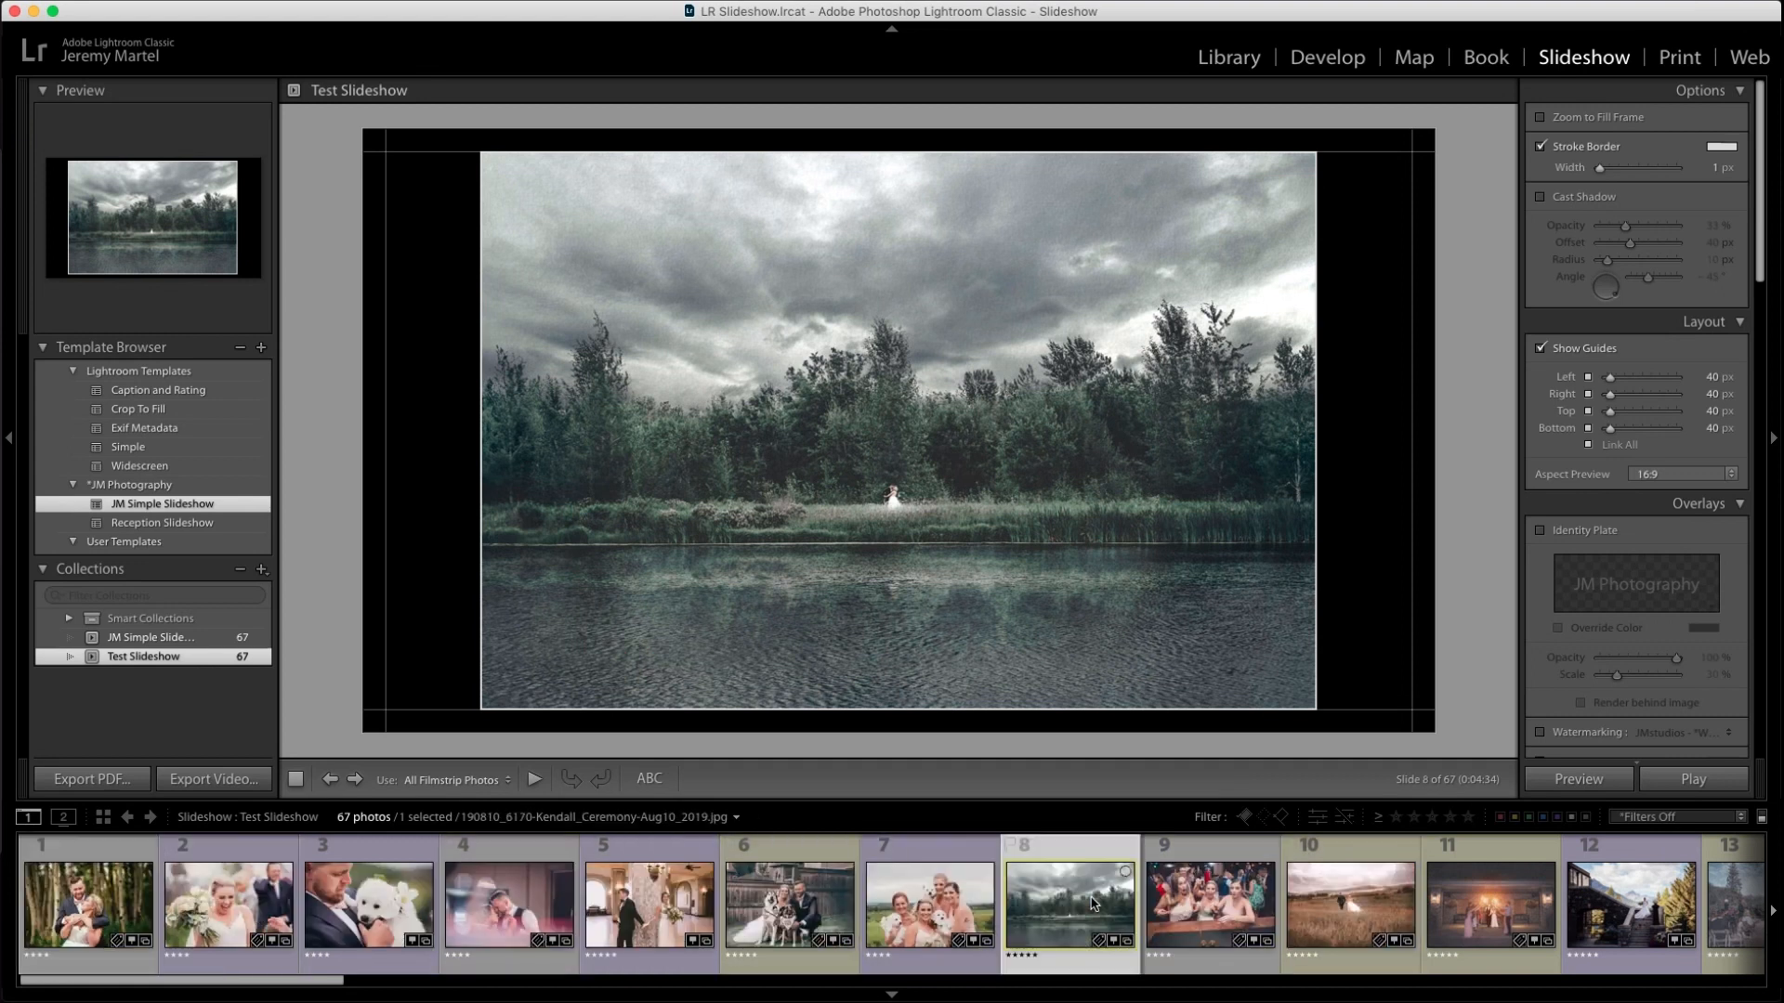
pyautogui.moveTo(1091, 903)
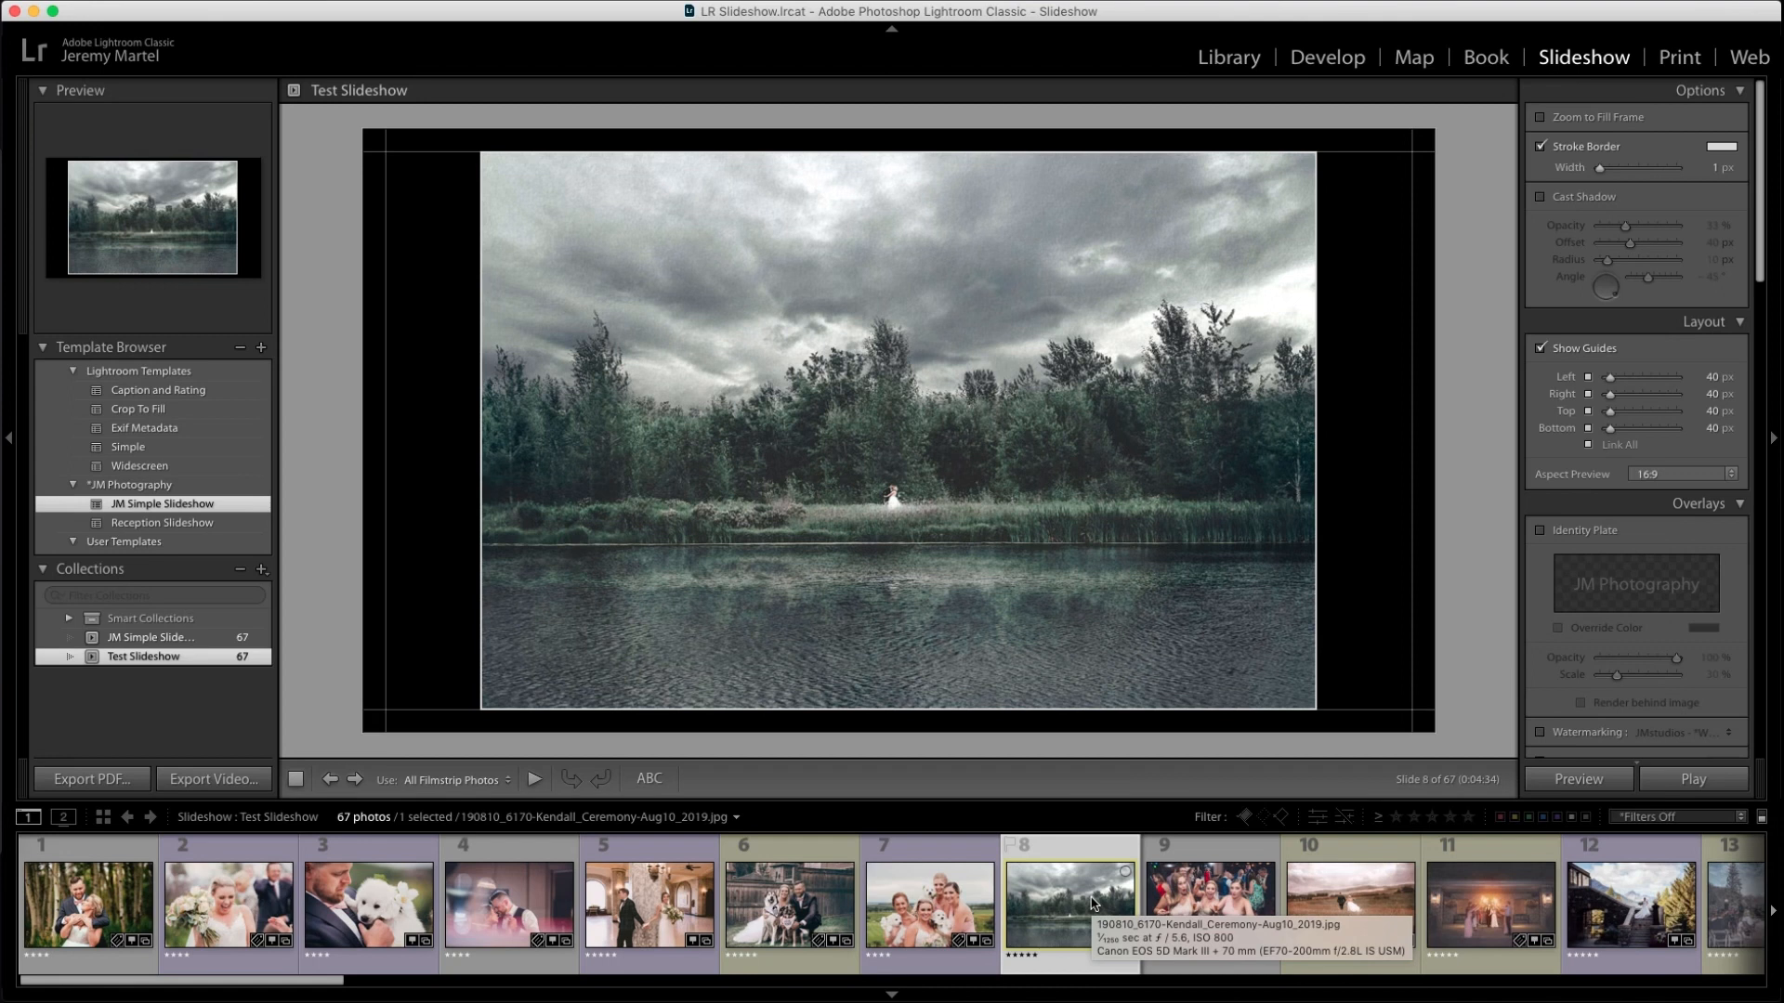
pyautogui.click(1226, 57)
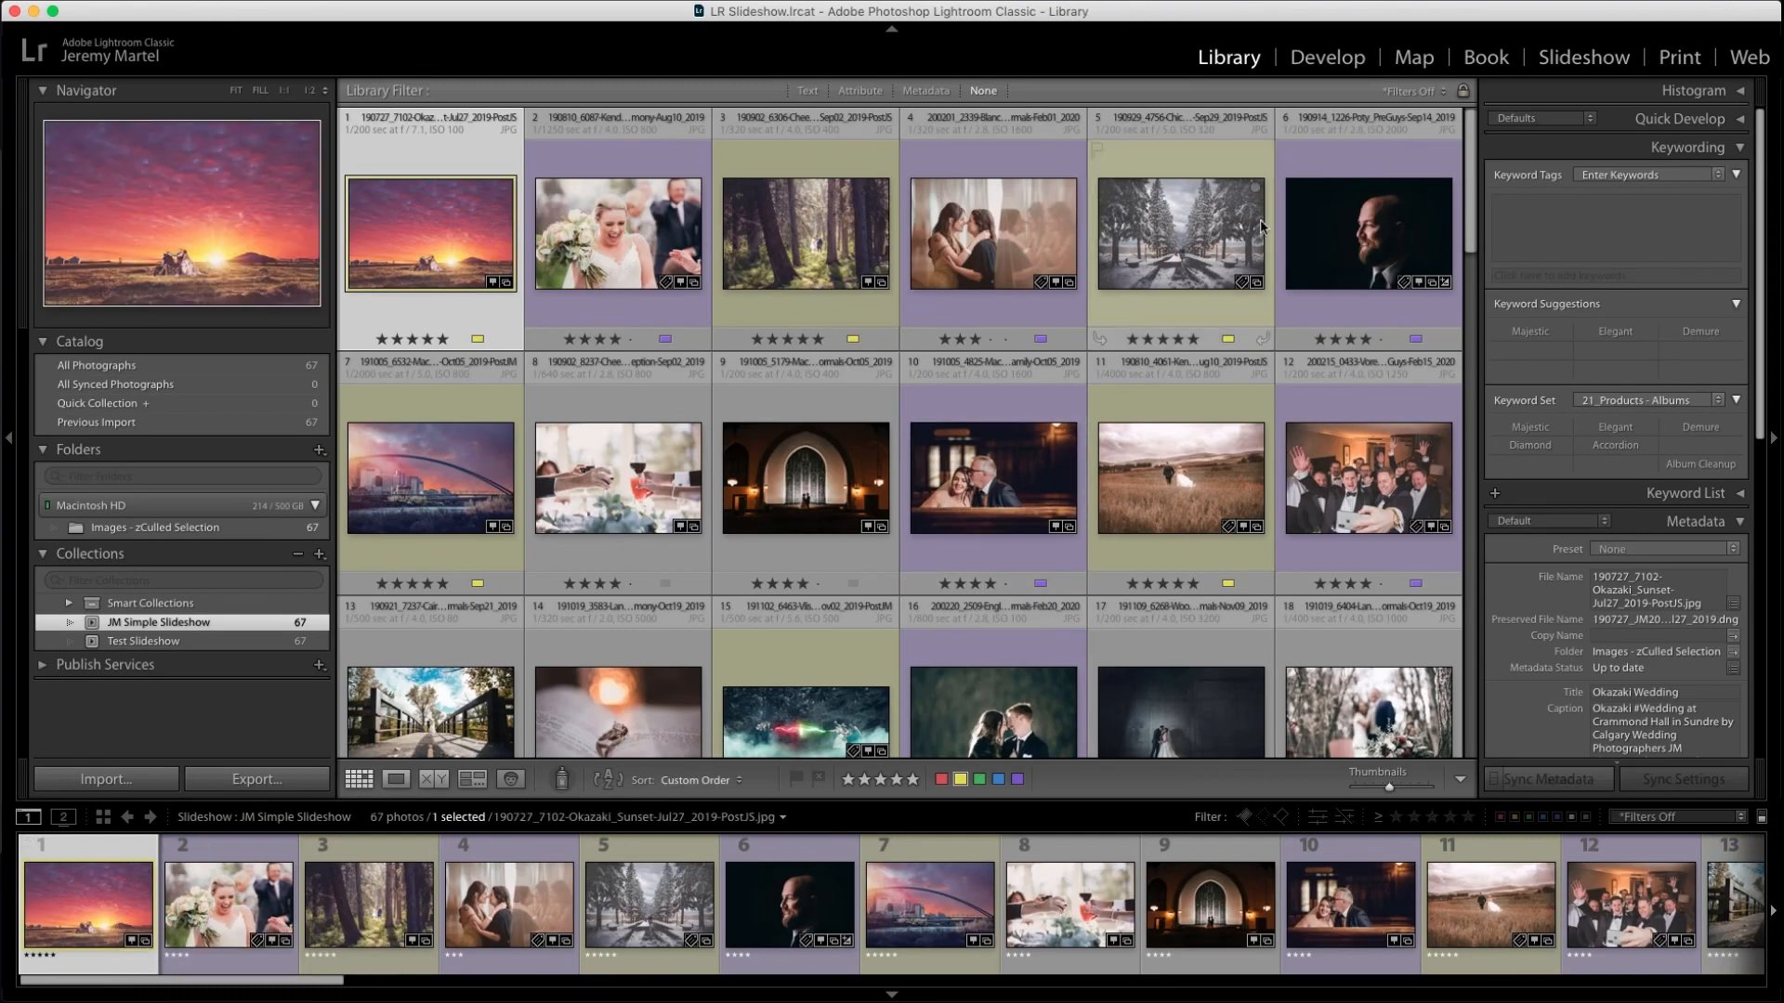
# - Preview JM Simple Slideshow in Slideshow, with the sunset photo as slide 1 of 67
pyautogui.click(1584, 57)
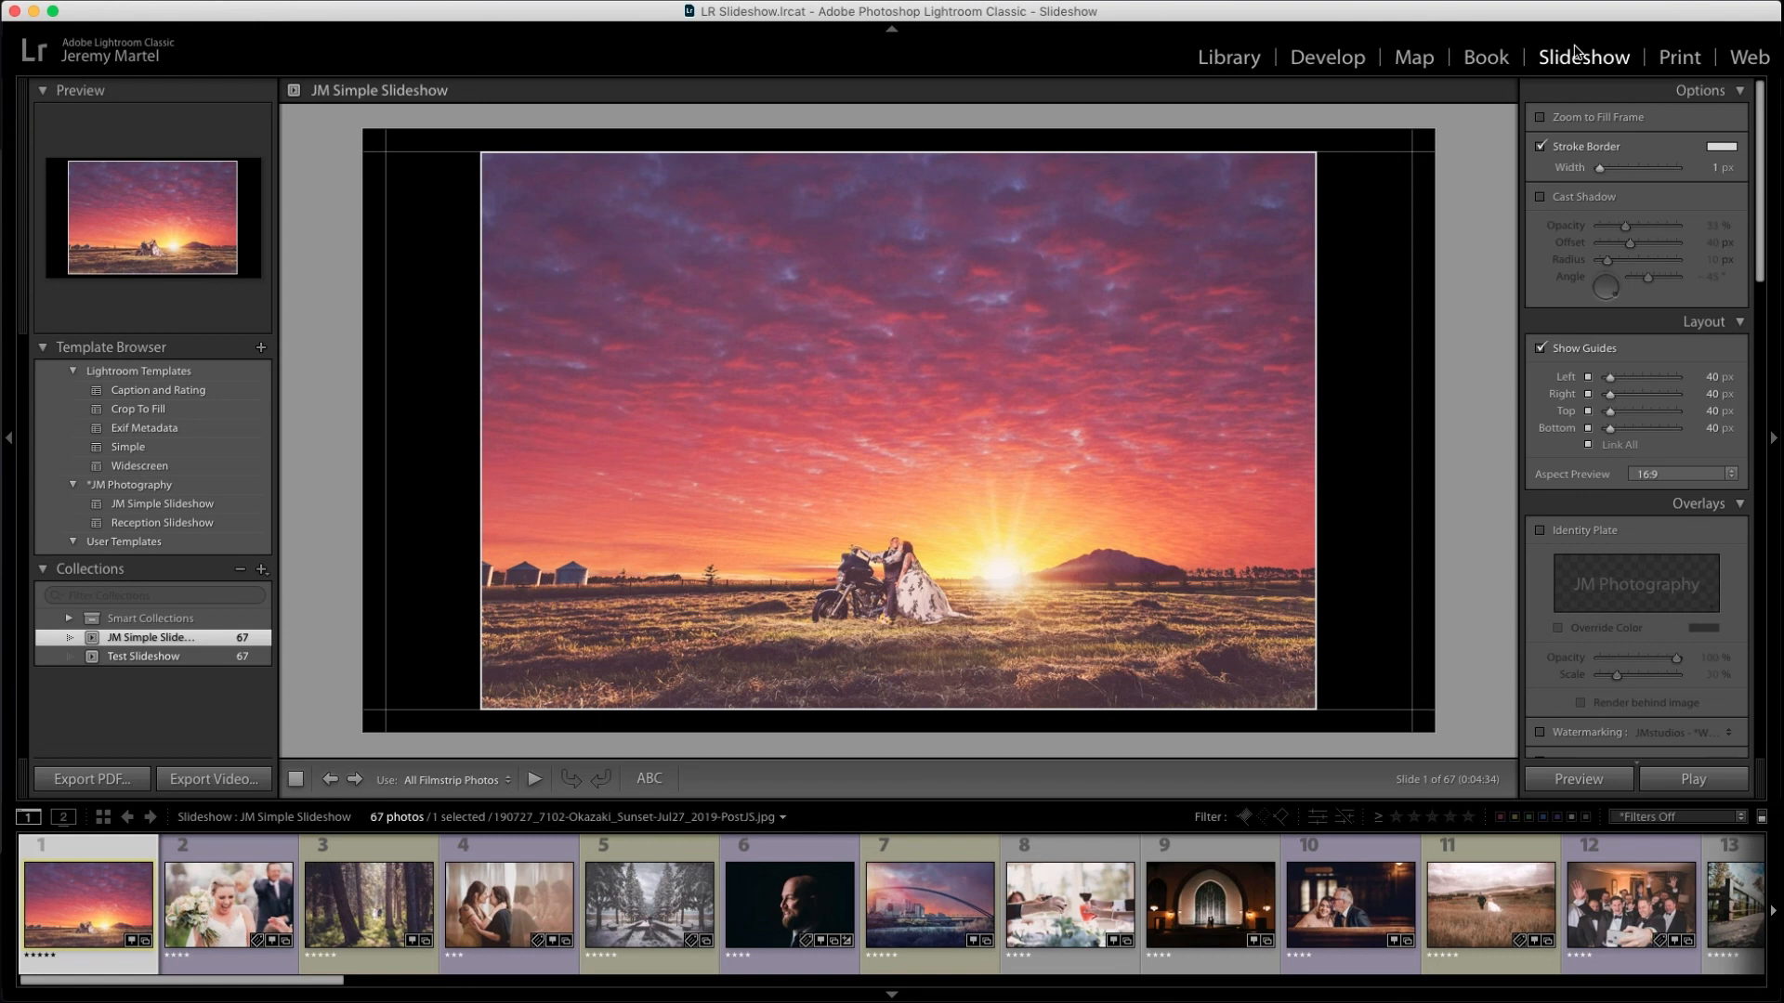
pyautogui.moveTo(371, 488)
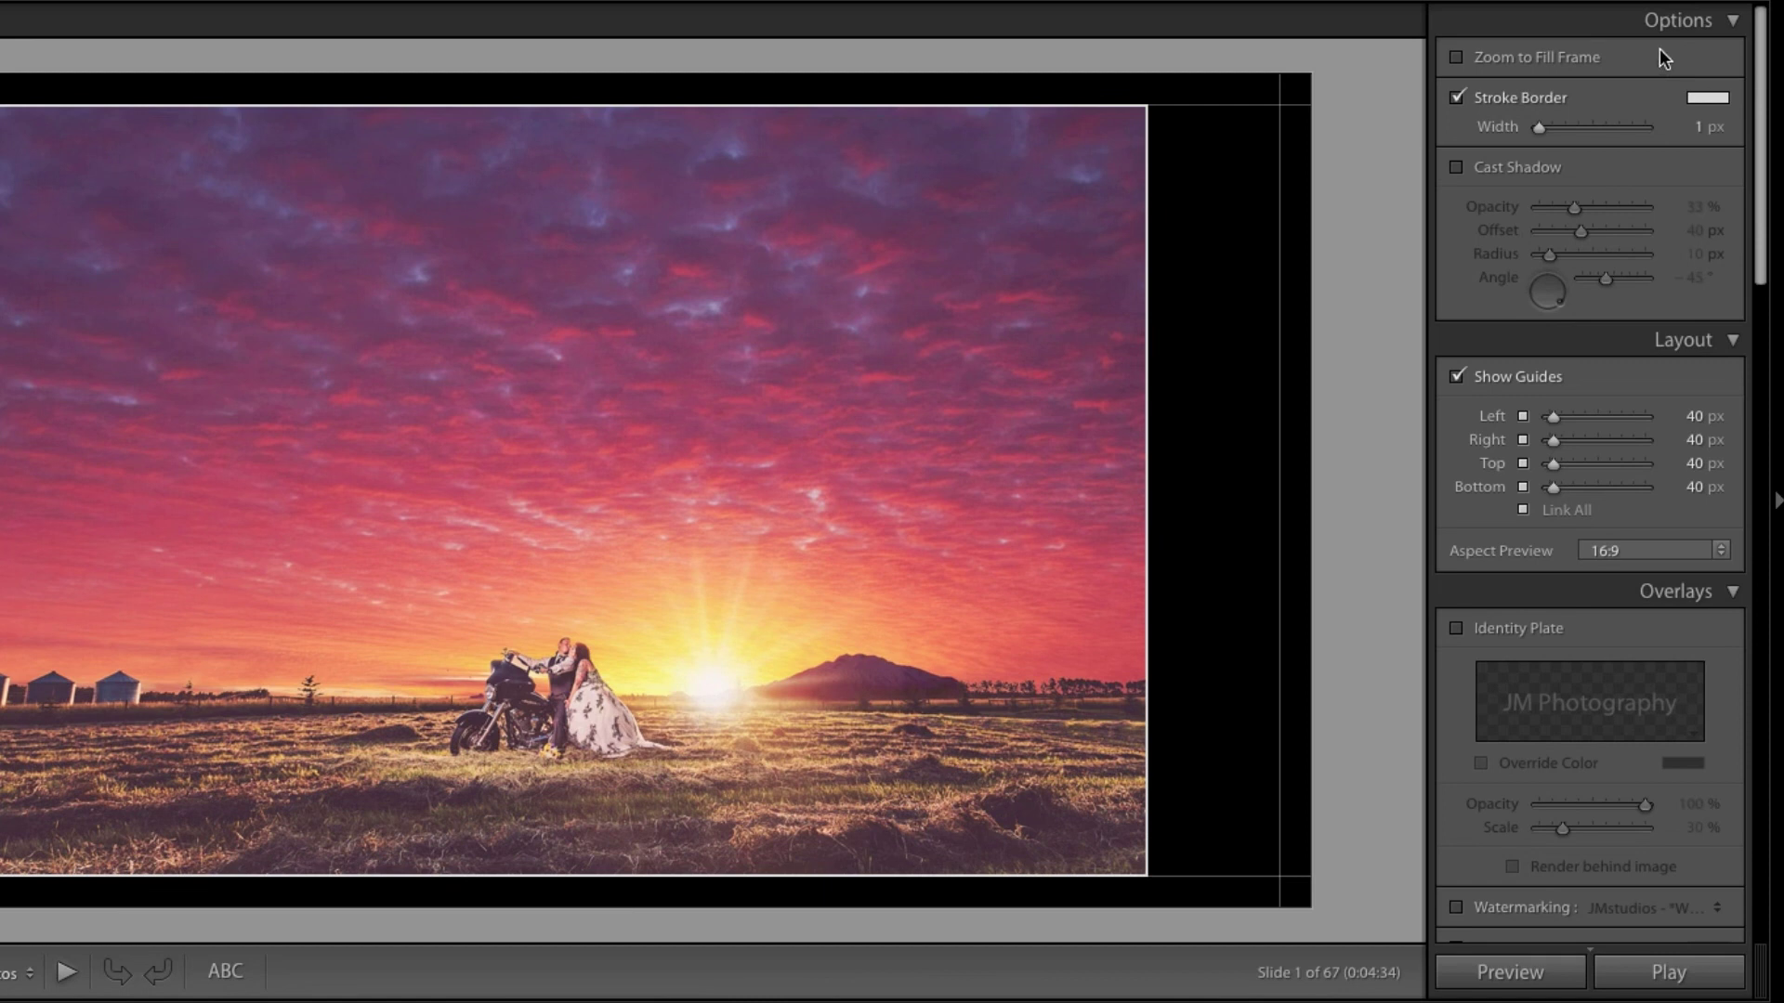
pyautogui.moveTo(1679, 43)
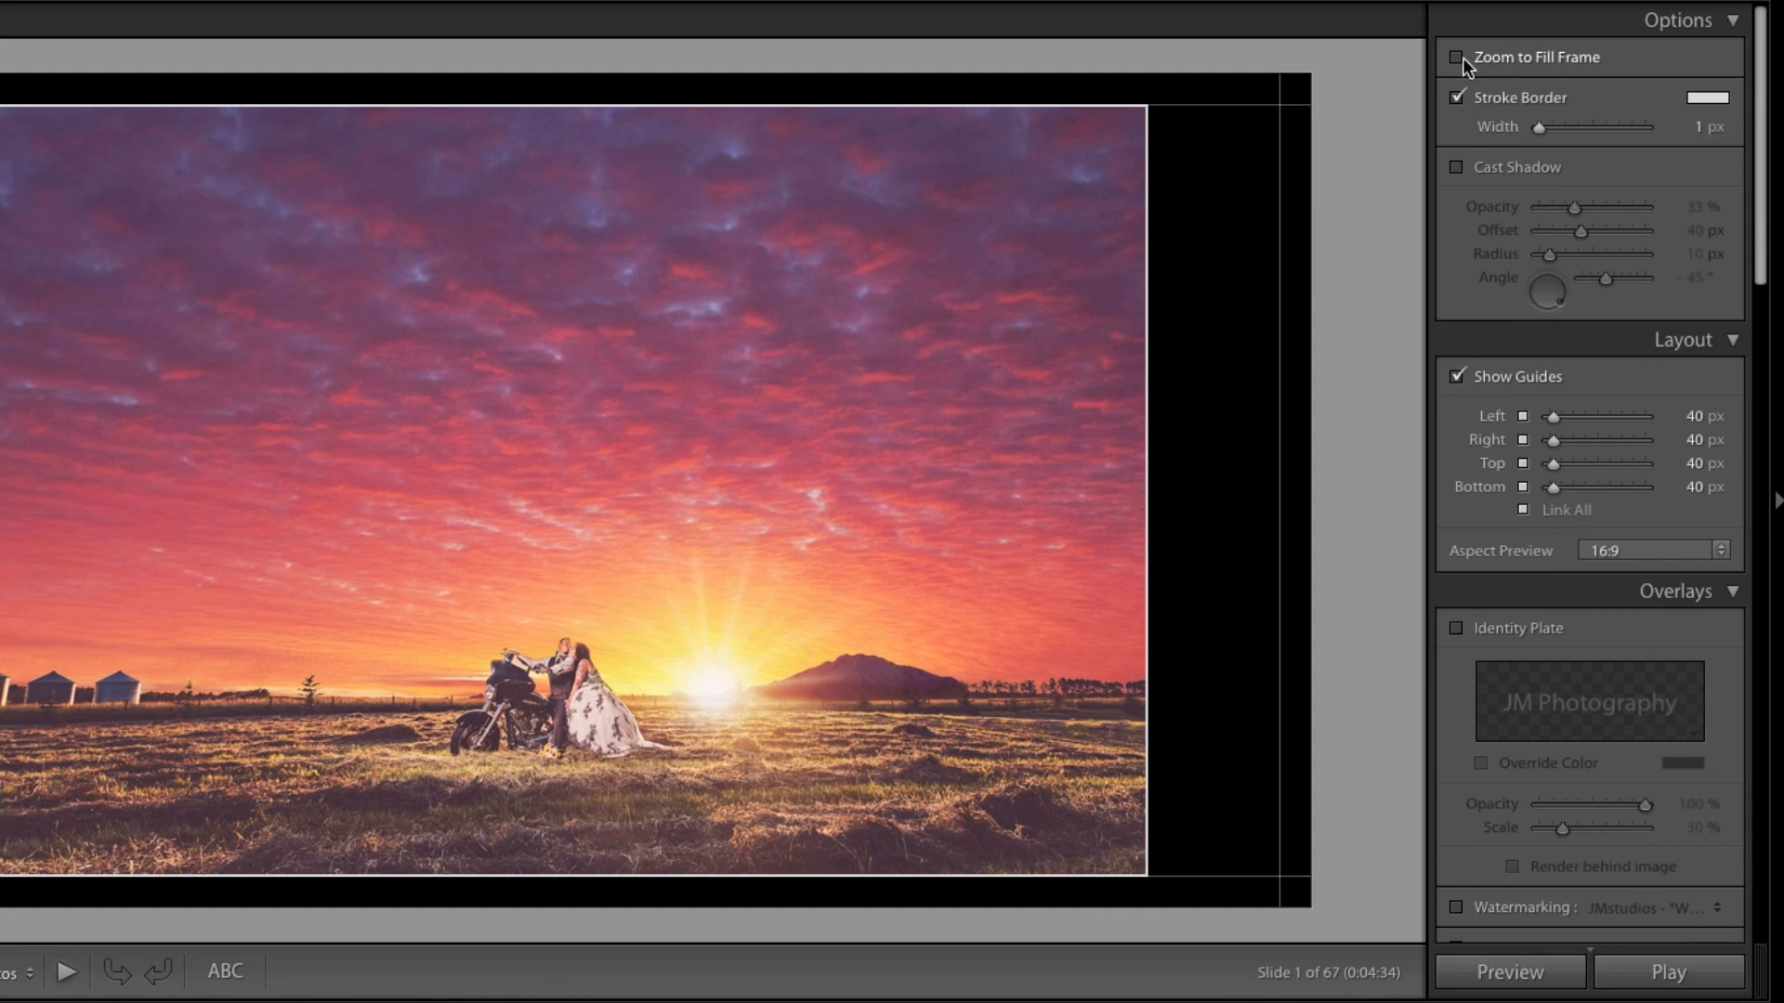
# - Toggle Zoom to Fill Frame back off, test border widths 9 px and 1 px, then uncheck Stroke Border
pyautogui.click(1453, 57)
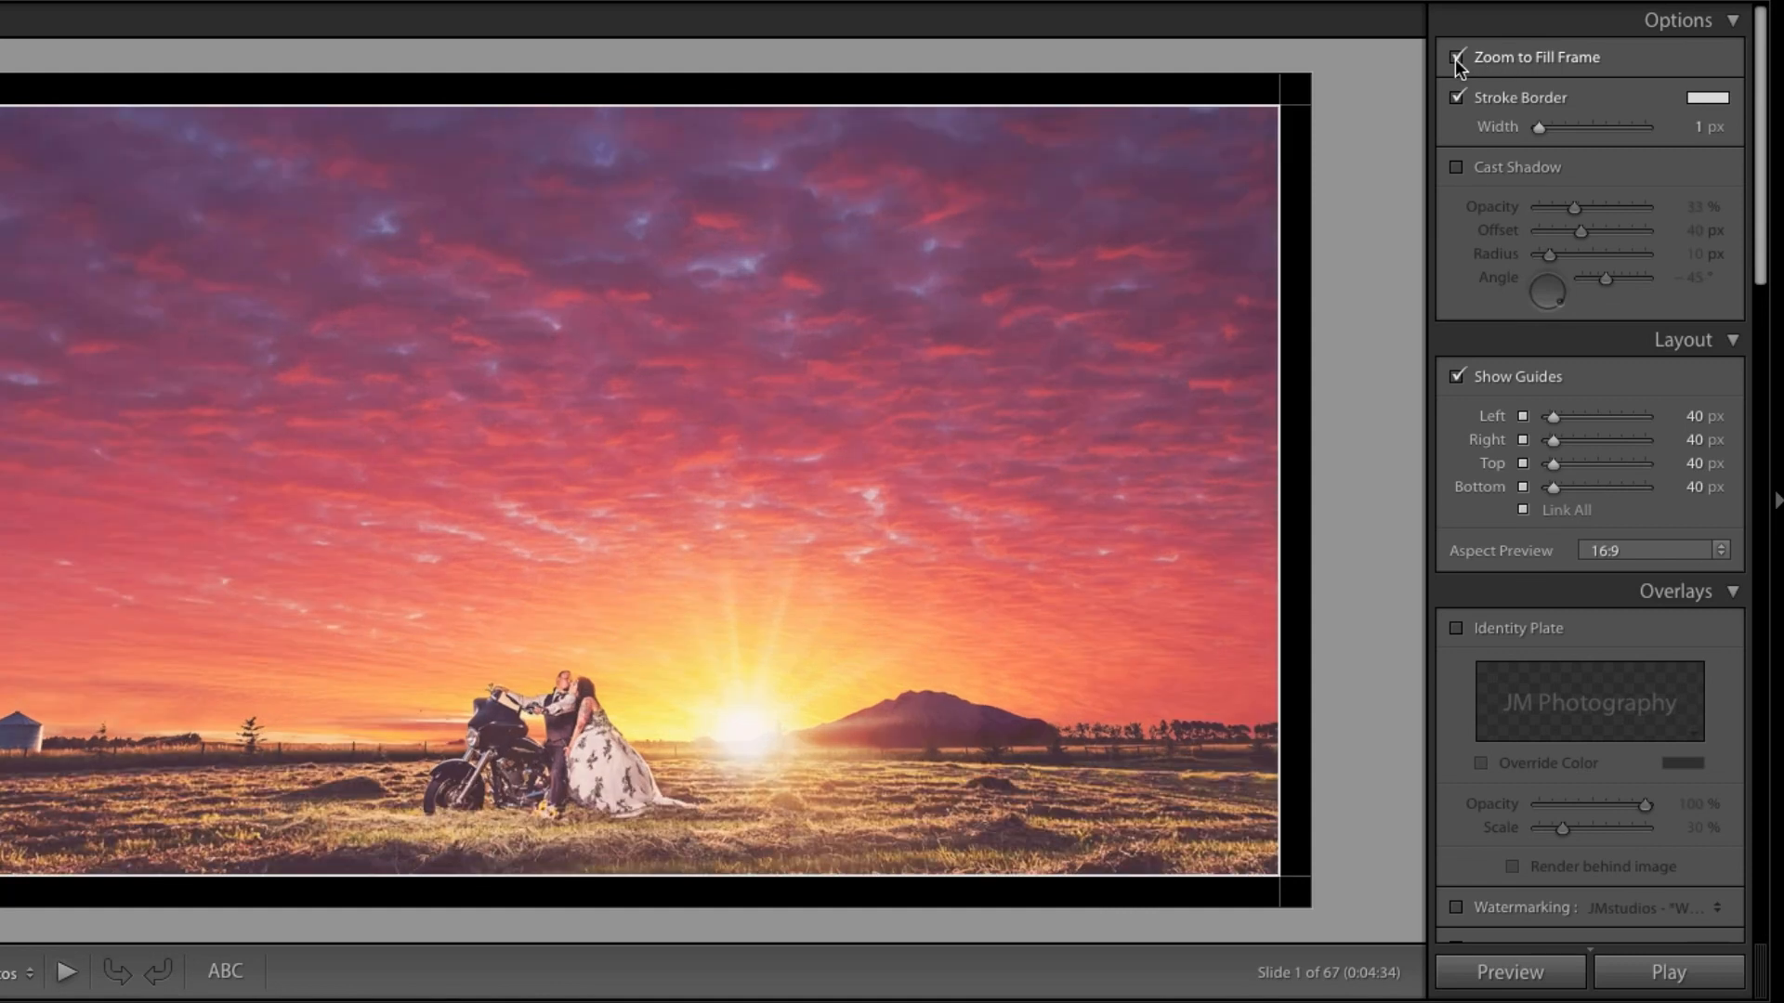
pyautogui.click(1451, 57)
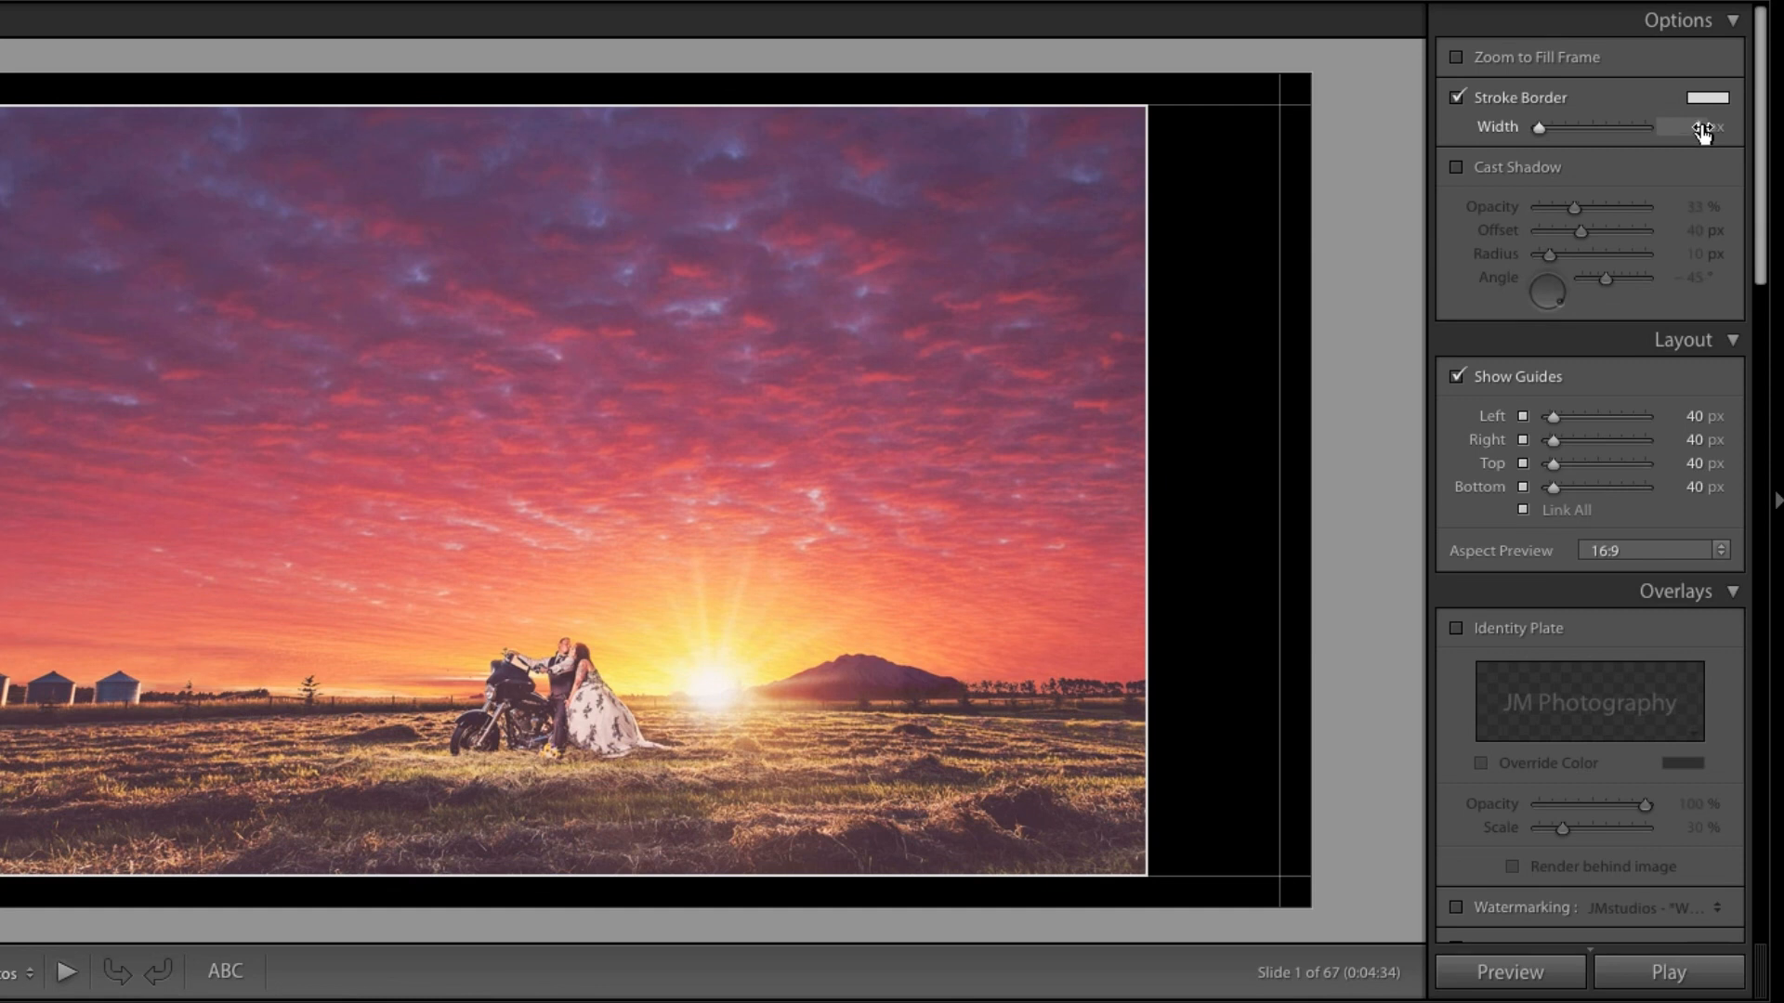
pyautogui.moveTo(1694, 127); pyautogui.dragTo(1581, 127)
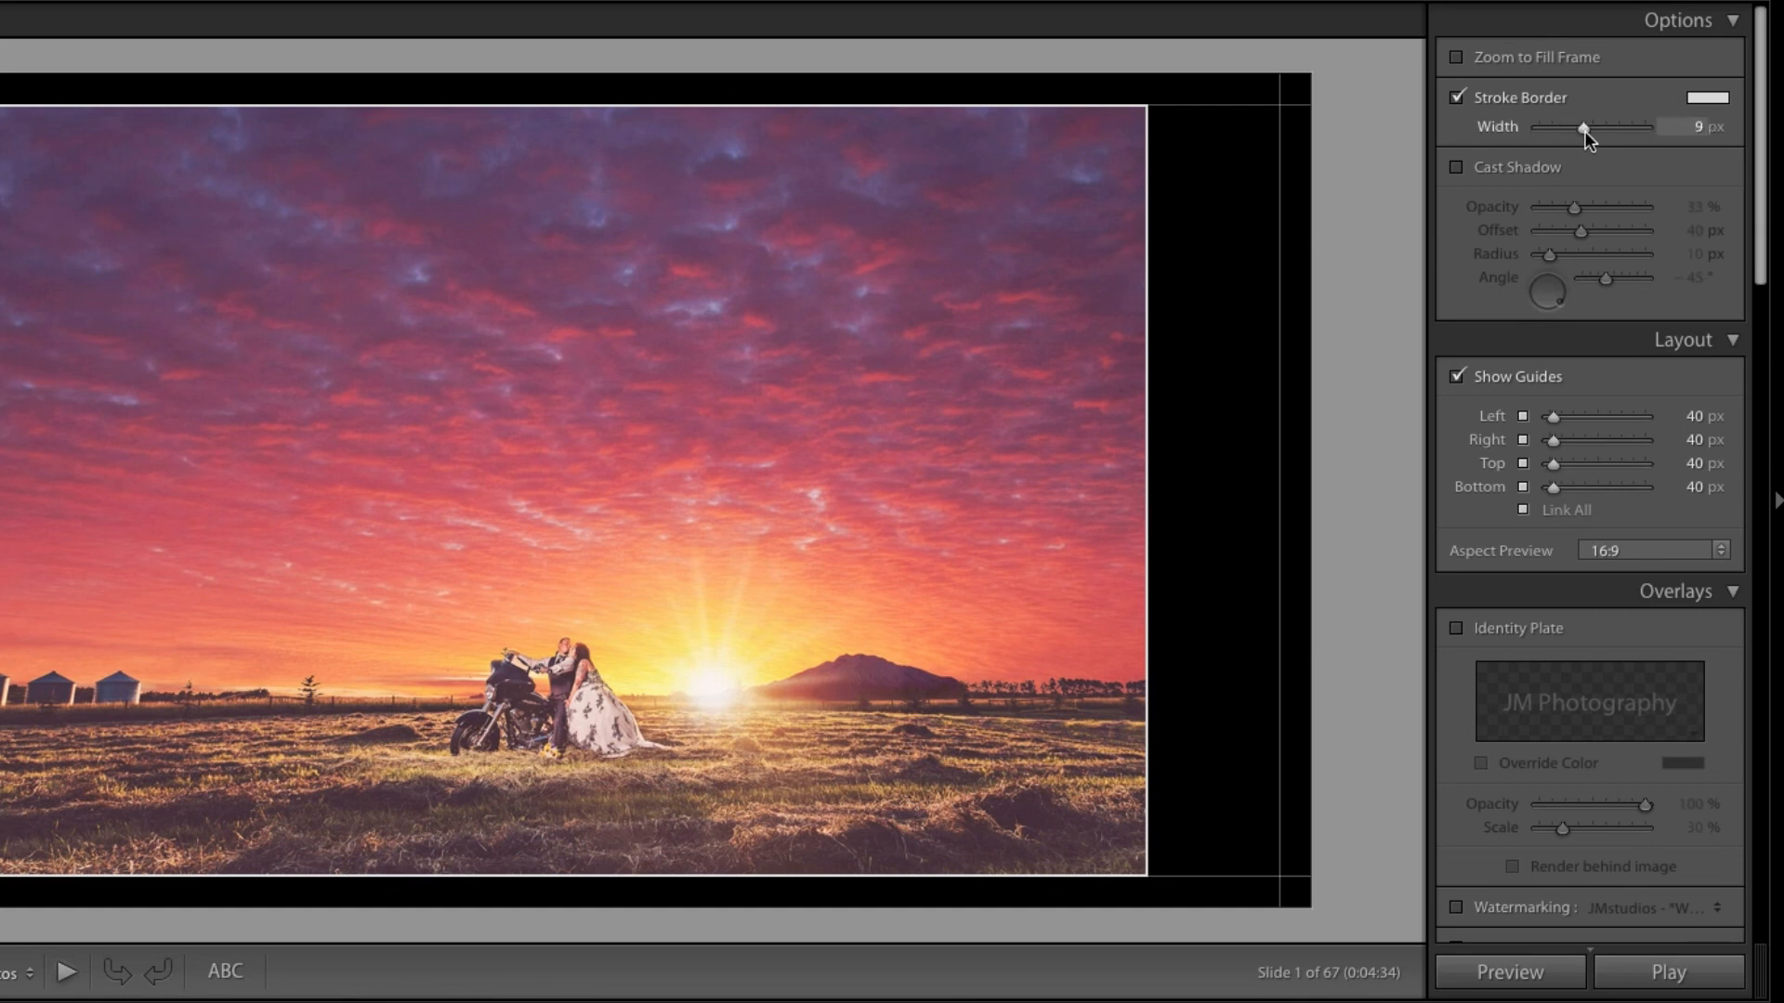
pyautogui.moveTo(1581, 126); pyautogui.dragTo(1542, 126)
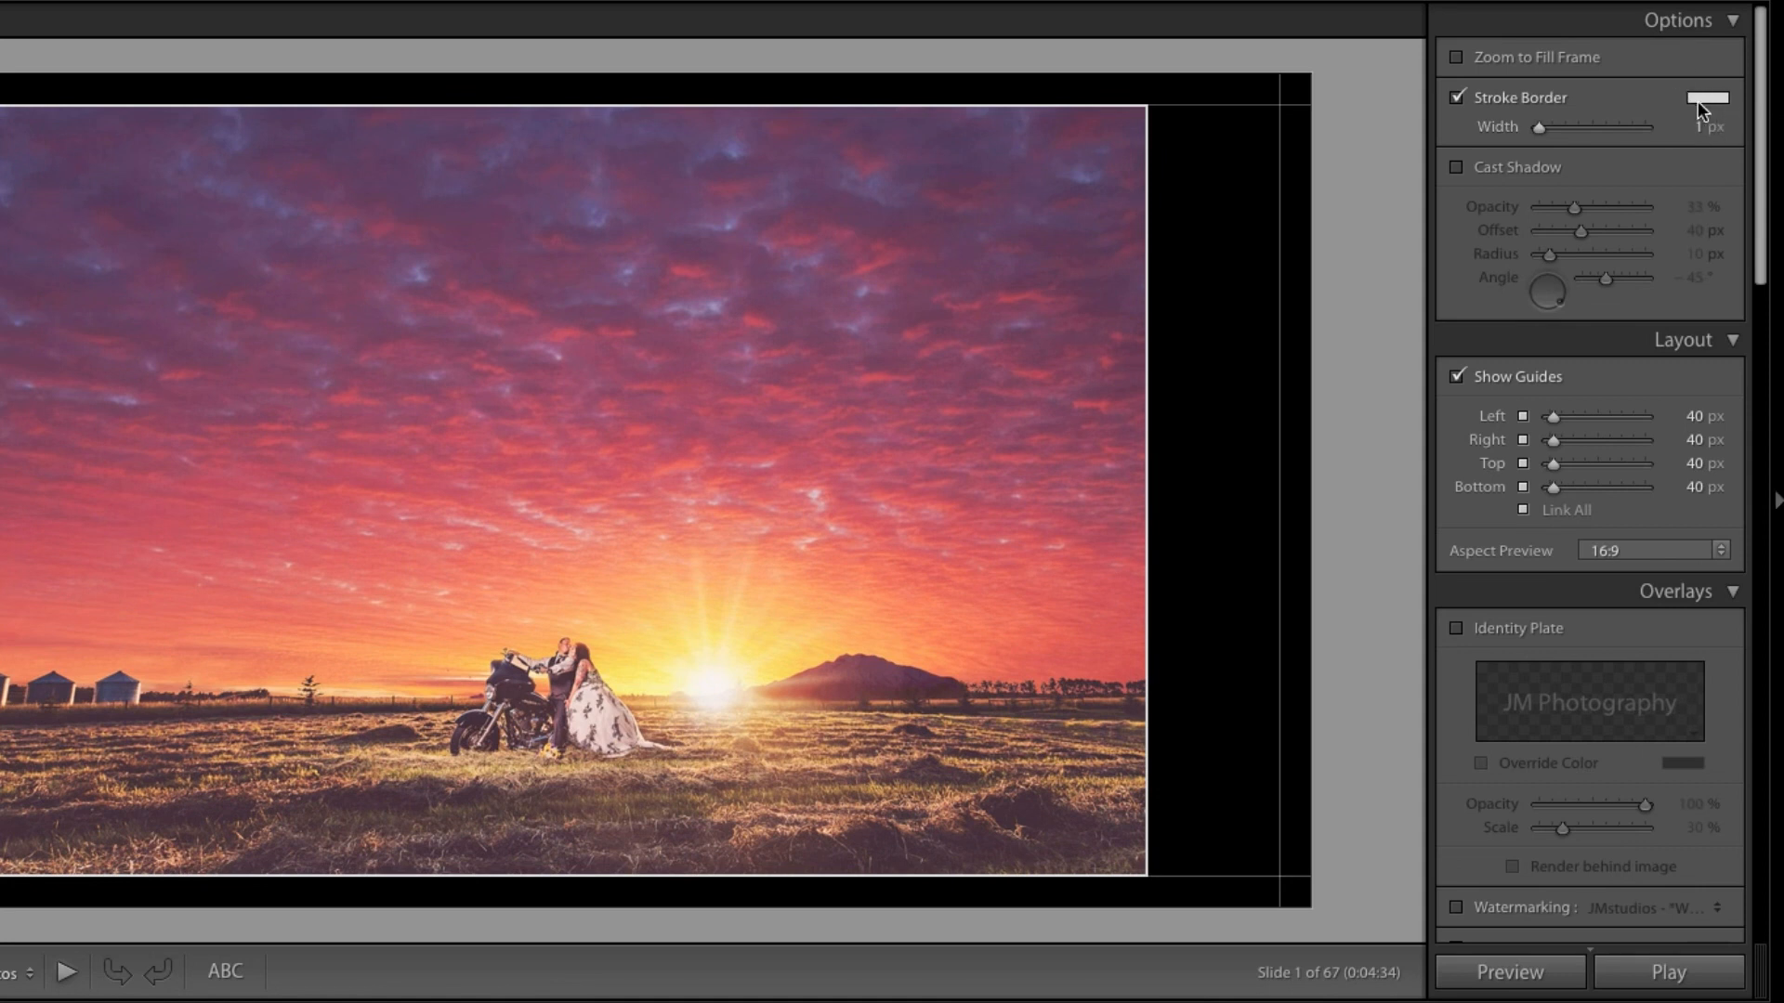
pyautogui.moveTo(1729, 70)
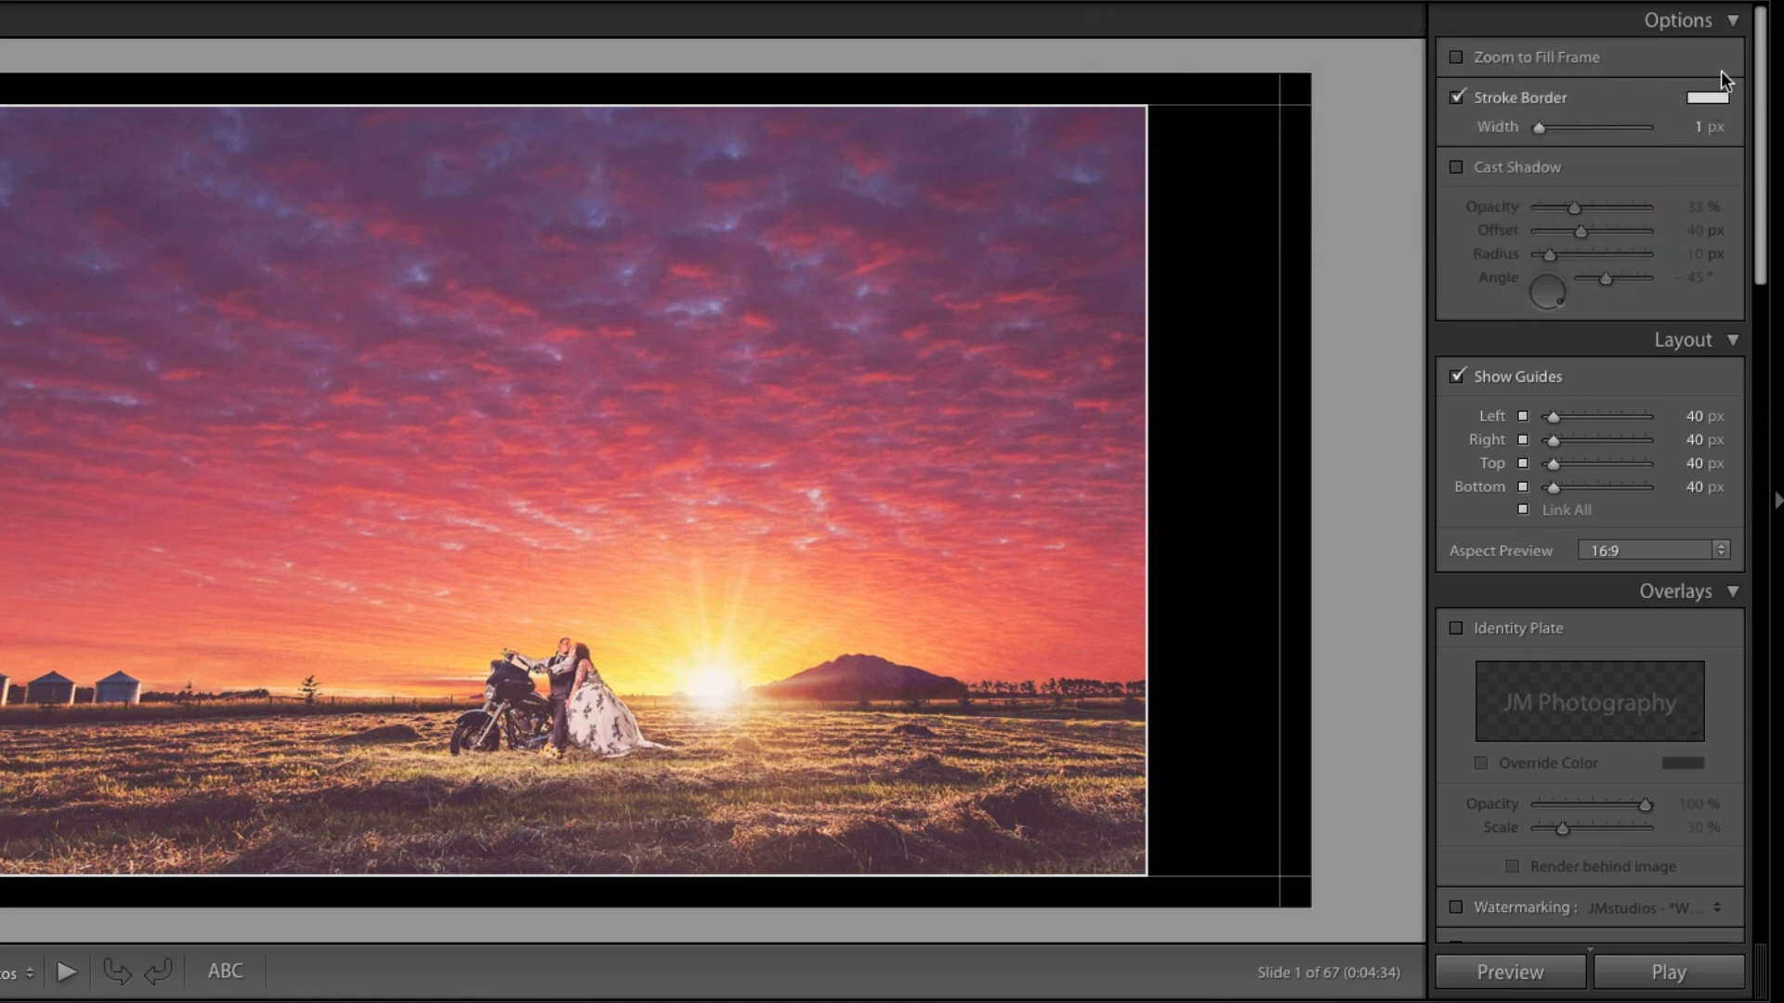
pyautogui.click(1453, 97)
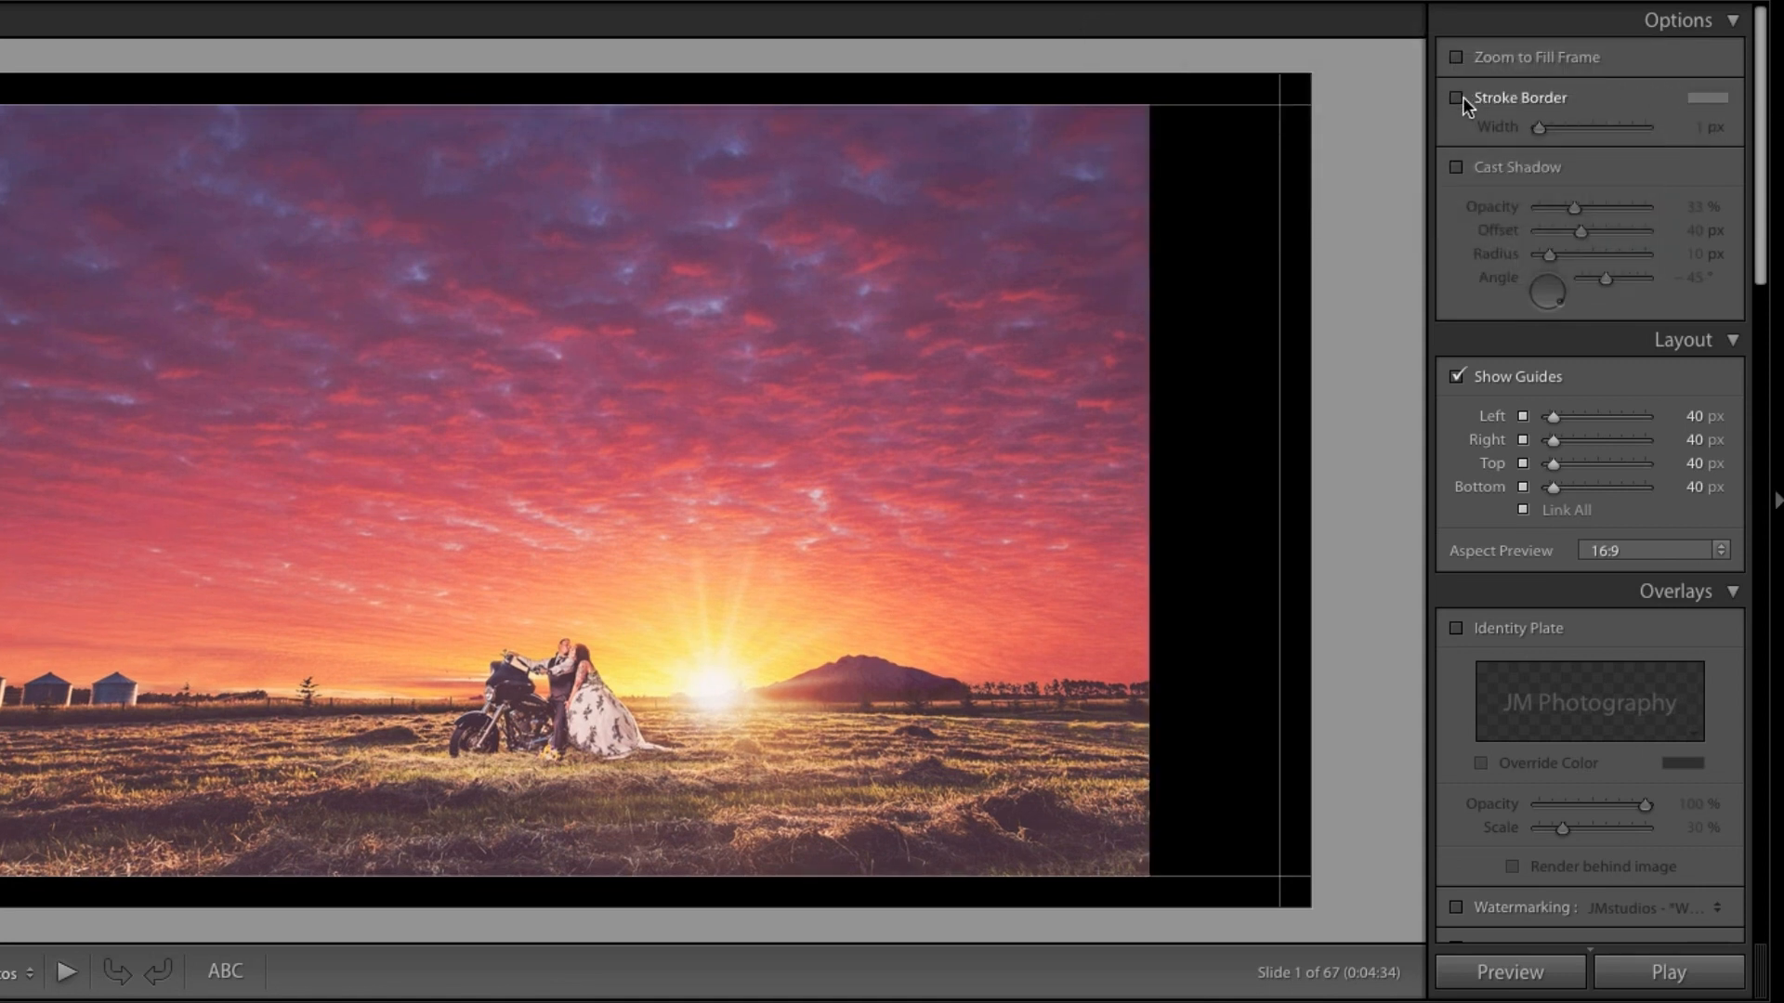
pyautogui.click(1453, 97)
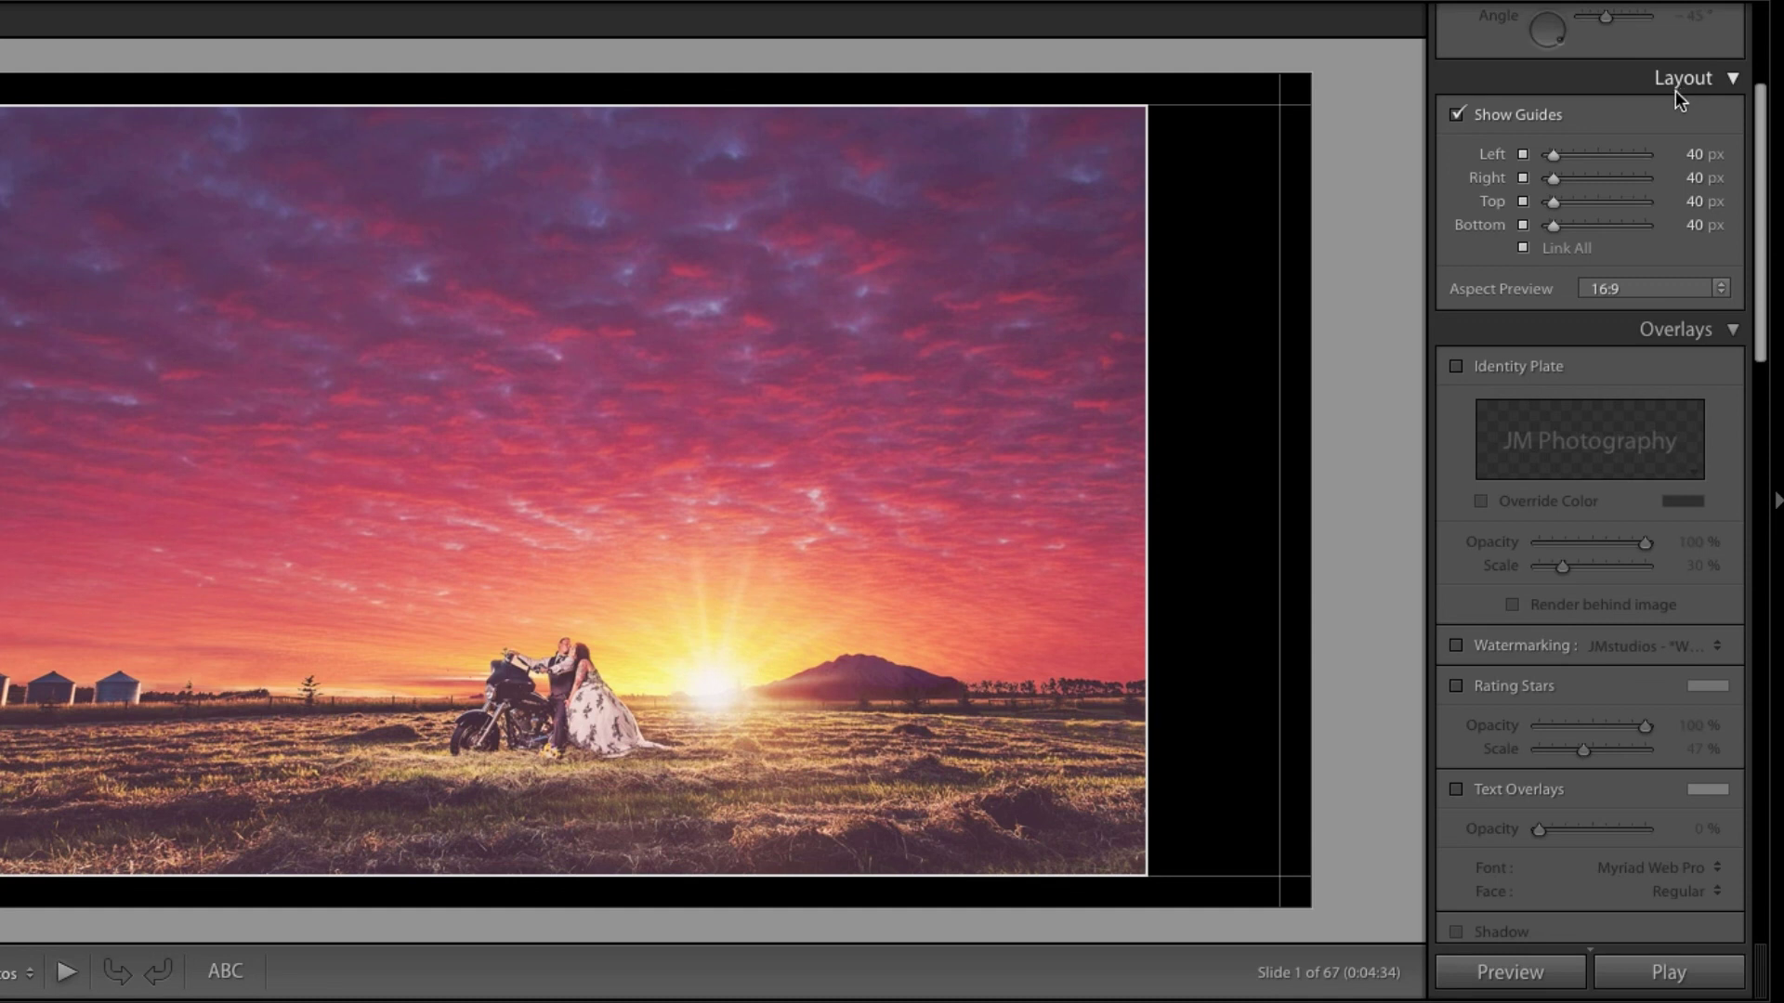
pyautogui.moveTo(1745, 171)
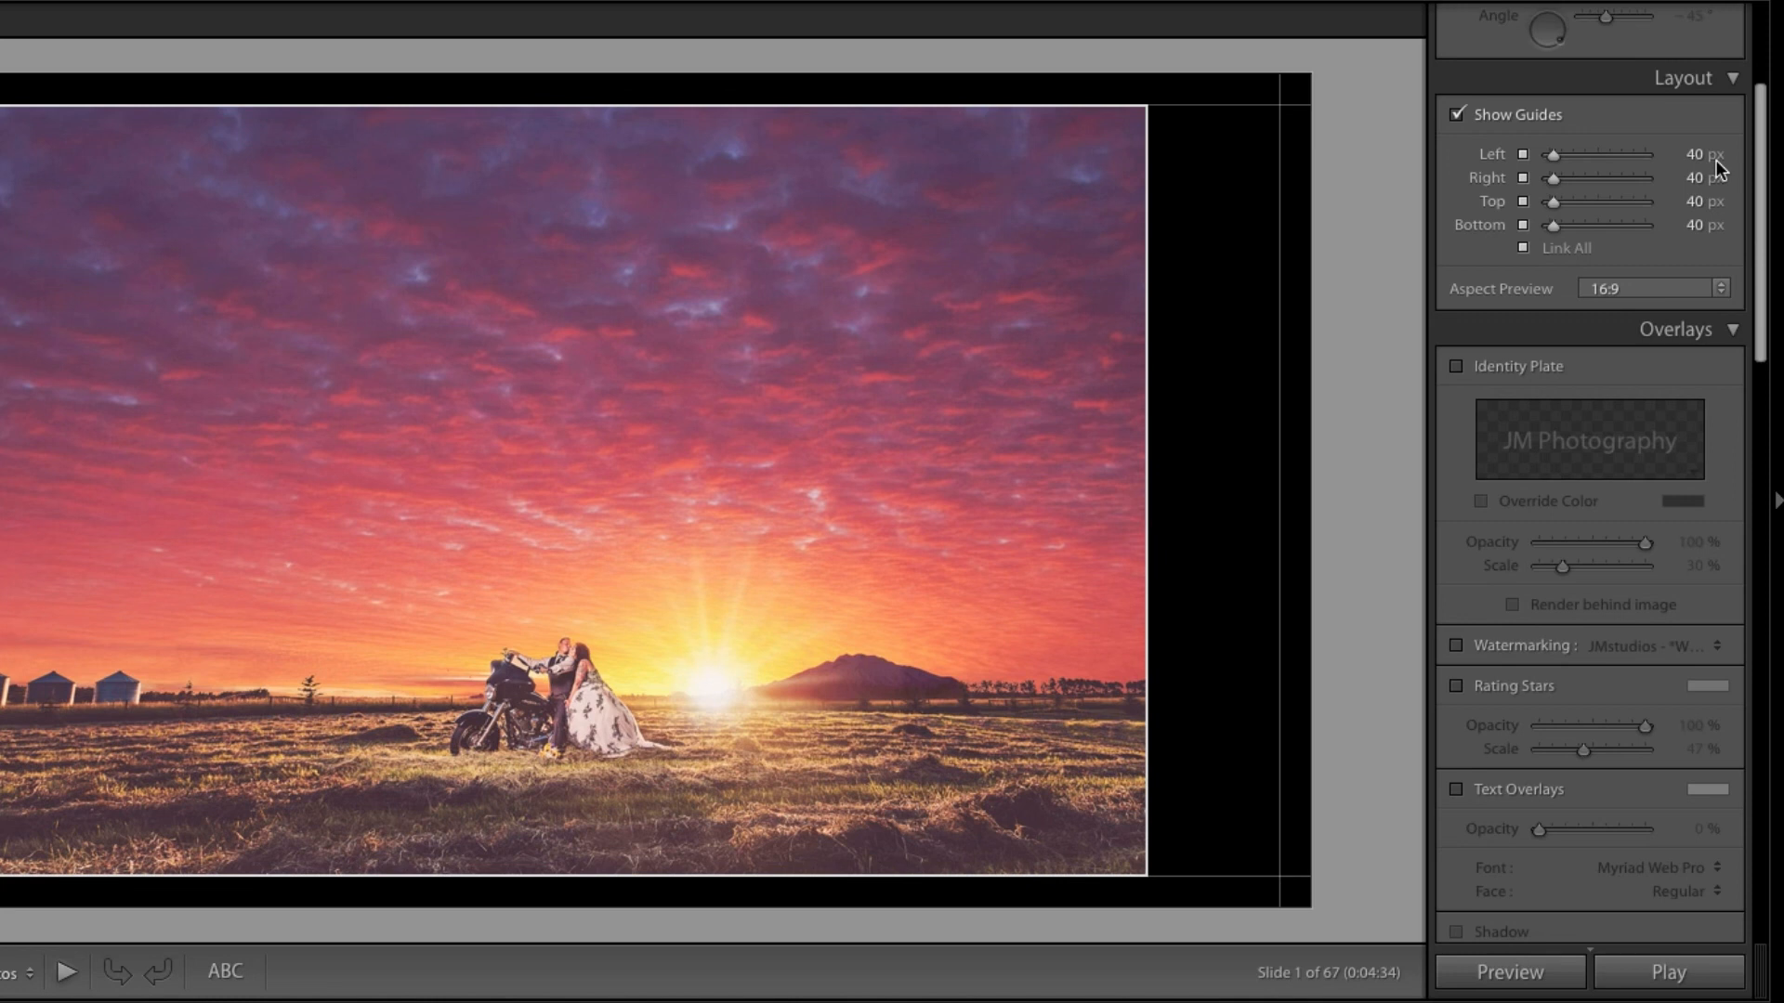
# - Link all slide margins and bring them down to 40 px
pyautogui.moveTo(1565, 153); pyautogui.dragTo(1592, 152)
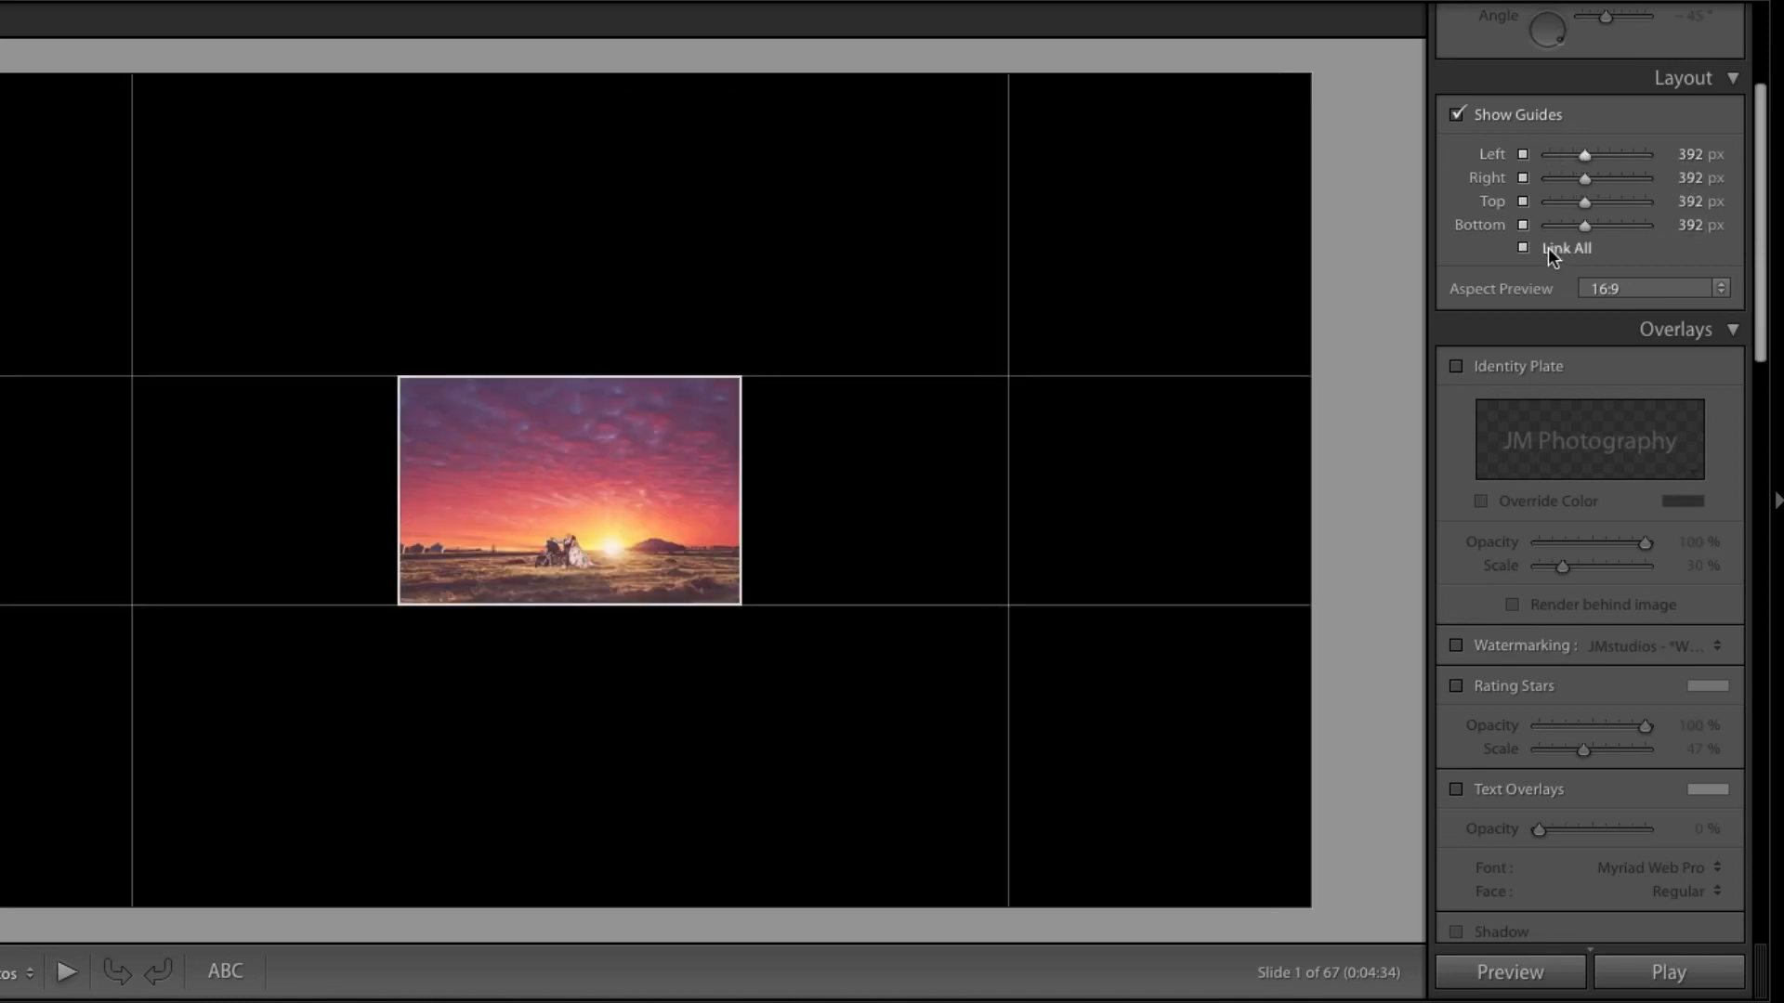
pyautogui.moveTo(1583, 201); pyautogui.dragTo(1561, 202)
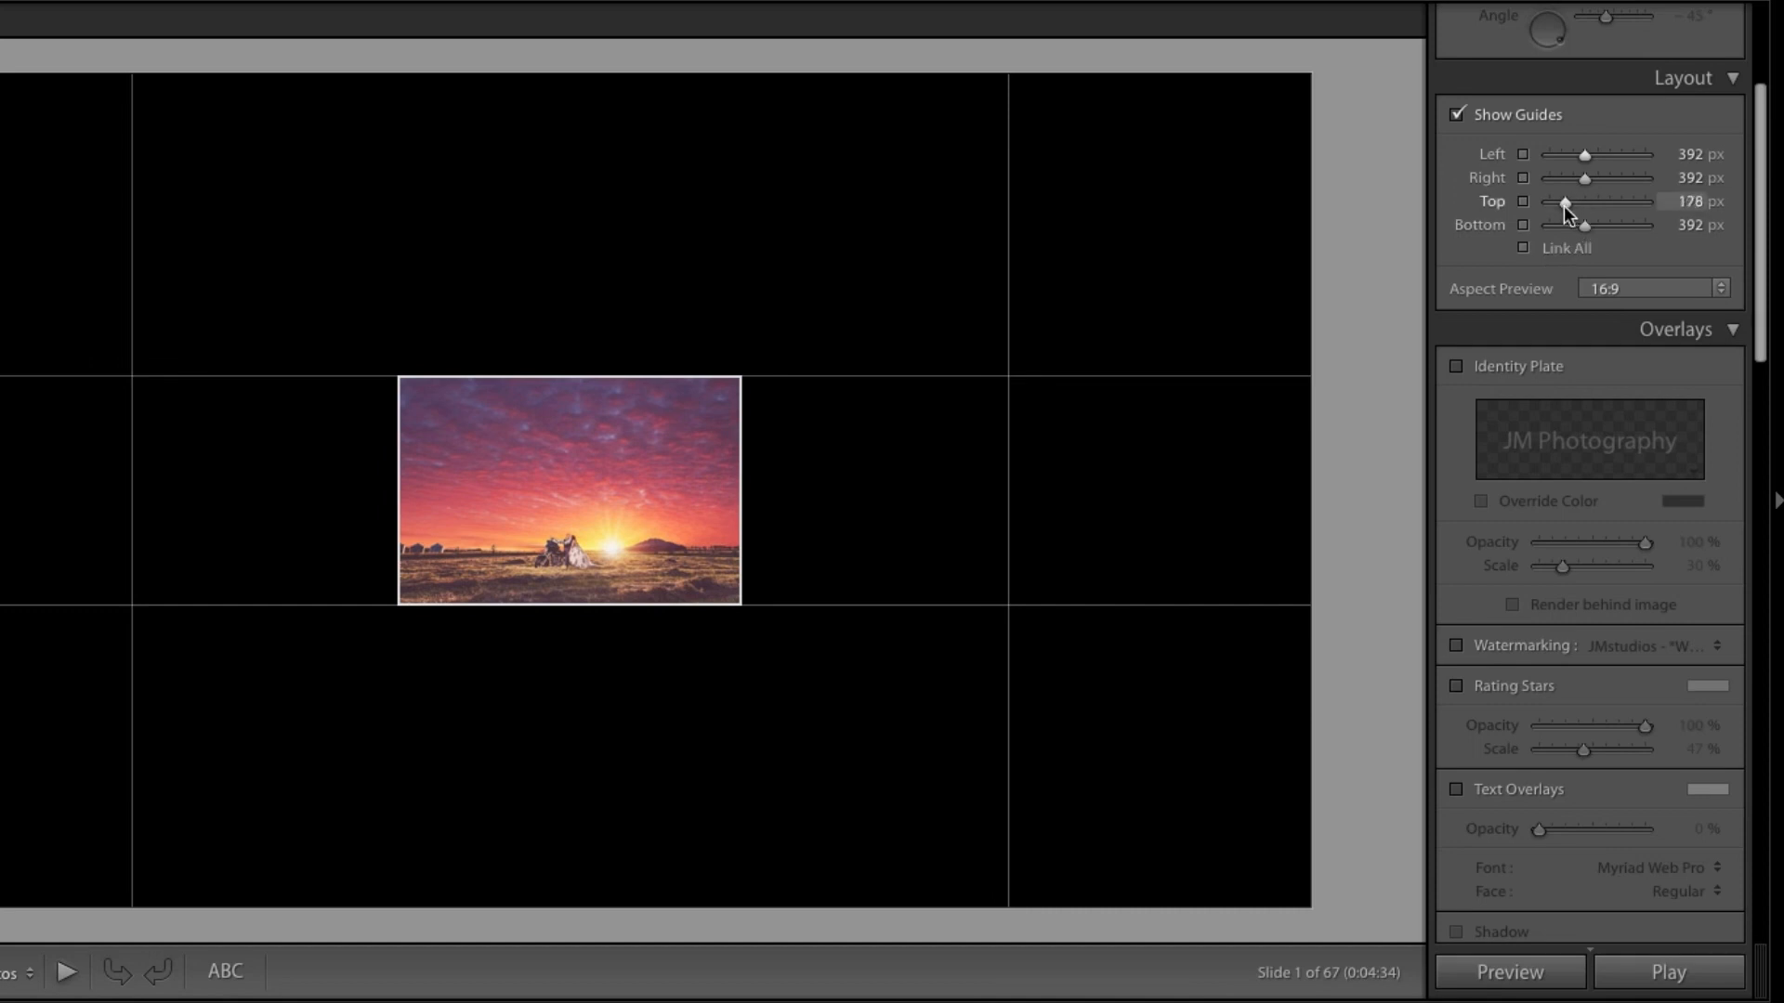
pyautogui.moveTo(1565, 201); pyautogui.dragTo(1564, 199)
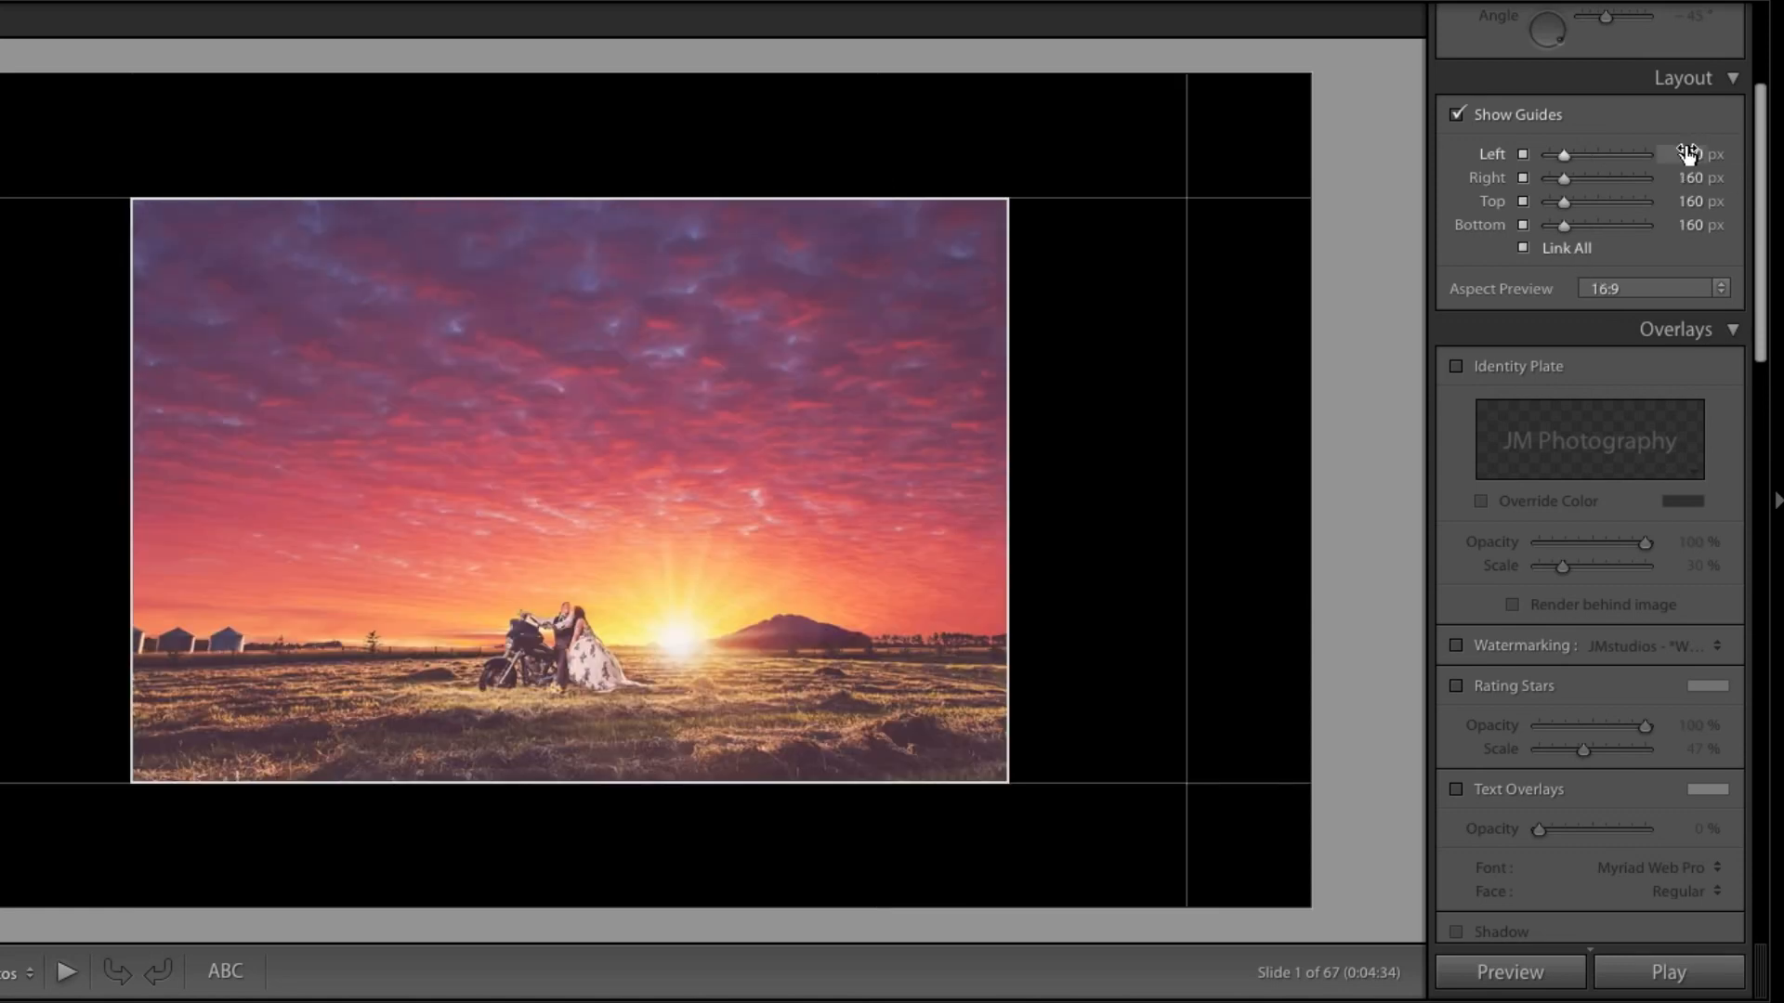
pyautogui.moveTo(1684, 153); pyautogui.dragTo(1570, 154)
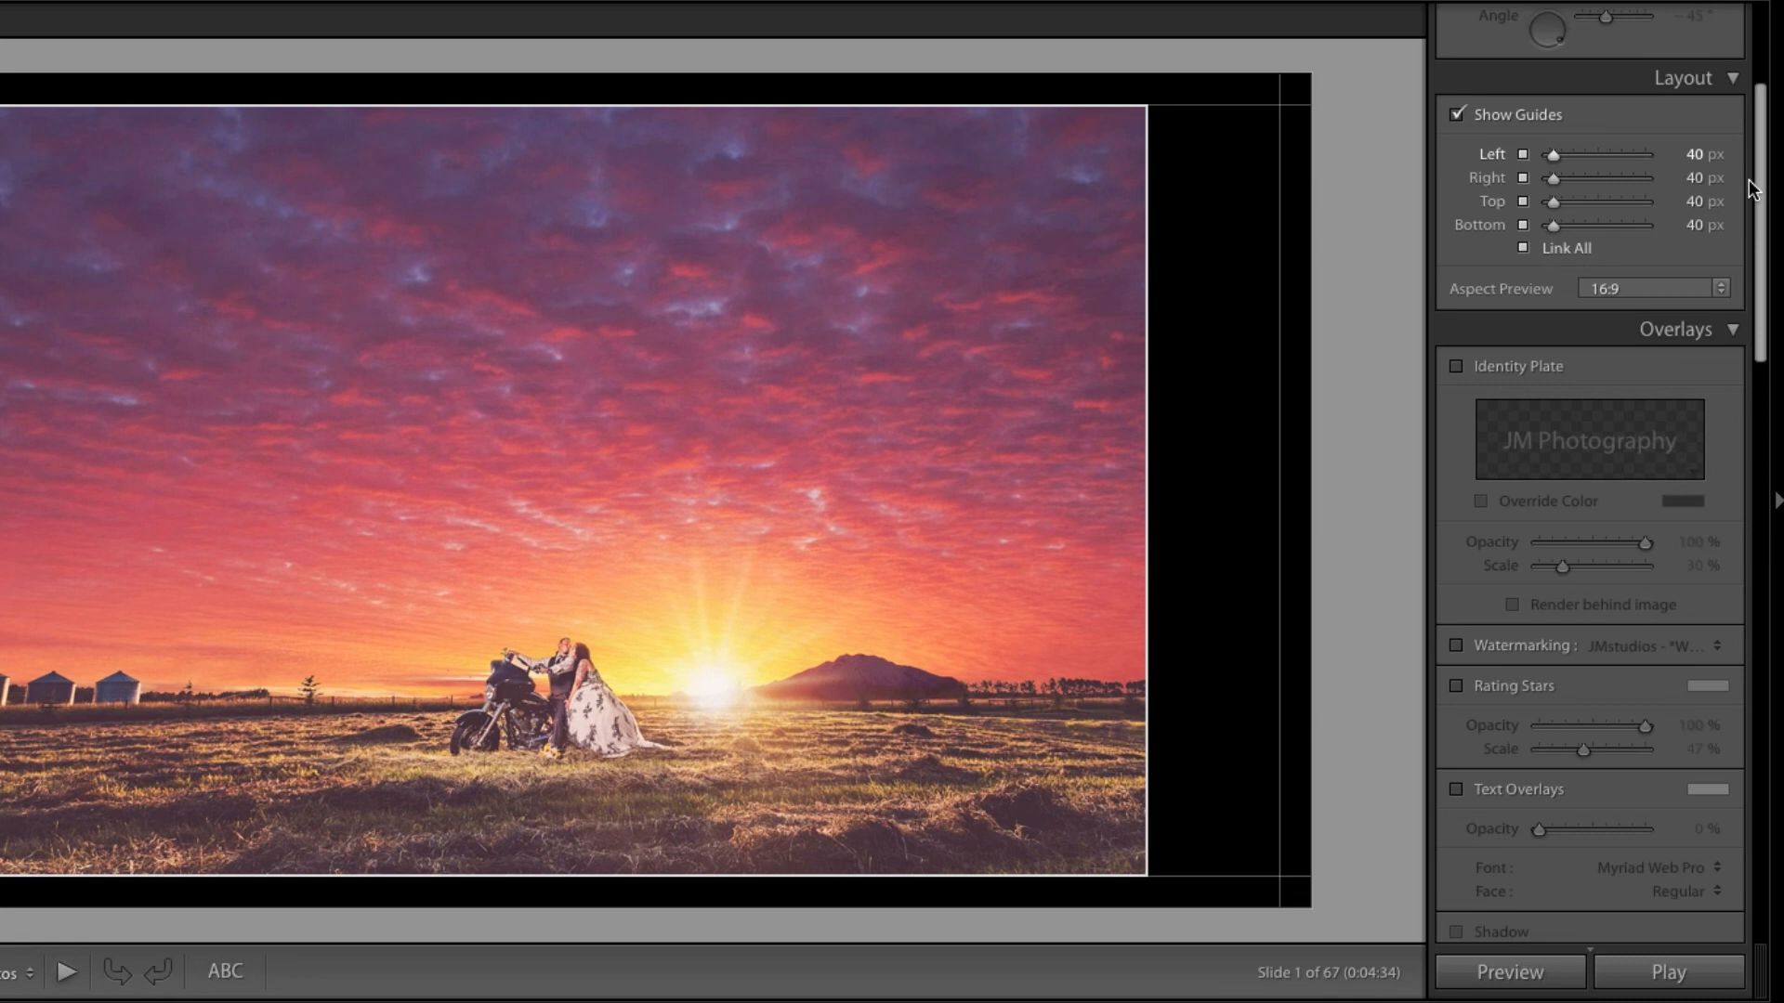
pyautogui.moveTo(1612, 191)
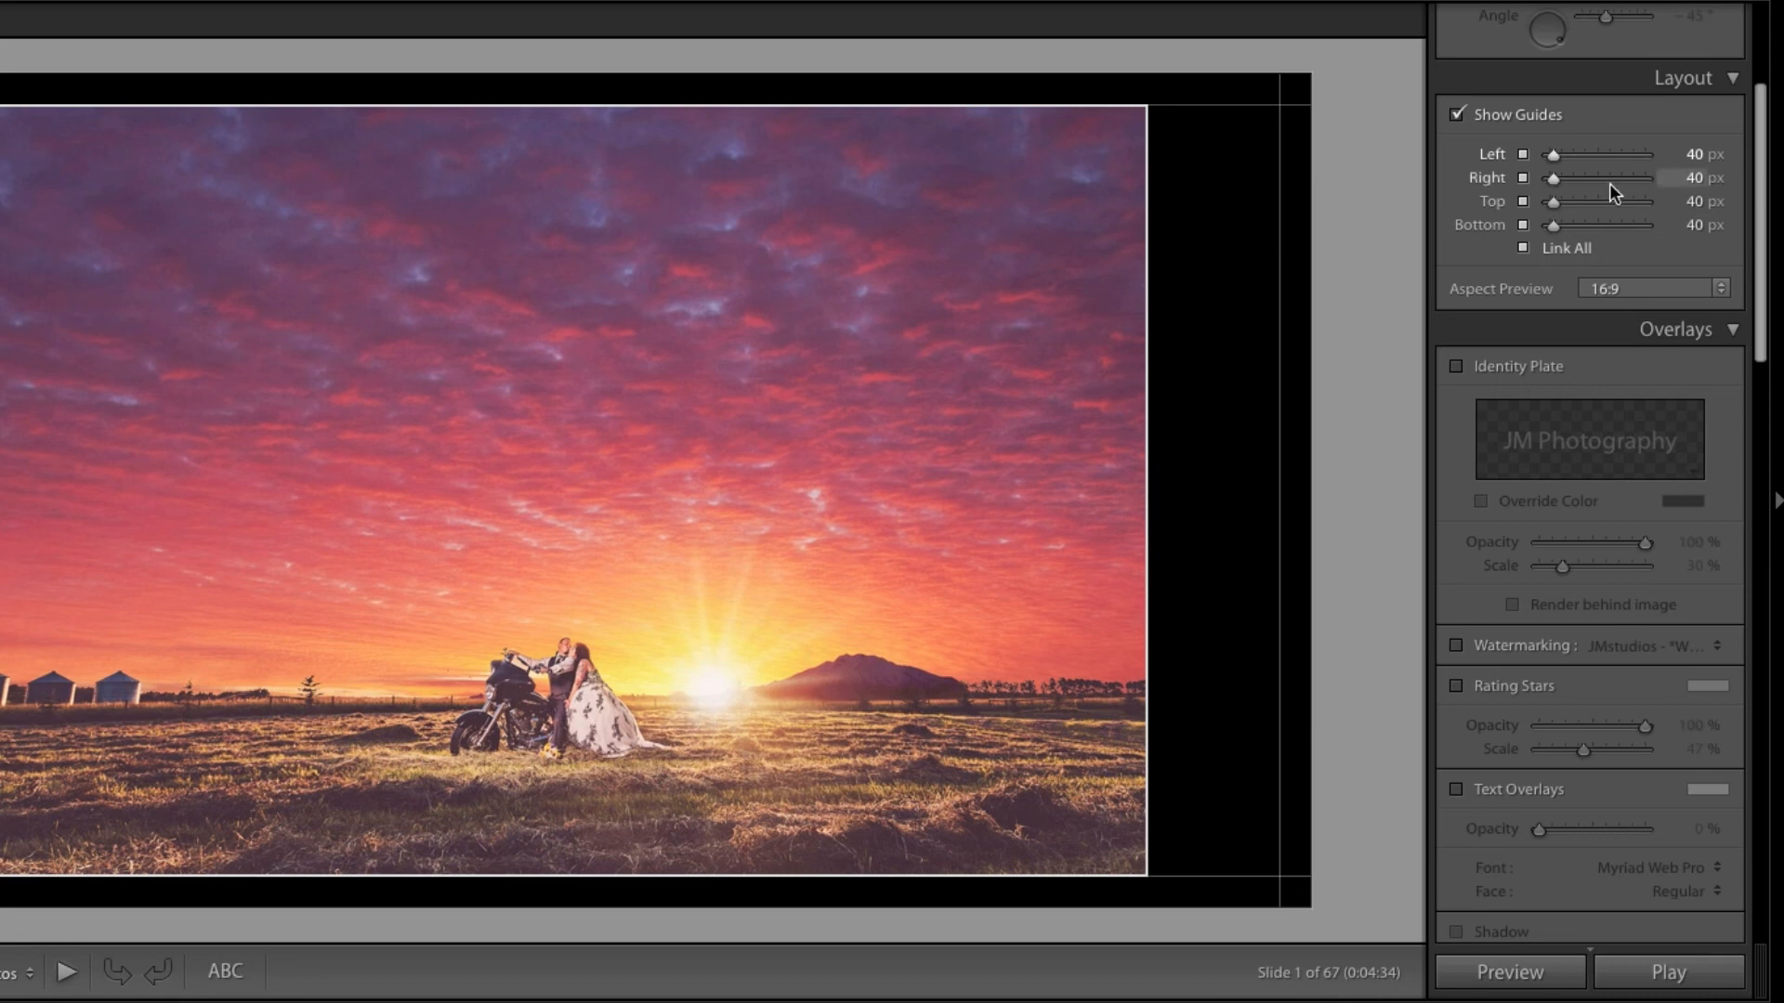
# - Toggle Show Guides back on and keep the Aspect Preview at 16:9
pyautogui.click(1454, 114)
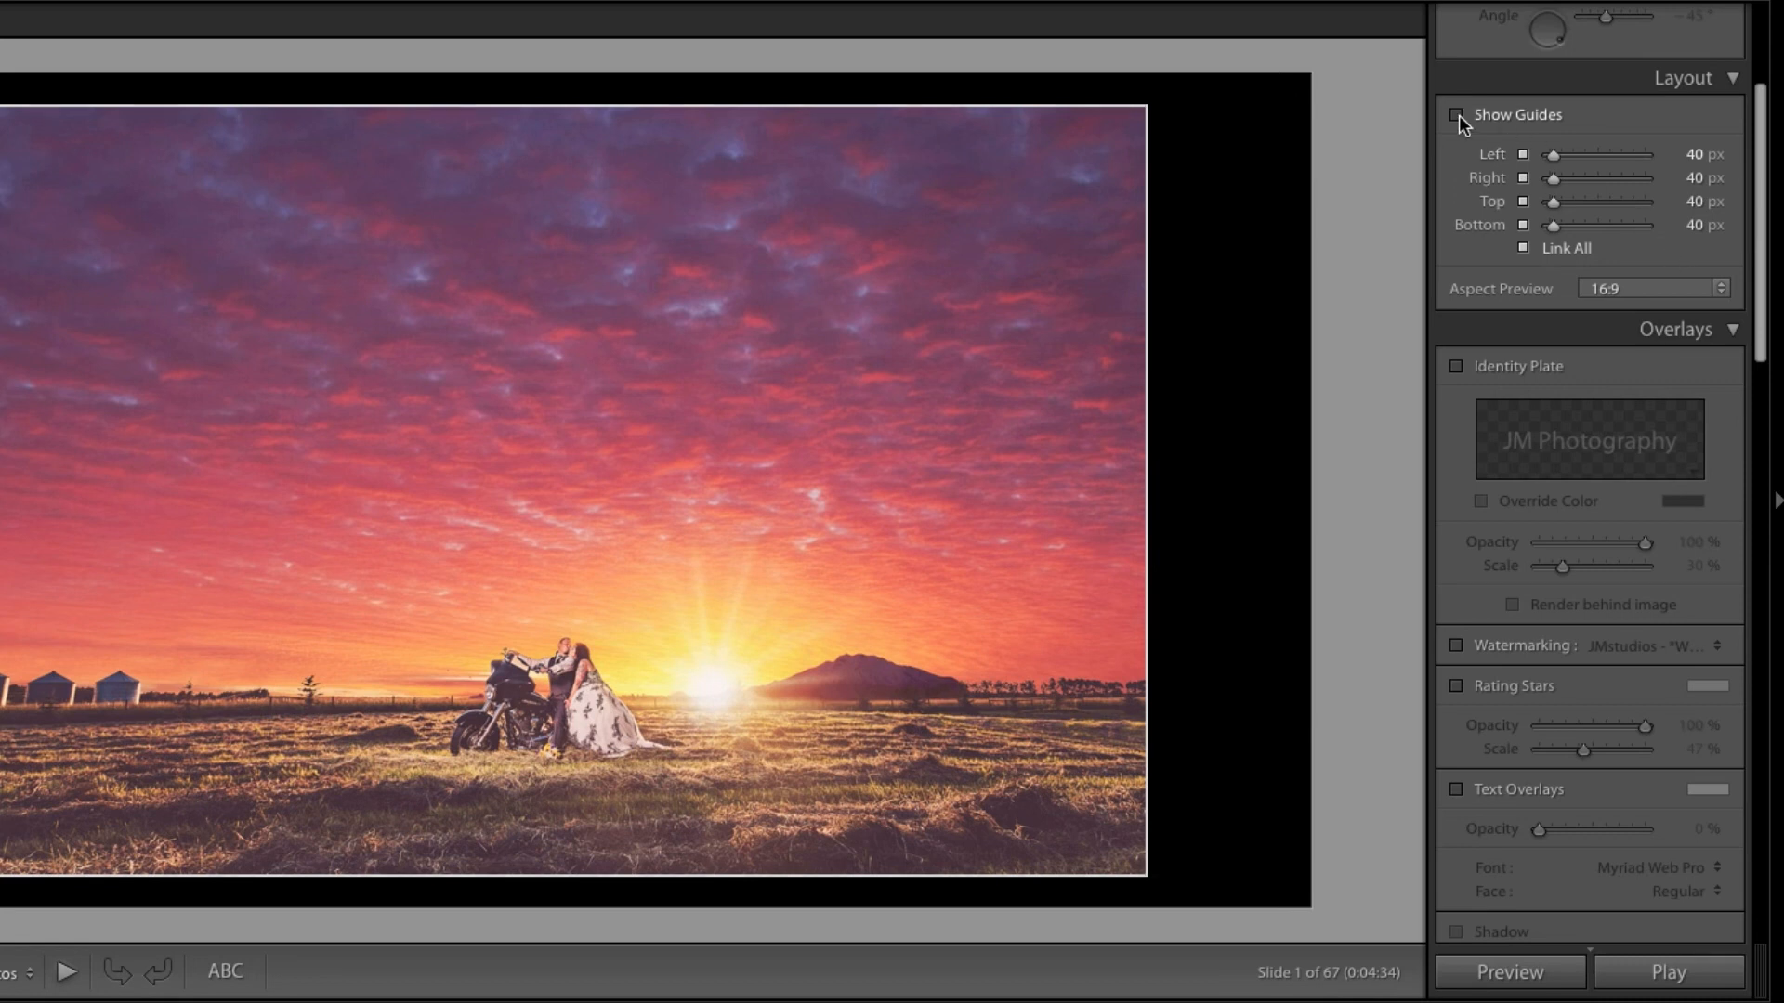
pyautogui.click(1457, 114)
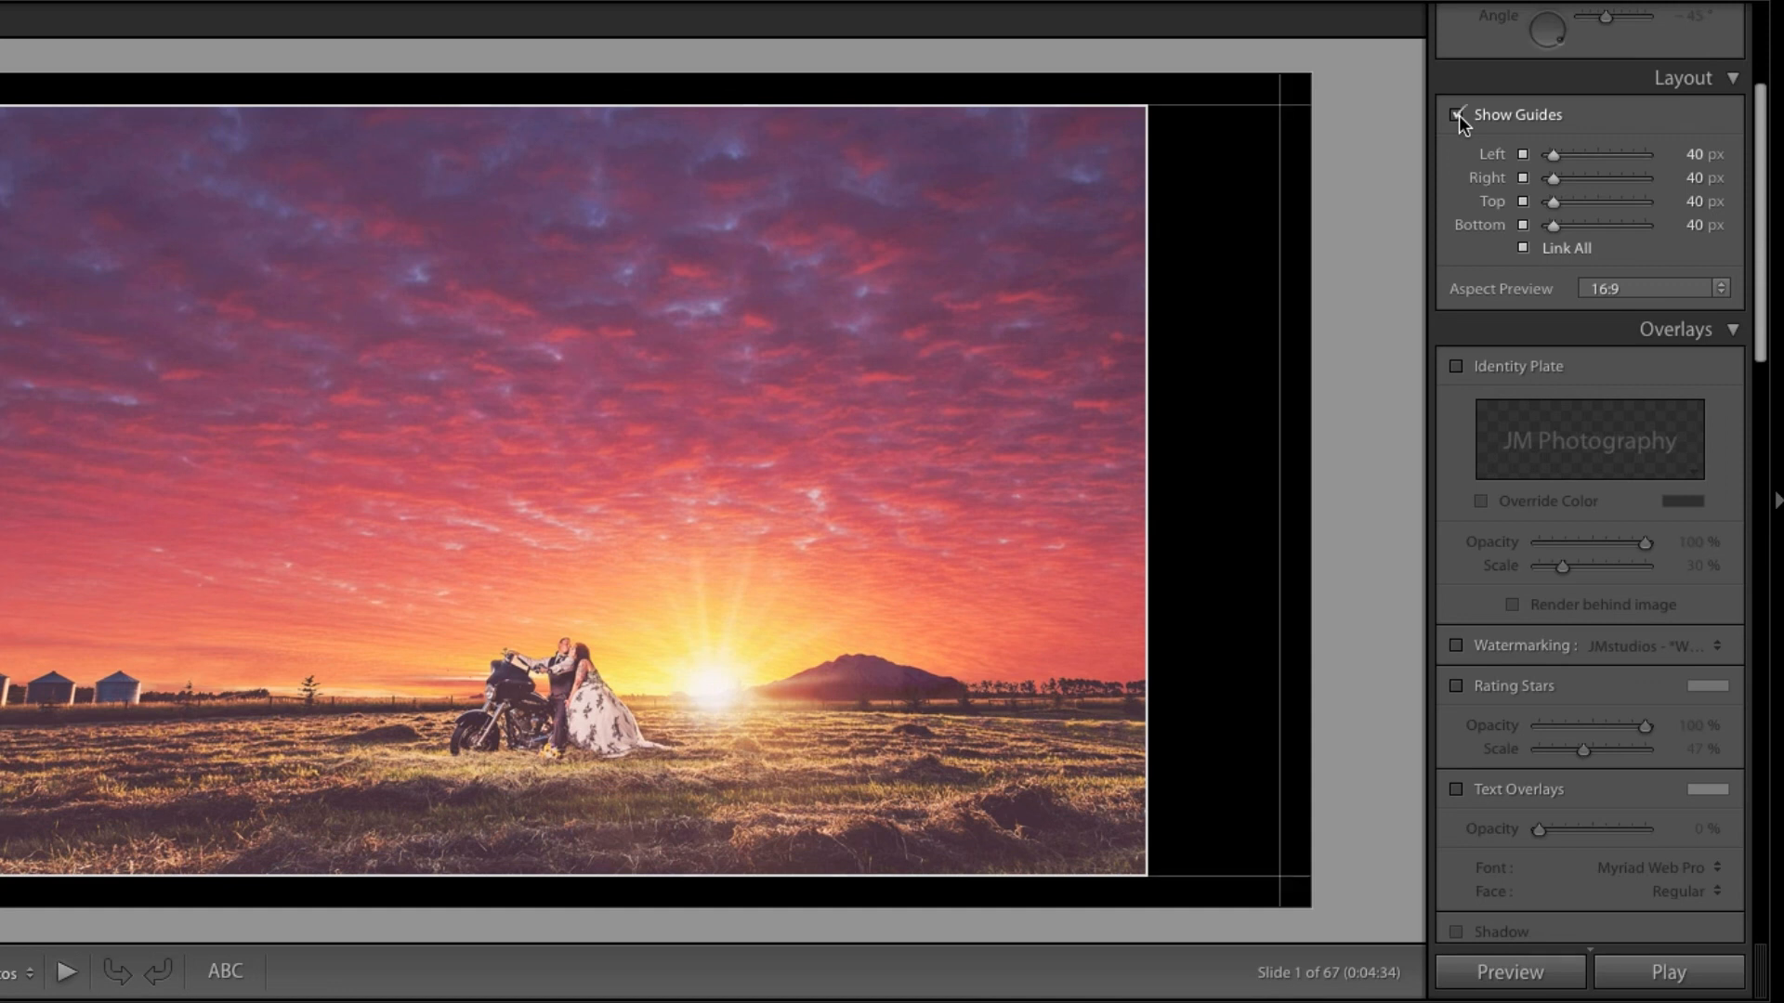
pyautogui.click(1454, 115)
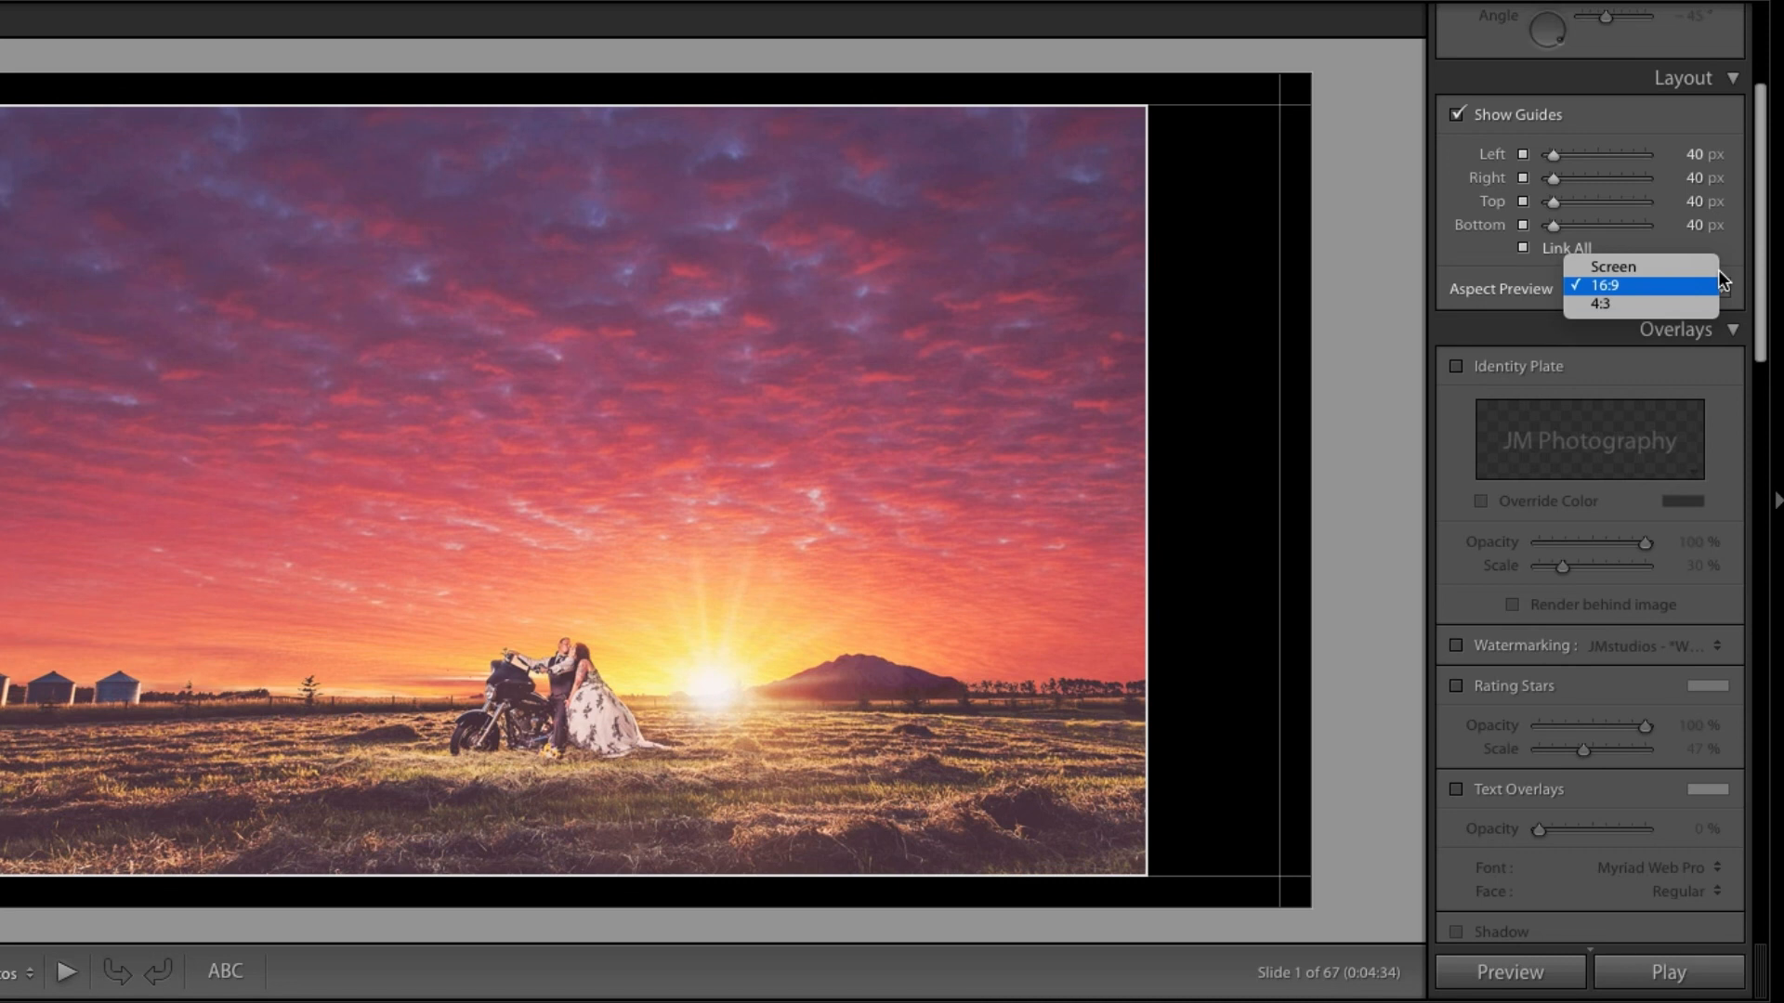
pyautogui.moveTo(1725, 288)
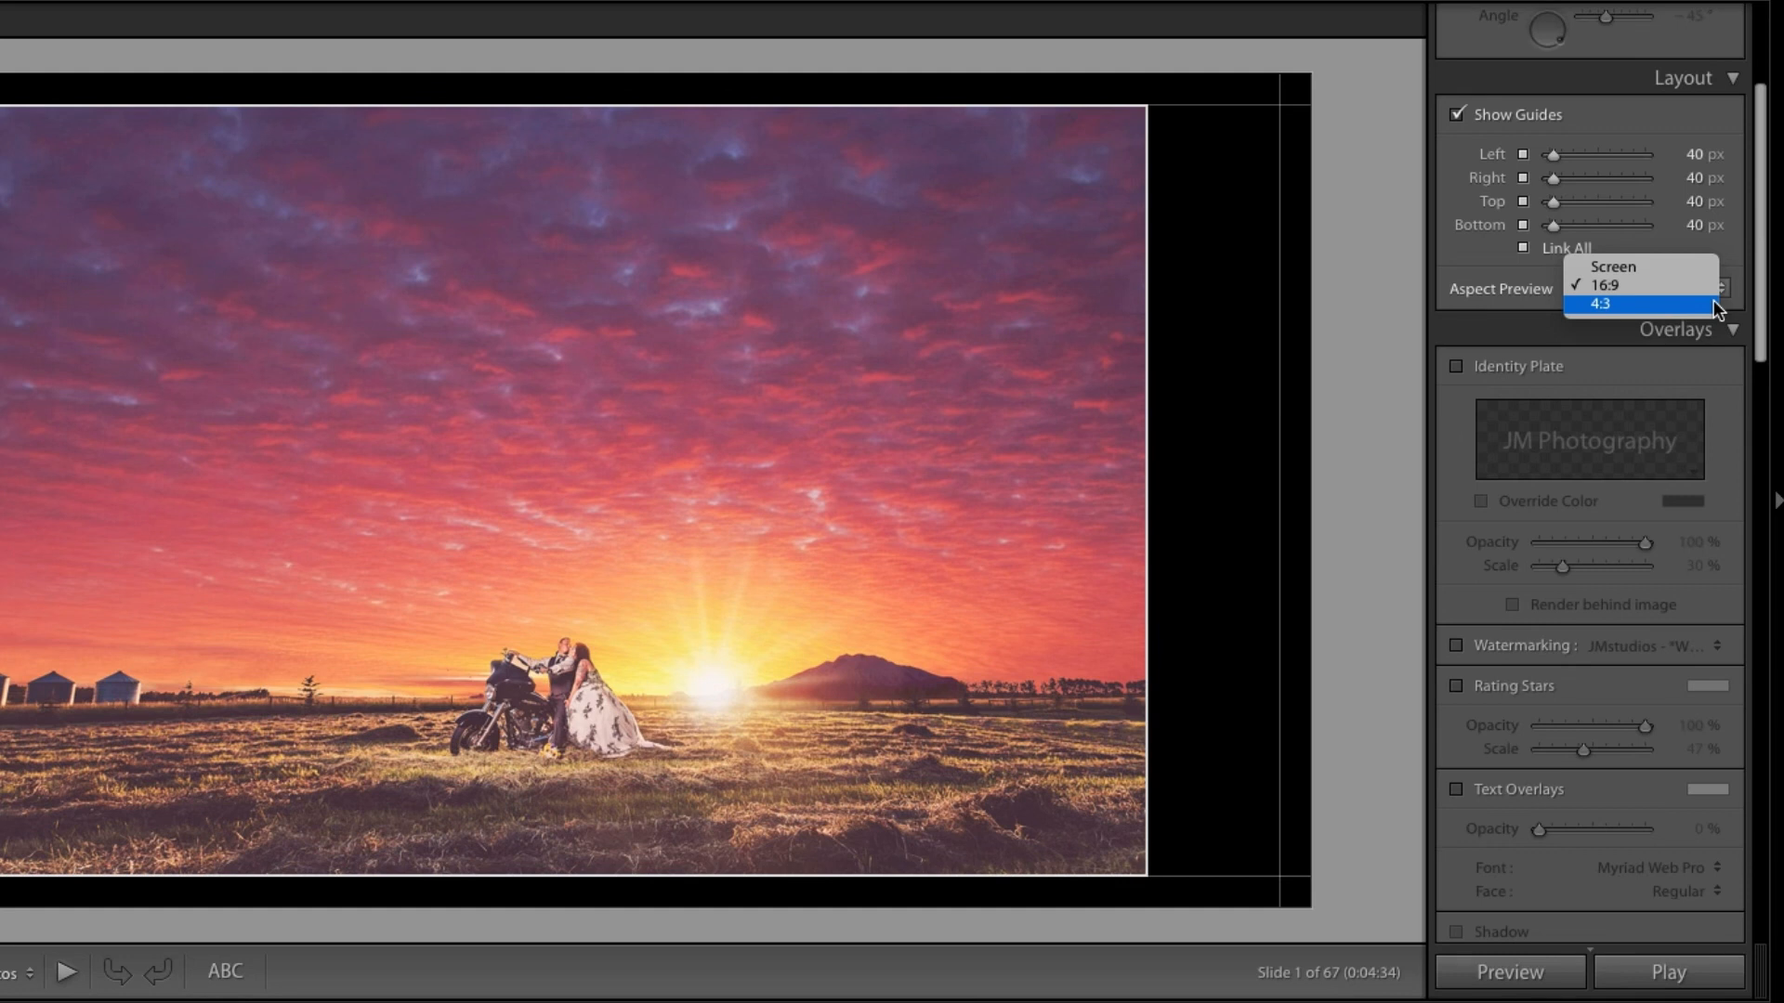
pyautogui.click(1602, 308)
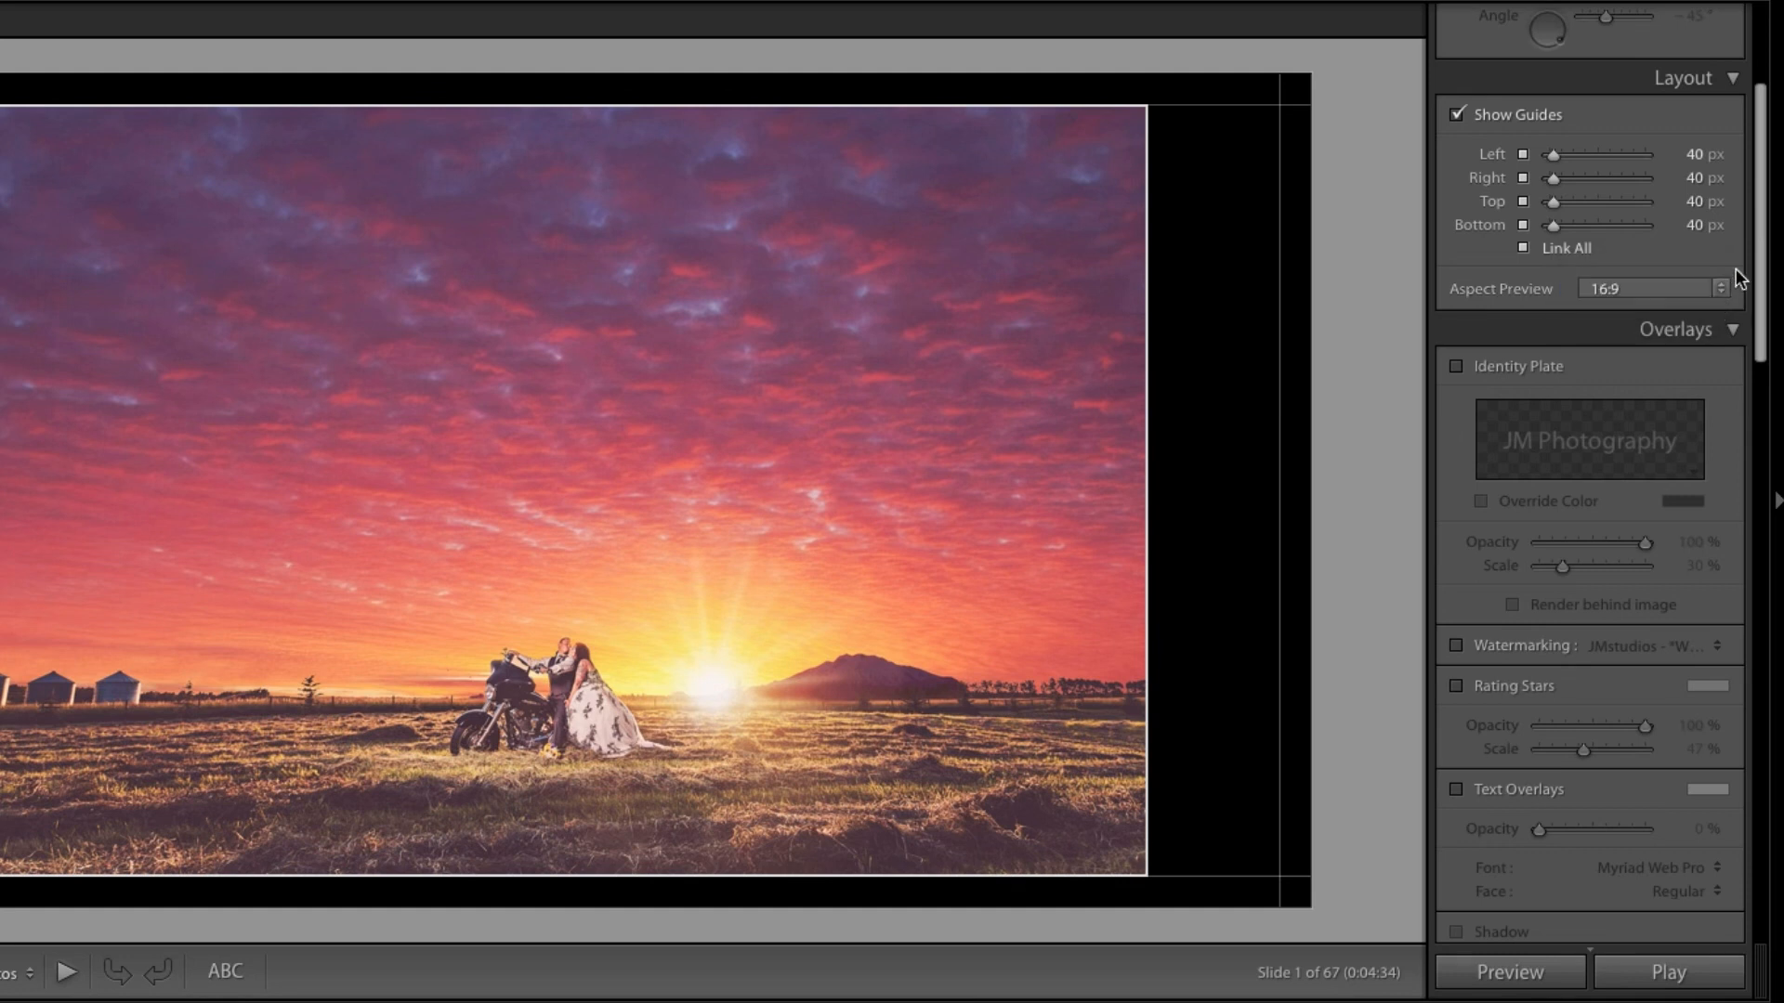
pyautogui.scroll(-3)
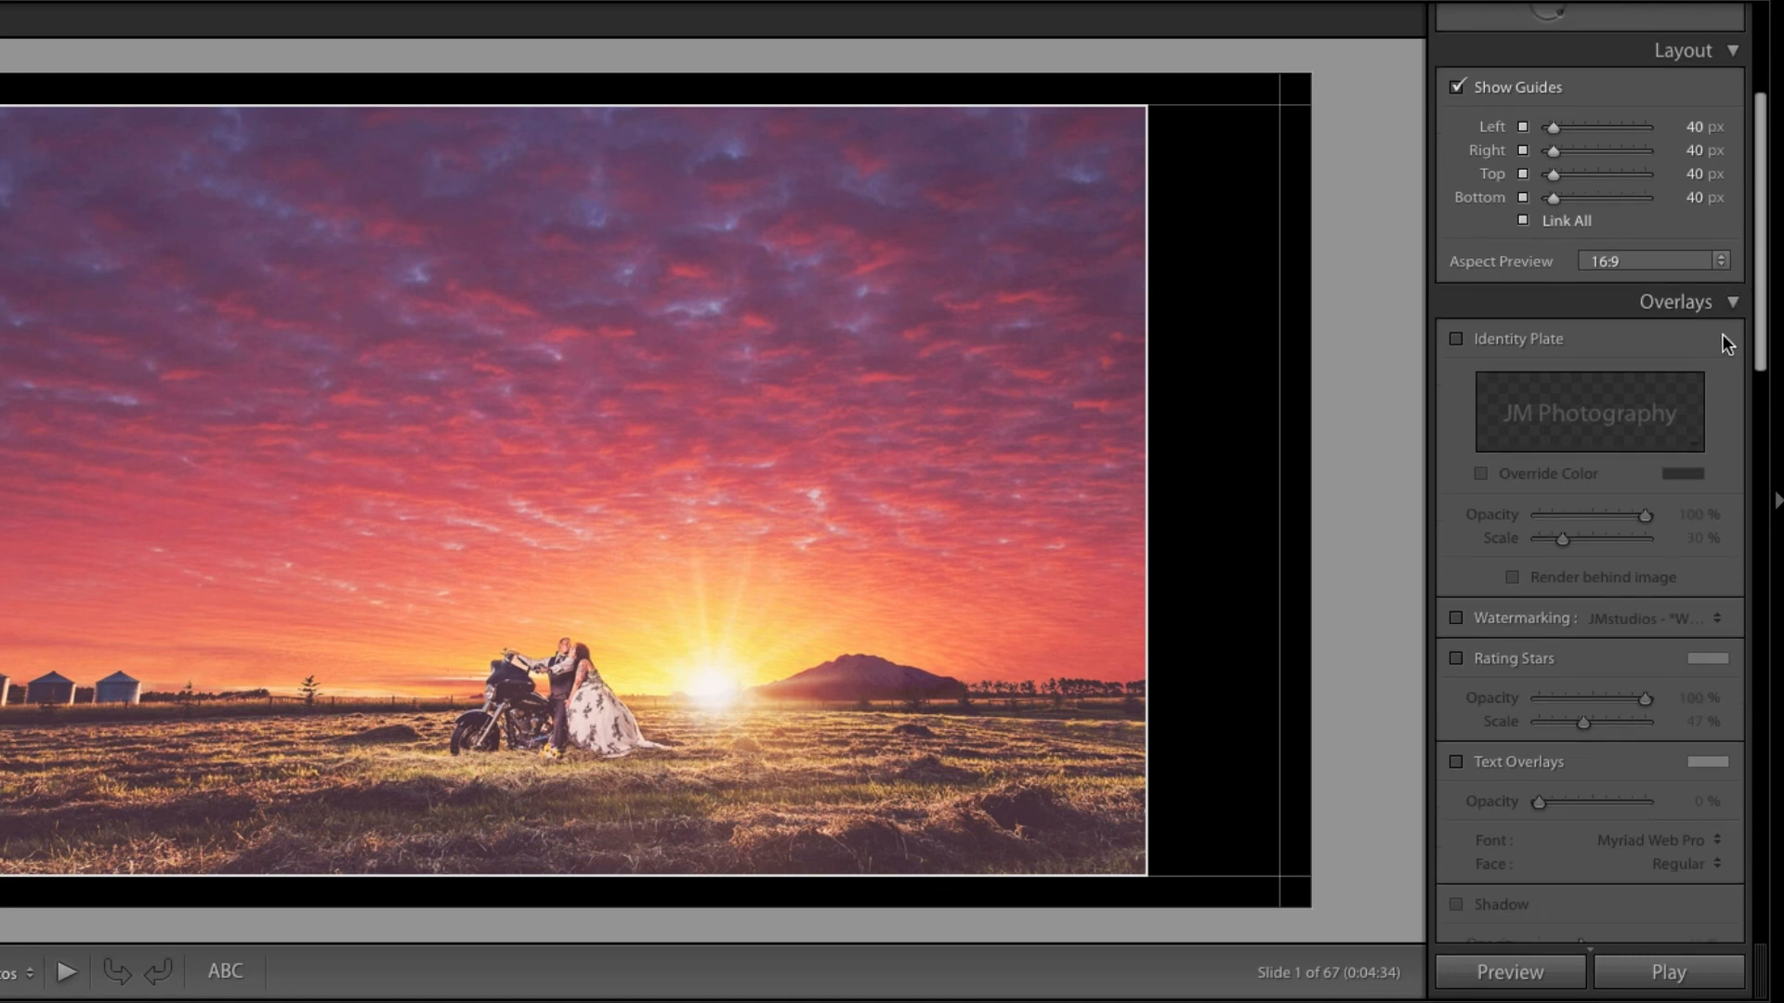
pyautogui.scroll(-3)
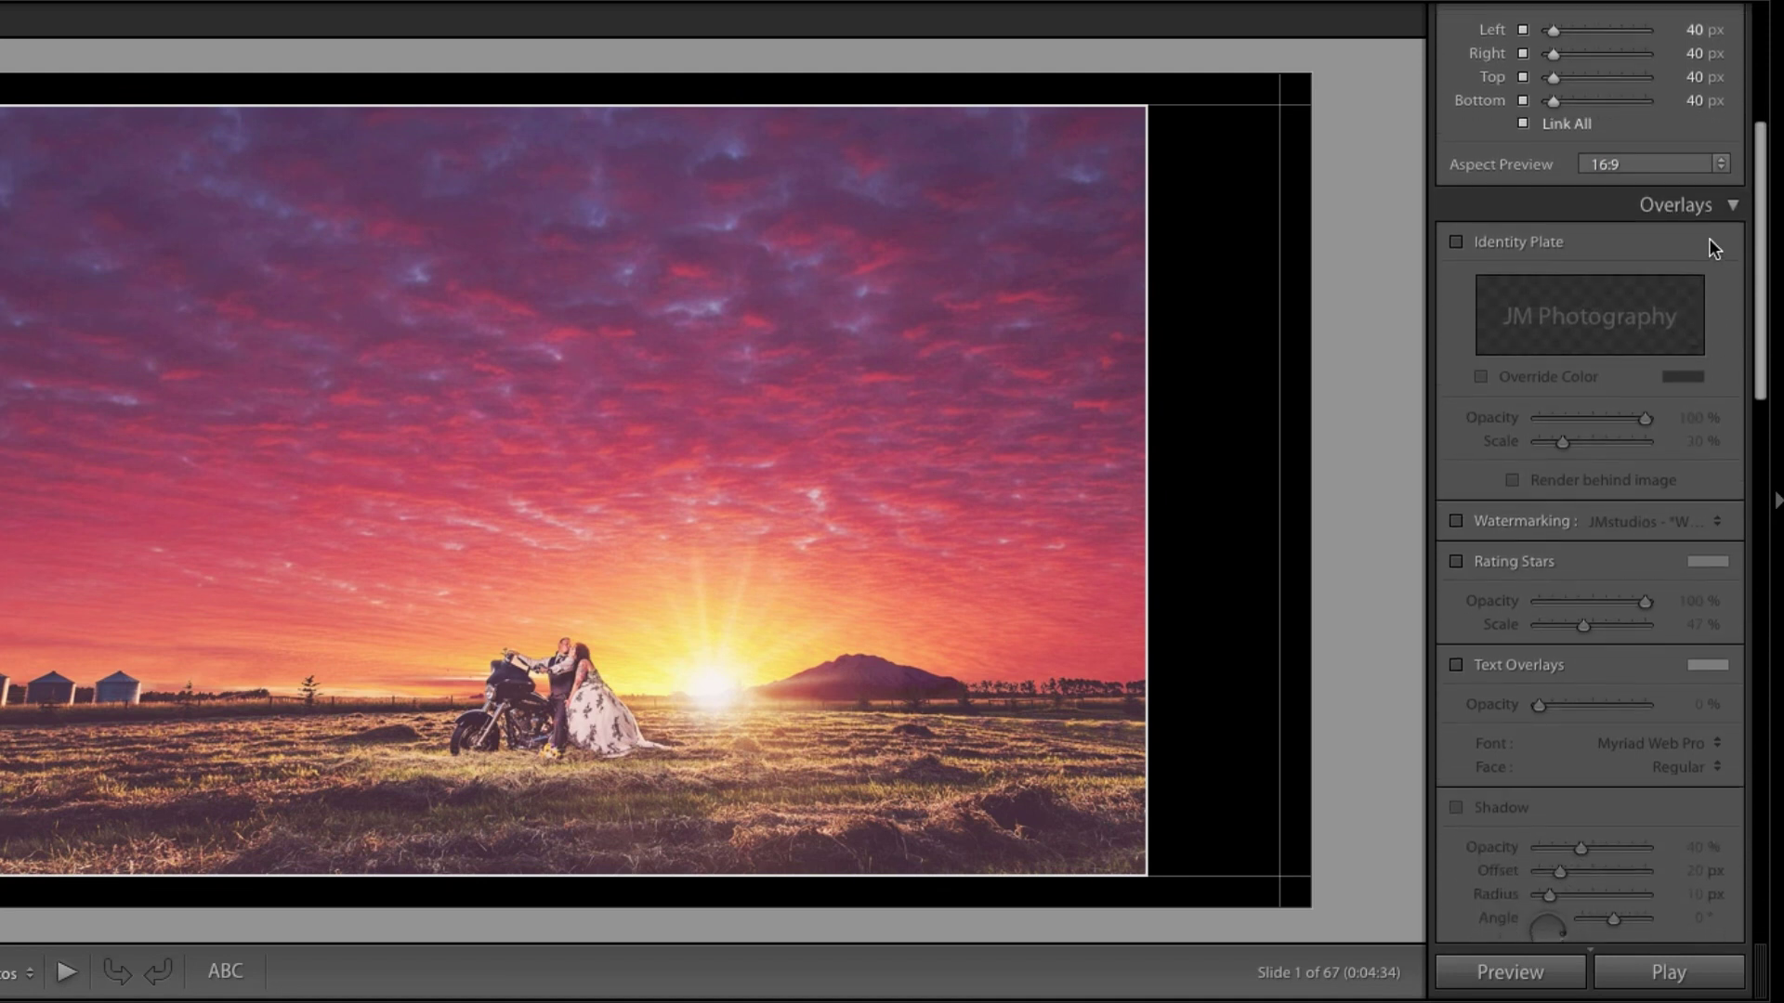
pyautogui.scroll(-3)
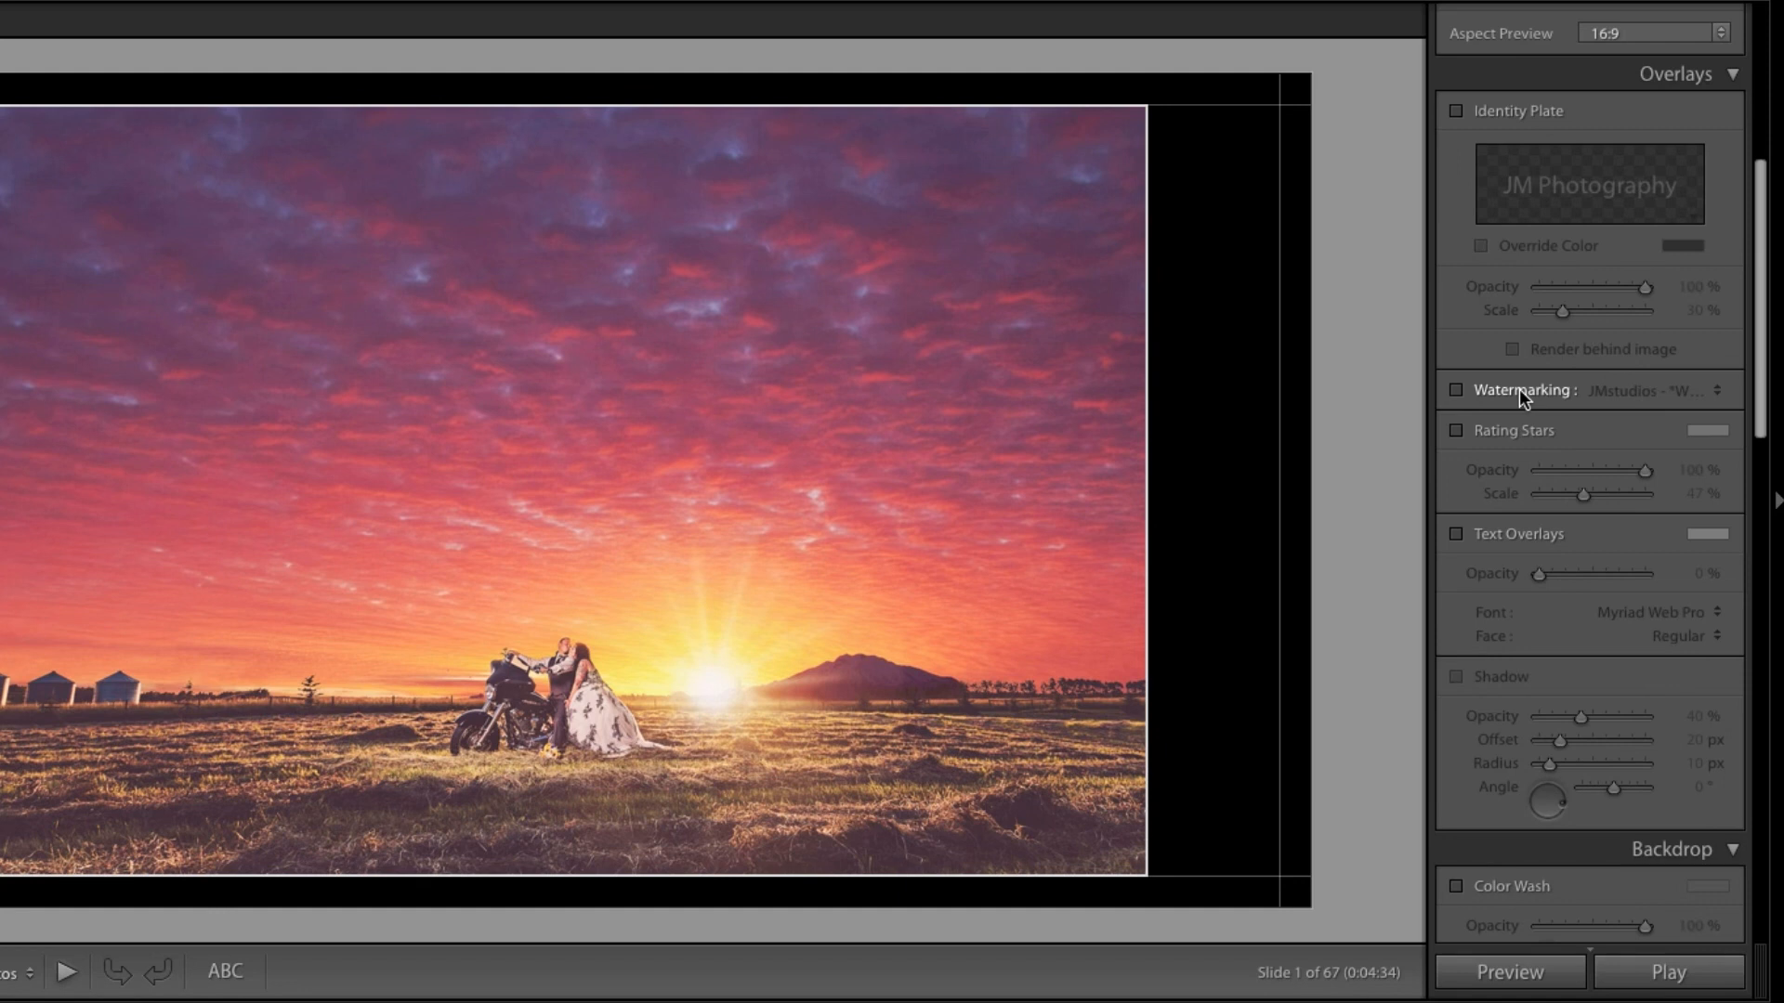
pyautogui.moveTo(1507, 125)
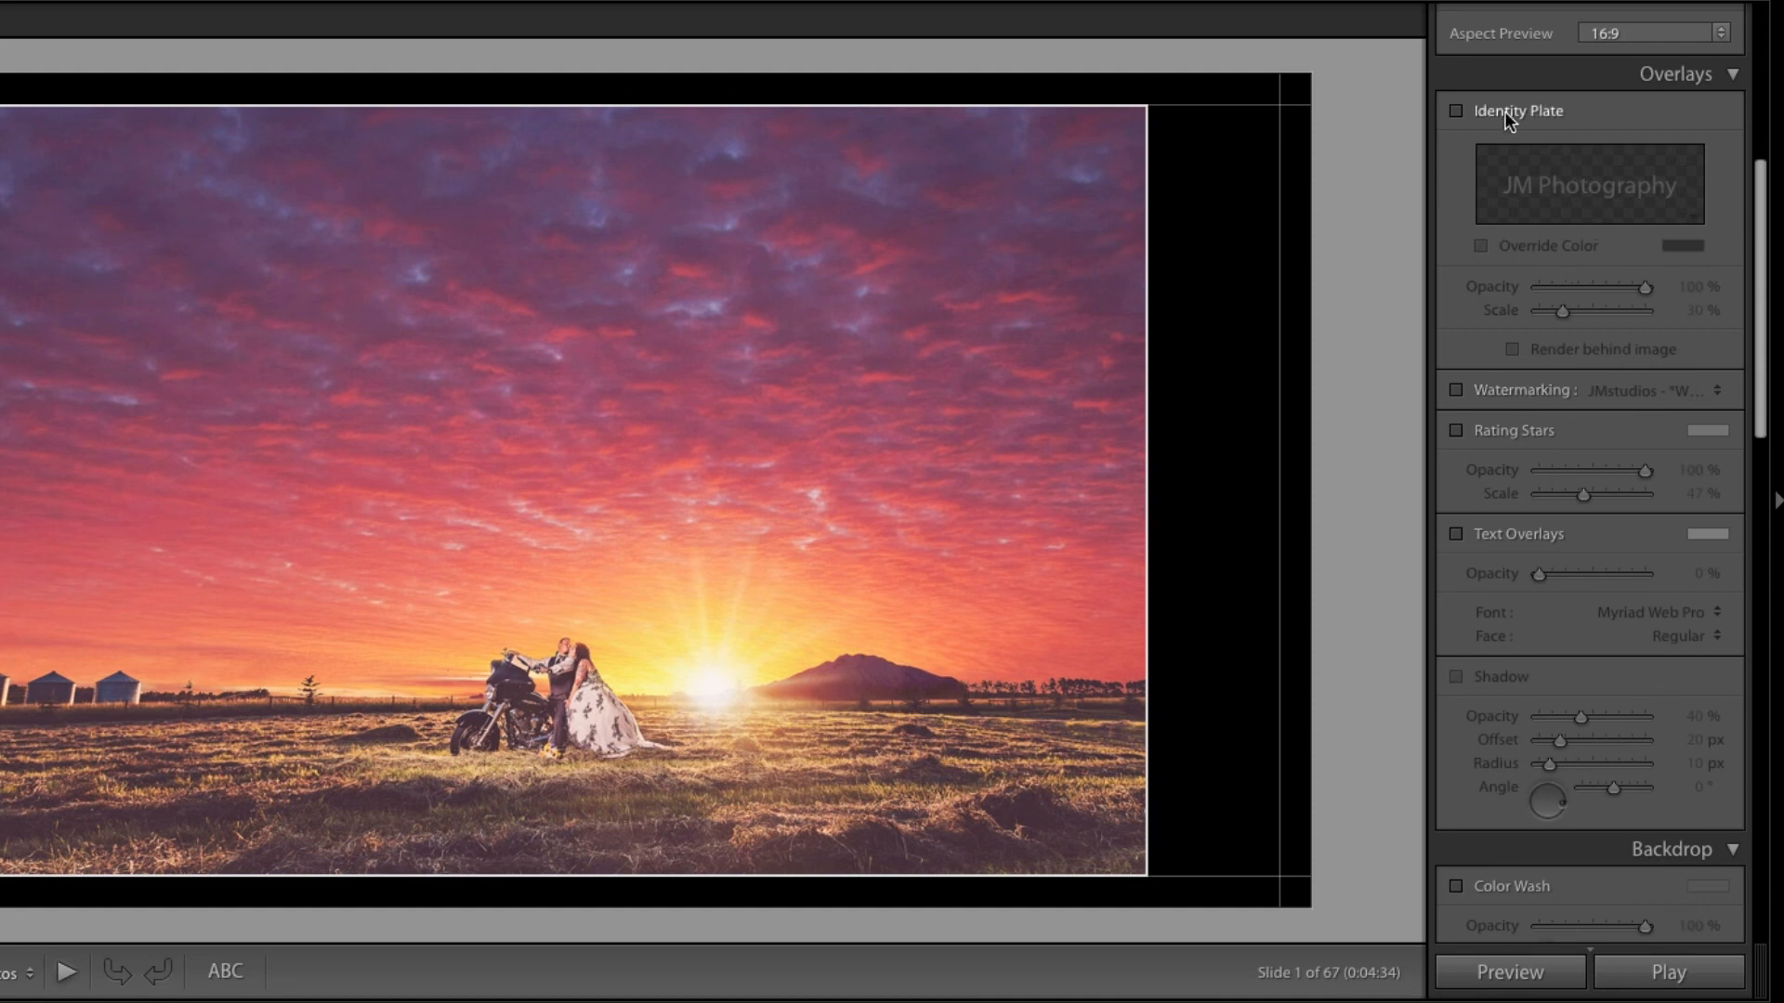
pyautogui.click(1456, 111)
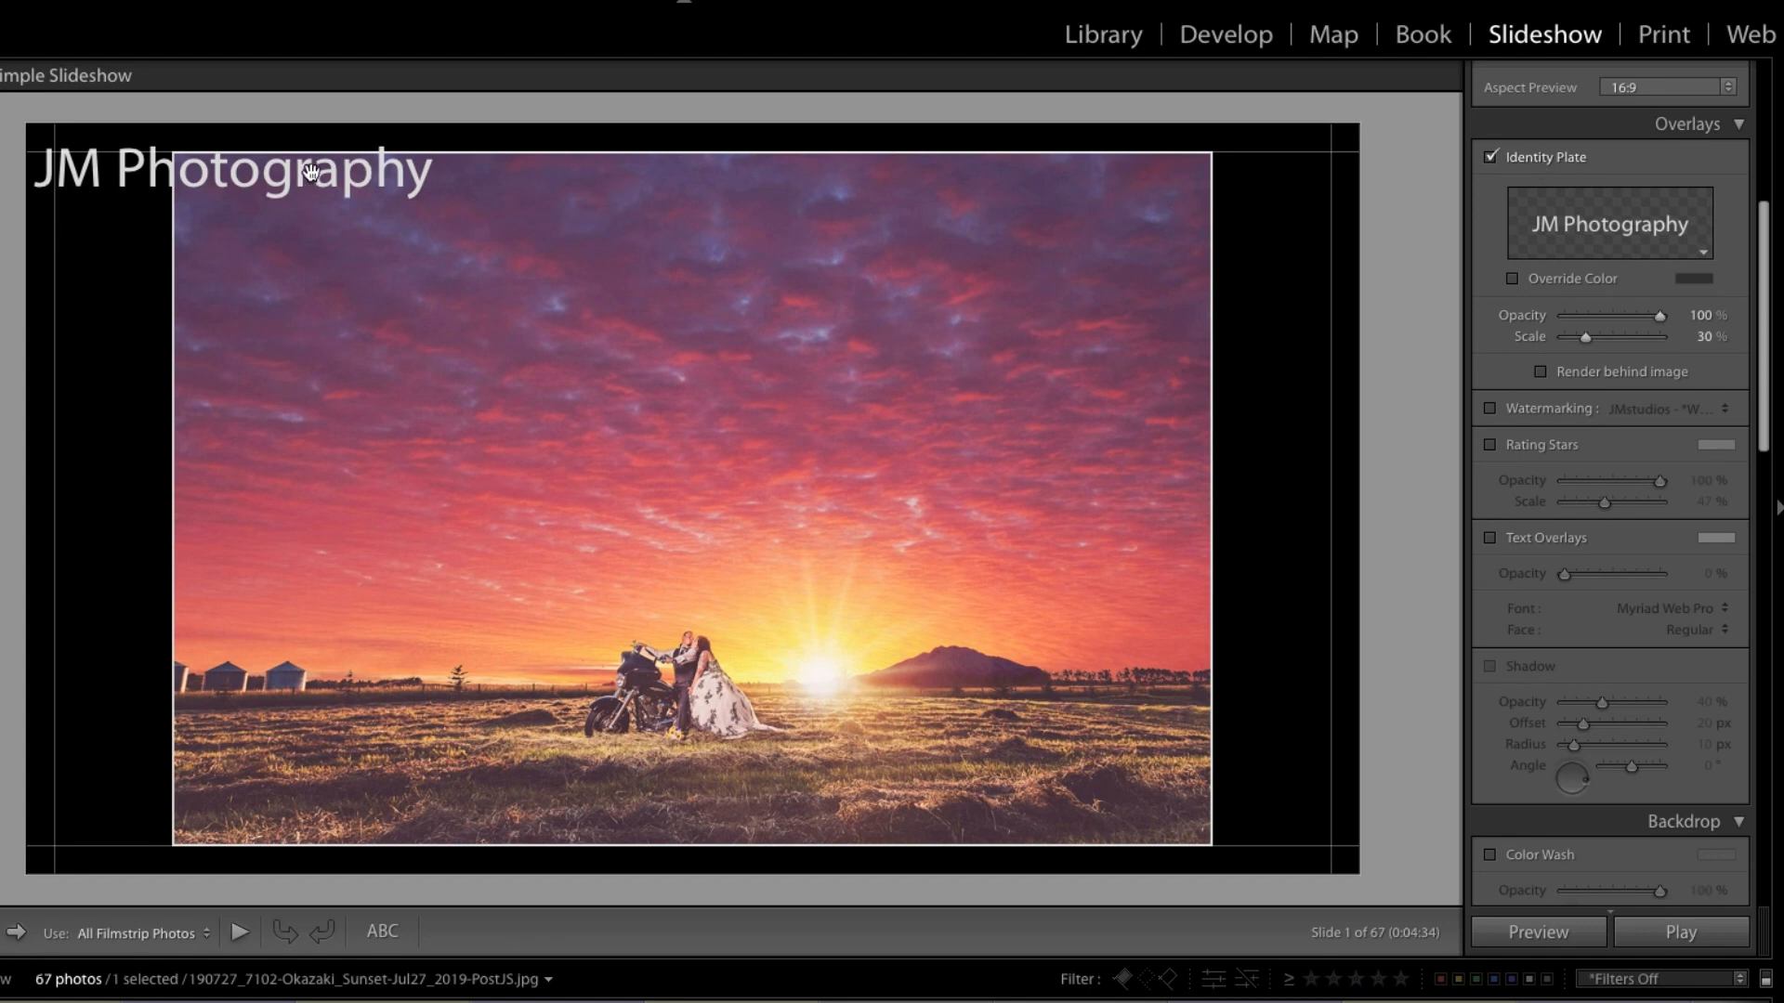
pyautogui.click(1490, 157)
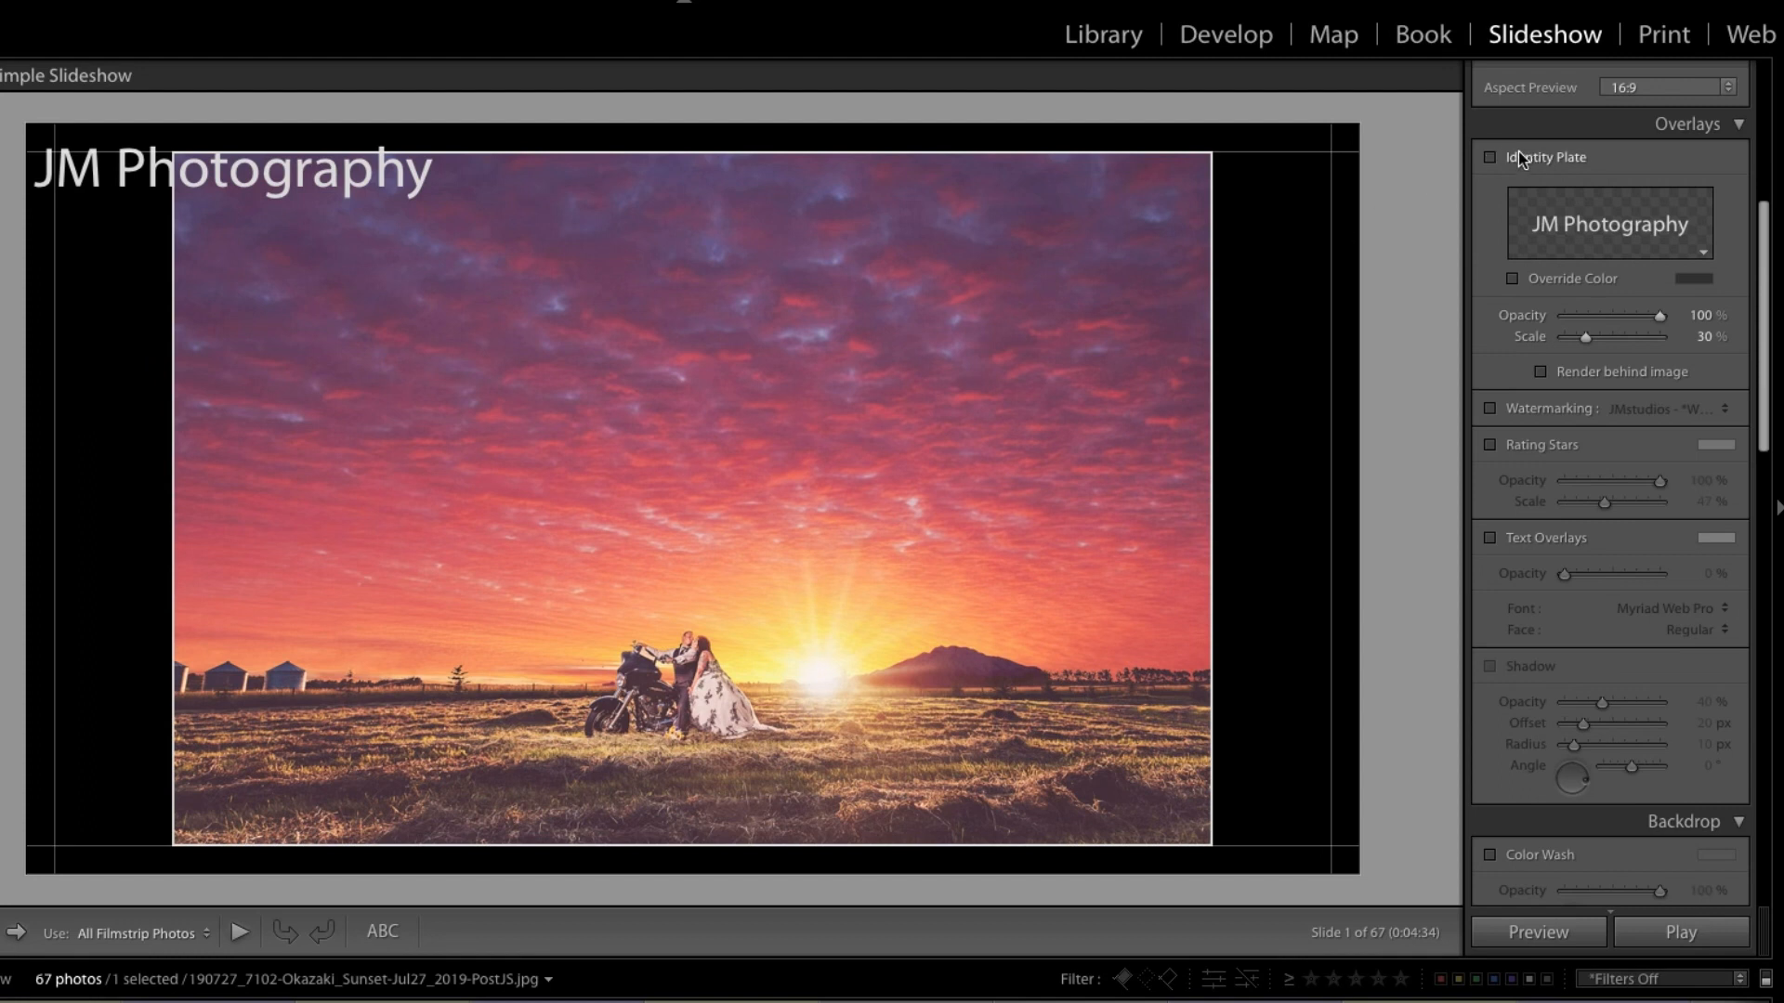
pyautogui.click(1488, 408)
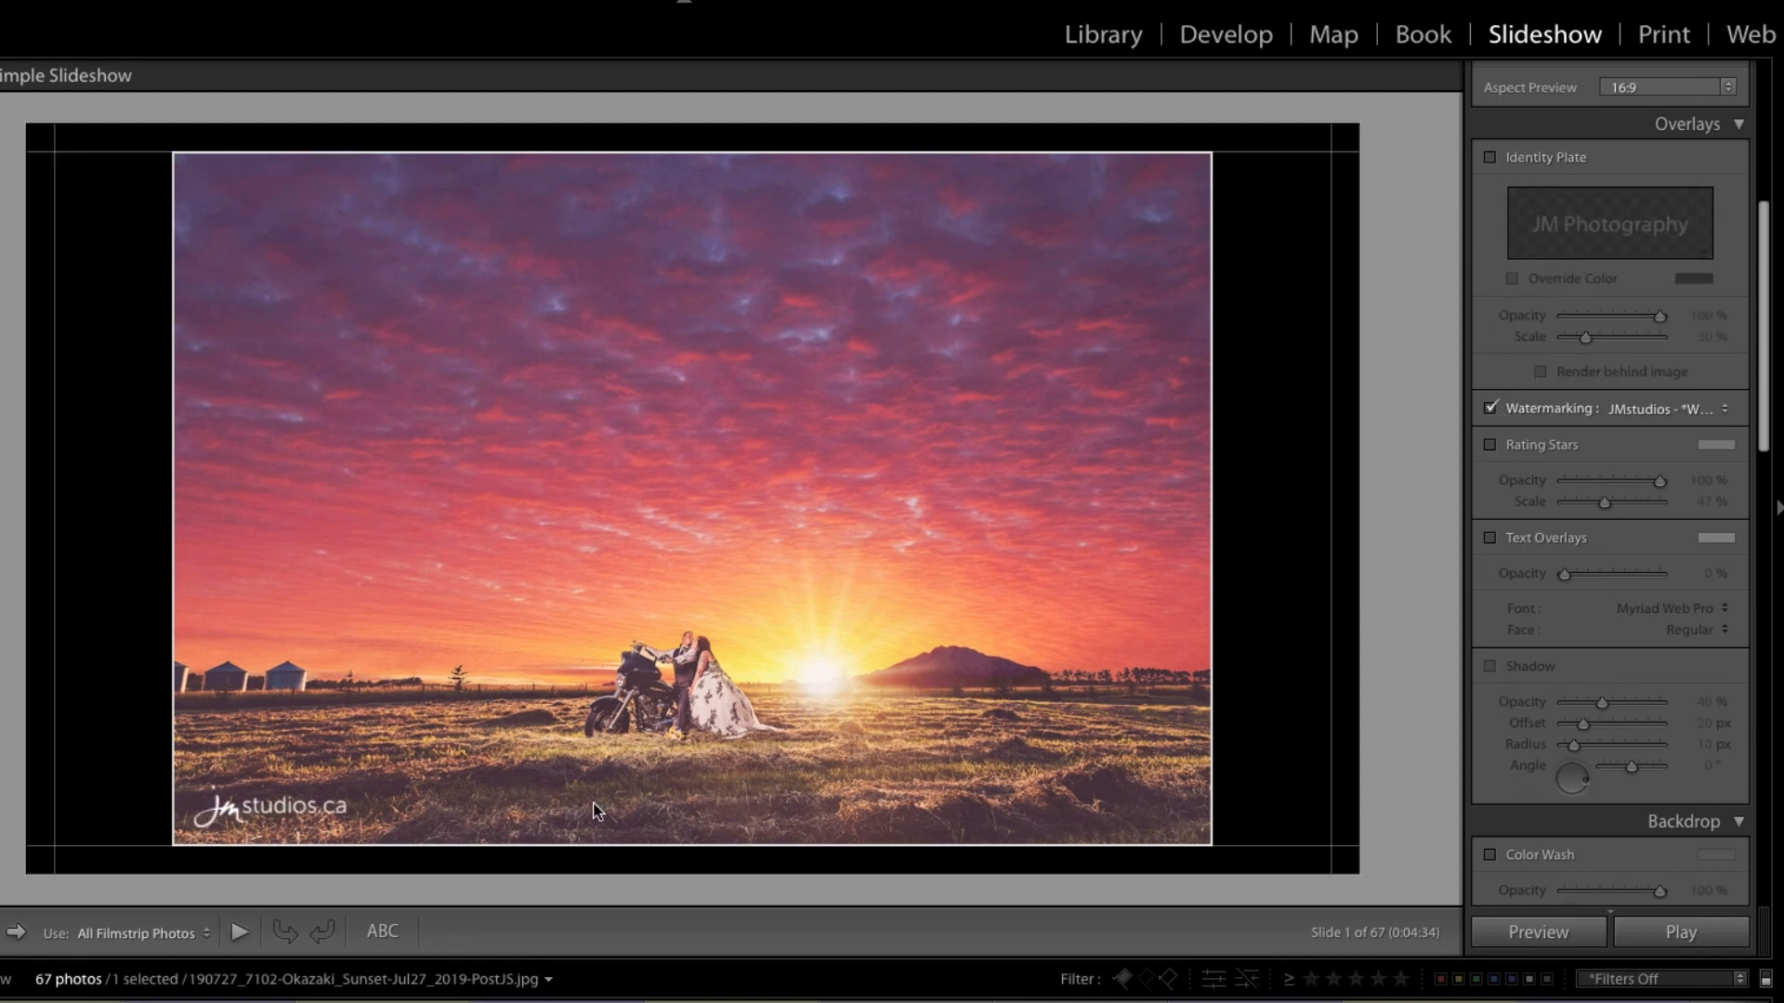
pyautogui.moveTo(267, 844)
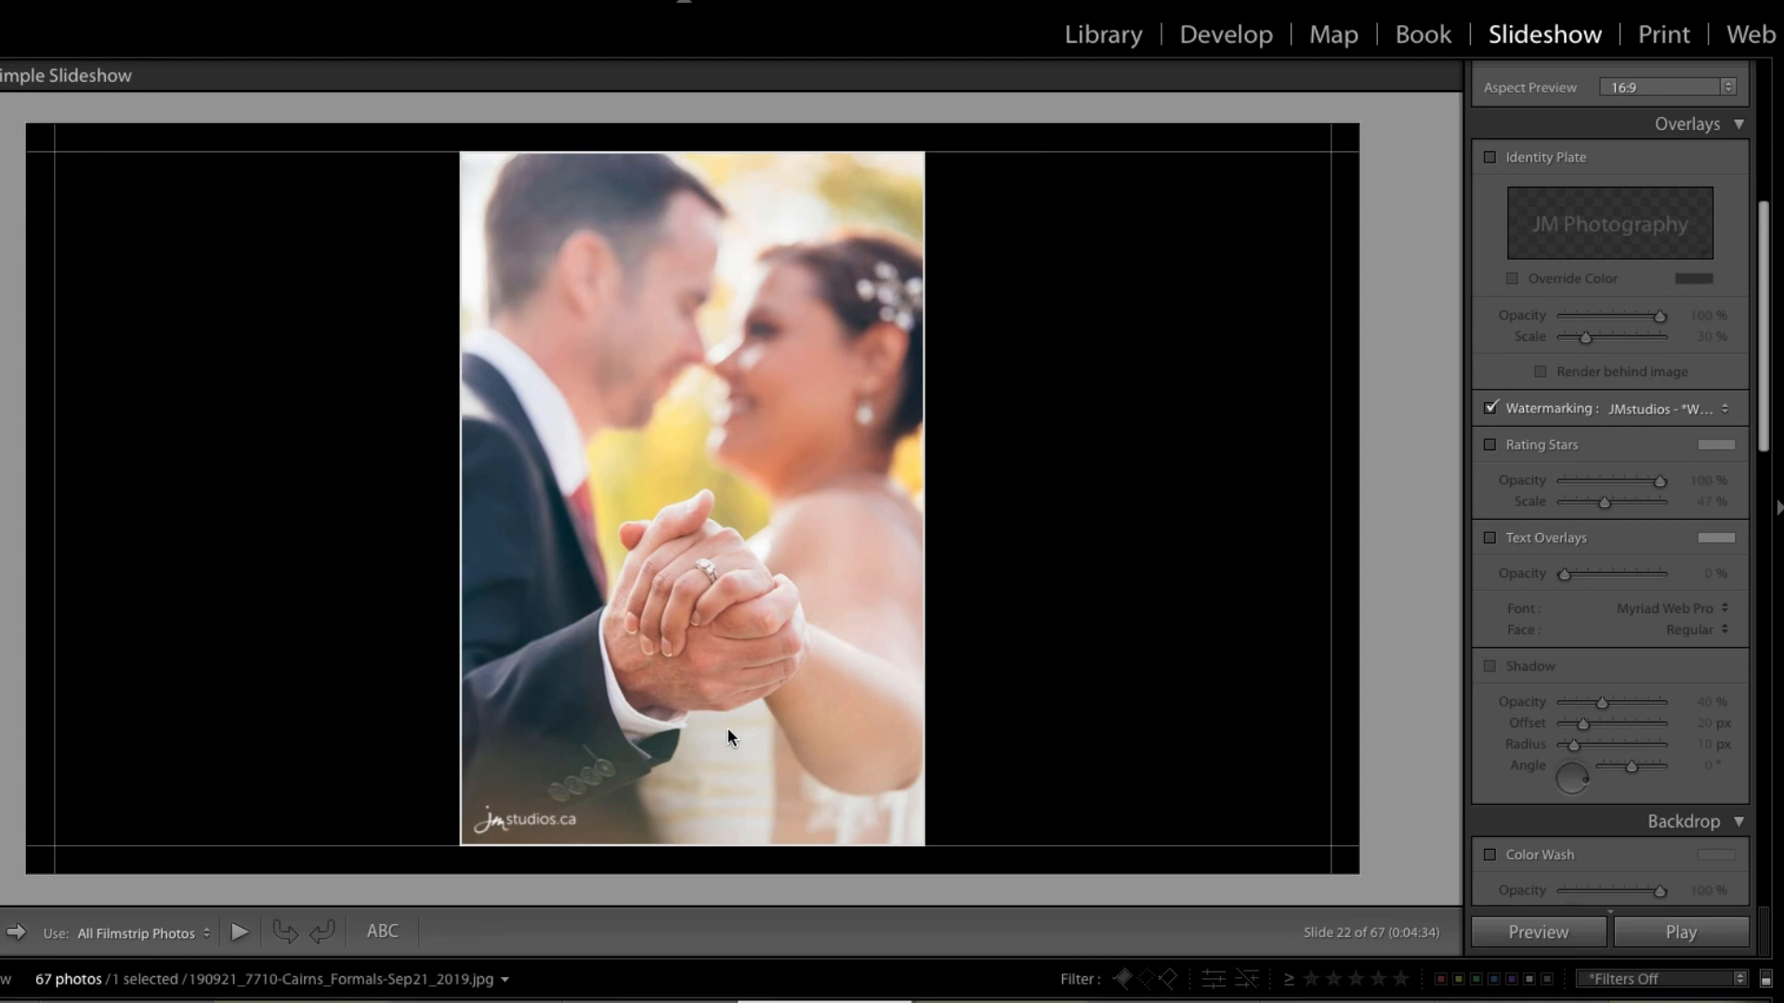
pyautogui.moveTo(555, 869)
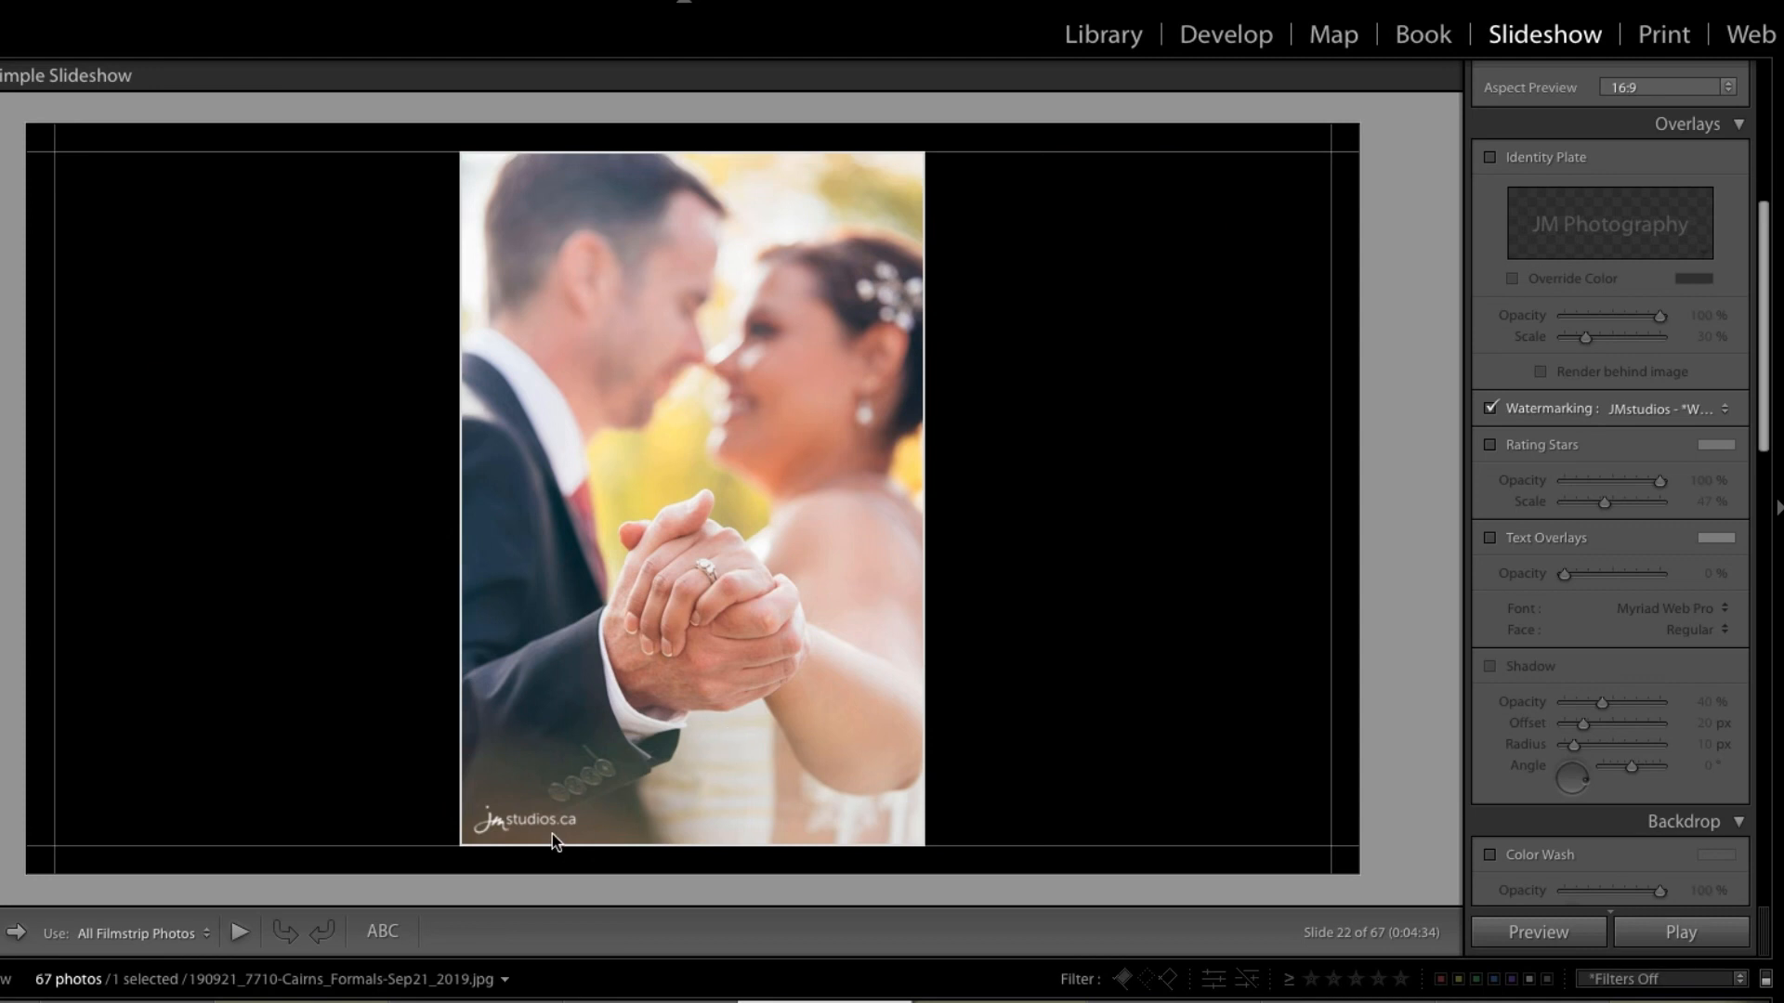
pyautogui.moveTo(1024, 729)
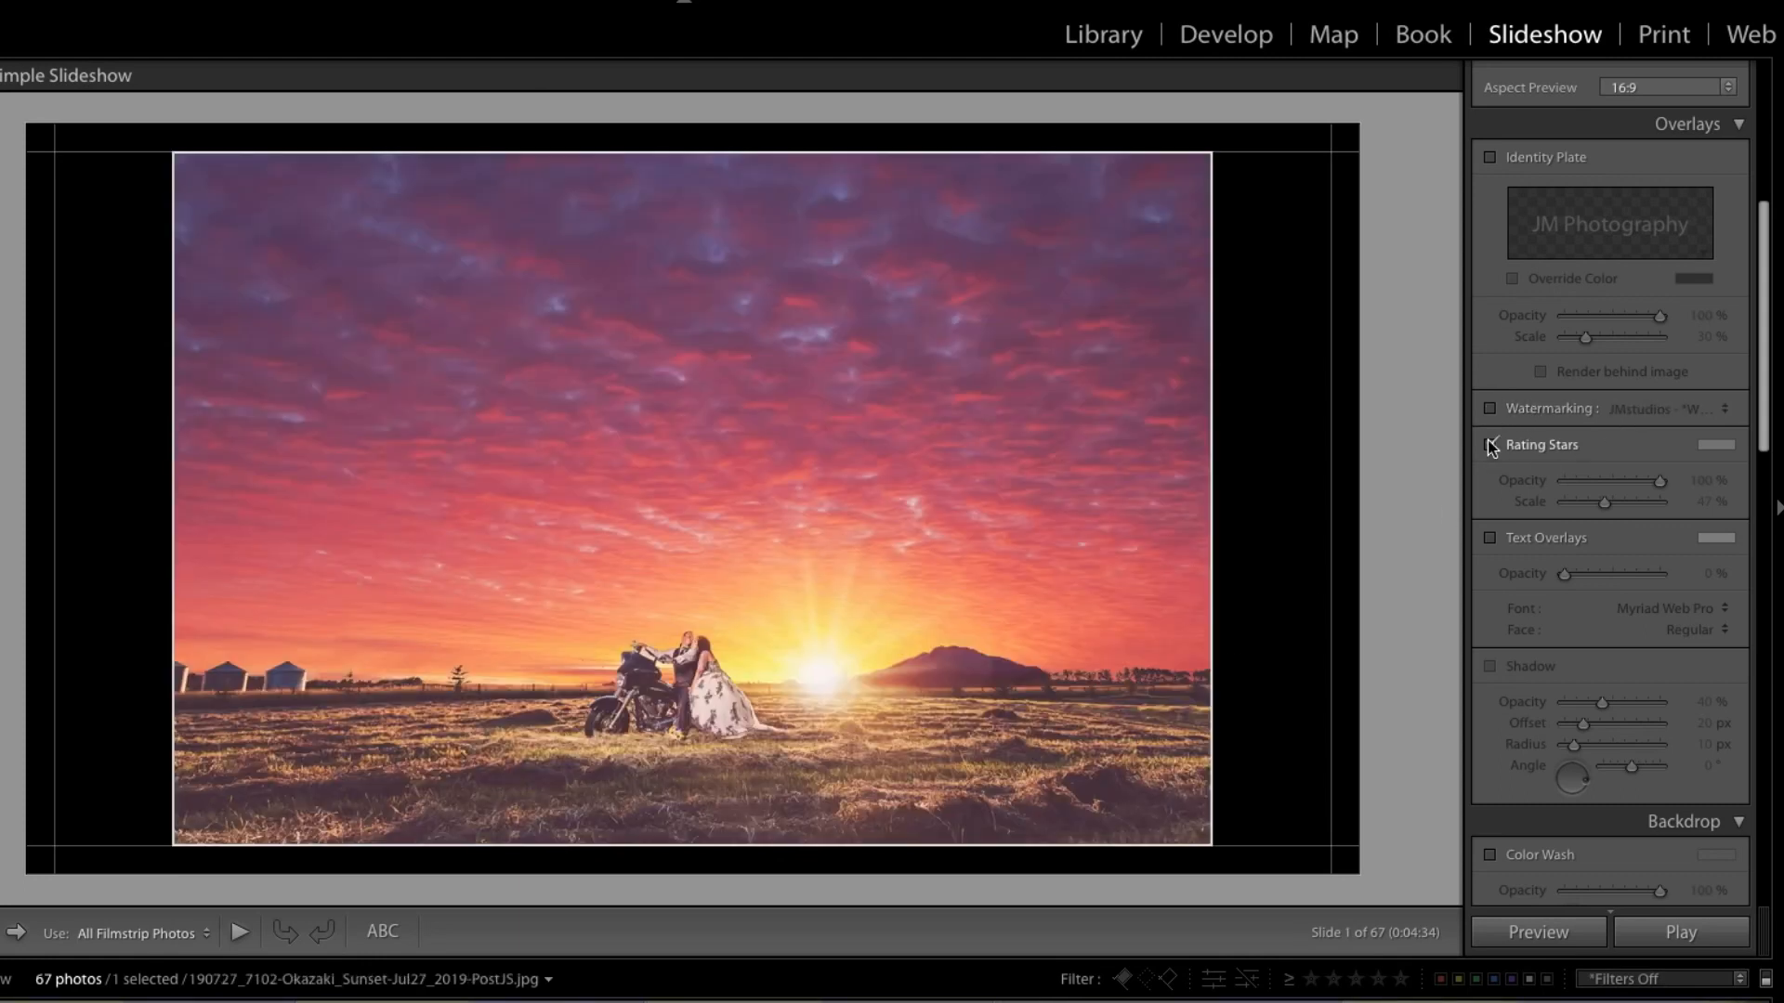
pyautogui.click(1490, 445)
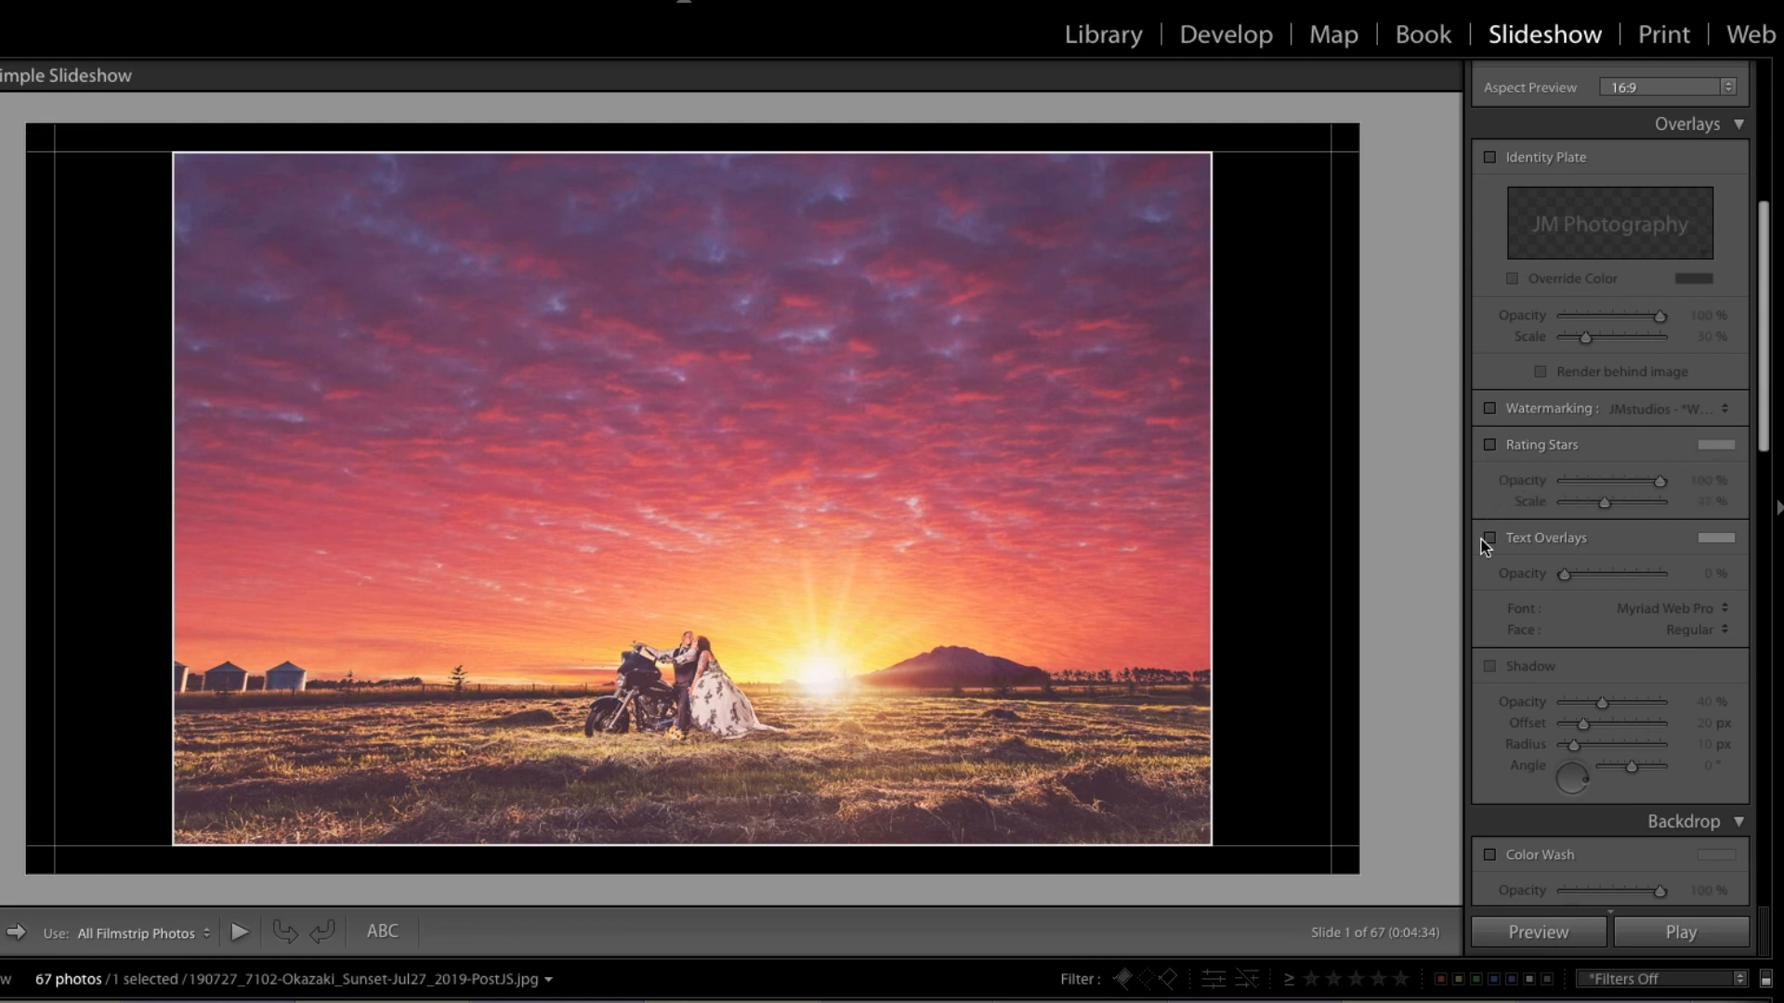
pyautogui.click(1489, 538)
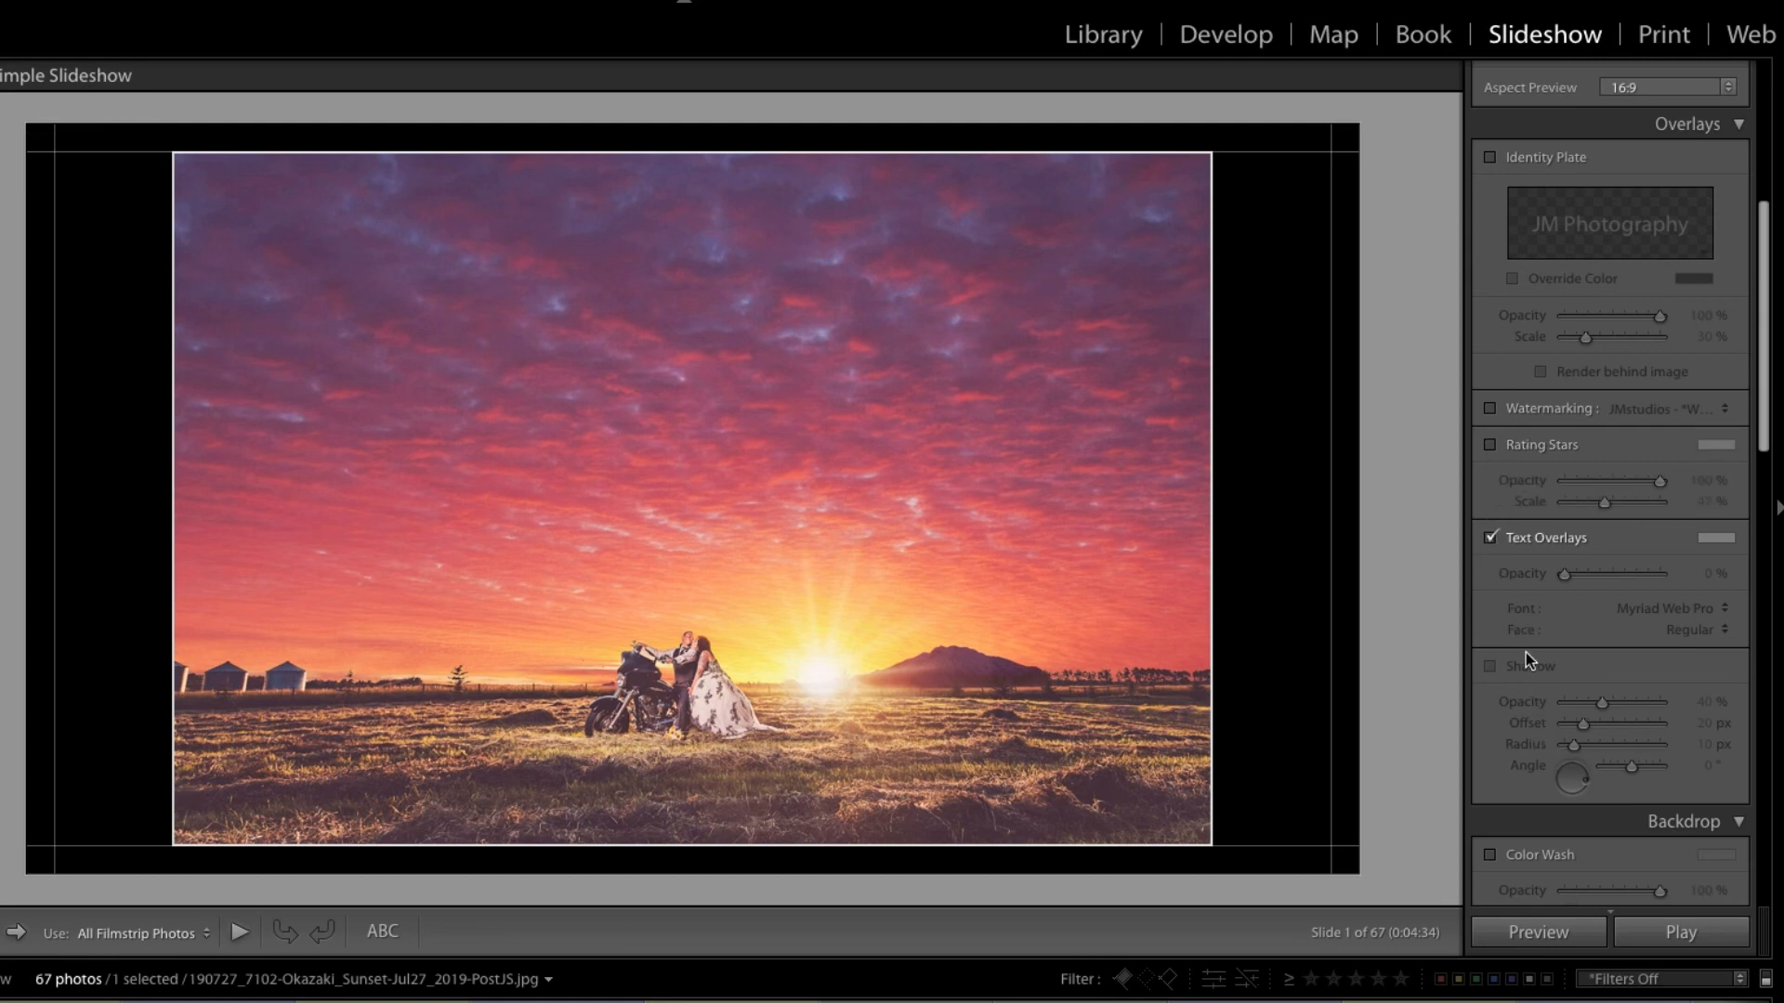
pyautogui.click(1490, 538)
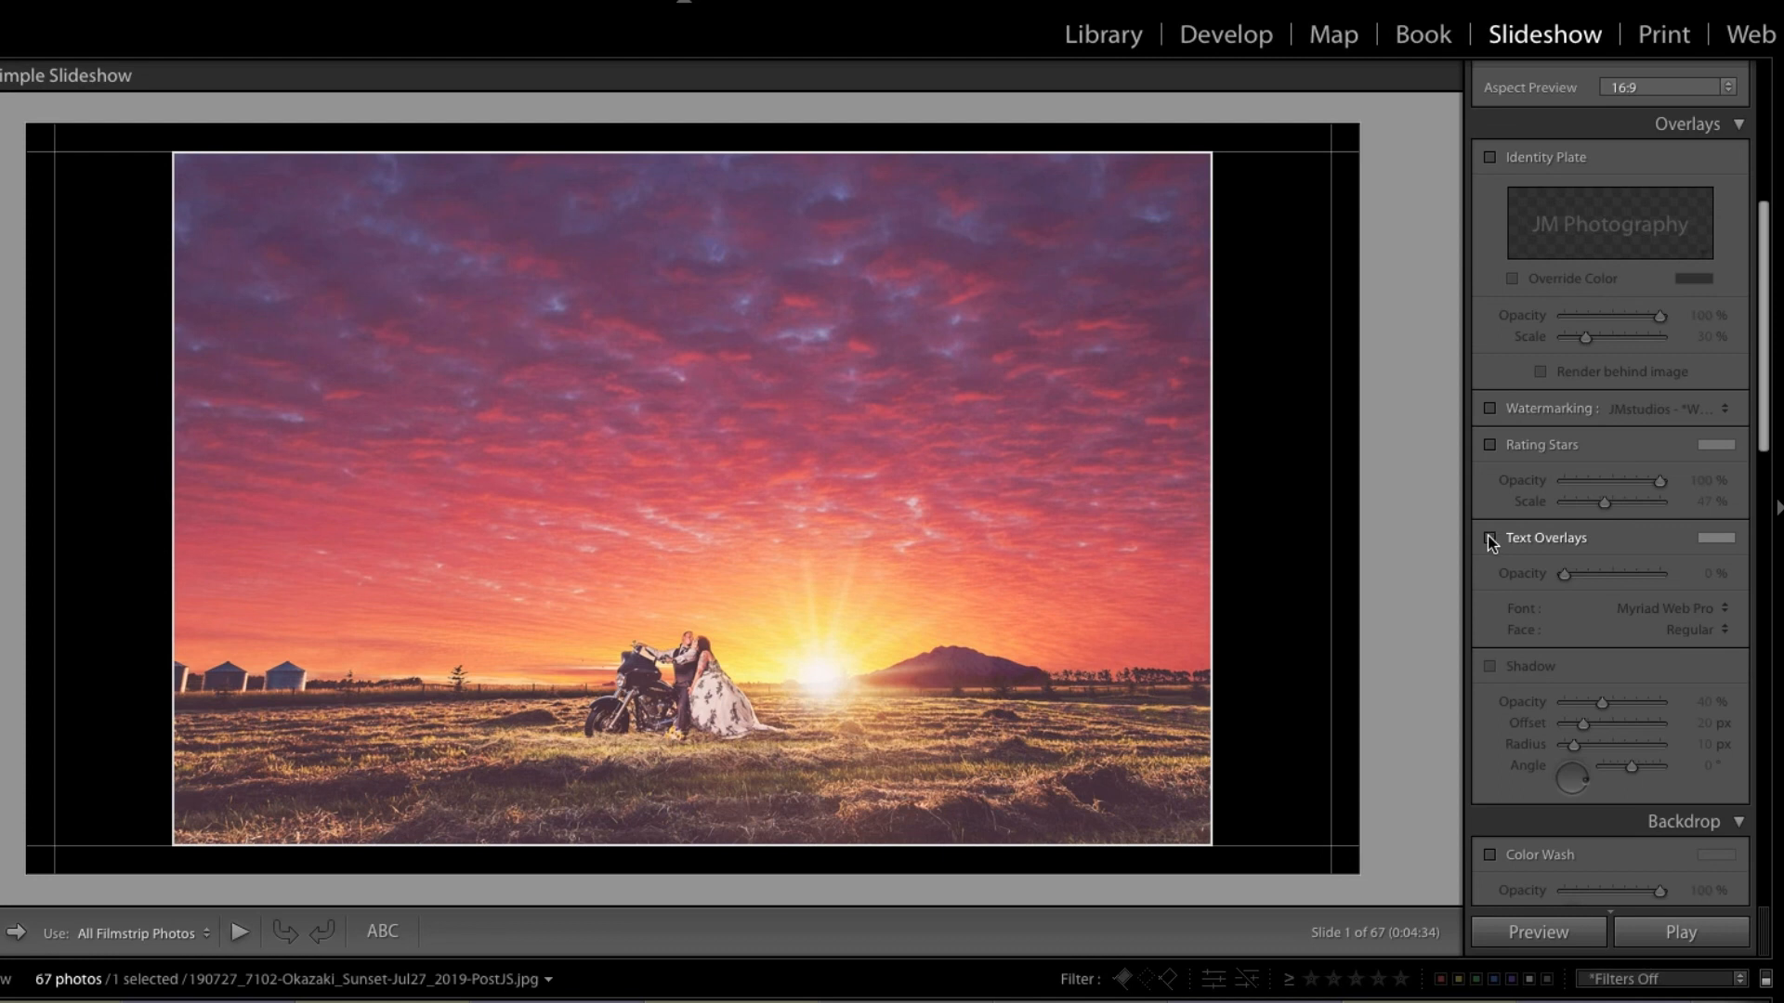
pyautogui.scroll(-3)
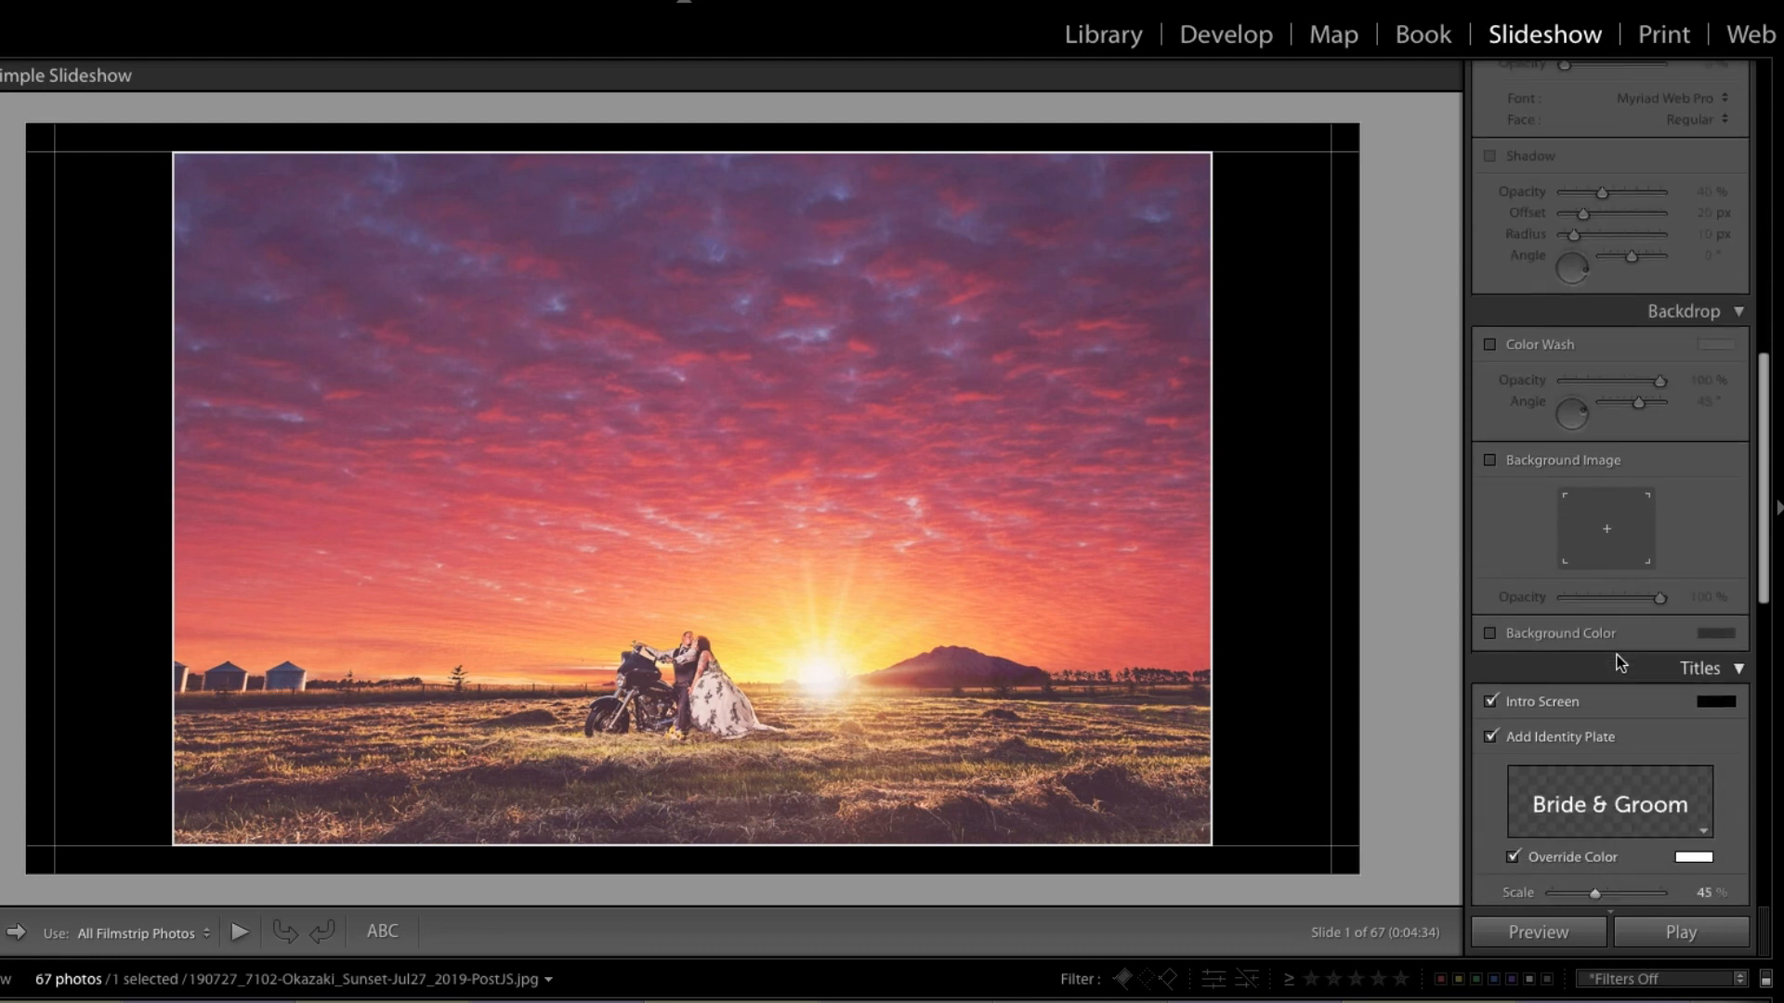
pyautogui.scroll(-3)
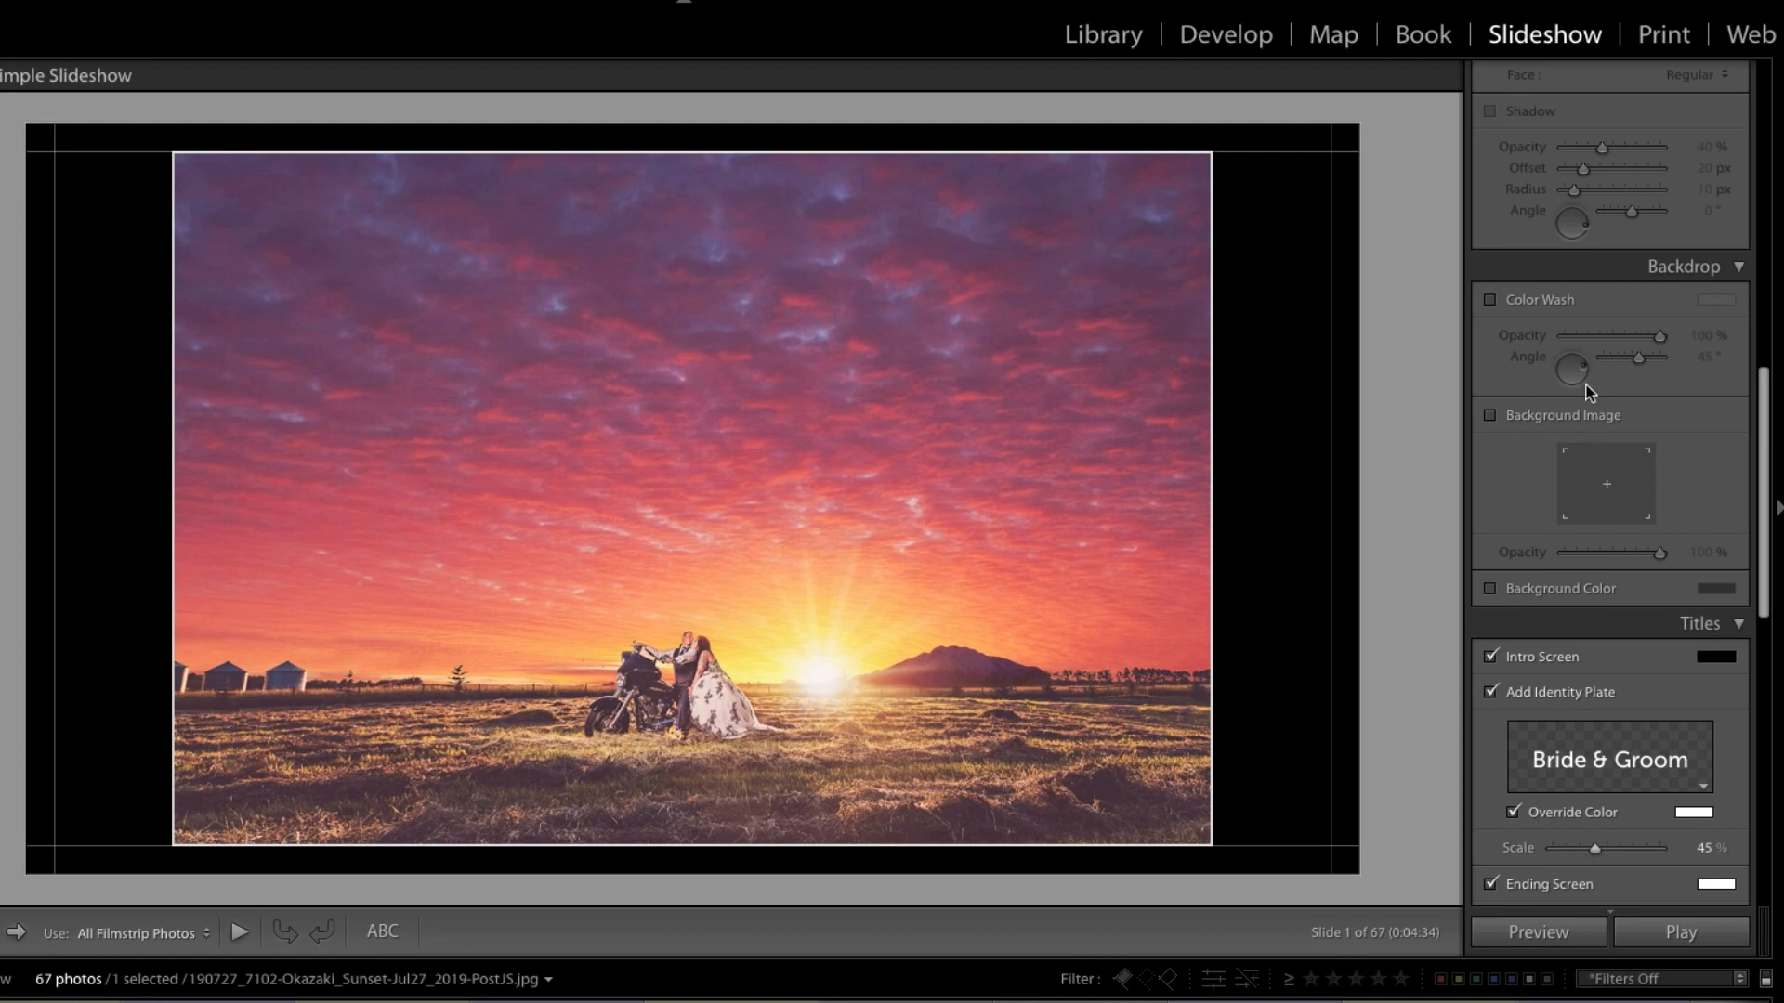
pyautogui.click(1489, 299)
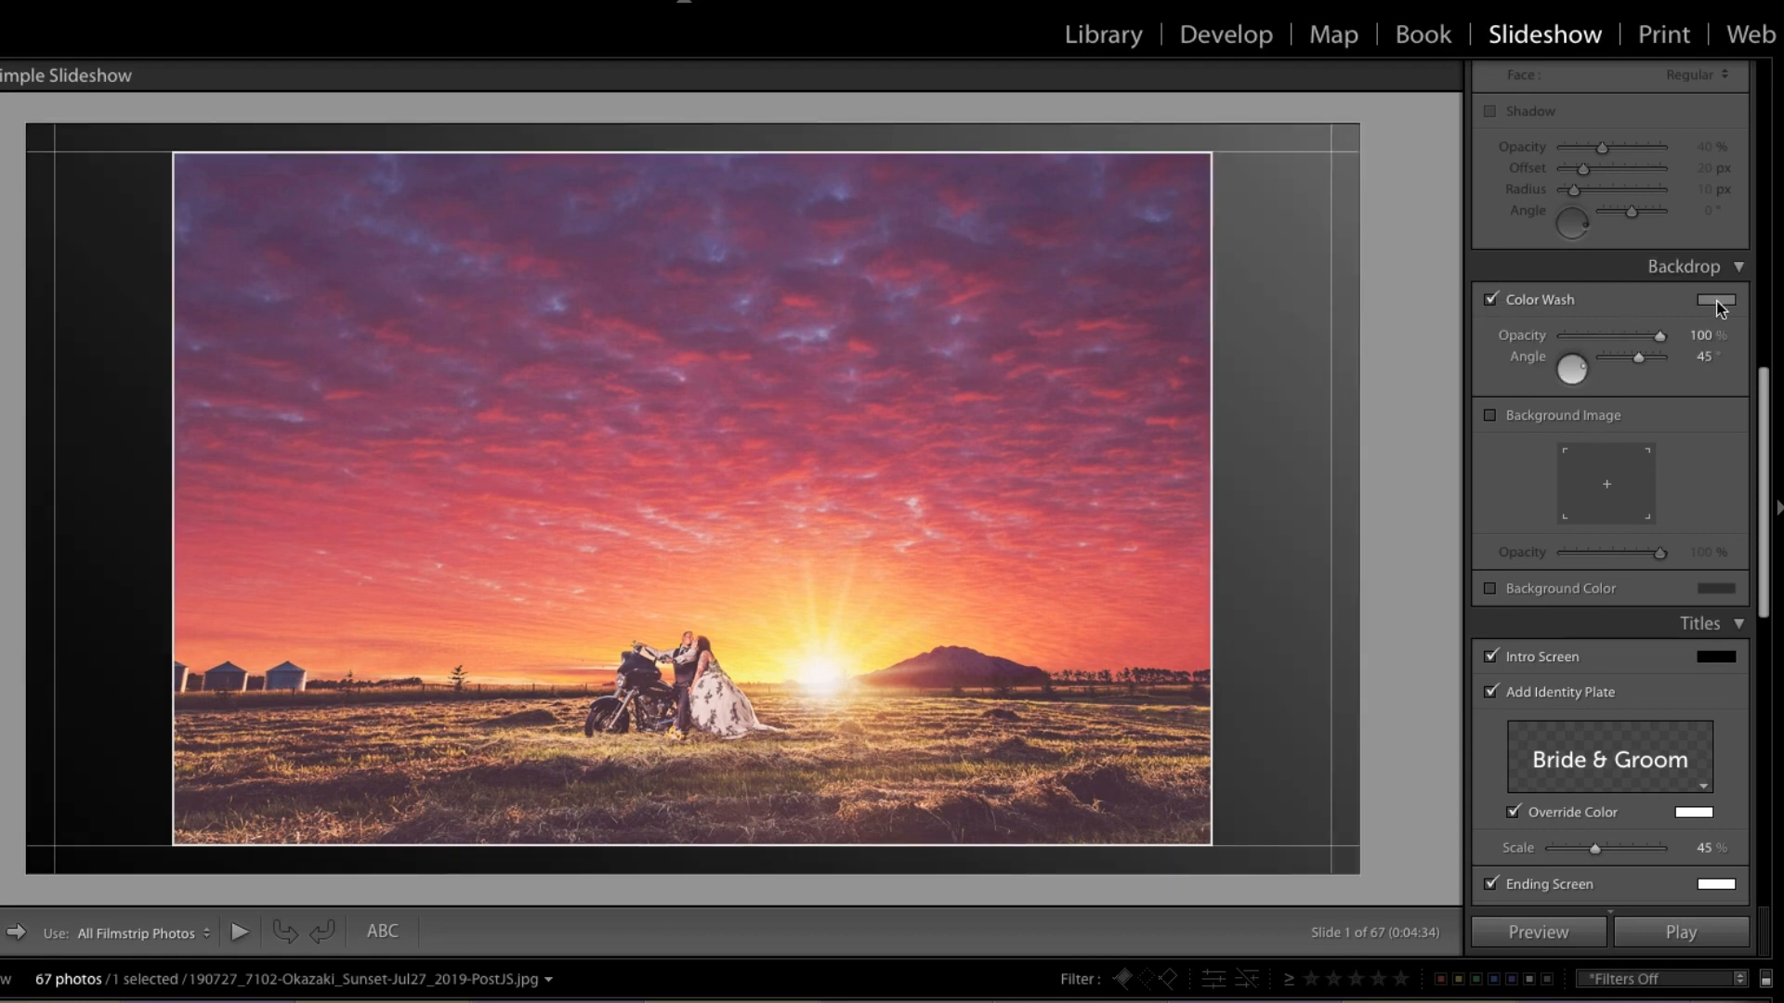
pyautogui.click(1709, 302)
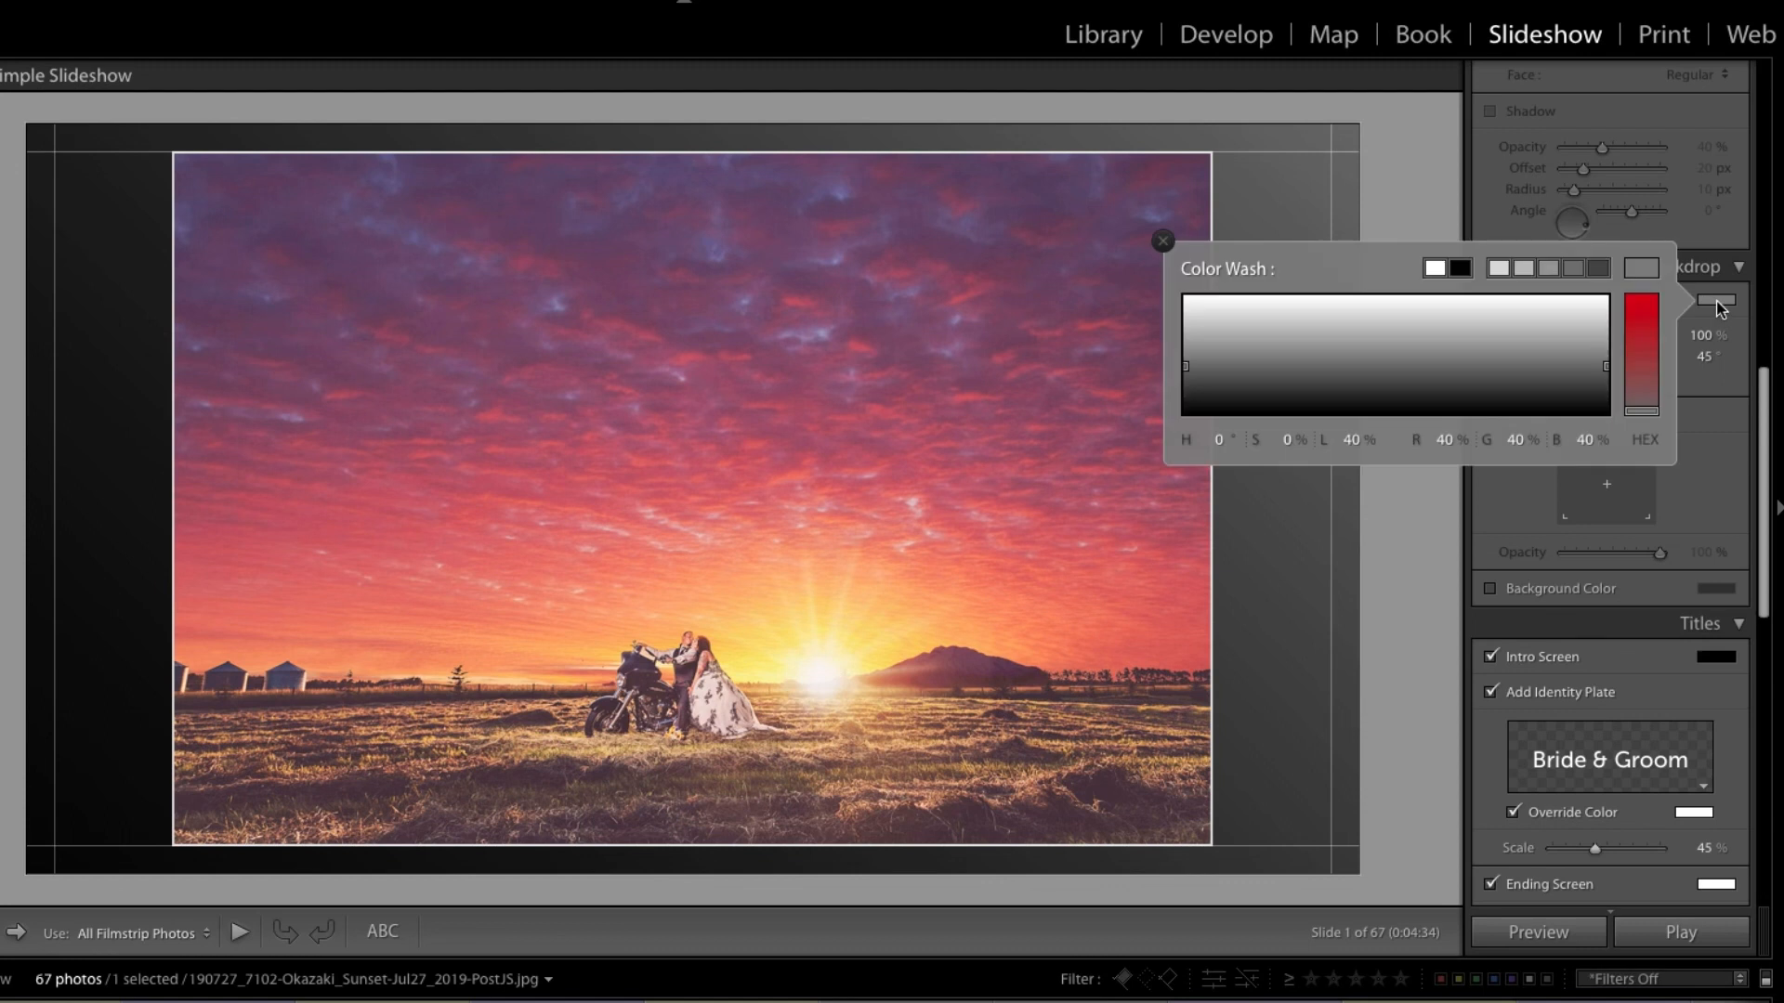
pyautogui.click(1162, 239)
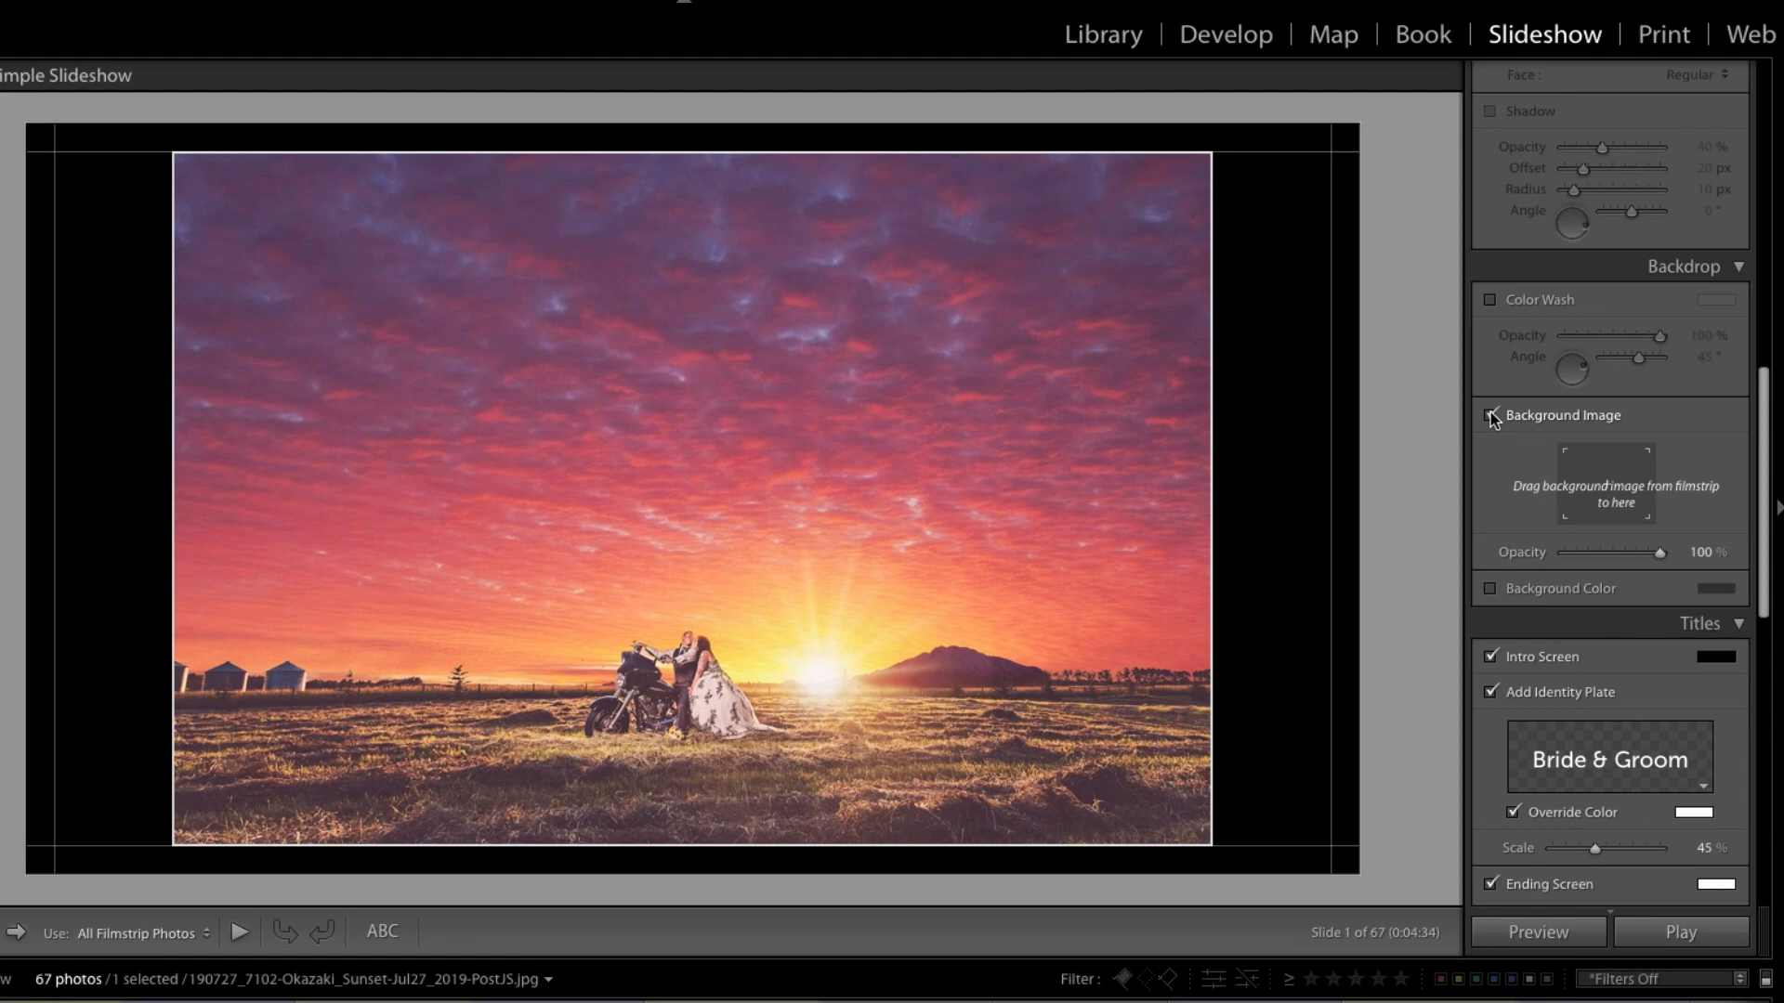
pyautogui.click(1489, 588)
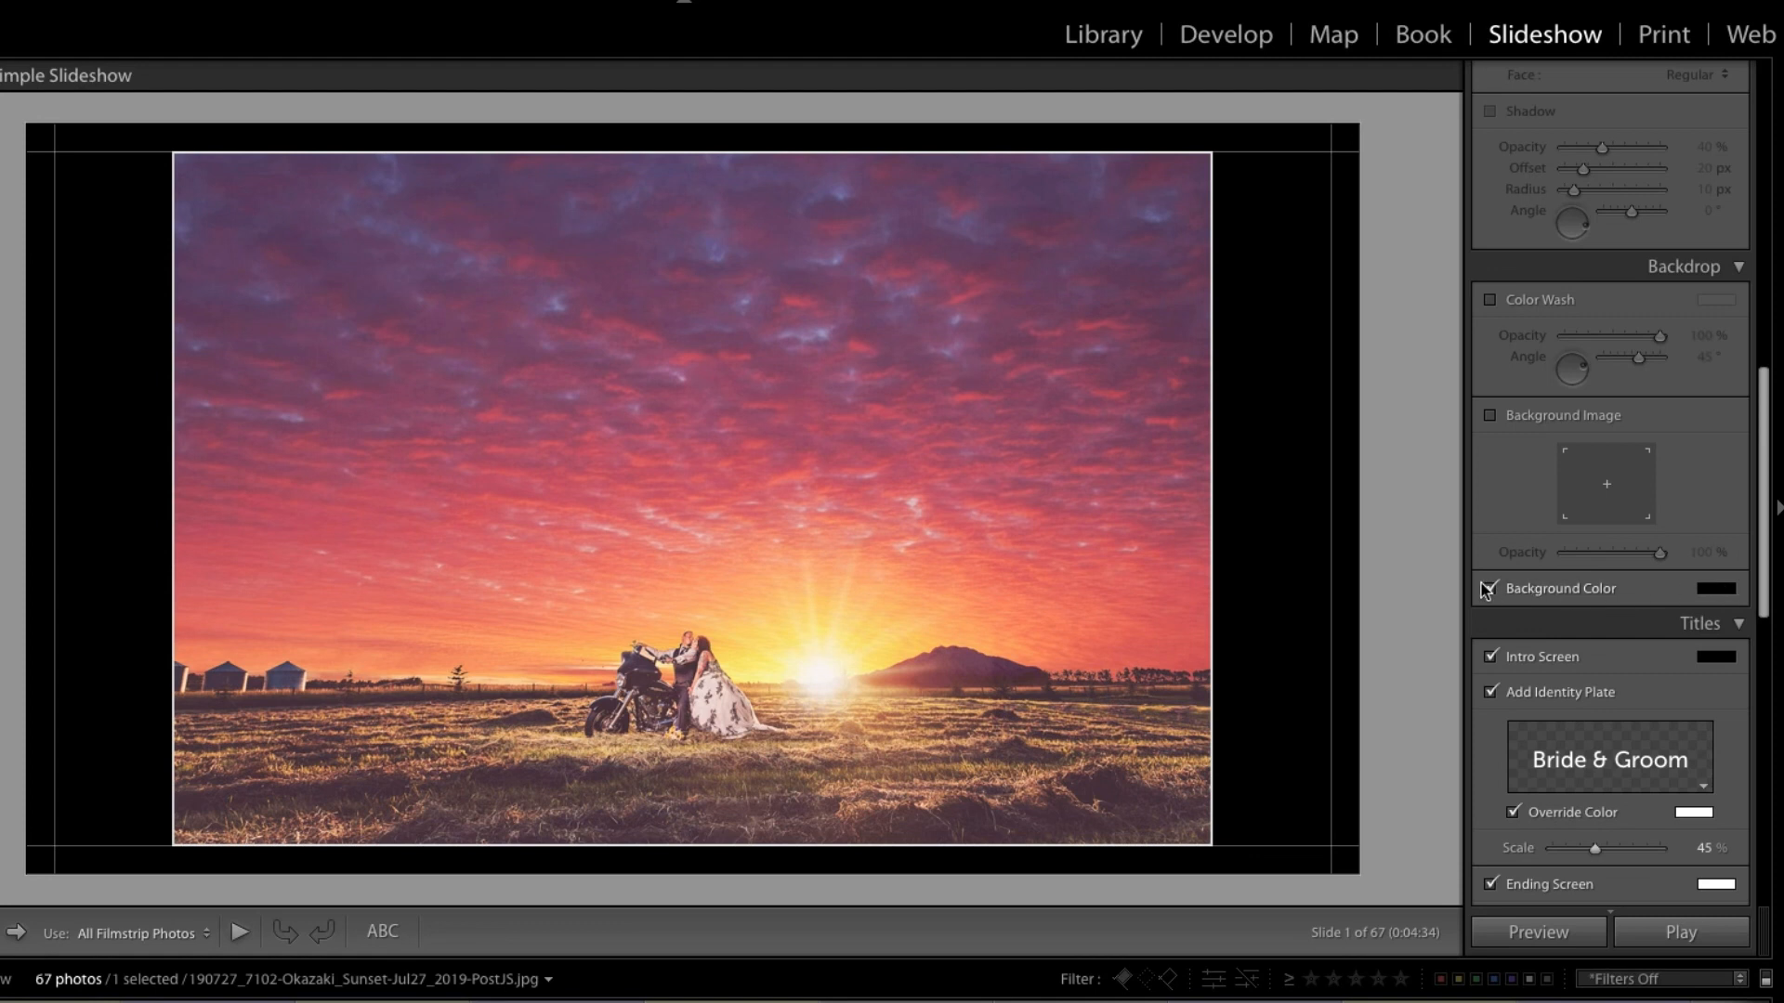
pyautogui.scroll(-3)
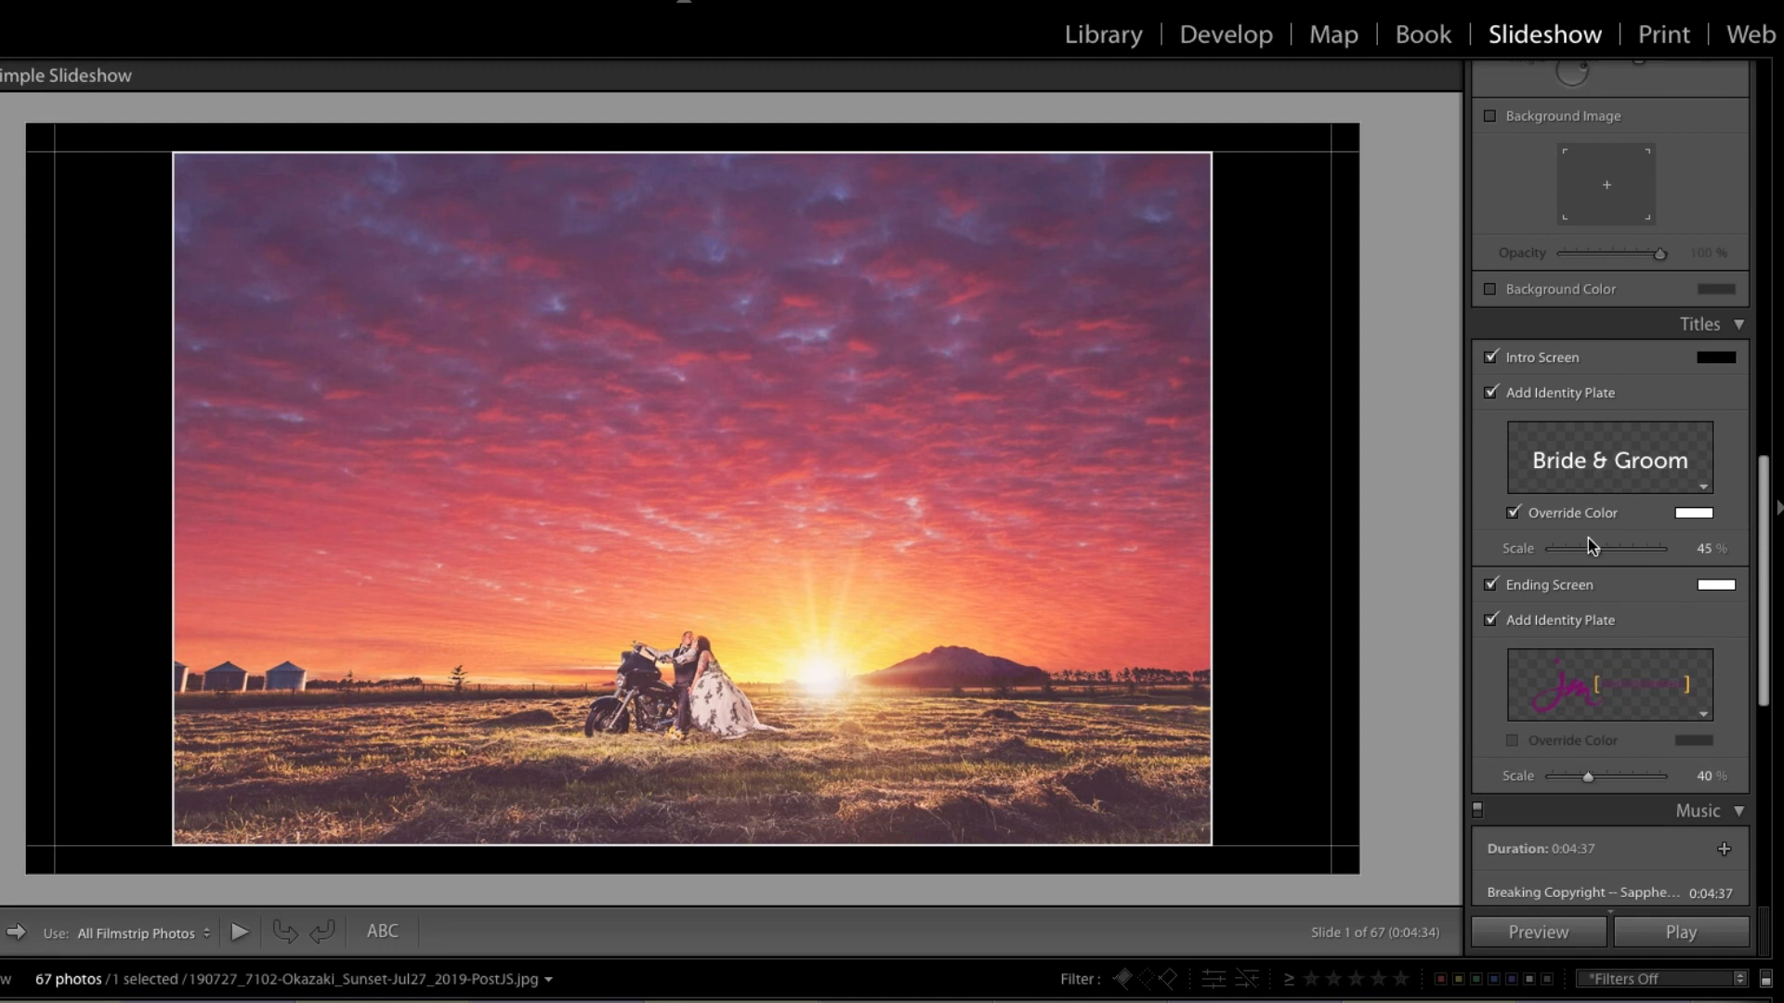
pyautogui.moveTo(1561, 393)
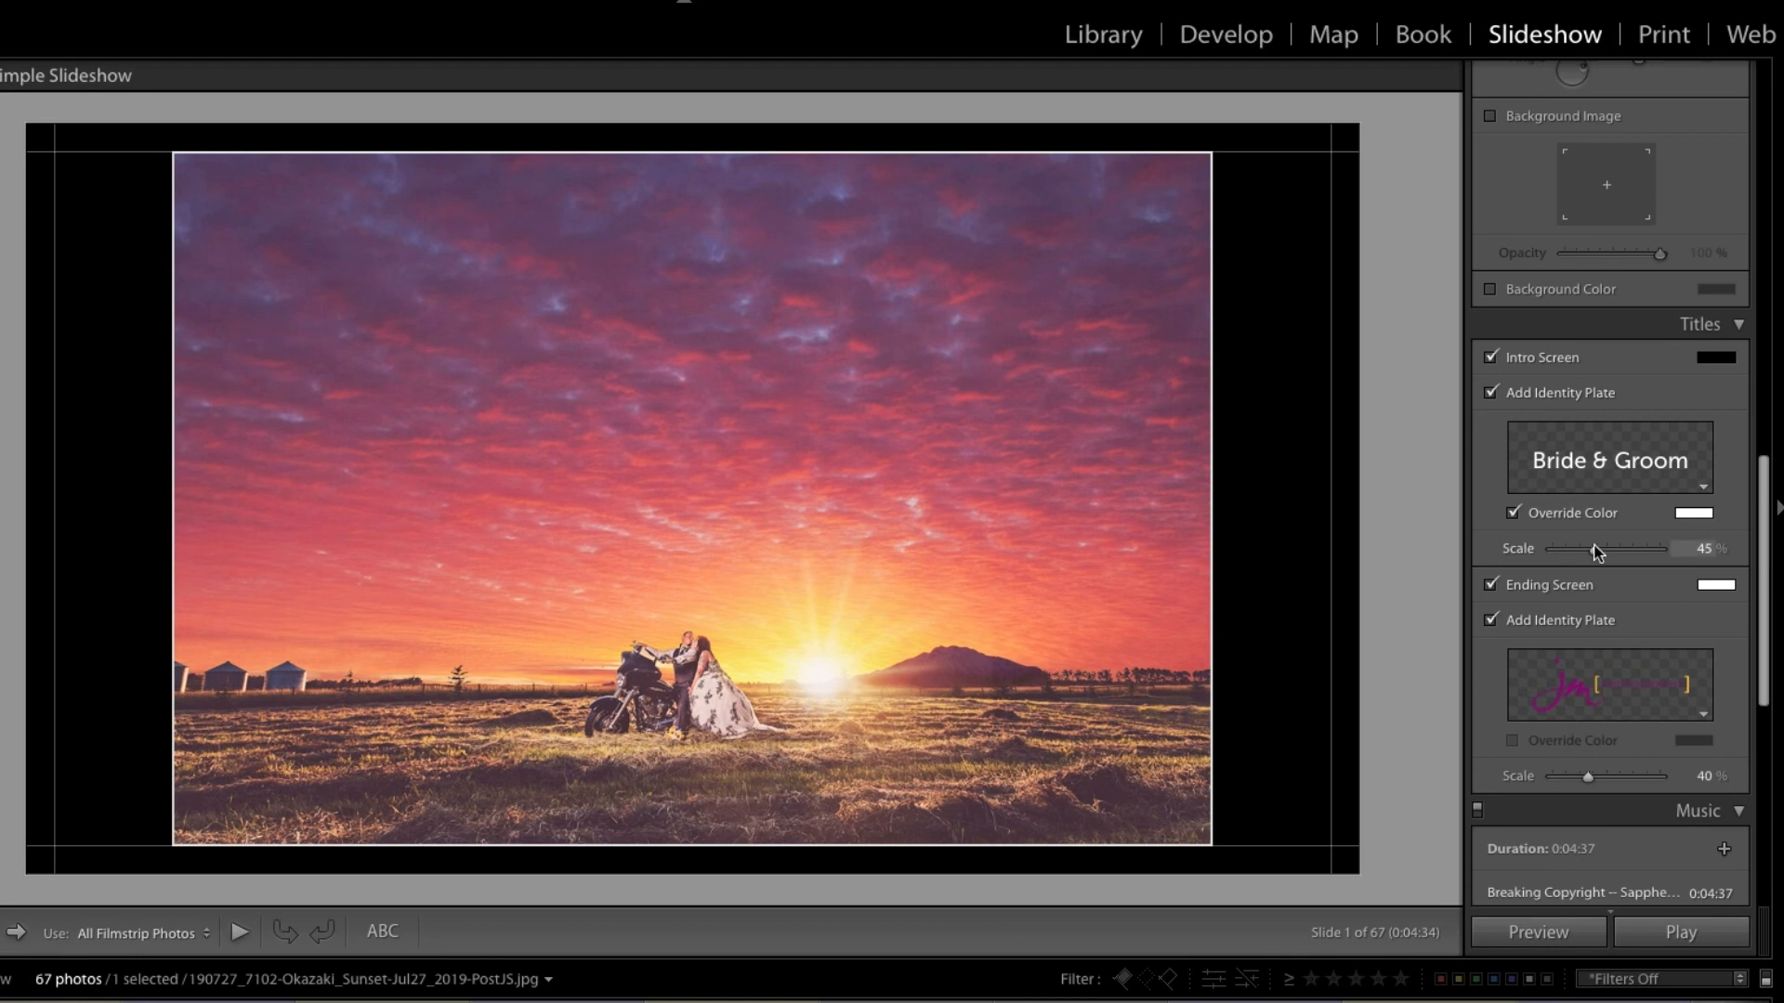
pyautogui.moveTo(1567, 587)
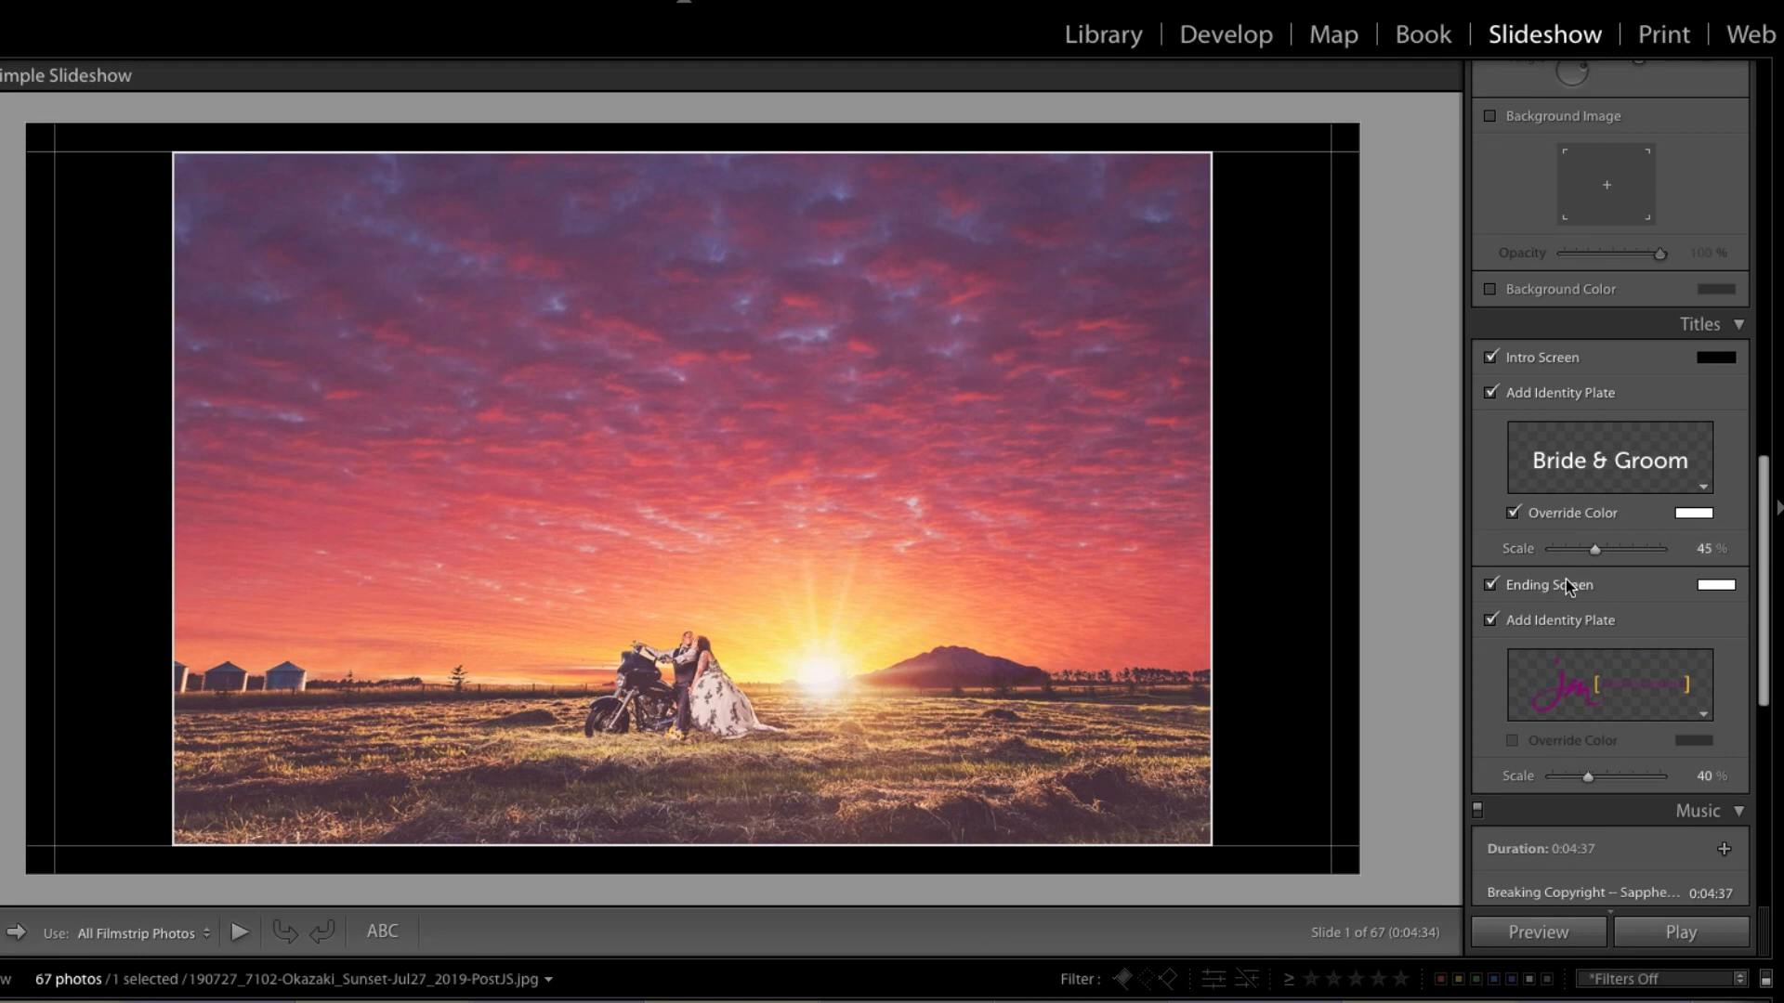
pyautogui.click(1490, 357)
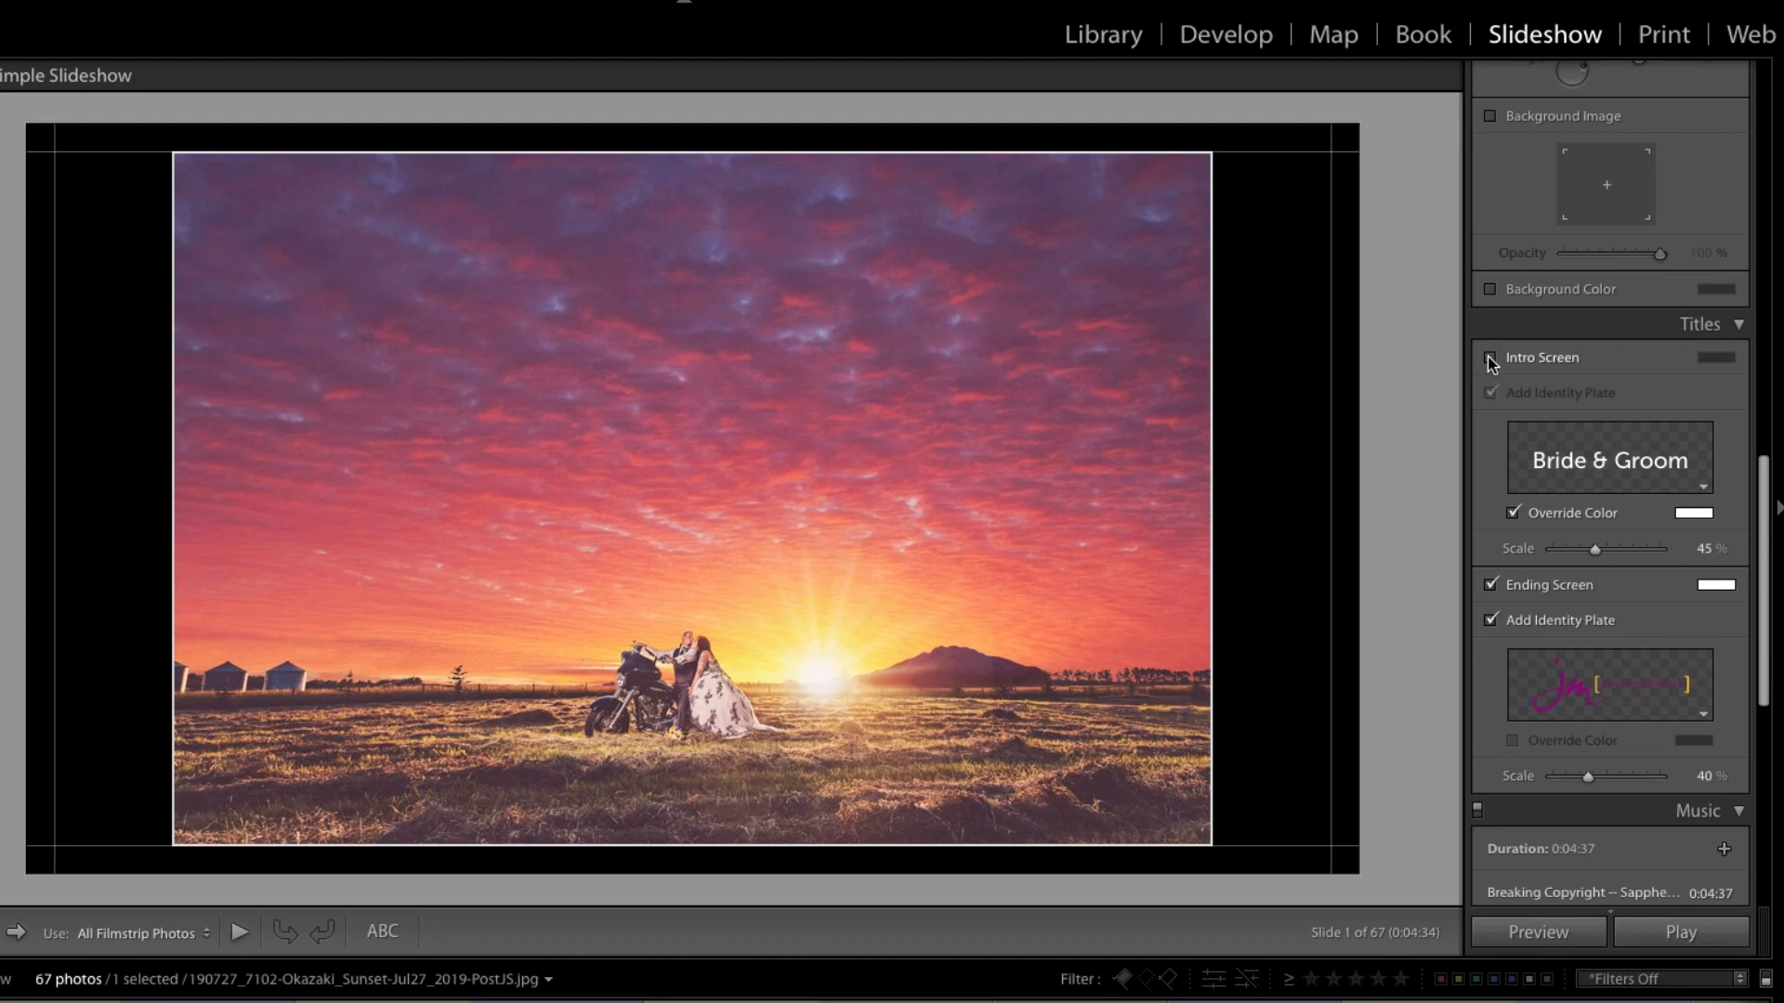
pyautogui.click(1489, 584)
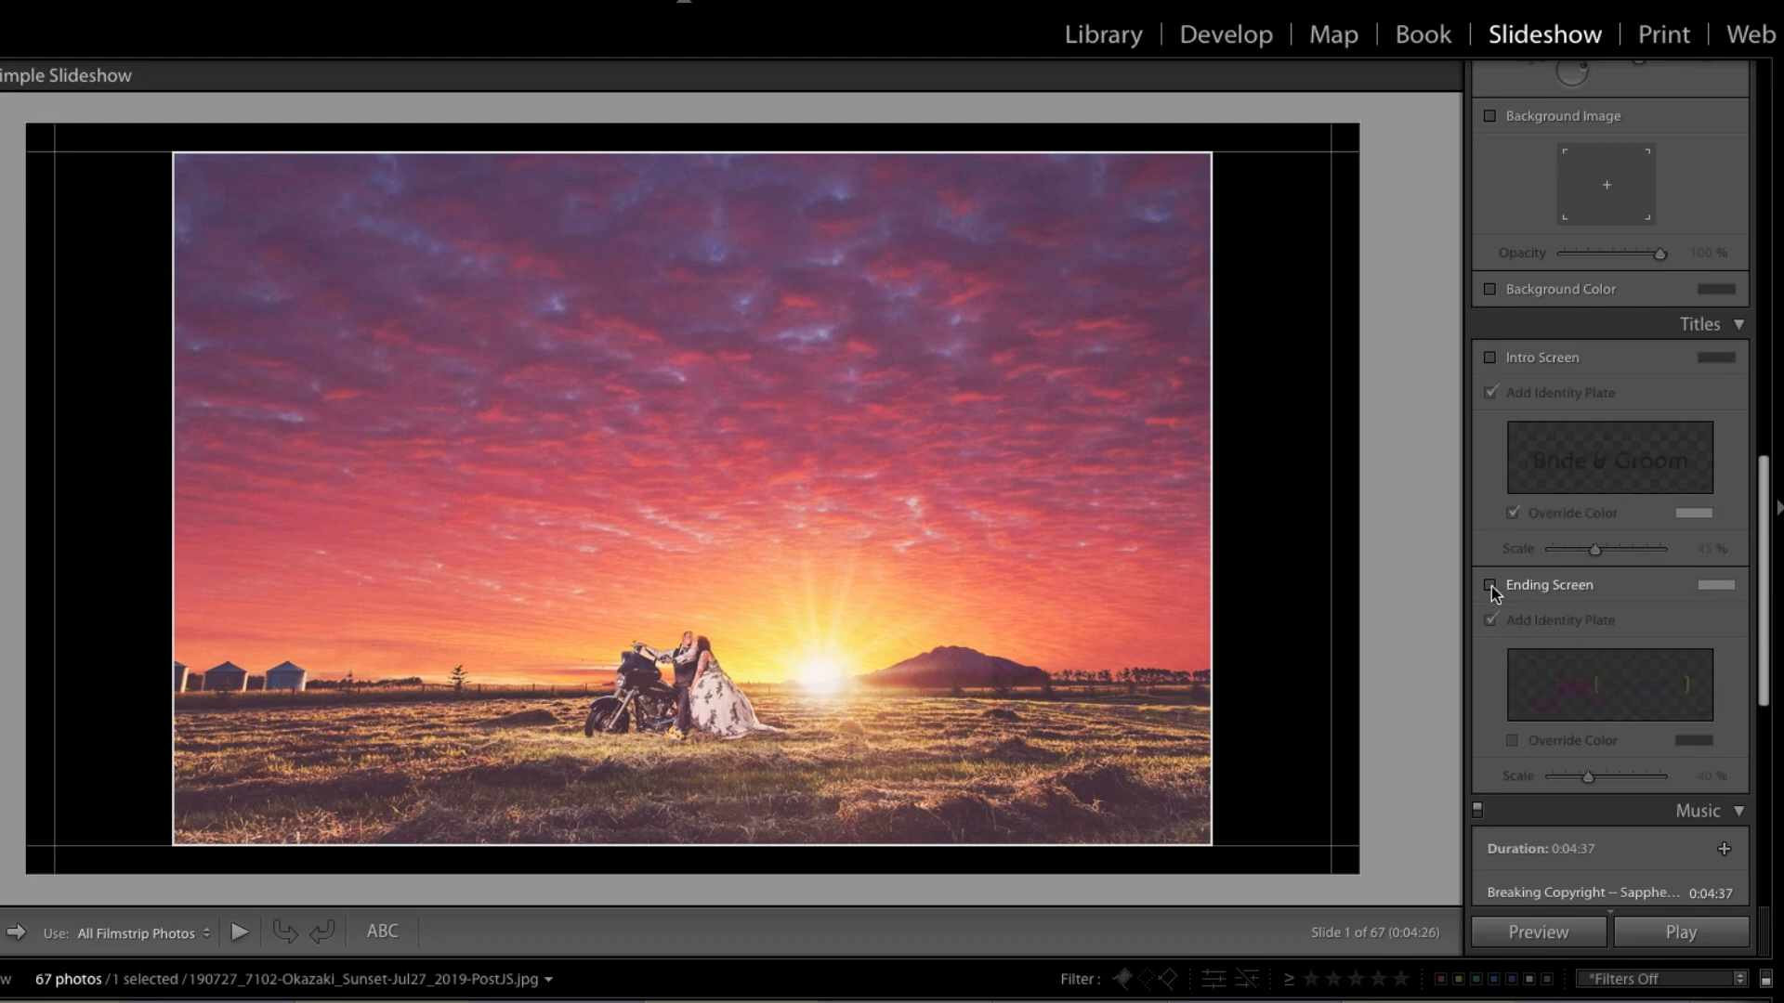
pyautogui.click(1490, 584)
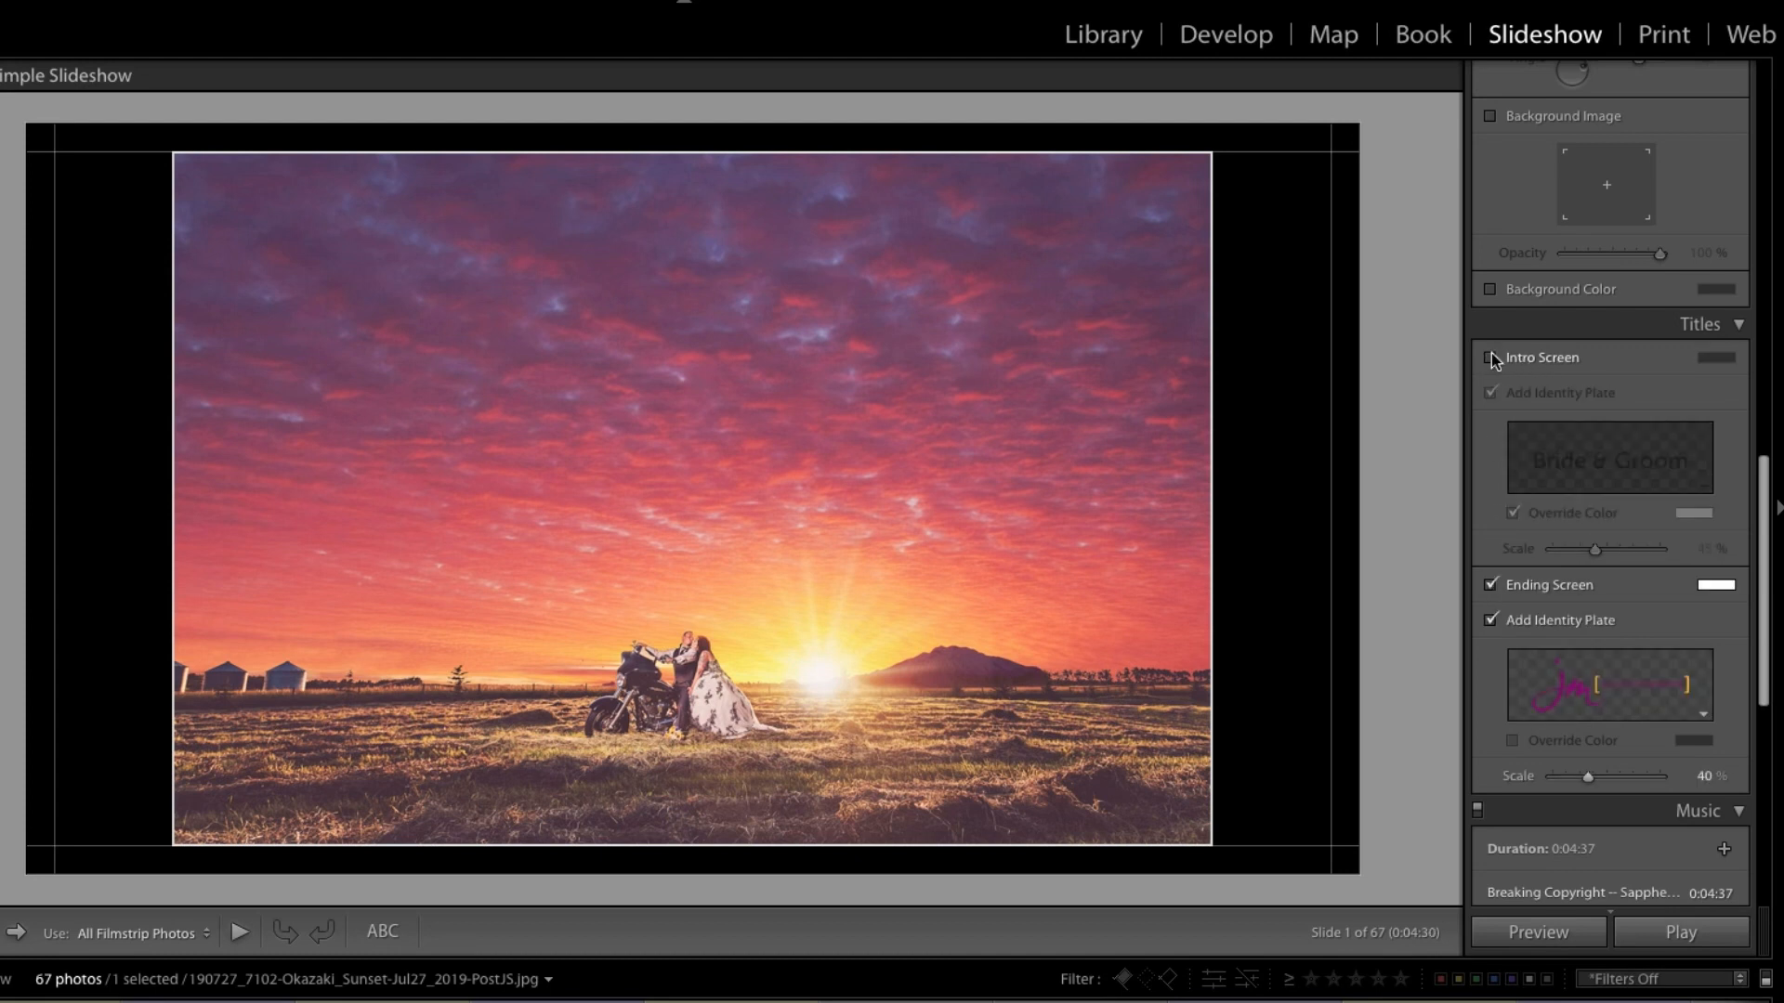
pyautogui.click(1490, 358)
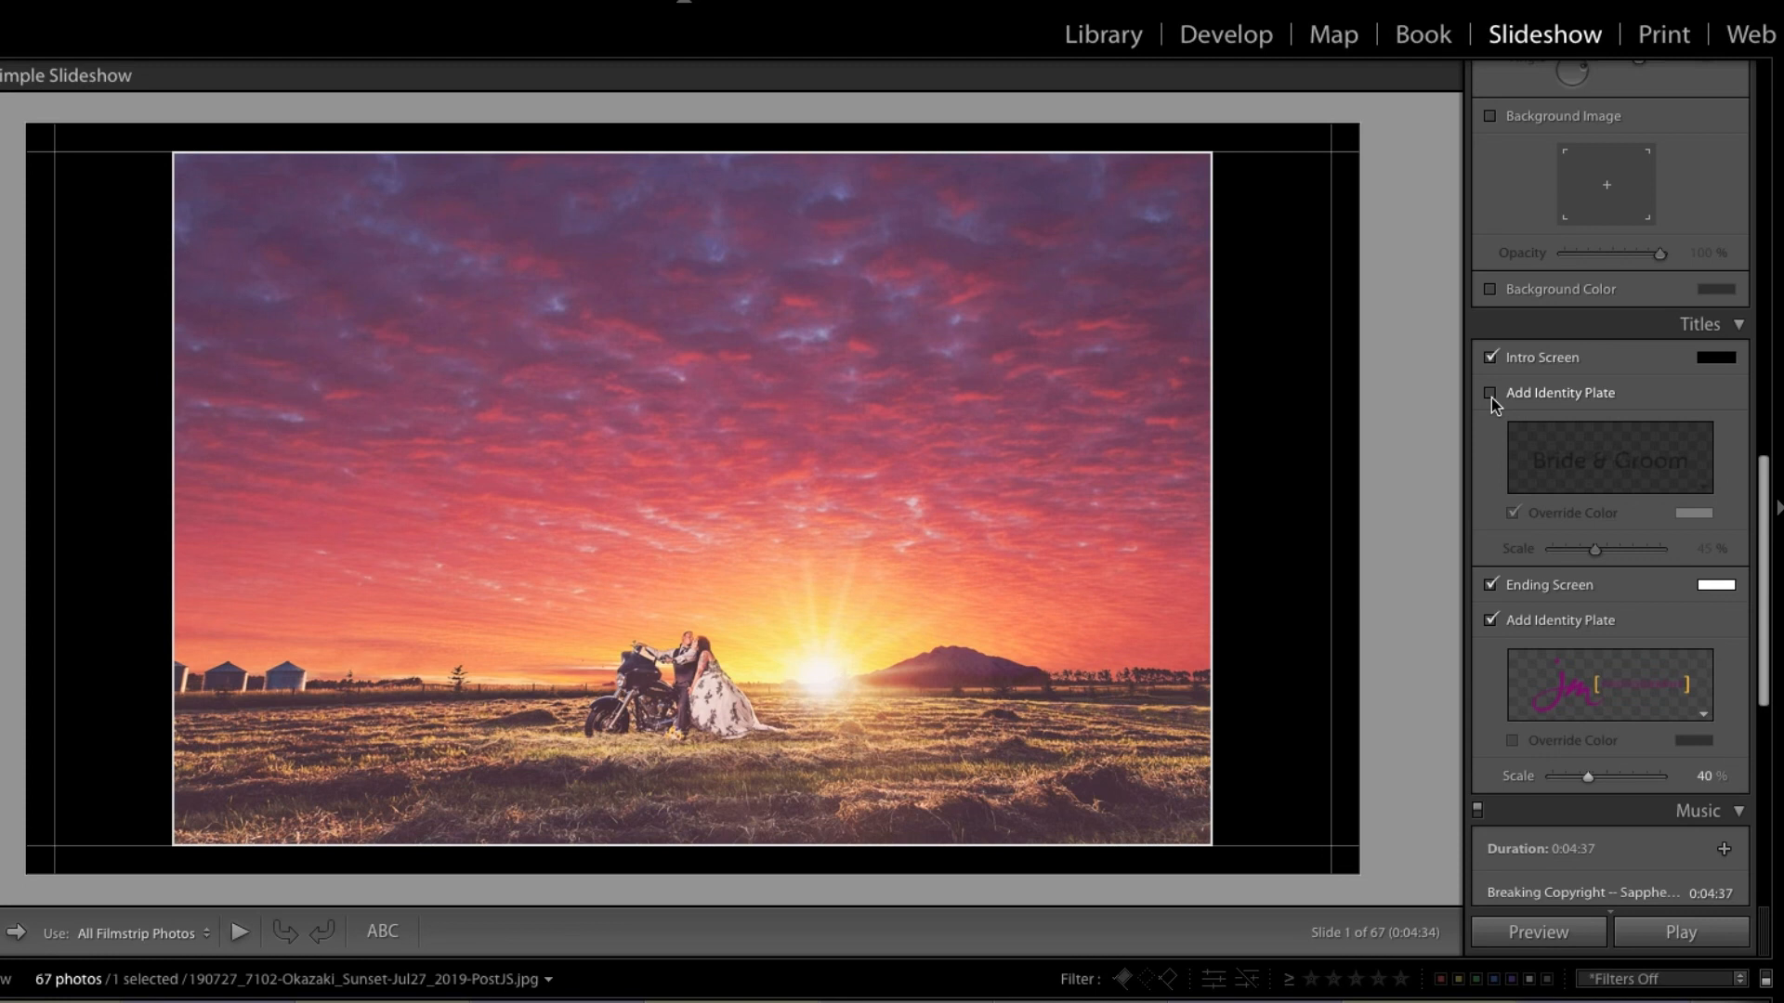
pyautogui.click(1490, 393)
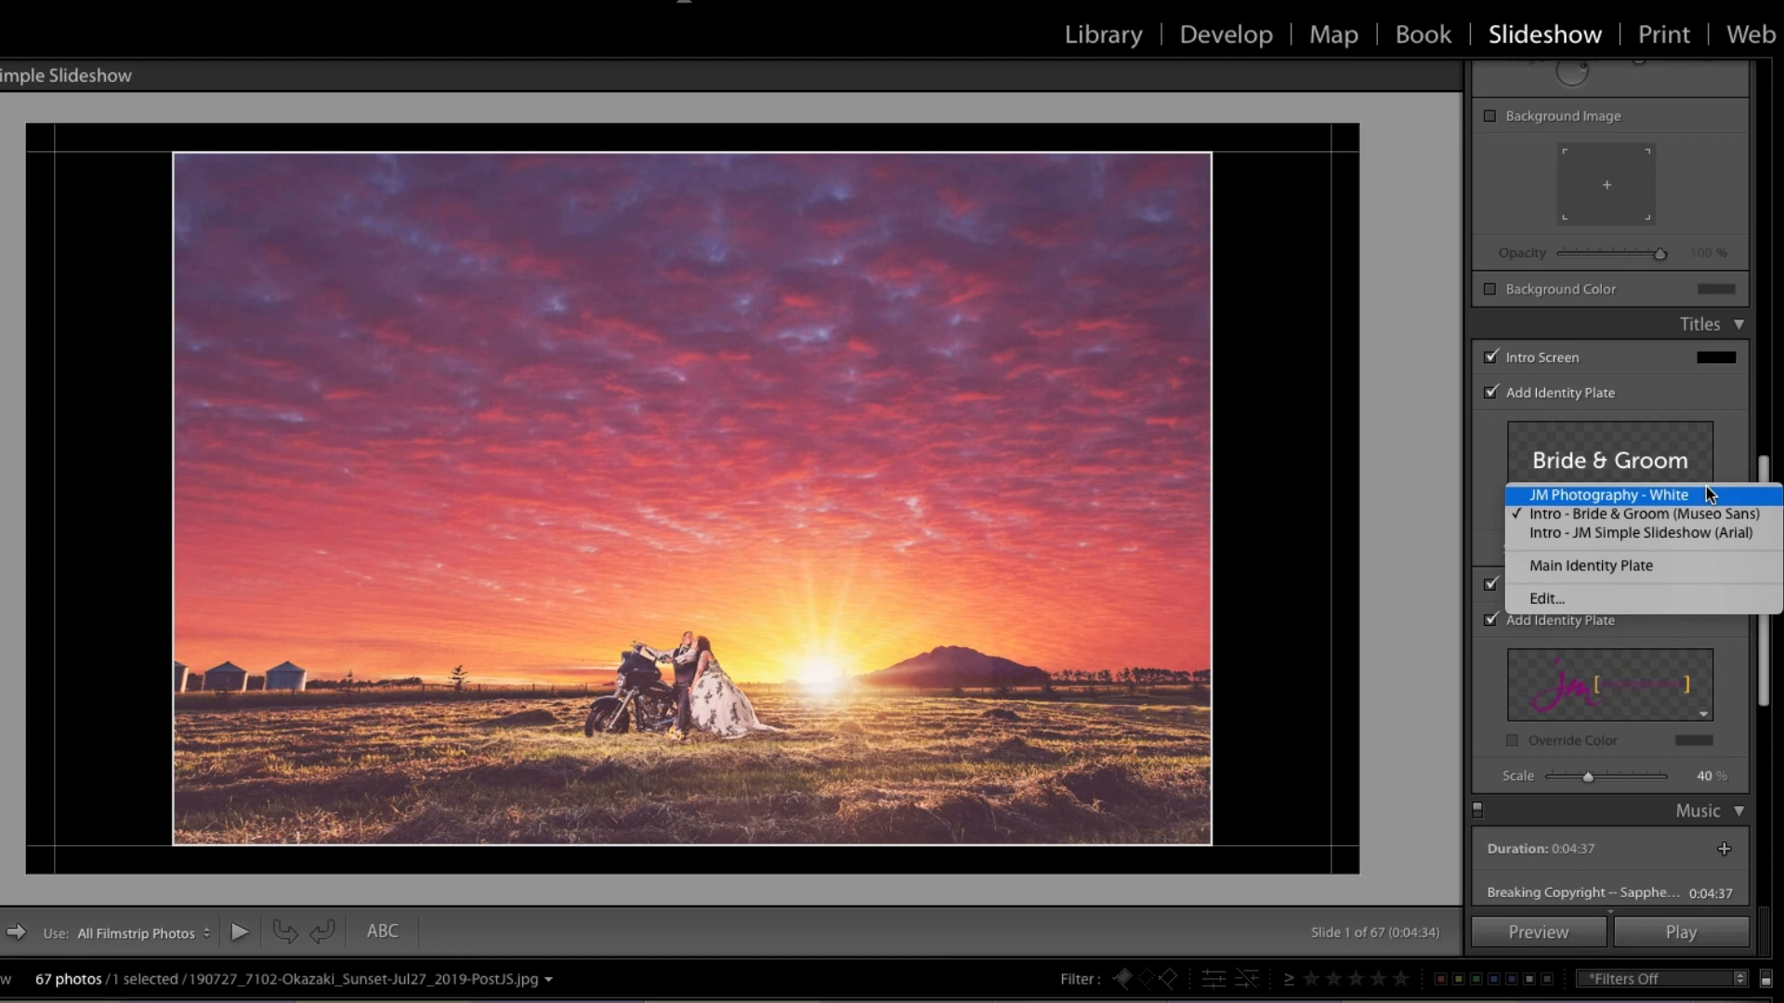
pyautogui.moveTo(1734, 513)
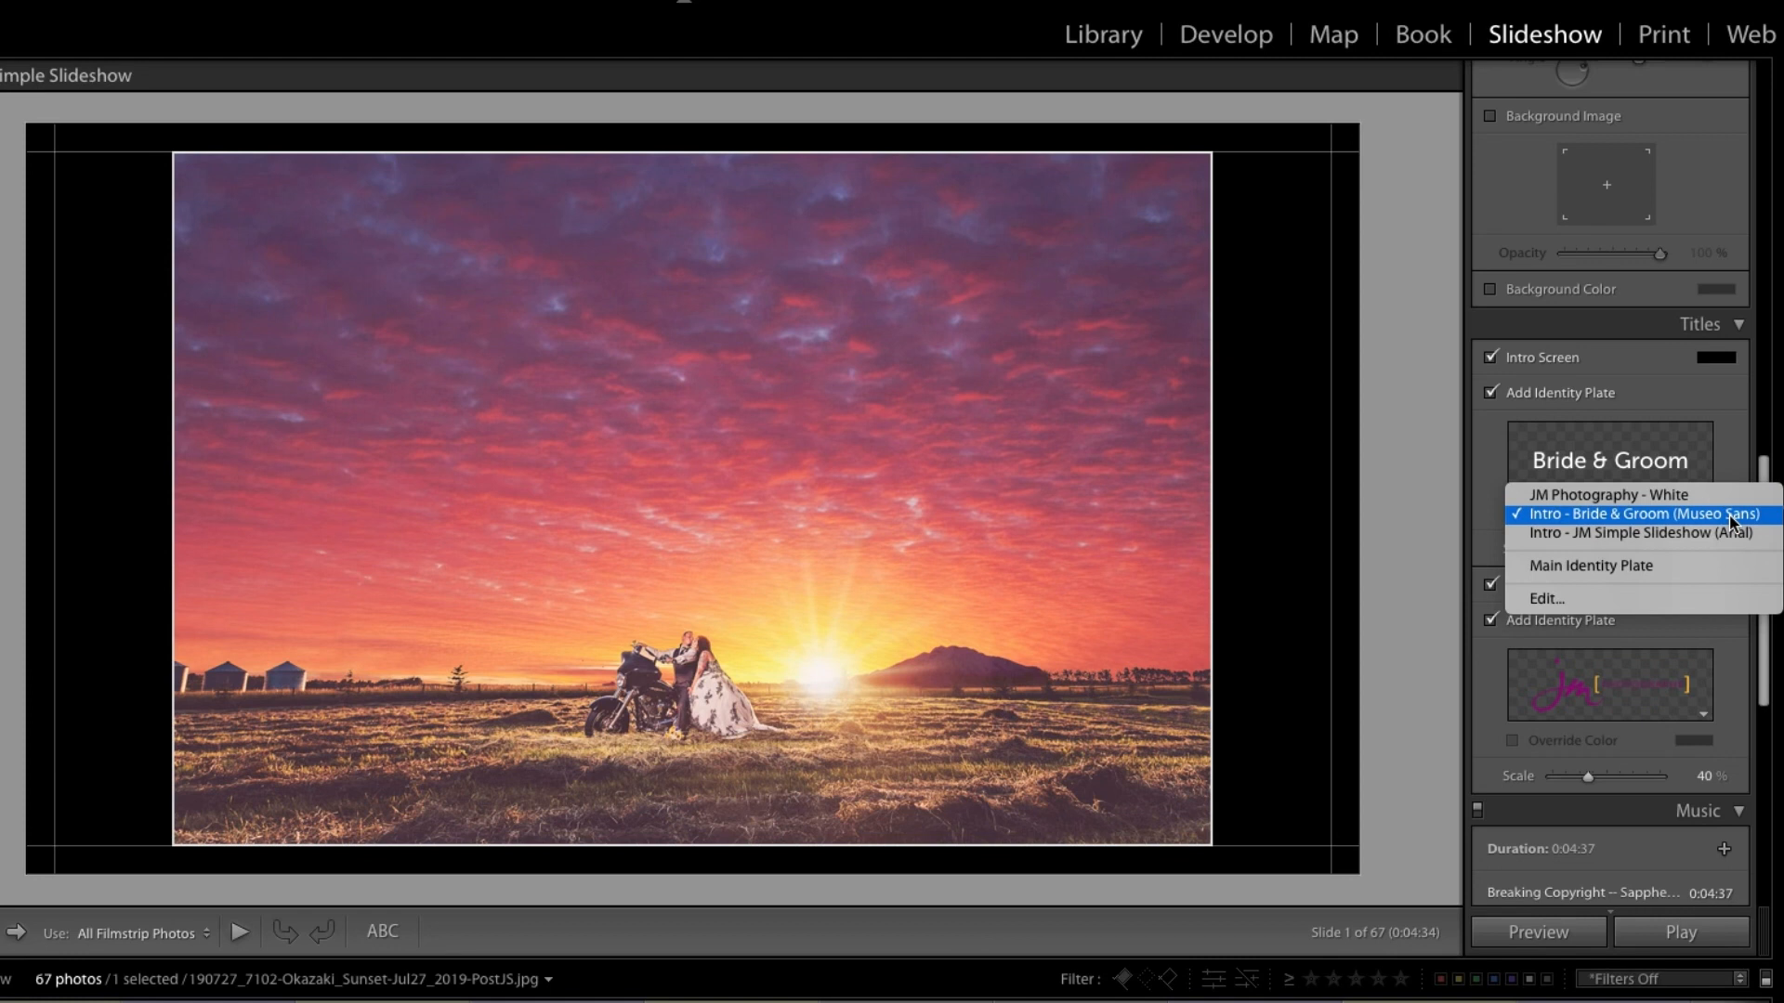
pyautogui.moveTo(1719, 599)
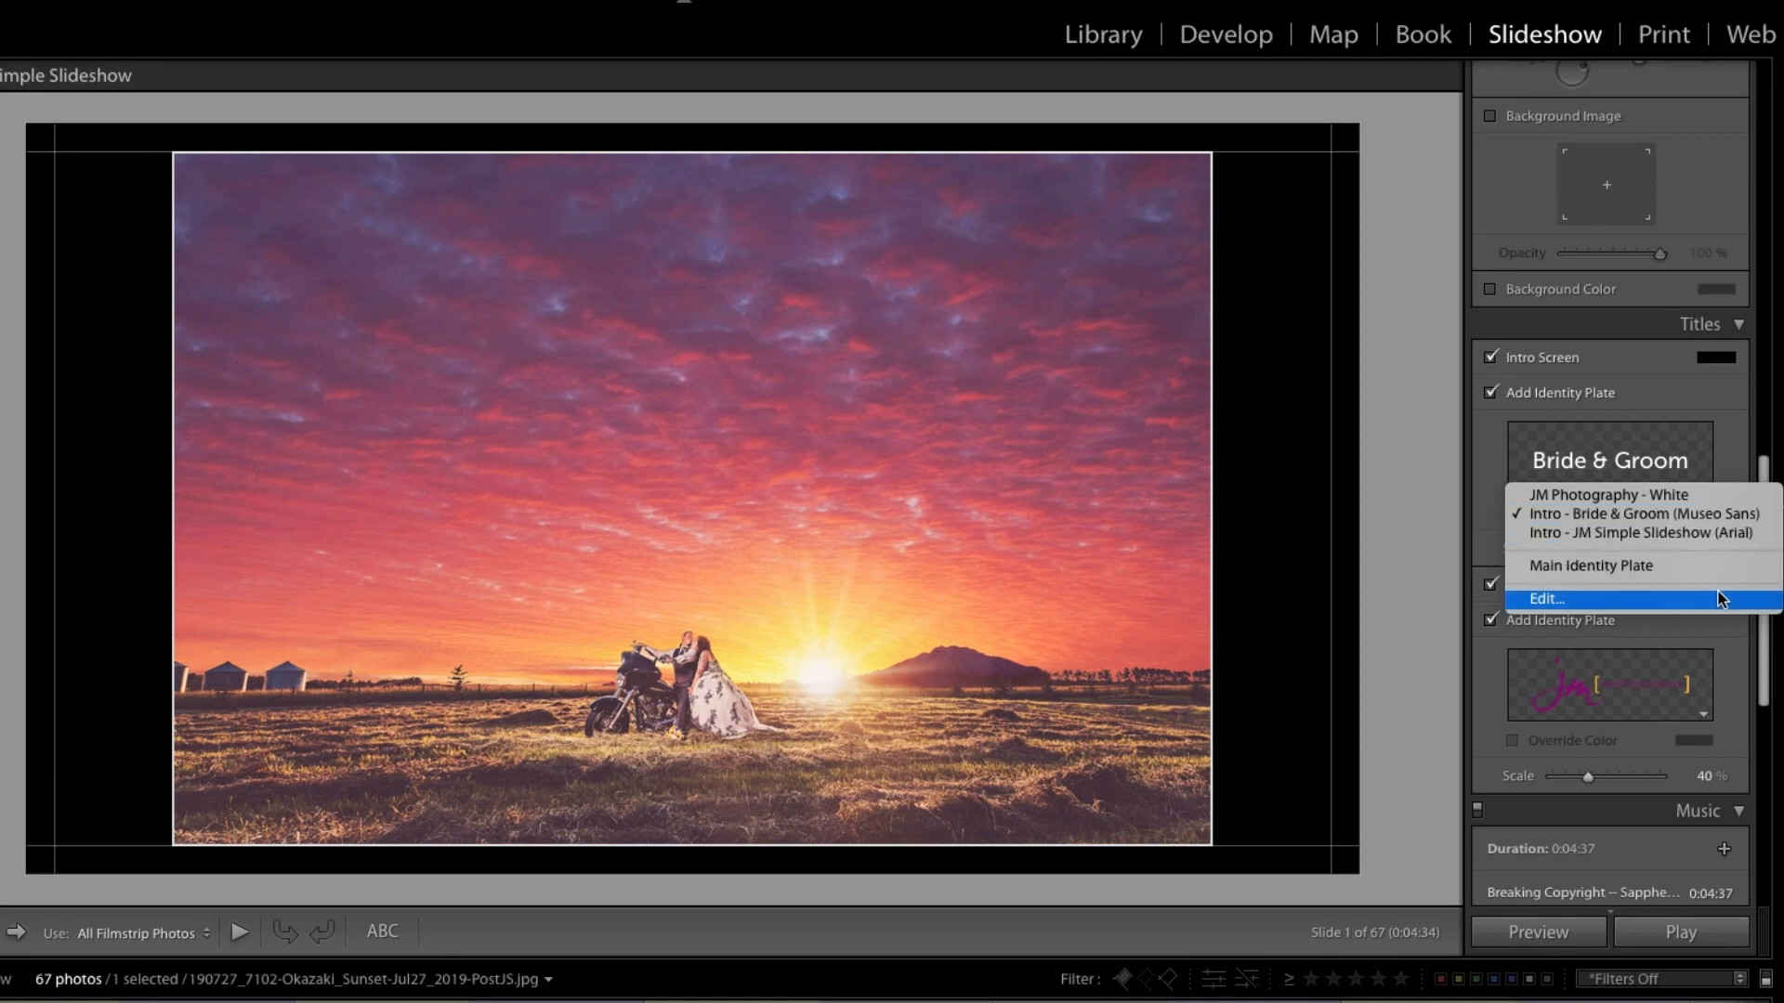
# - Edit the intro identity plate text to '2019 Highlight Reel' and confirm
pyautogui.click(1547, 598)
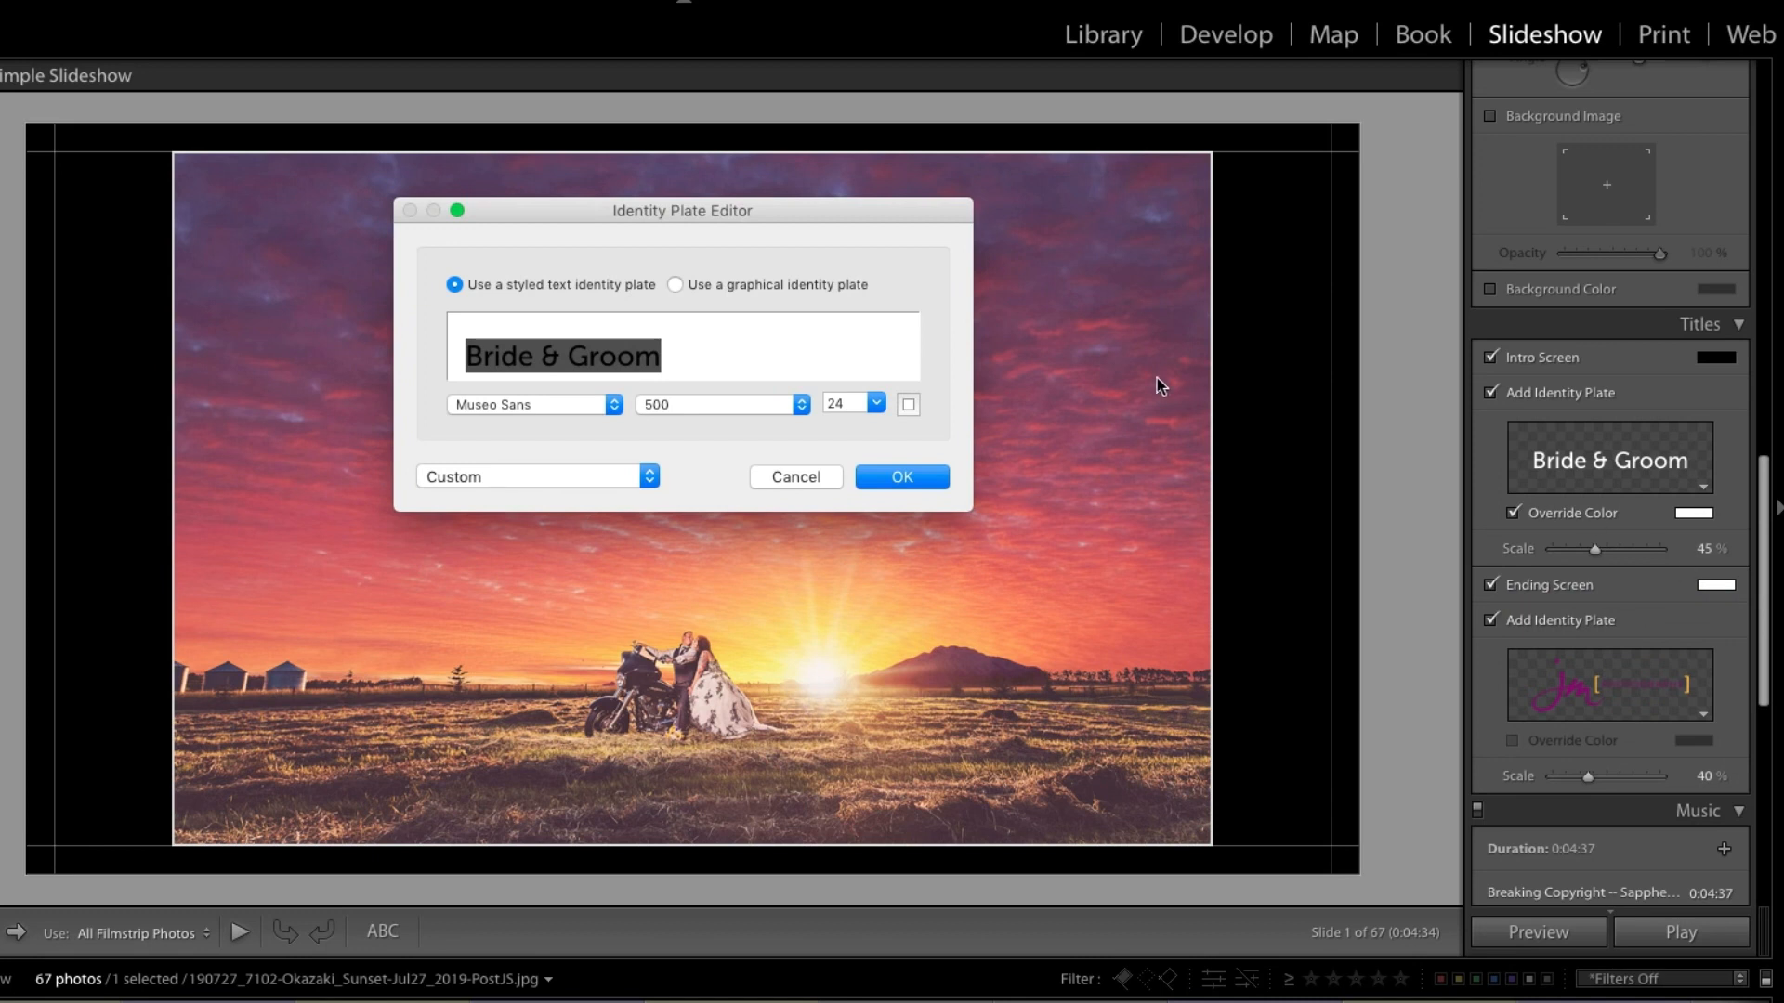
pyautogui.write('2019 Highlight')
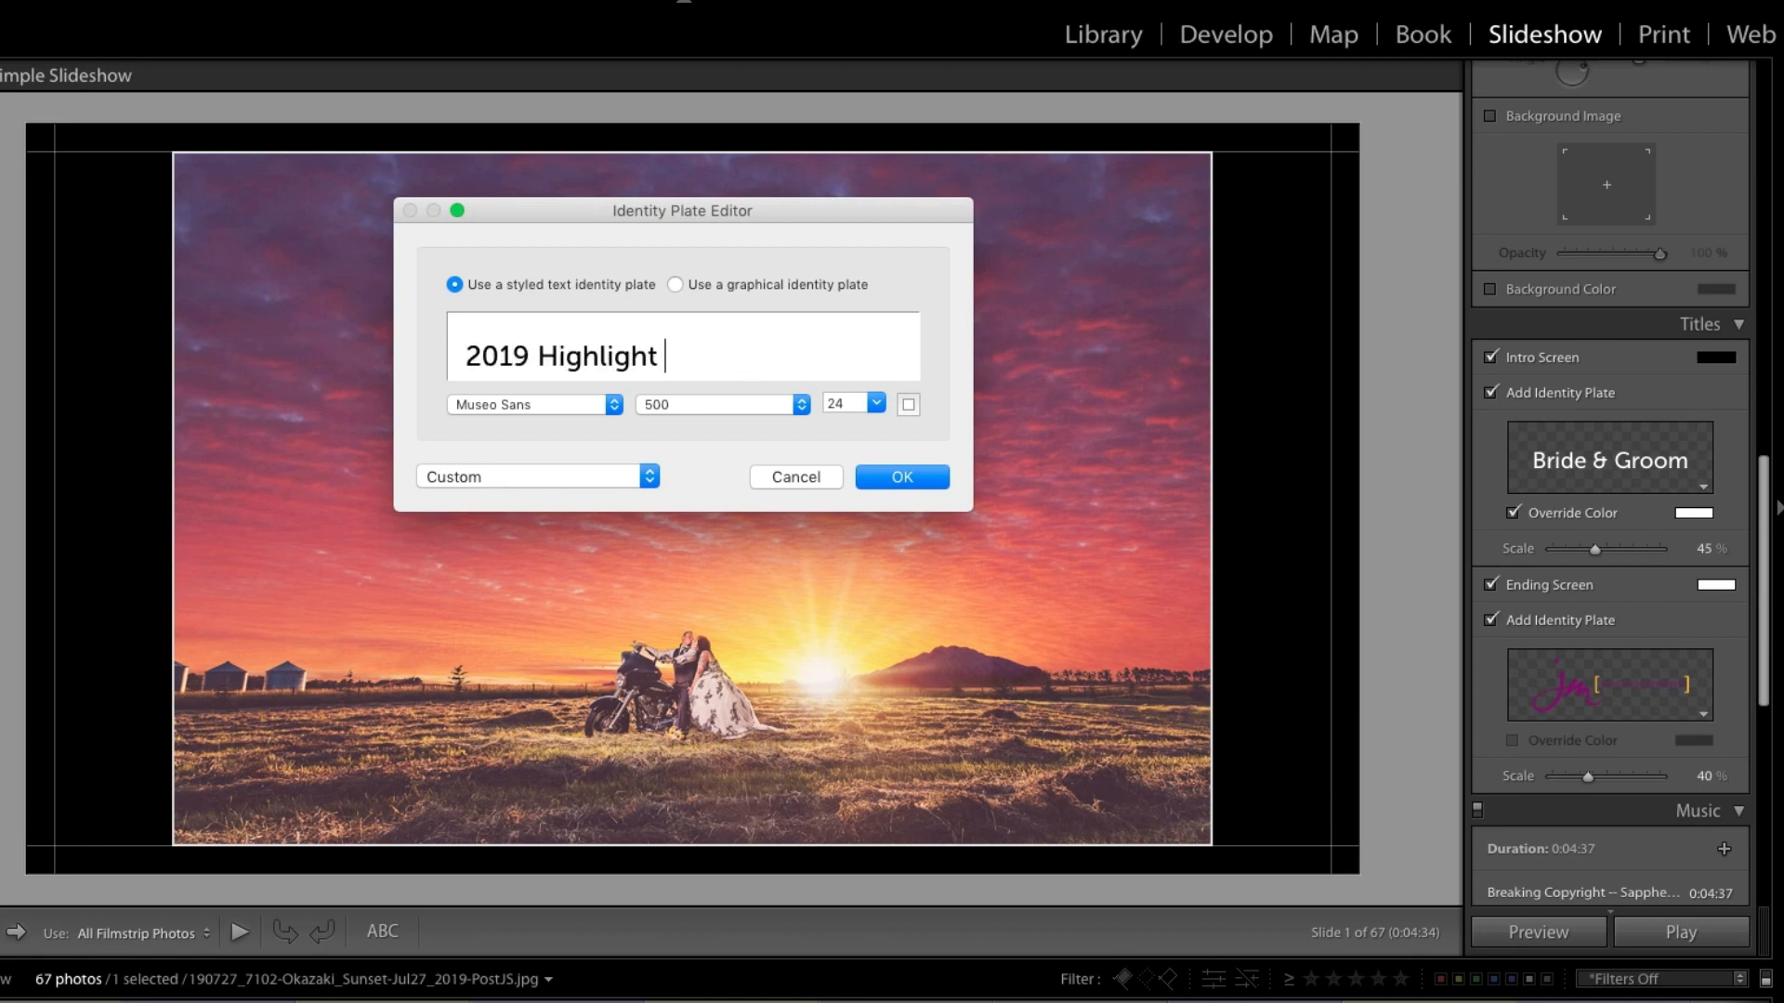
pyautogui.write('Reel')
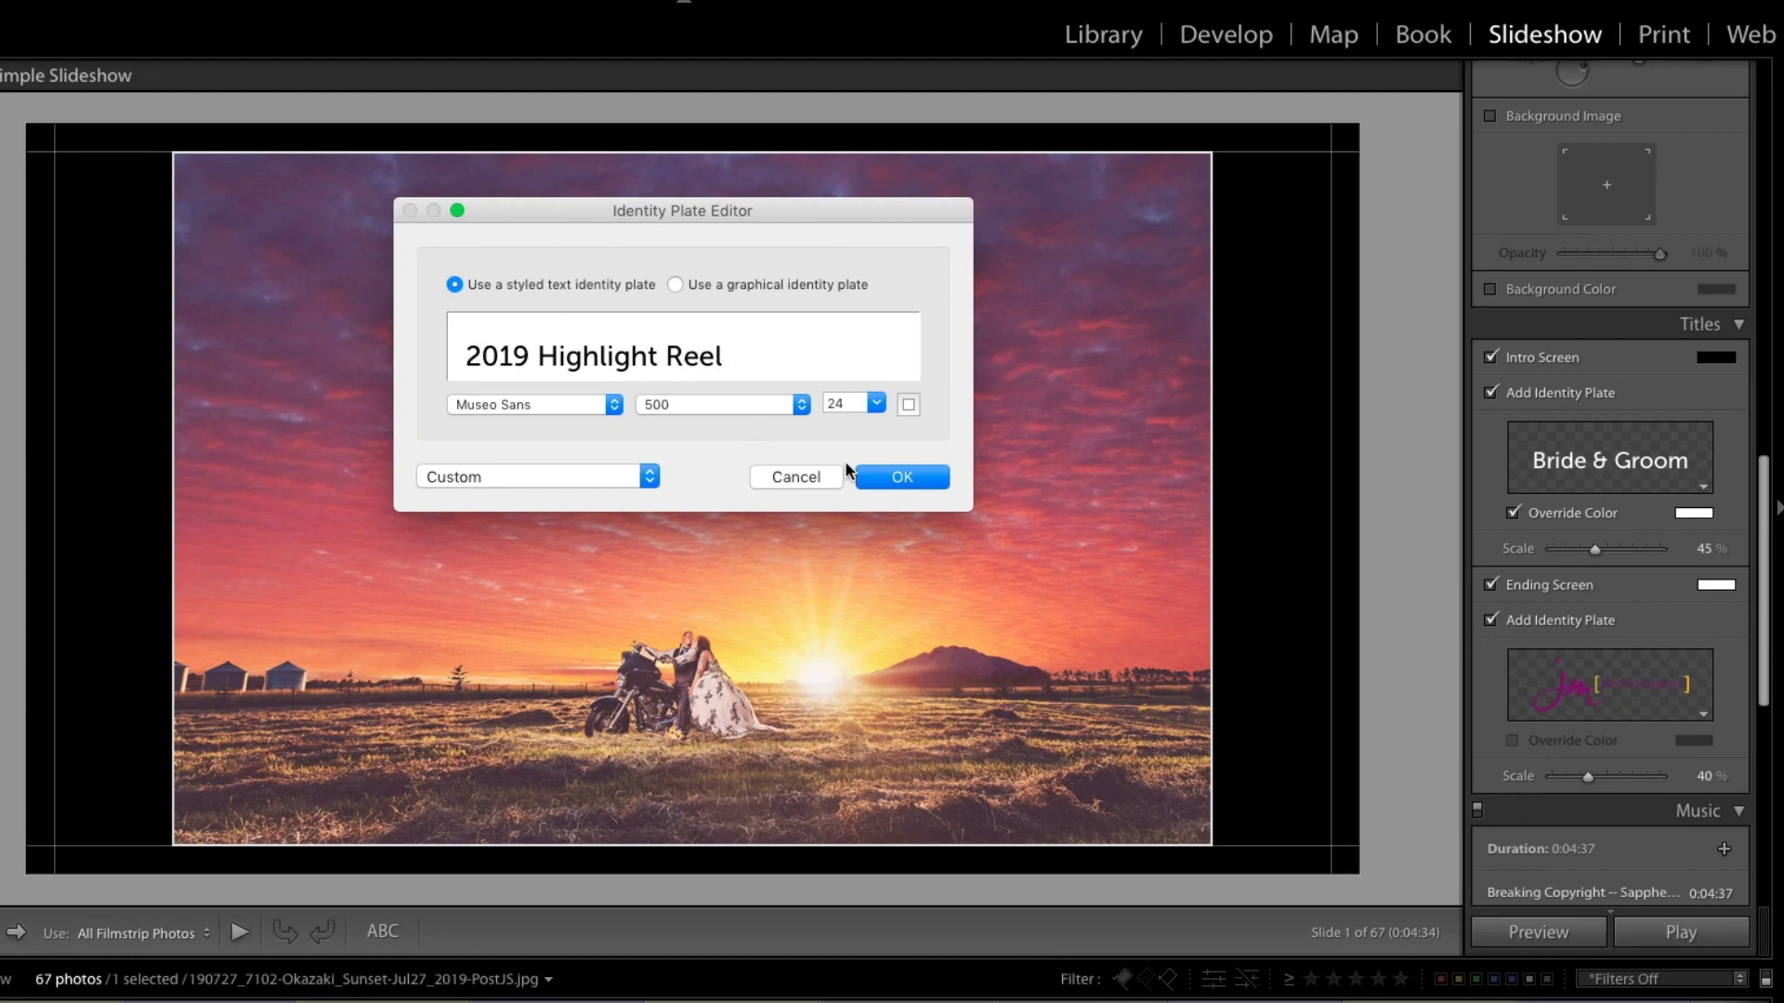
pyautogui.click(902, 477)
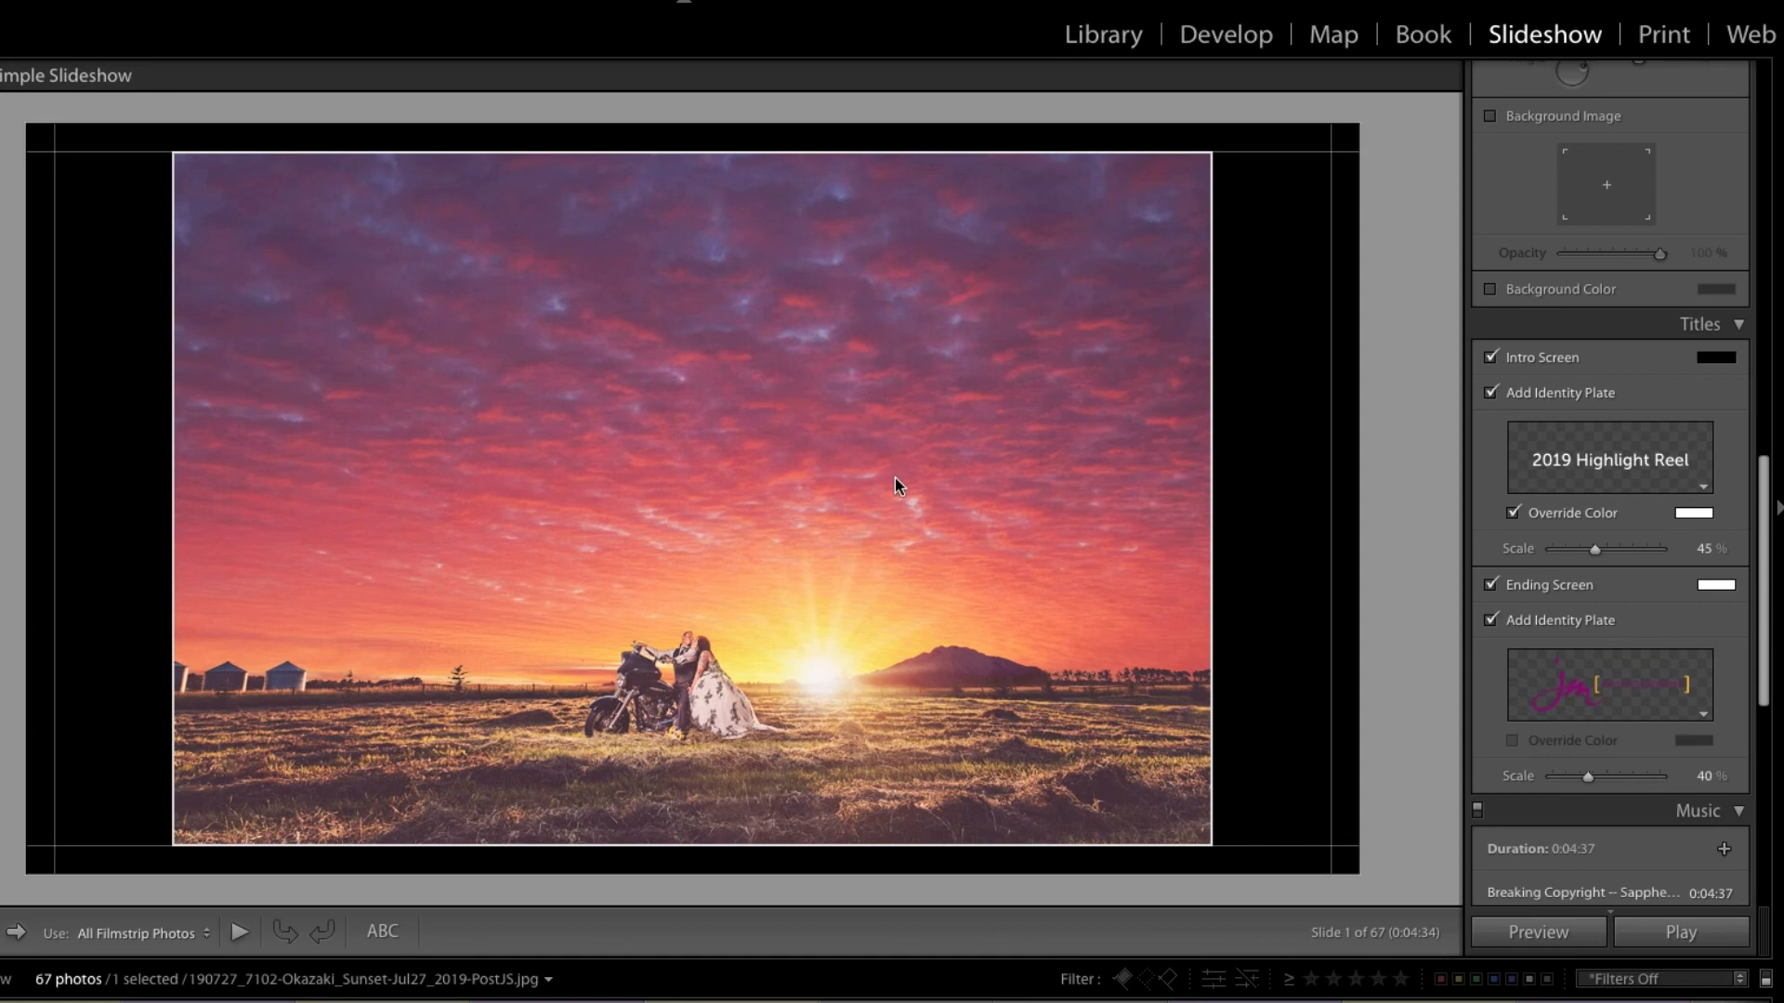
pyautogui.moveTo(1586, 536)
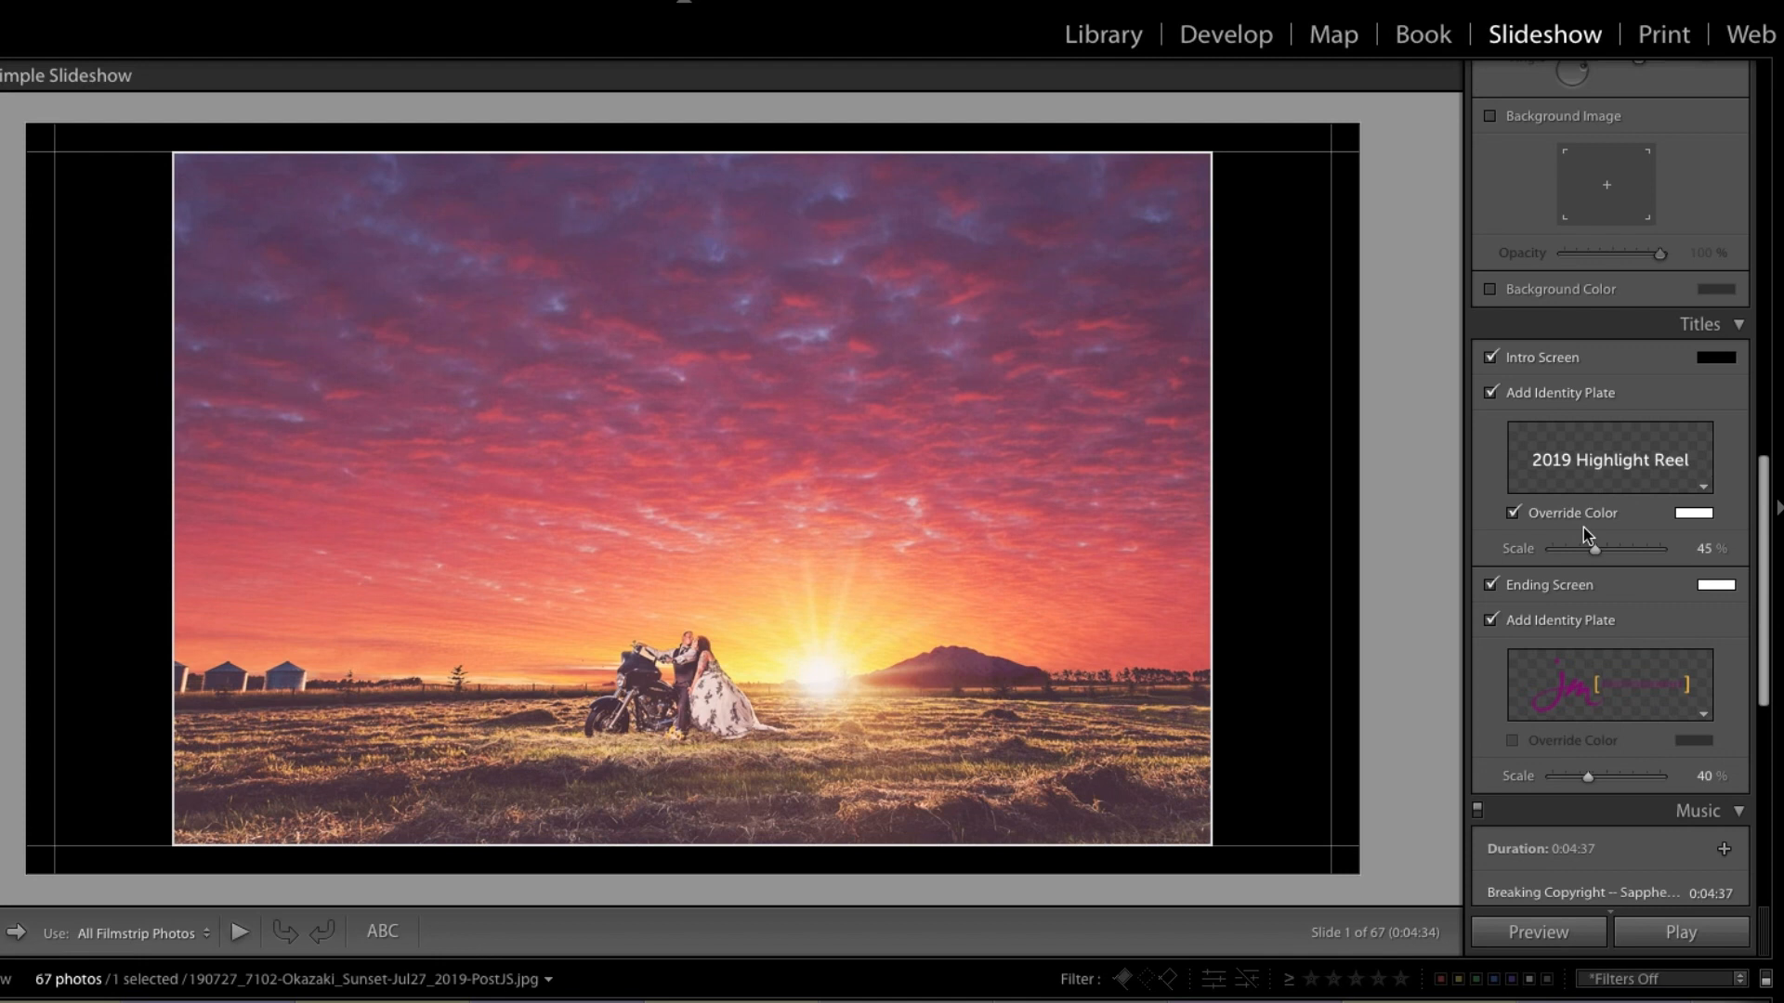
pyautogui.moveTo(1584, 545)
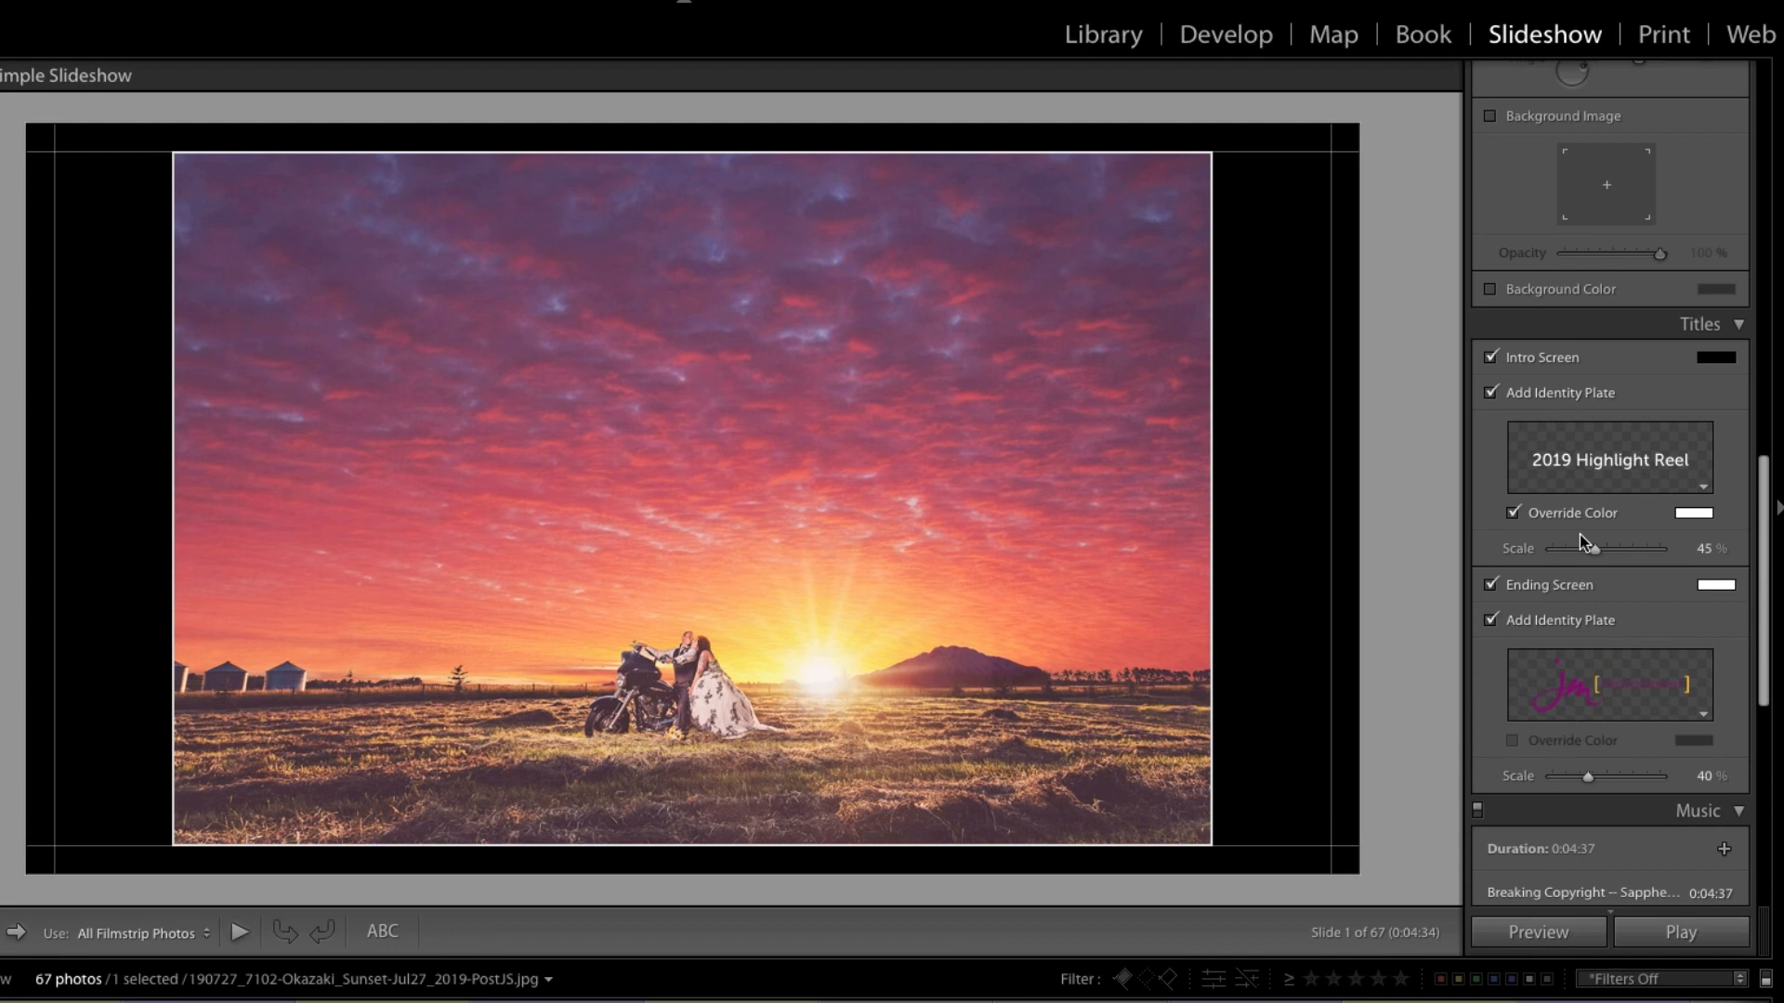
pyautogui.moveTo(1539, 604)
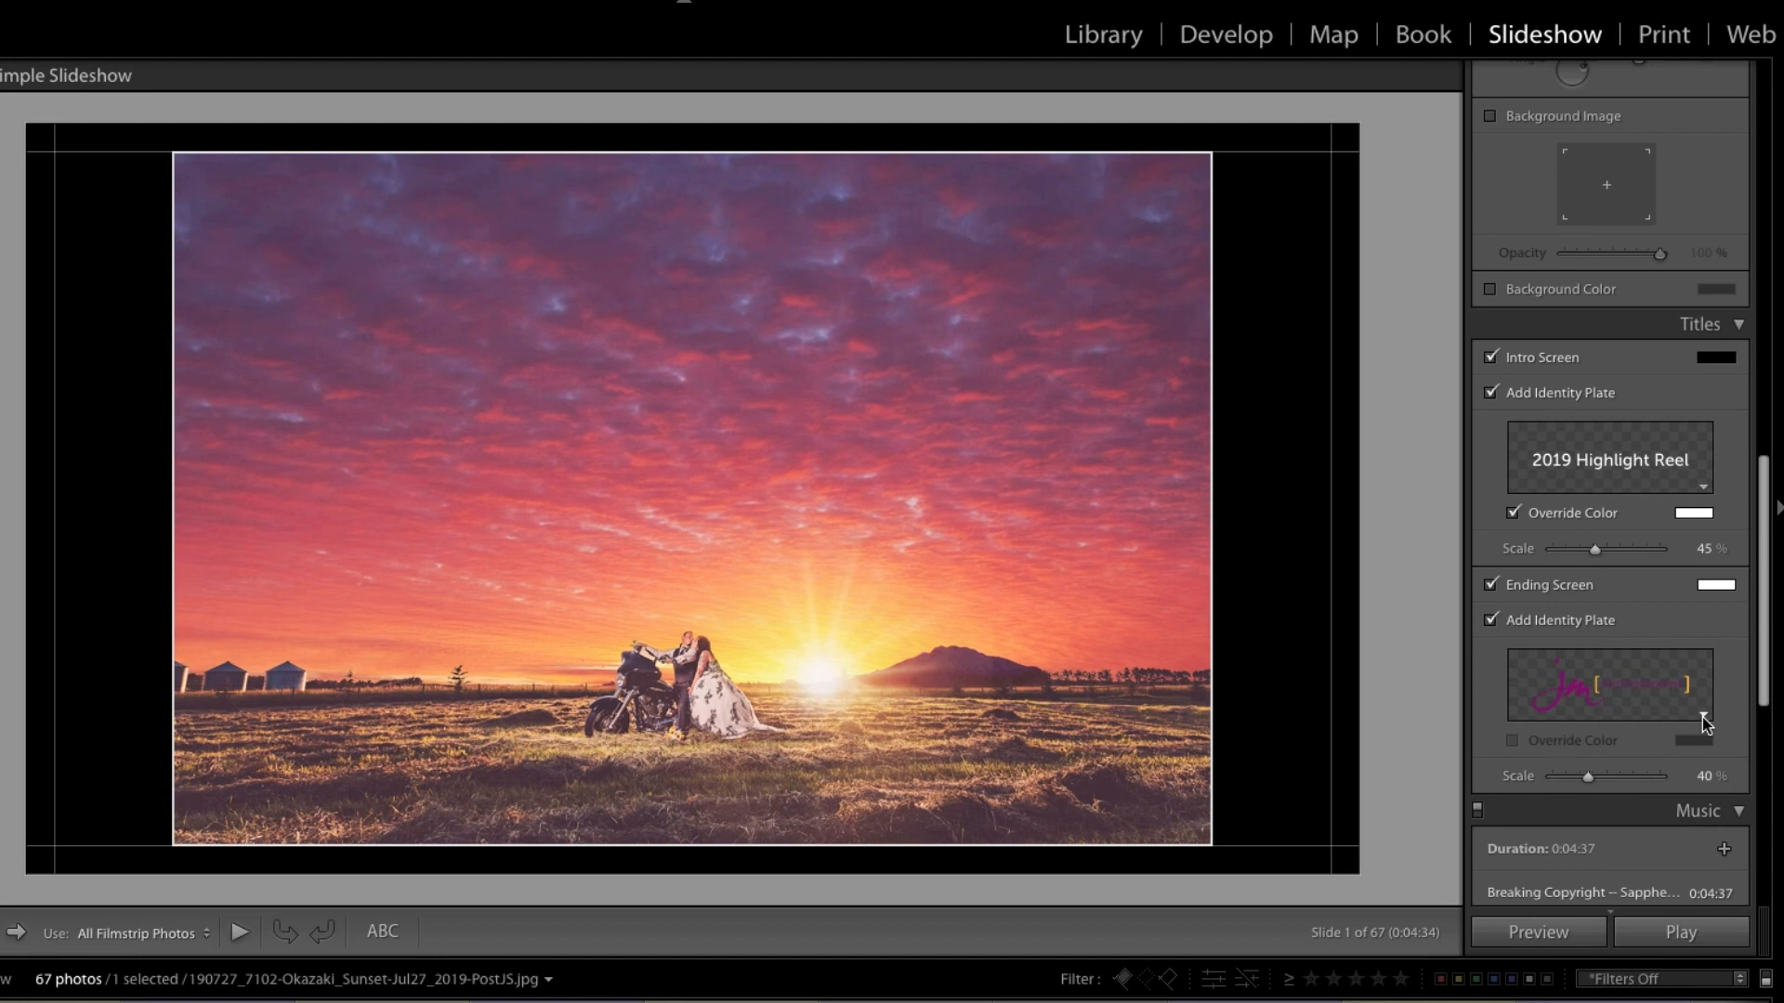
# - Choose Edit from the ending screen's identity plate dropdown to open the logo plate editor
pyautogui.click(1702, 720)
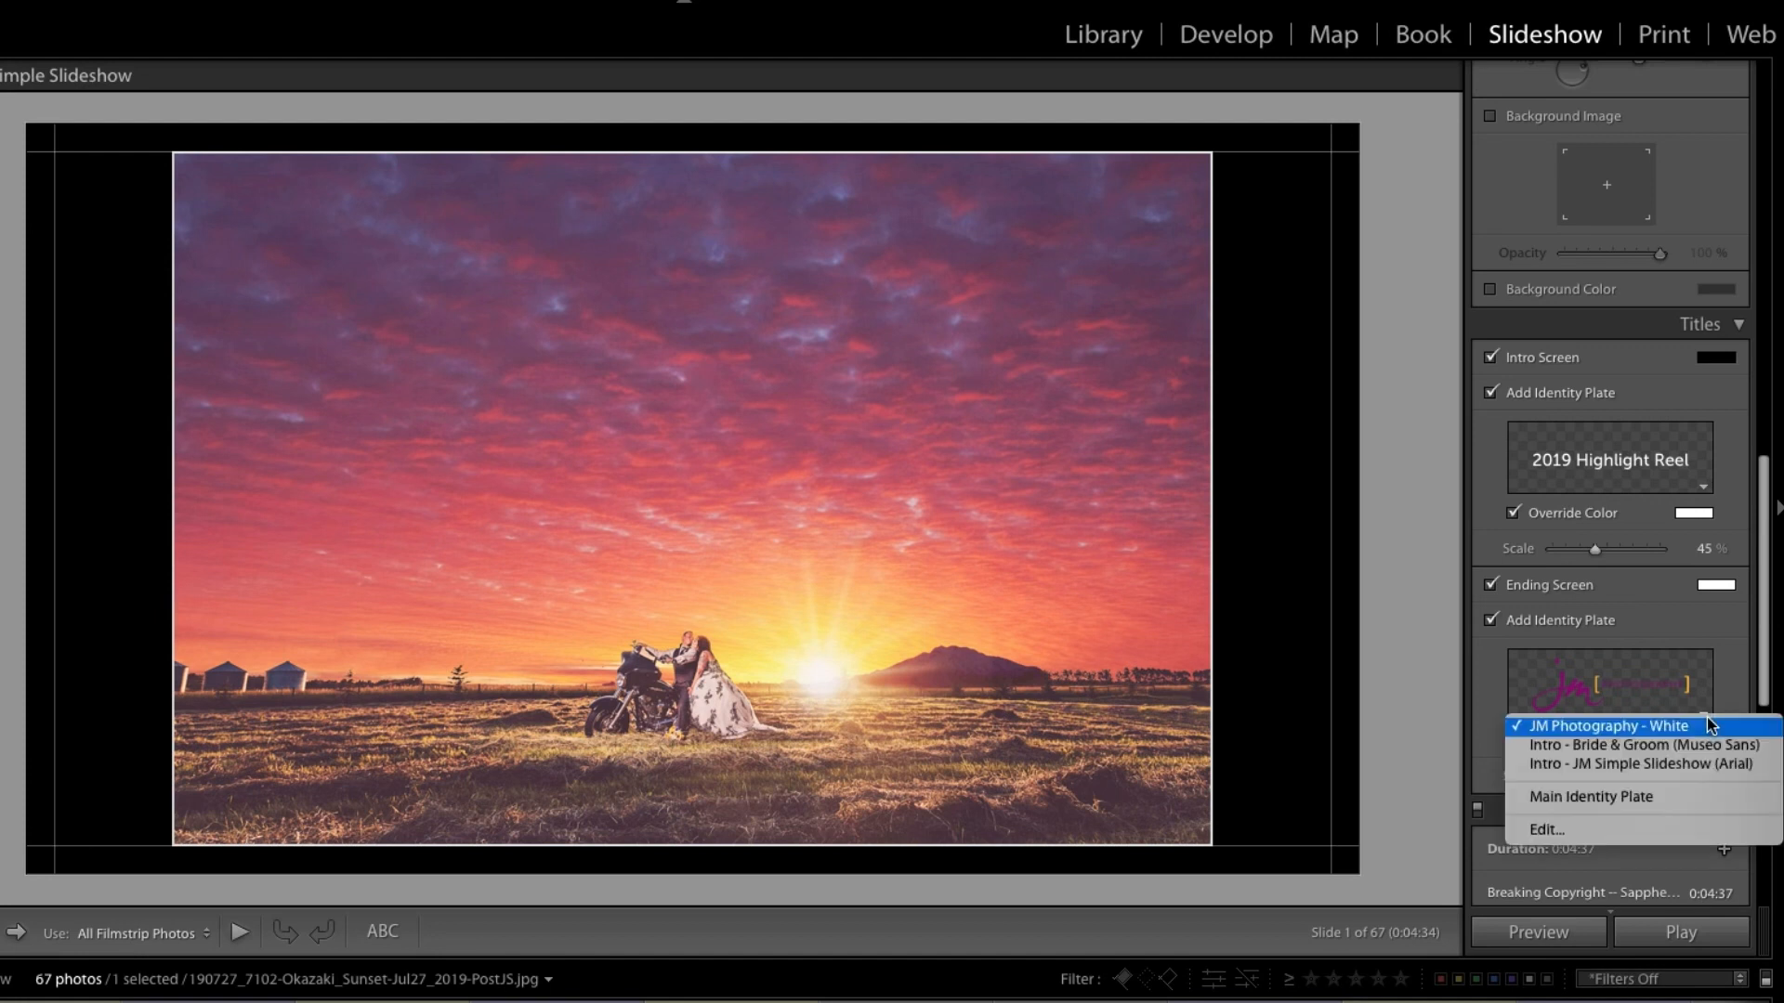
pyautogui.moveTo(1581, 856)
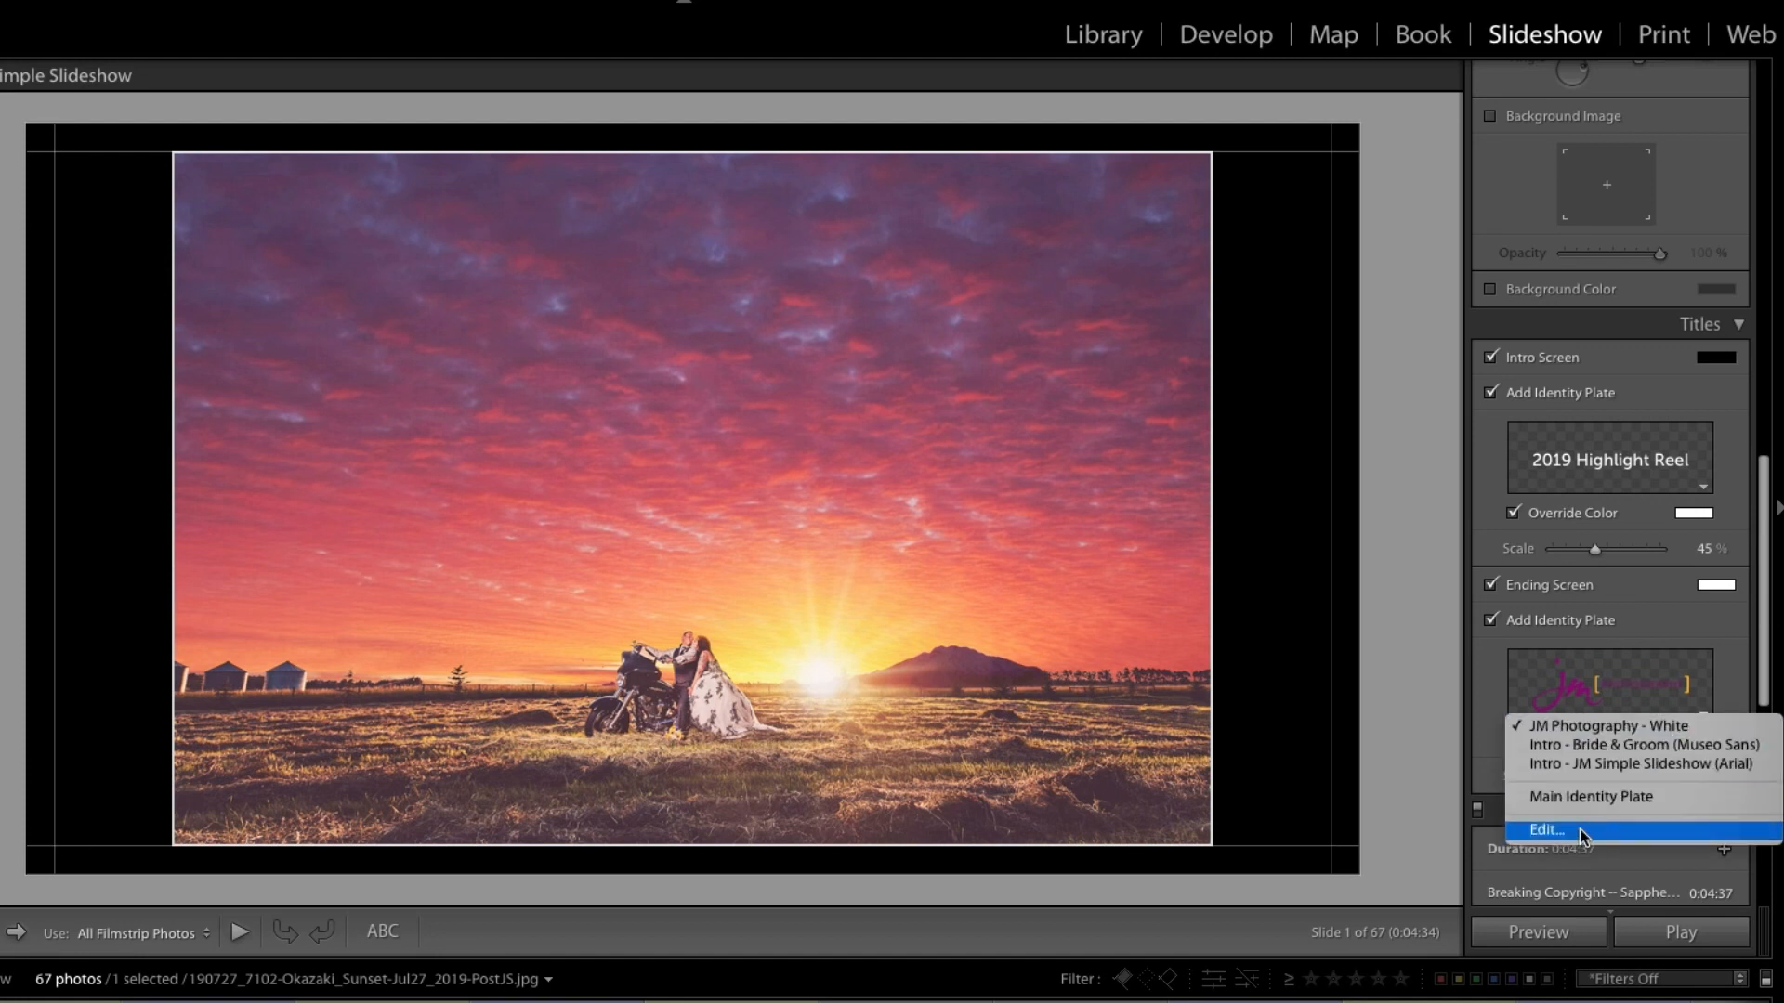
pyautogui.click(1545, 830)
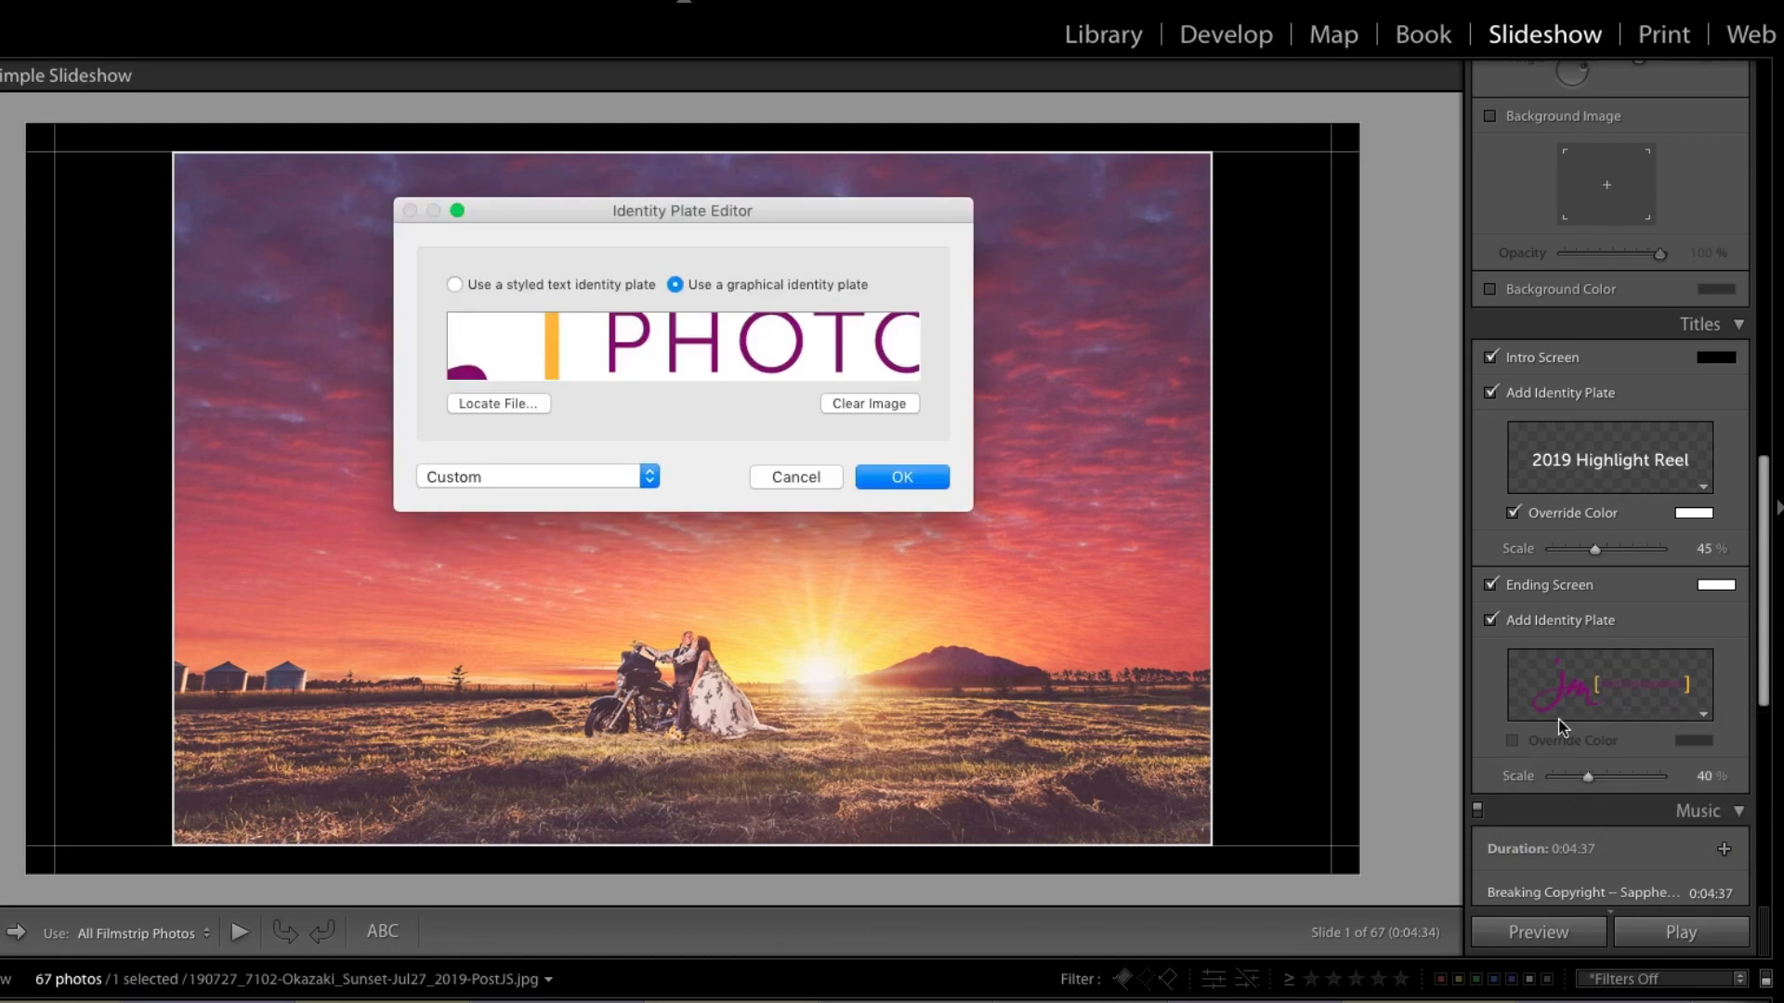
pyautogui.moveTo(611, 311)
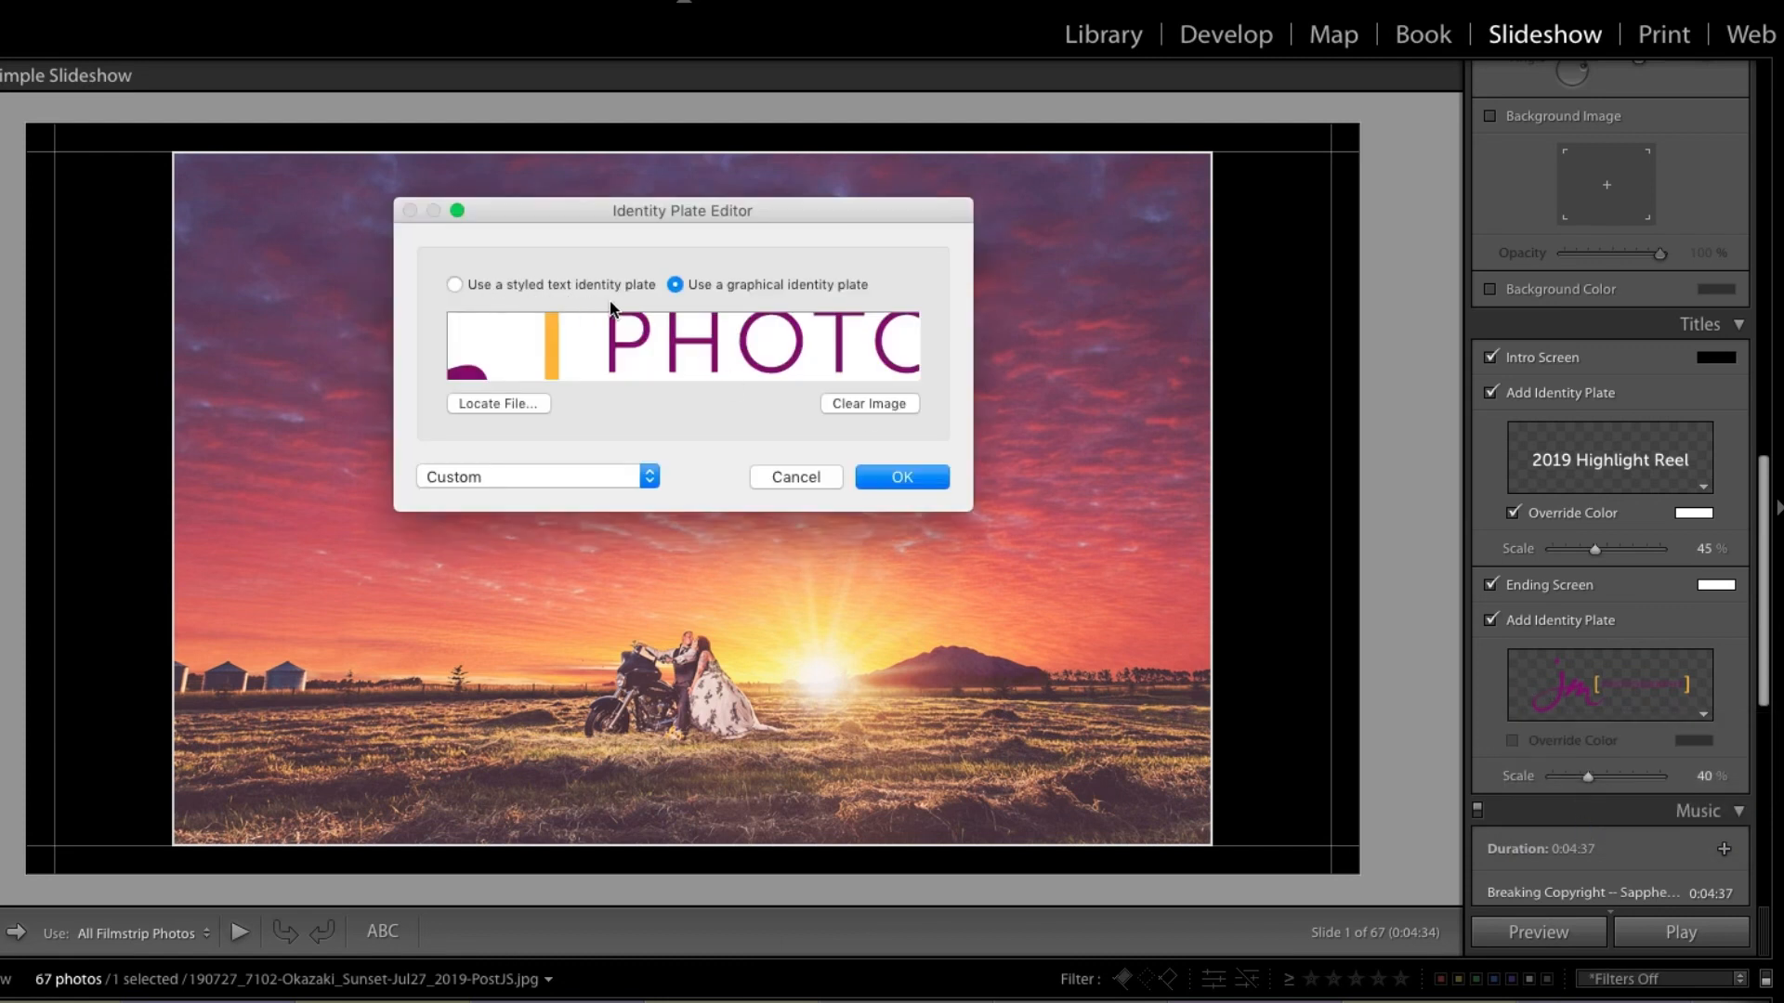
pyautogui.moveTo(795, 302)
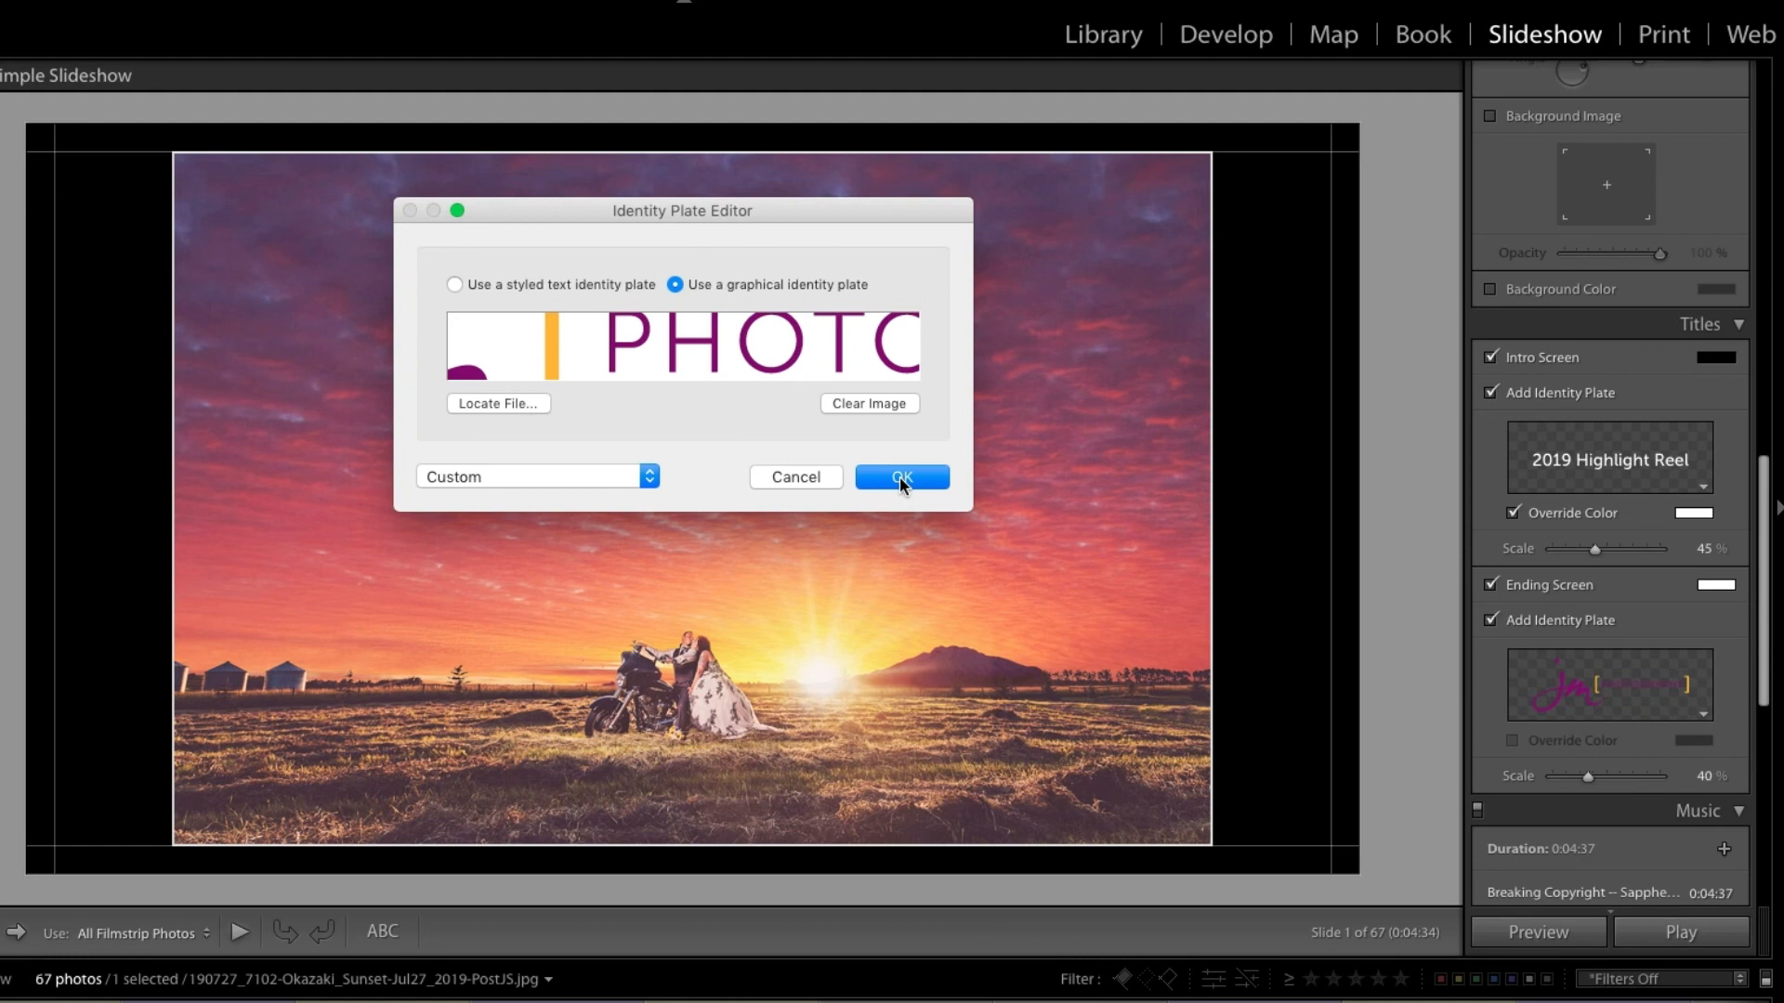
# - Leave the ending logo unchanged and add Sappheiros - Embrace.mp3 from the Desktop as music
pyautogui.click(901, 477)
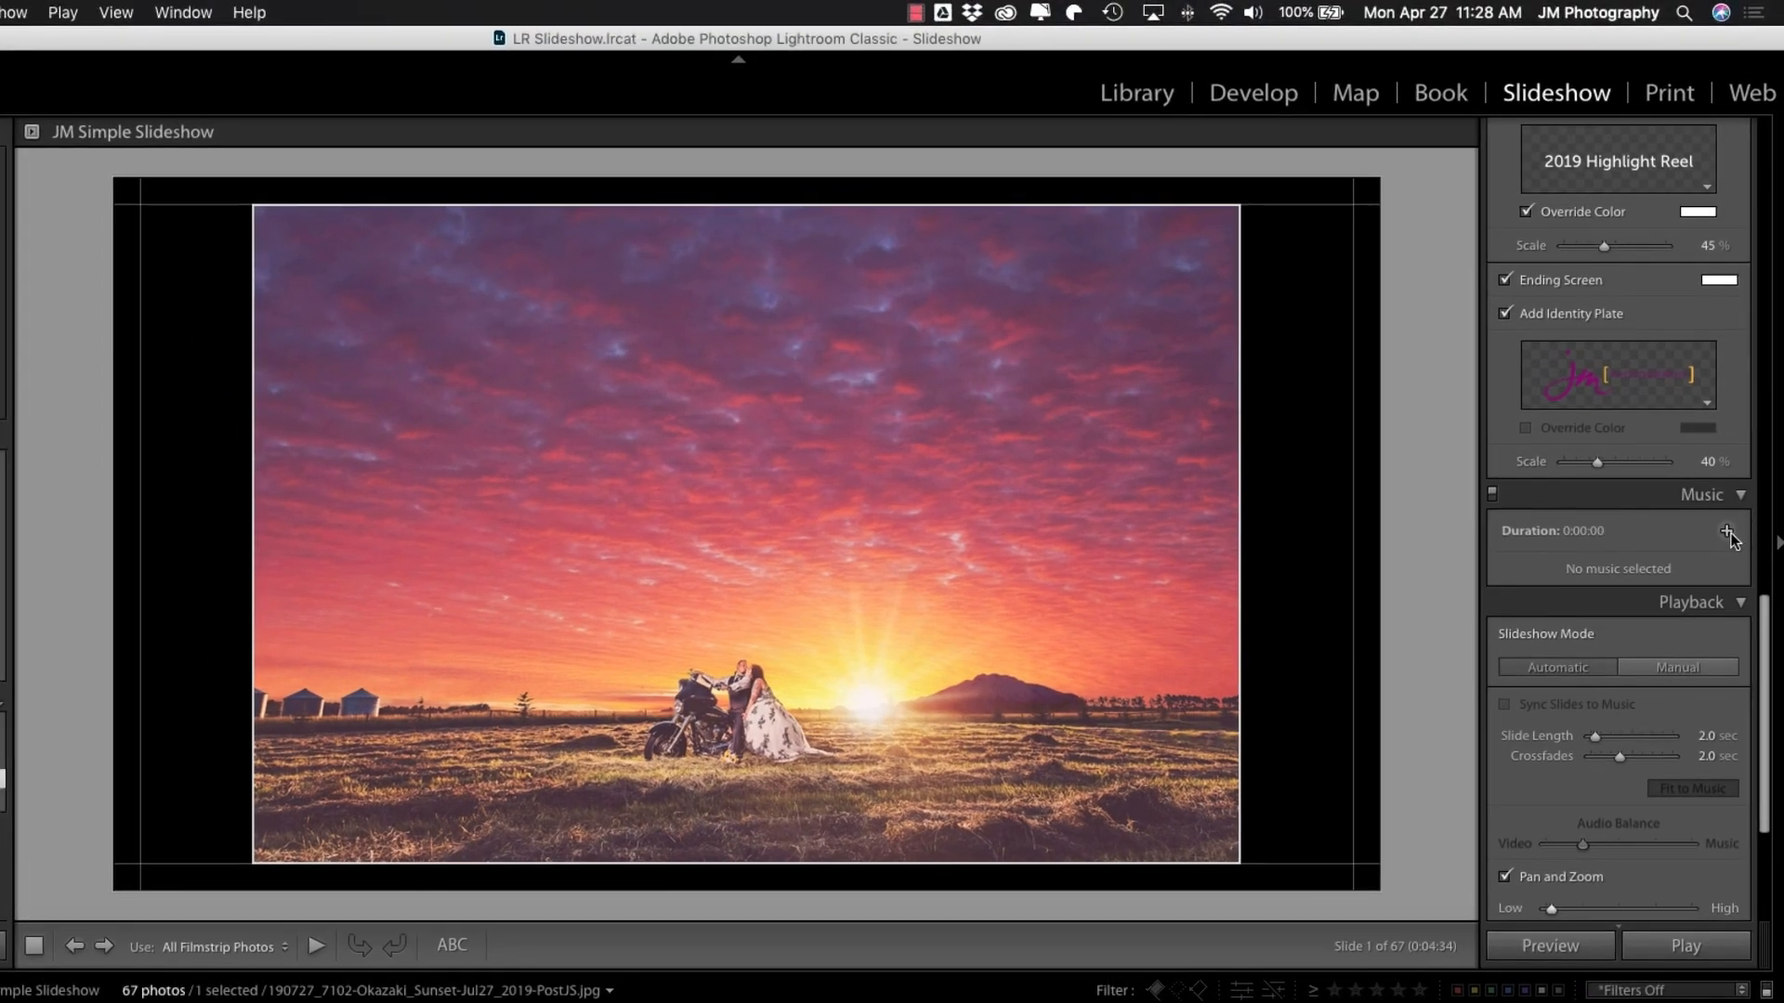
pyautogui.click(1726, 532)
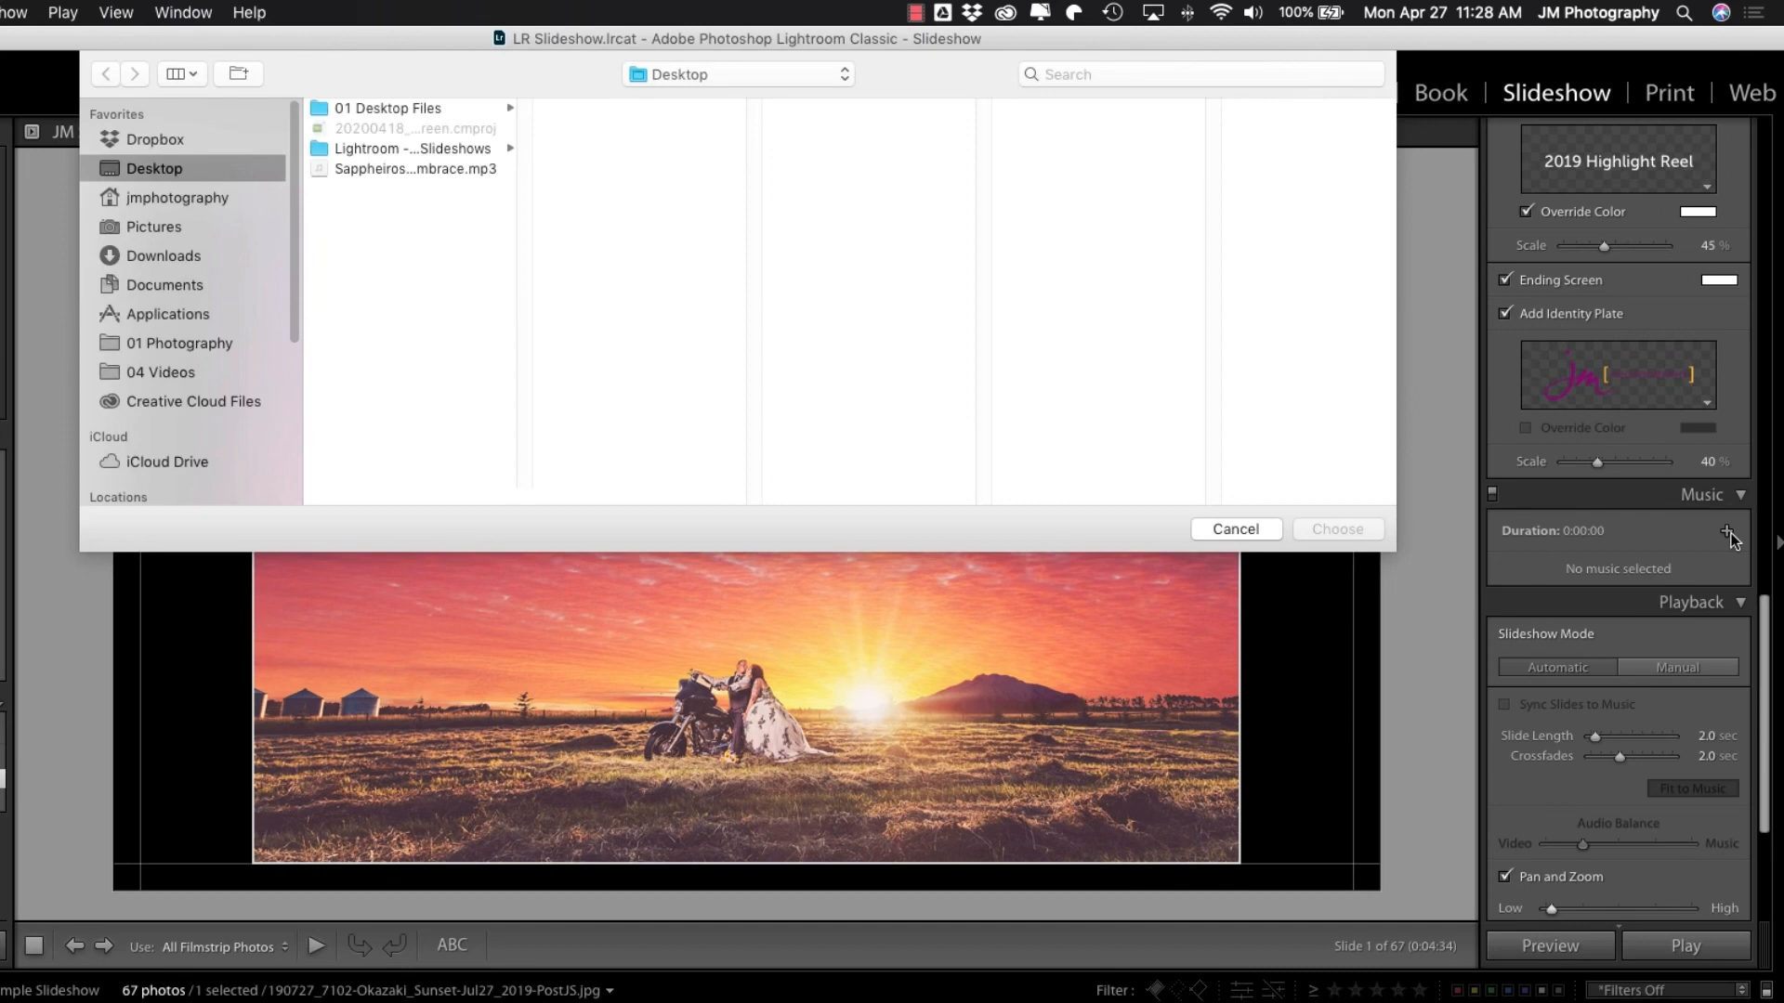
pyautogui.moveTo(1725, 533)
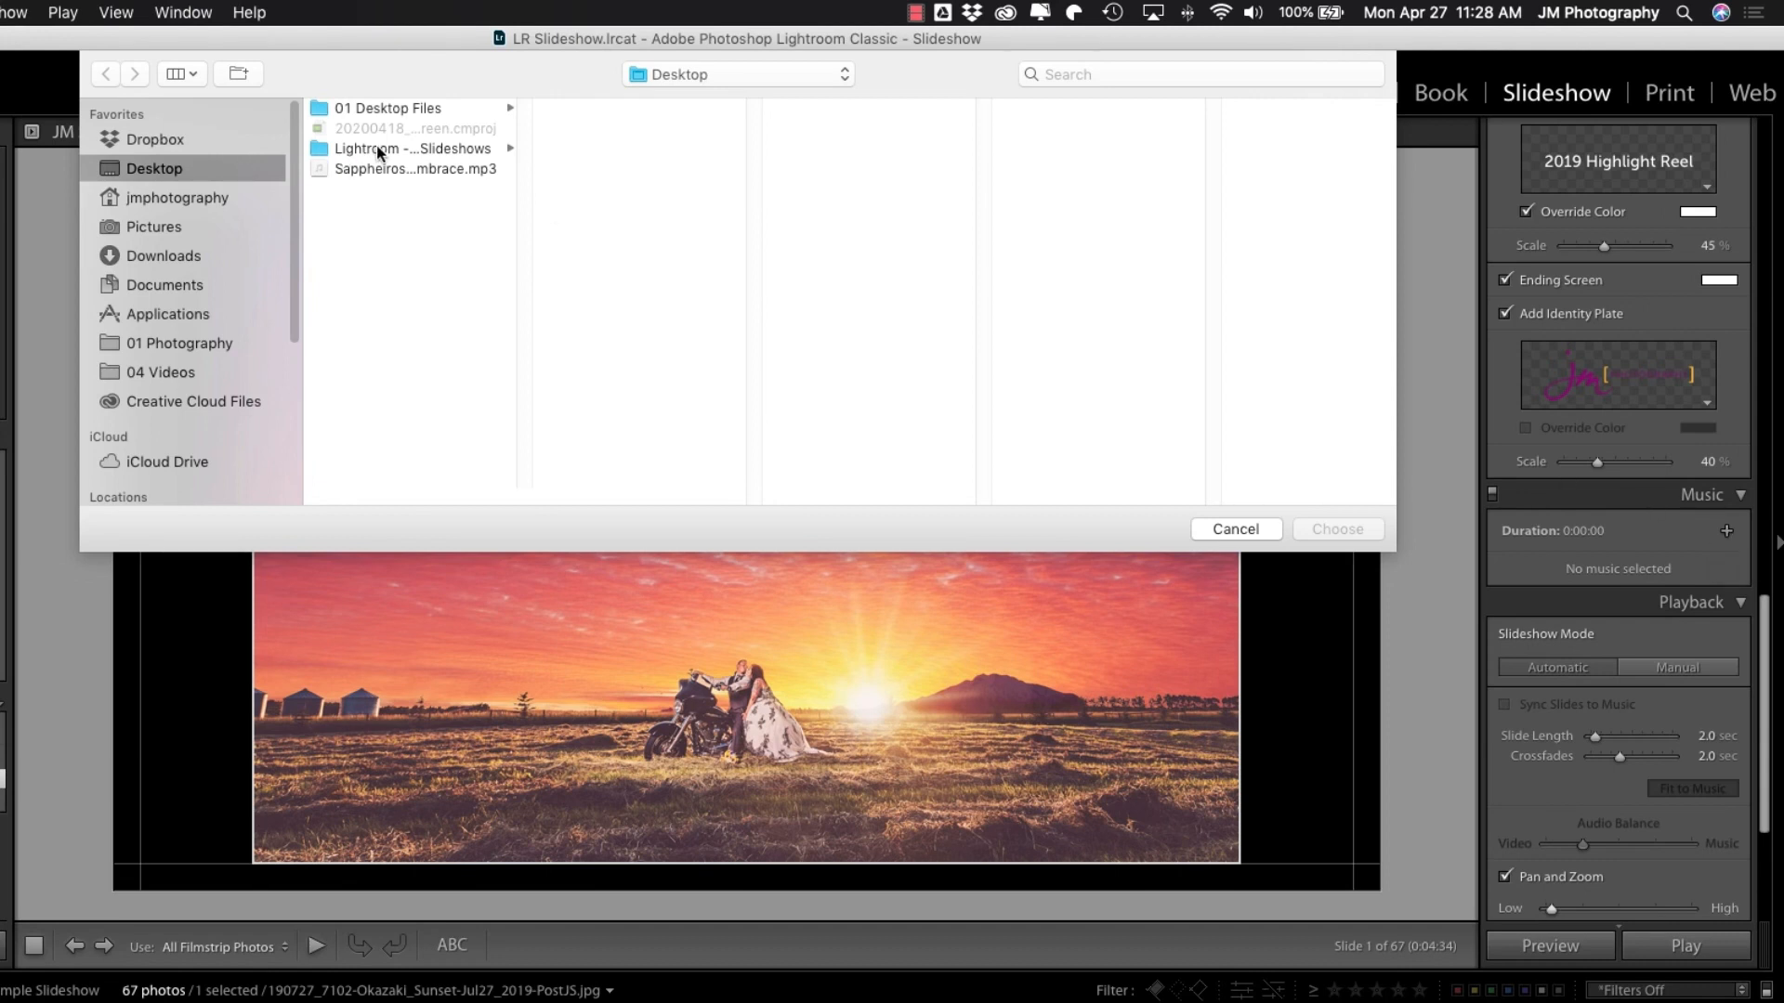
pyautogui.click(411, 169)
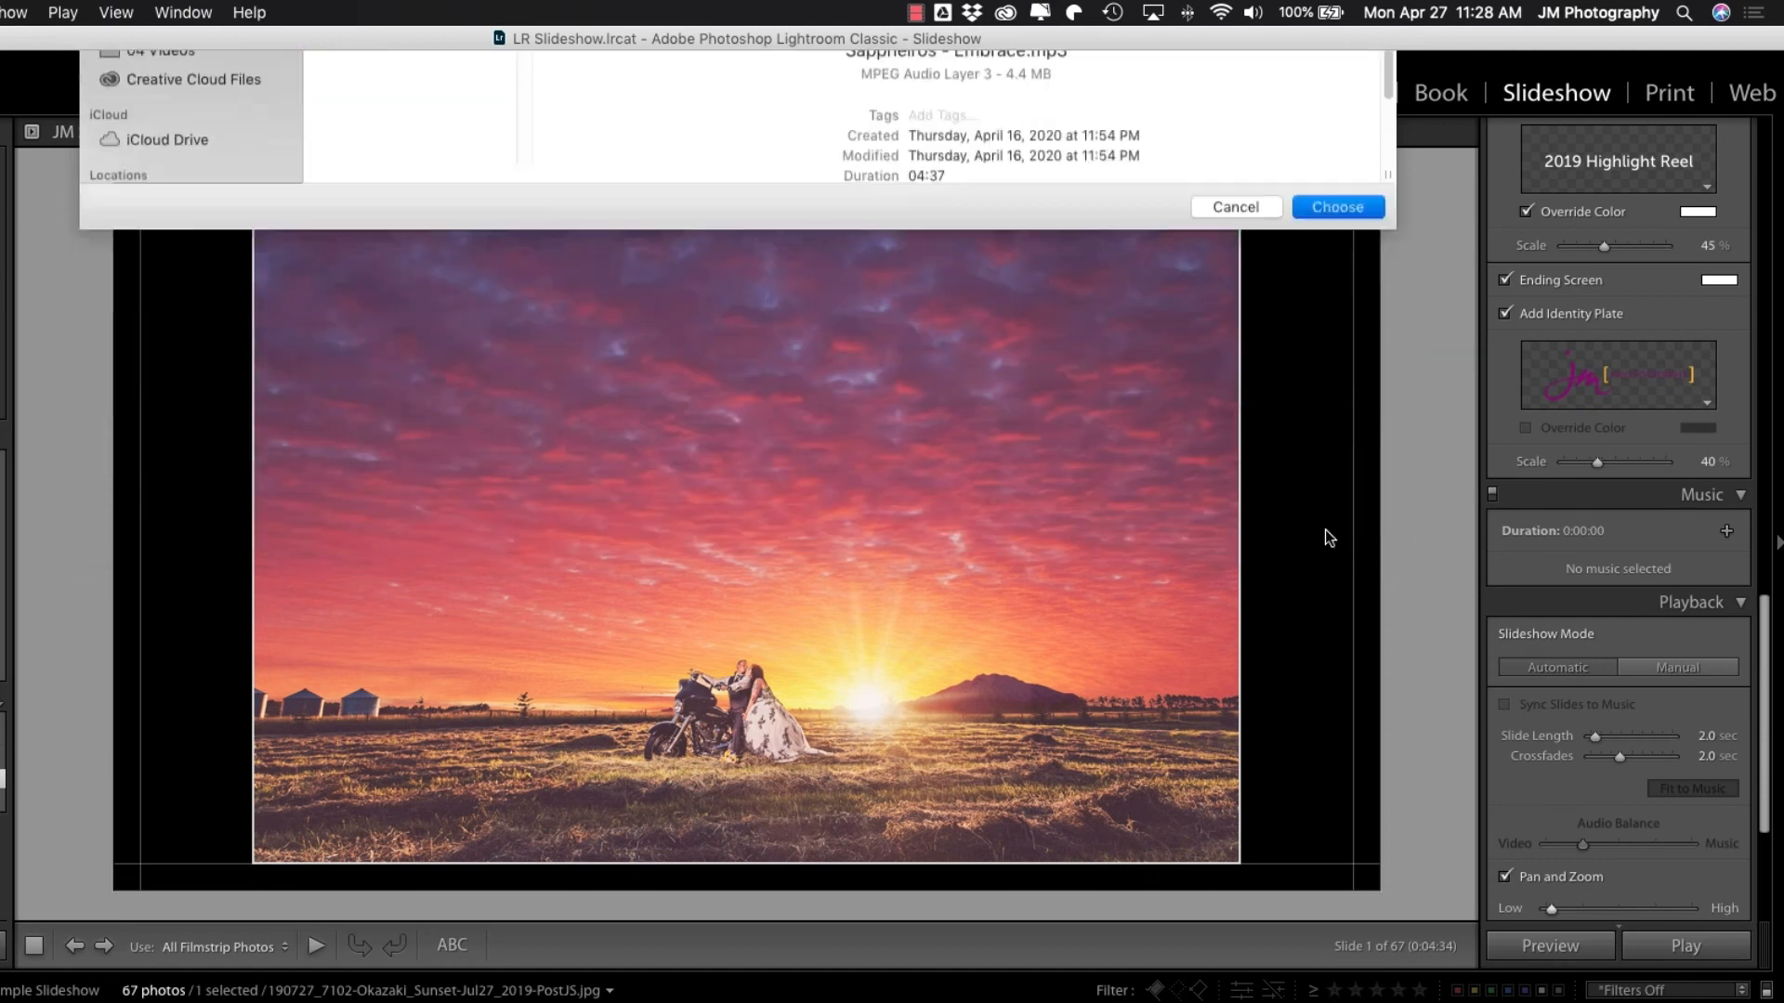
pyautogui.click(1337, 206)
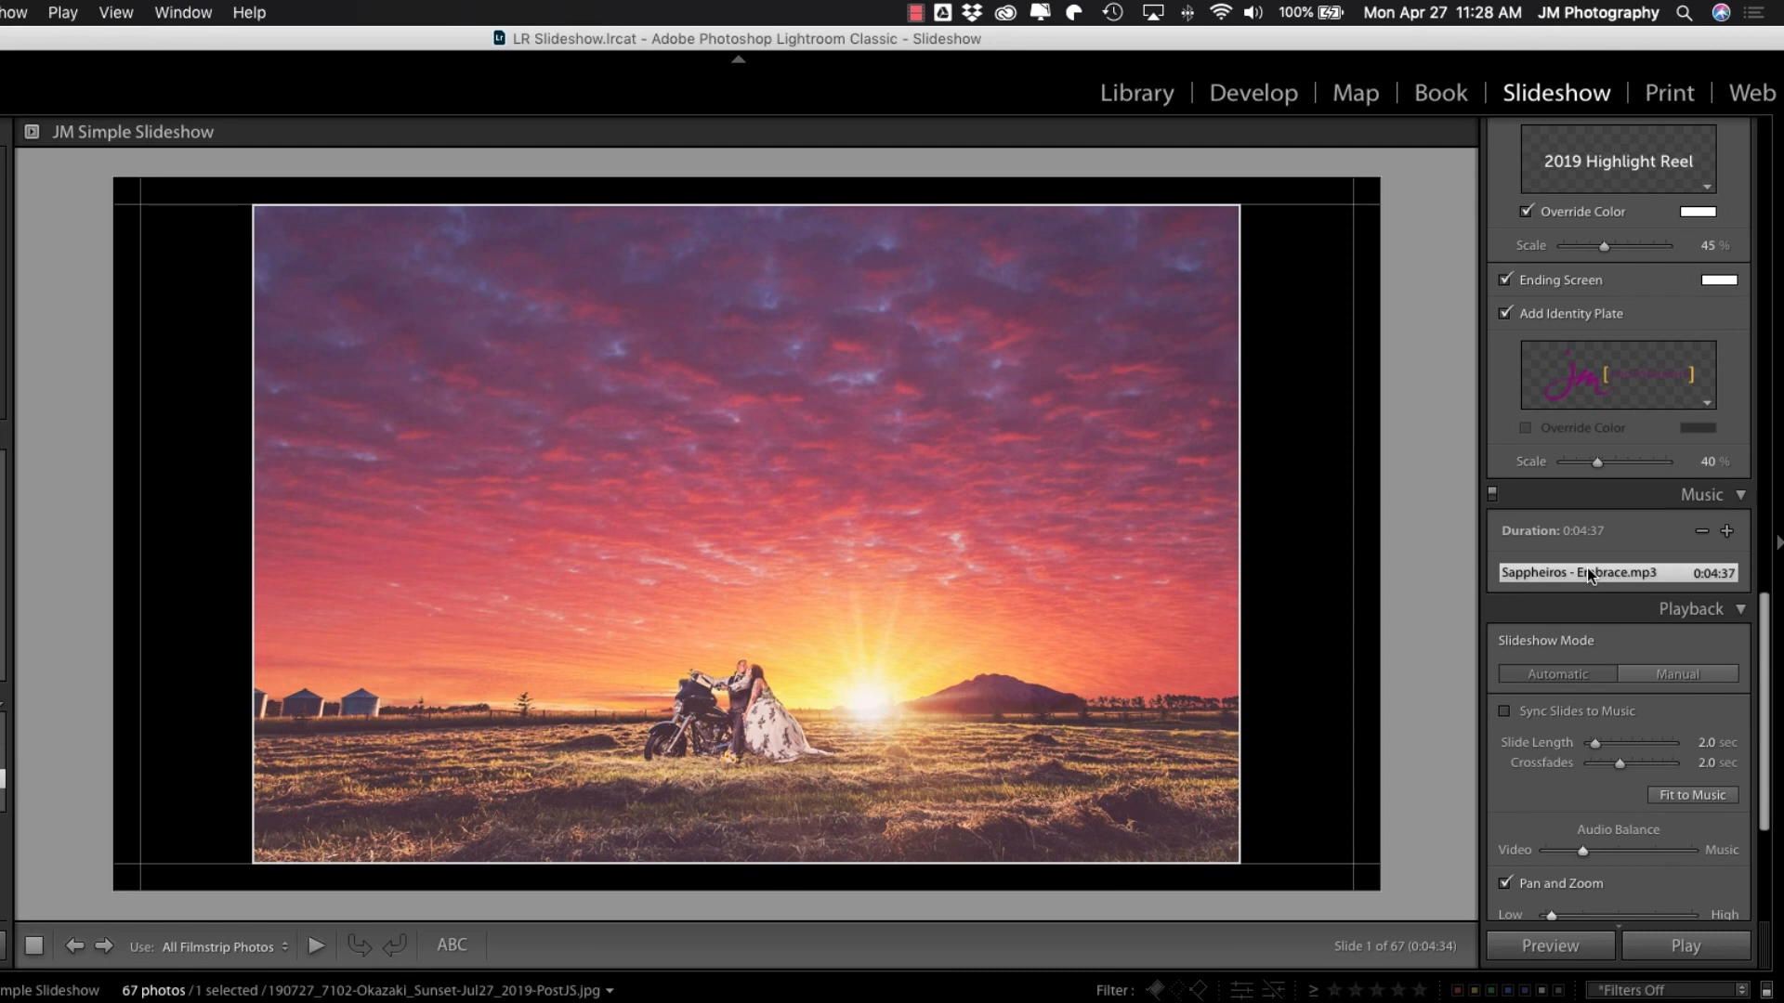
# - Scroll down the right-hand panel to bring the full Playback settings into view
pyautogui.scroll(-3)
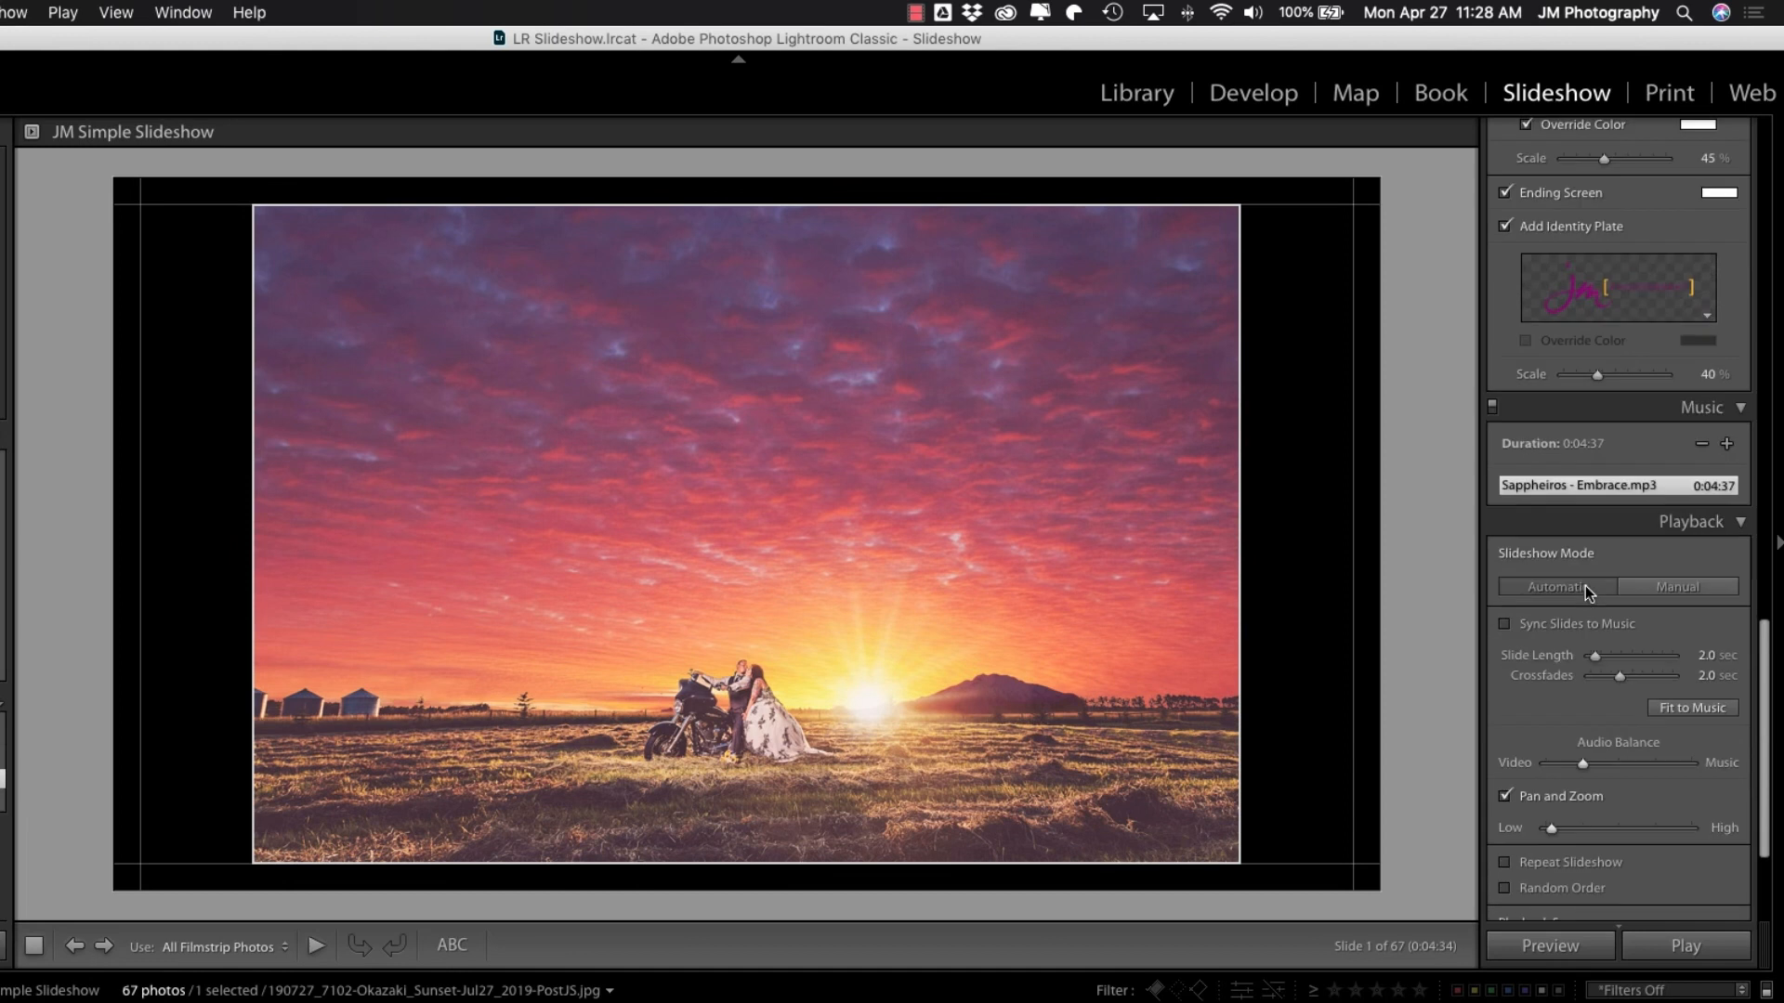
pyautogui.scroll(-3)
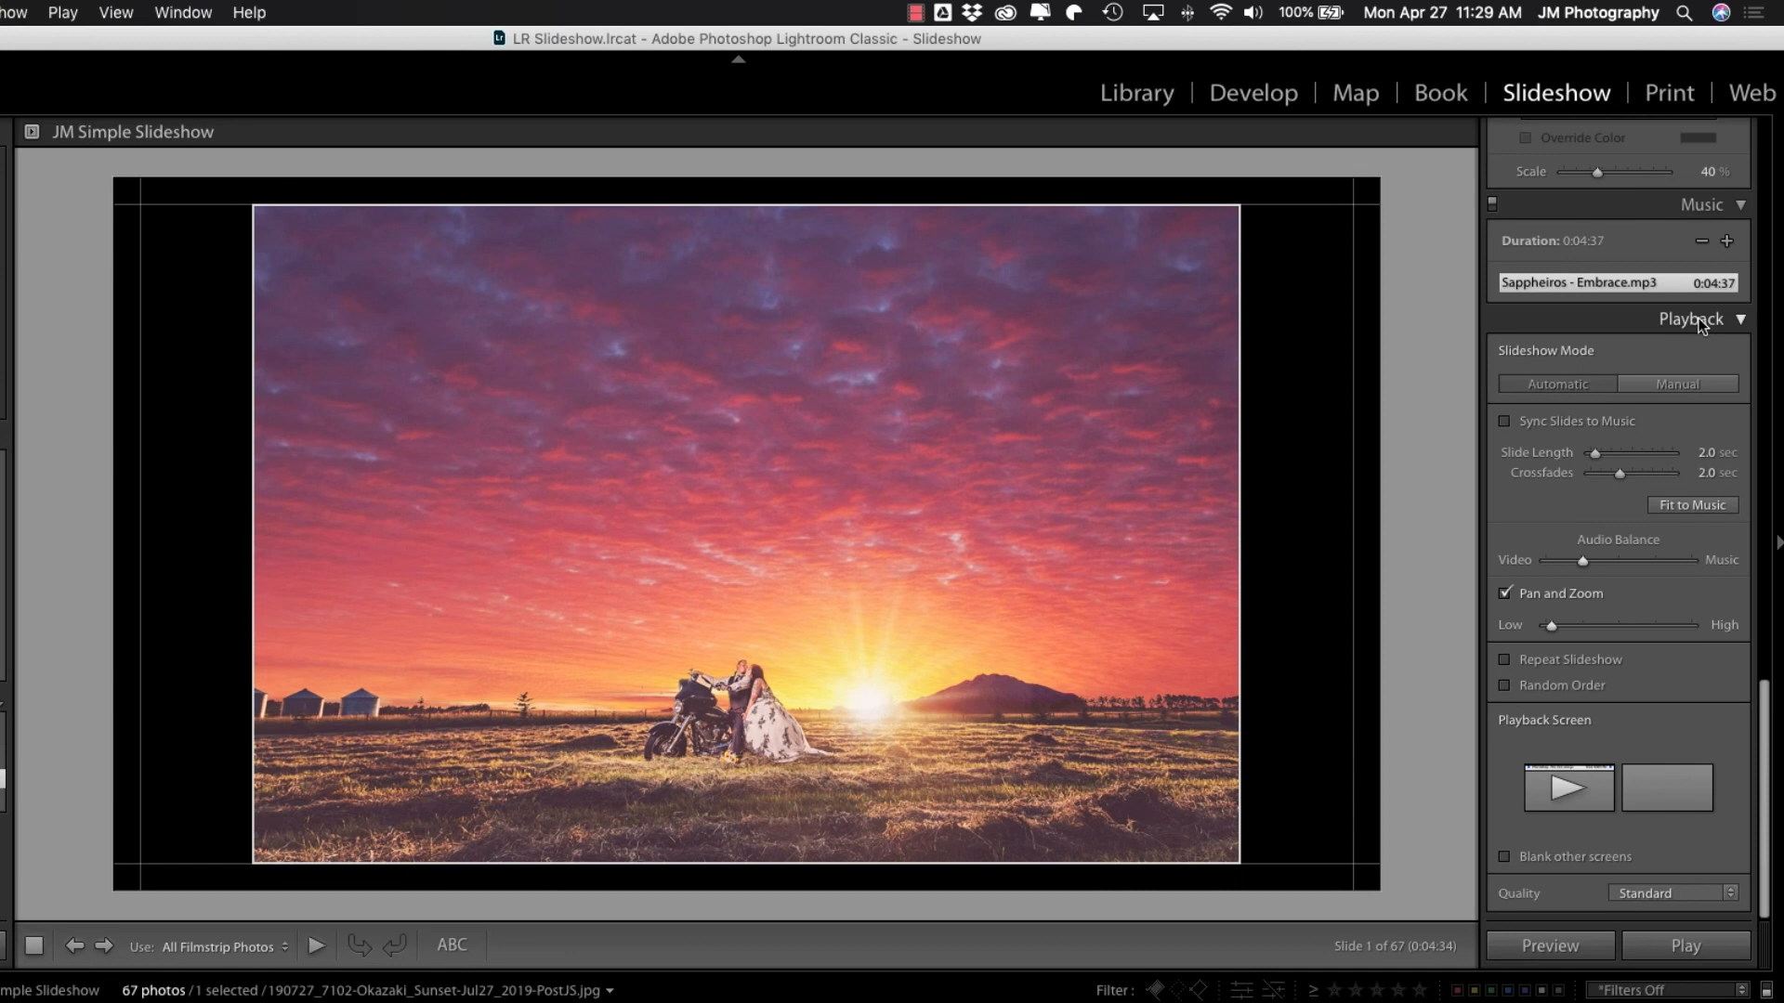
pyautogui.moveTo(1683, 342)
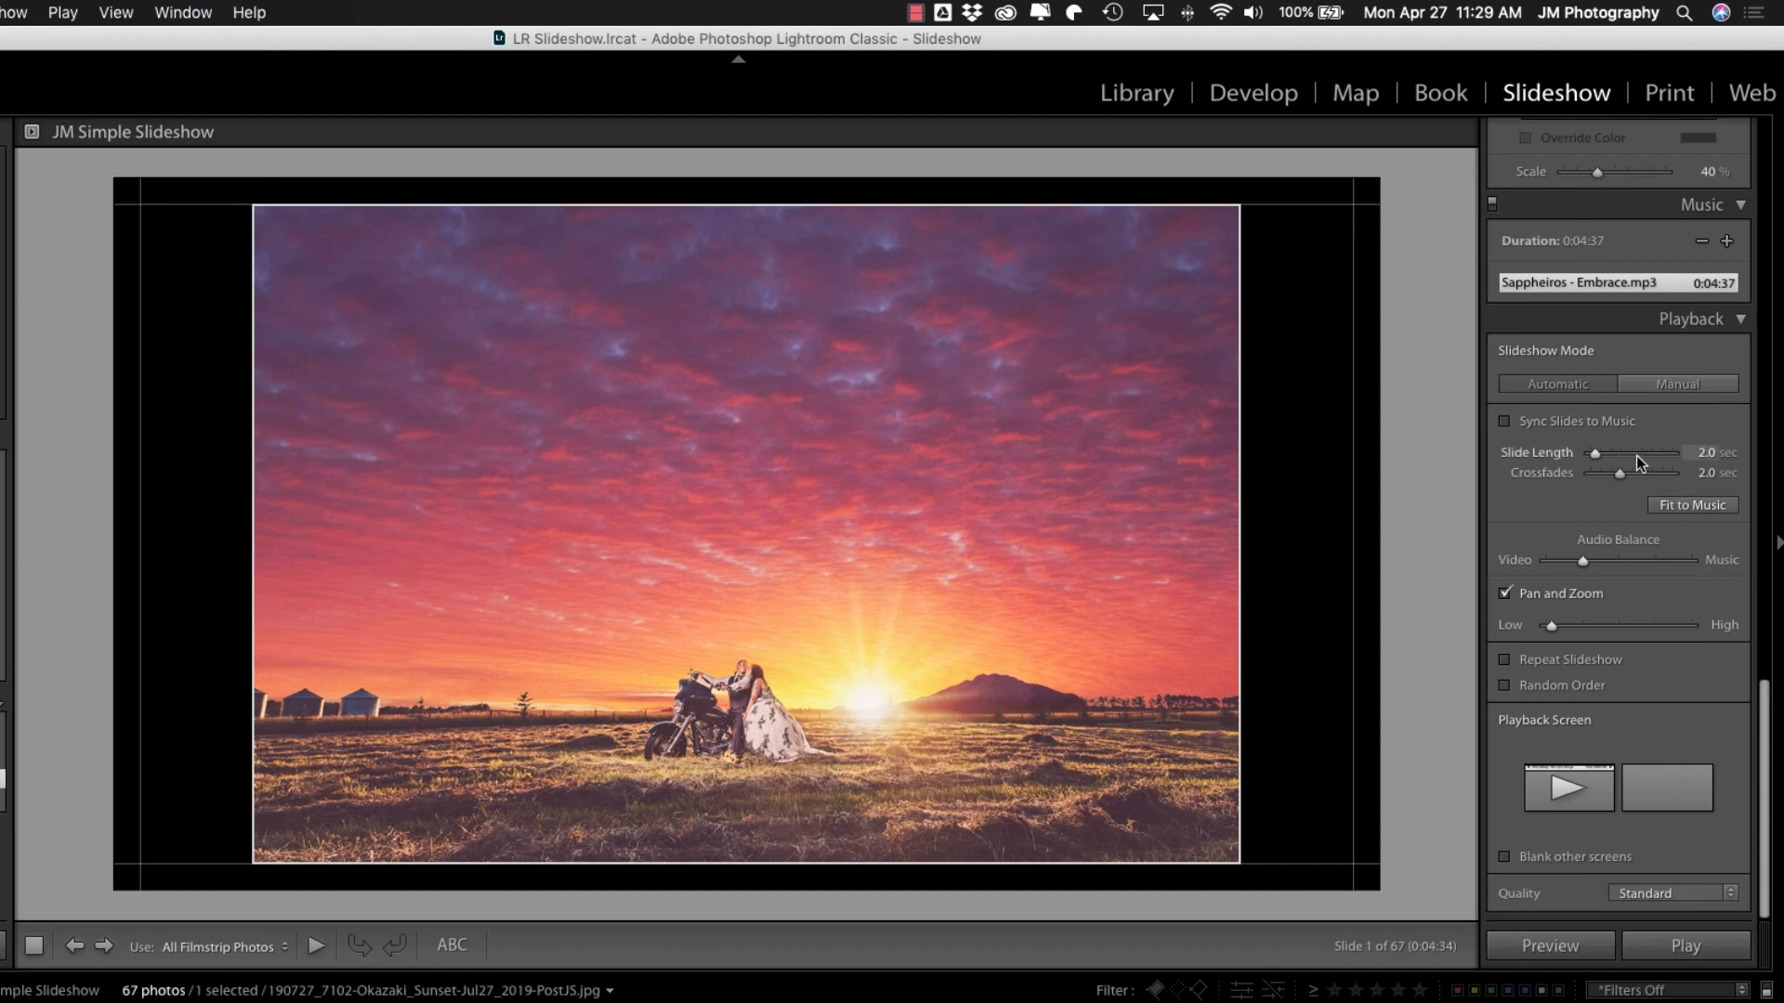
pyautogui.moveTo(1647, 475)
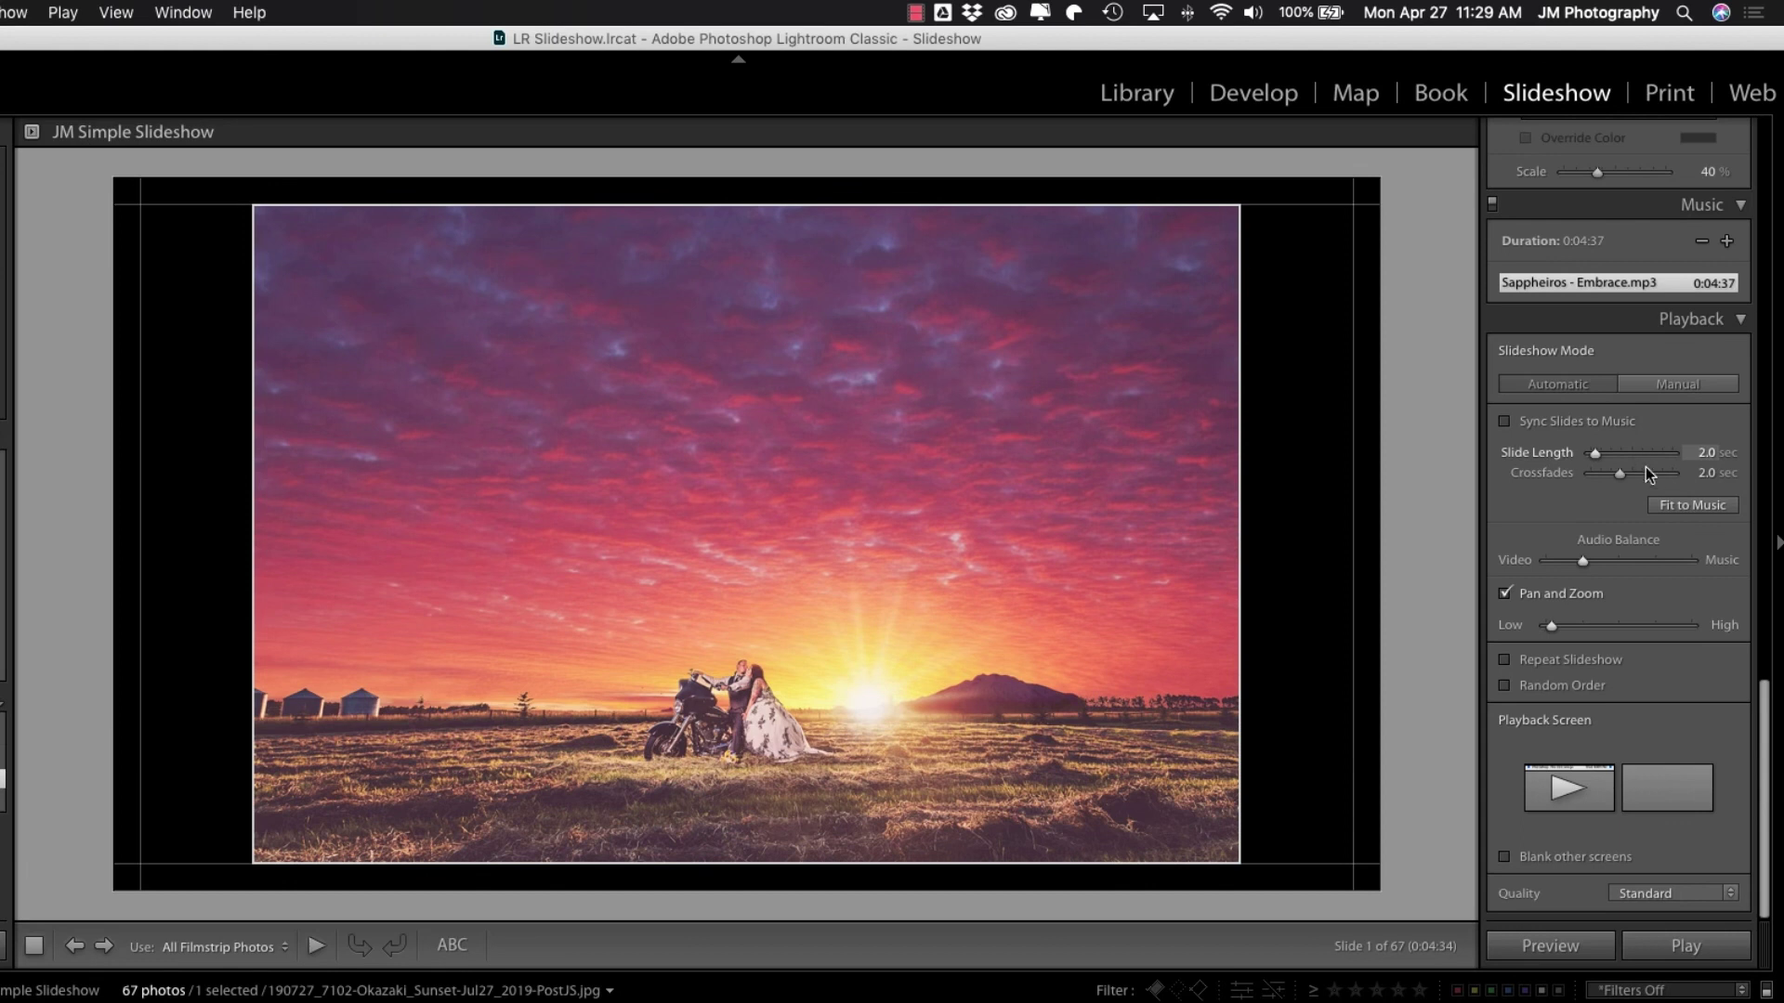
pyautogui.moveTo(1653, 482)
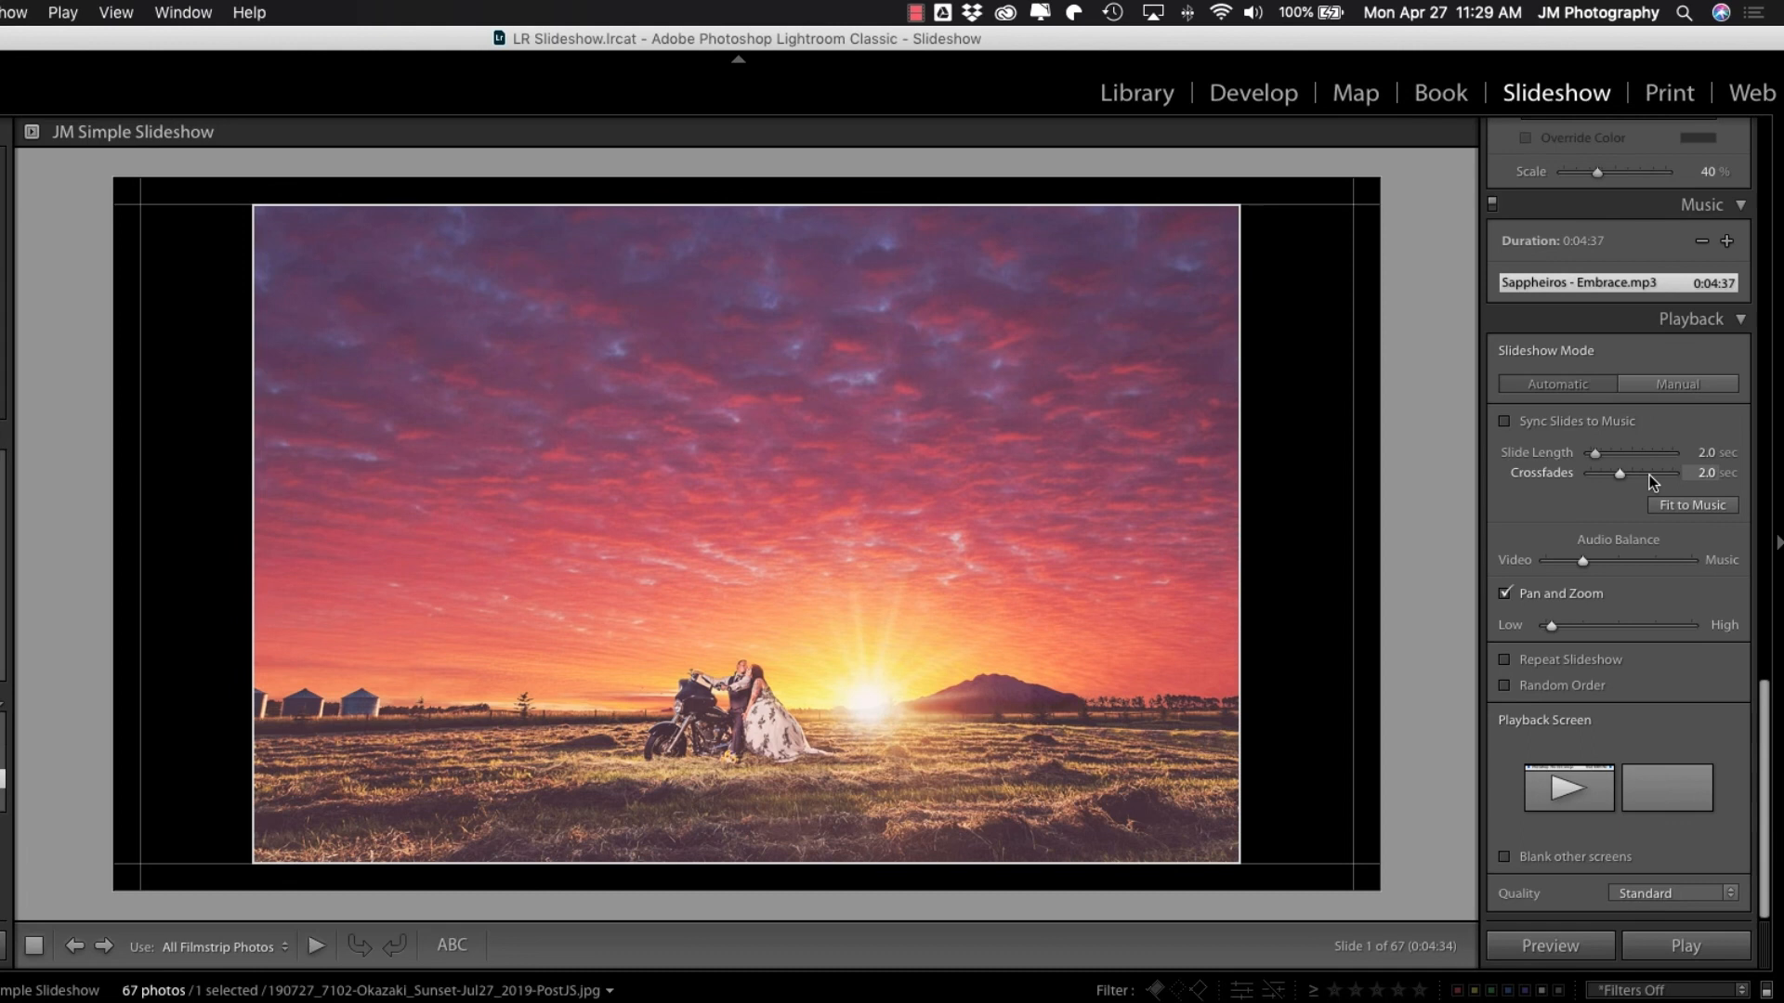
pyautogui.moveTo(1718, 489)
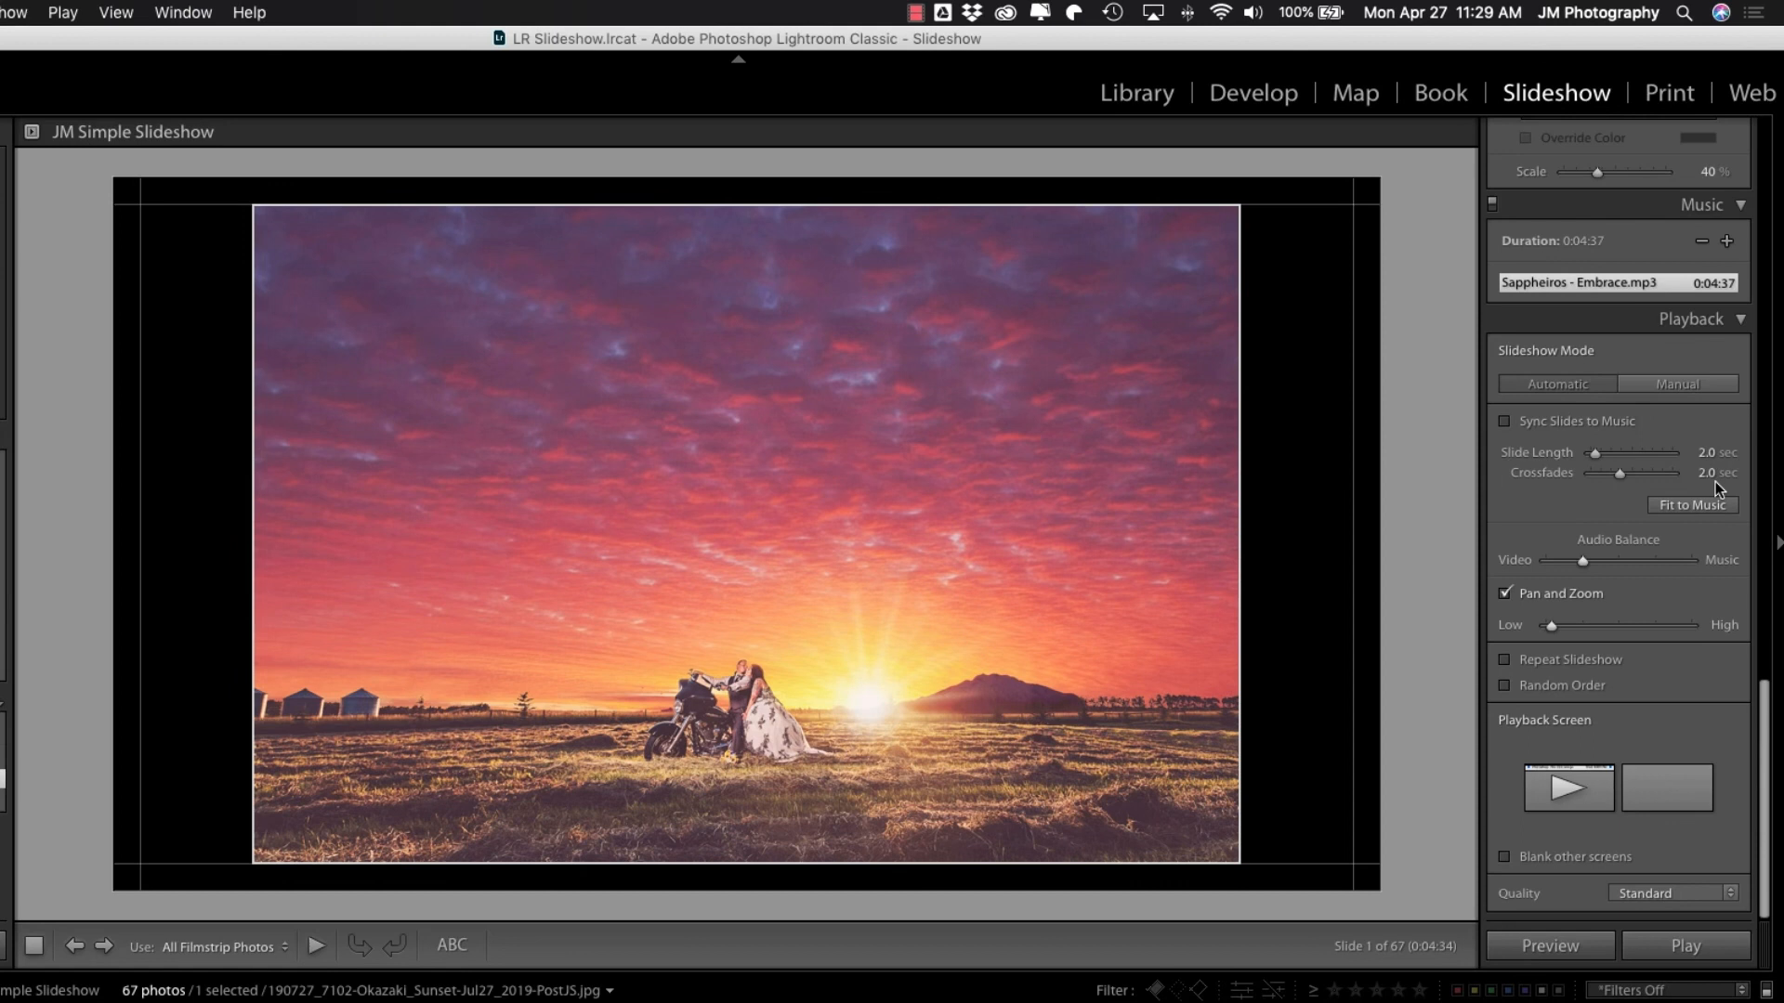
pyautogui.moveTo(1612, 554)
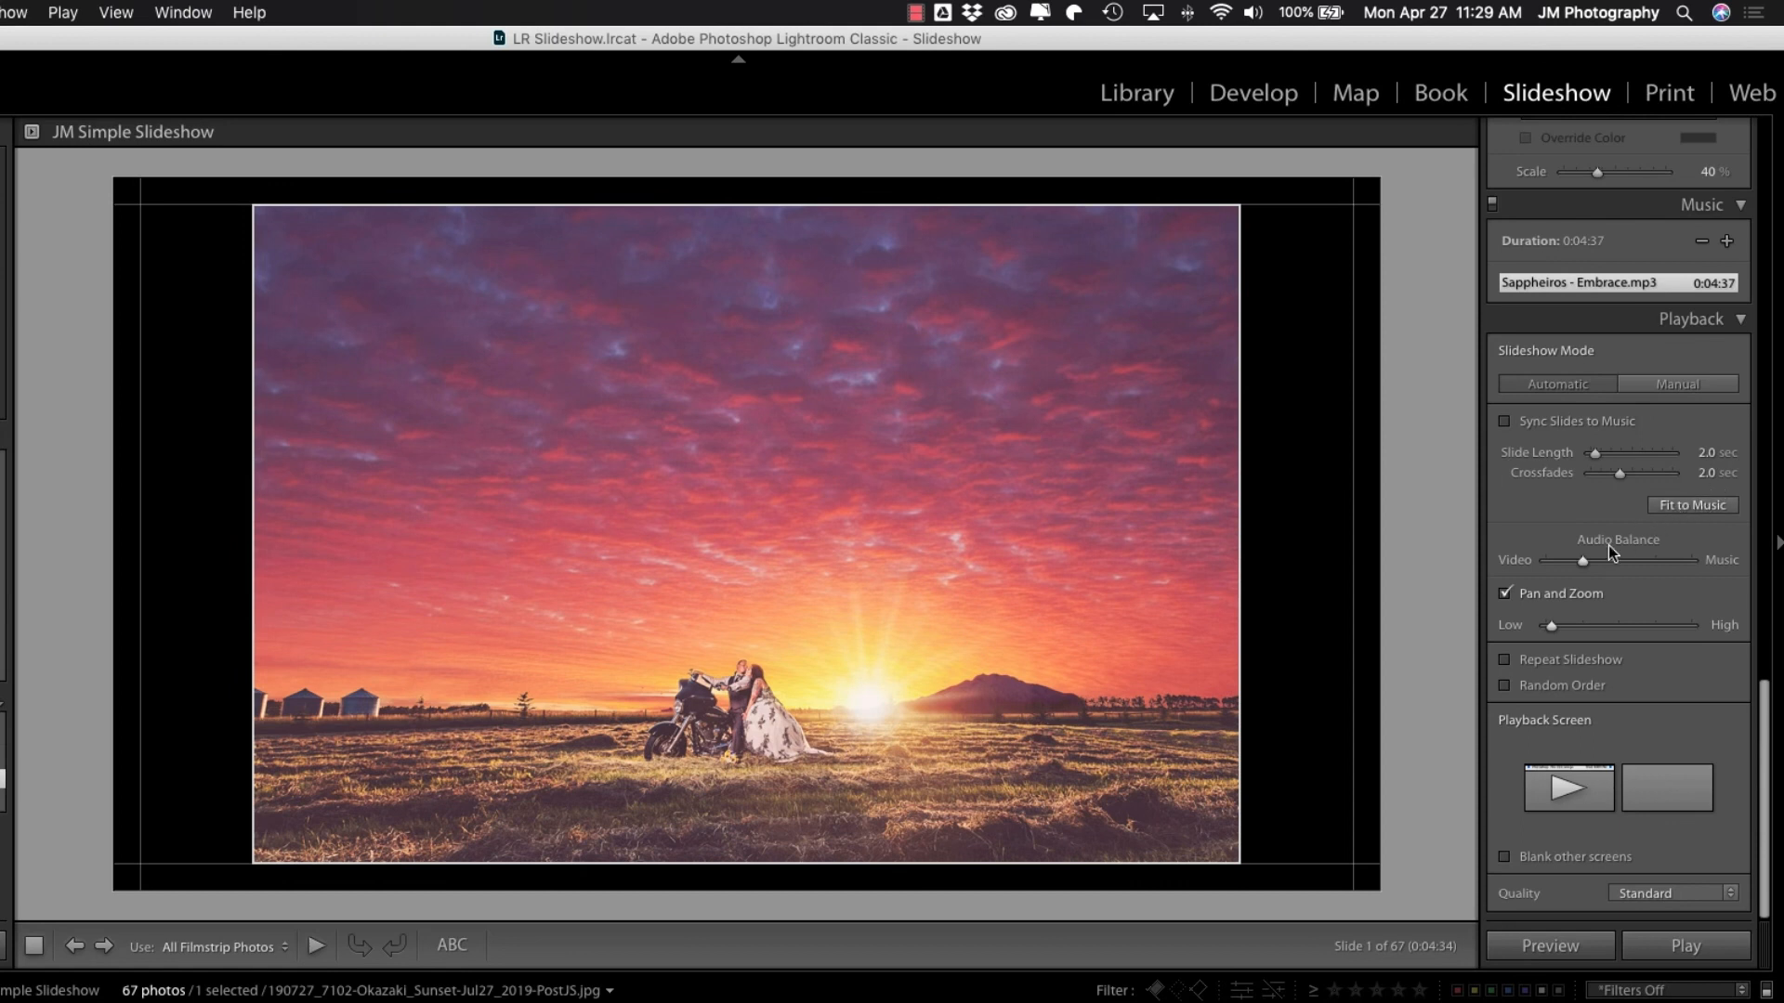
pyautogui.moveTo(1503, 599)
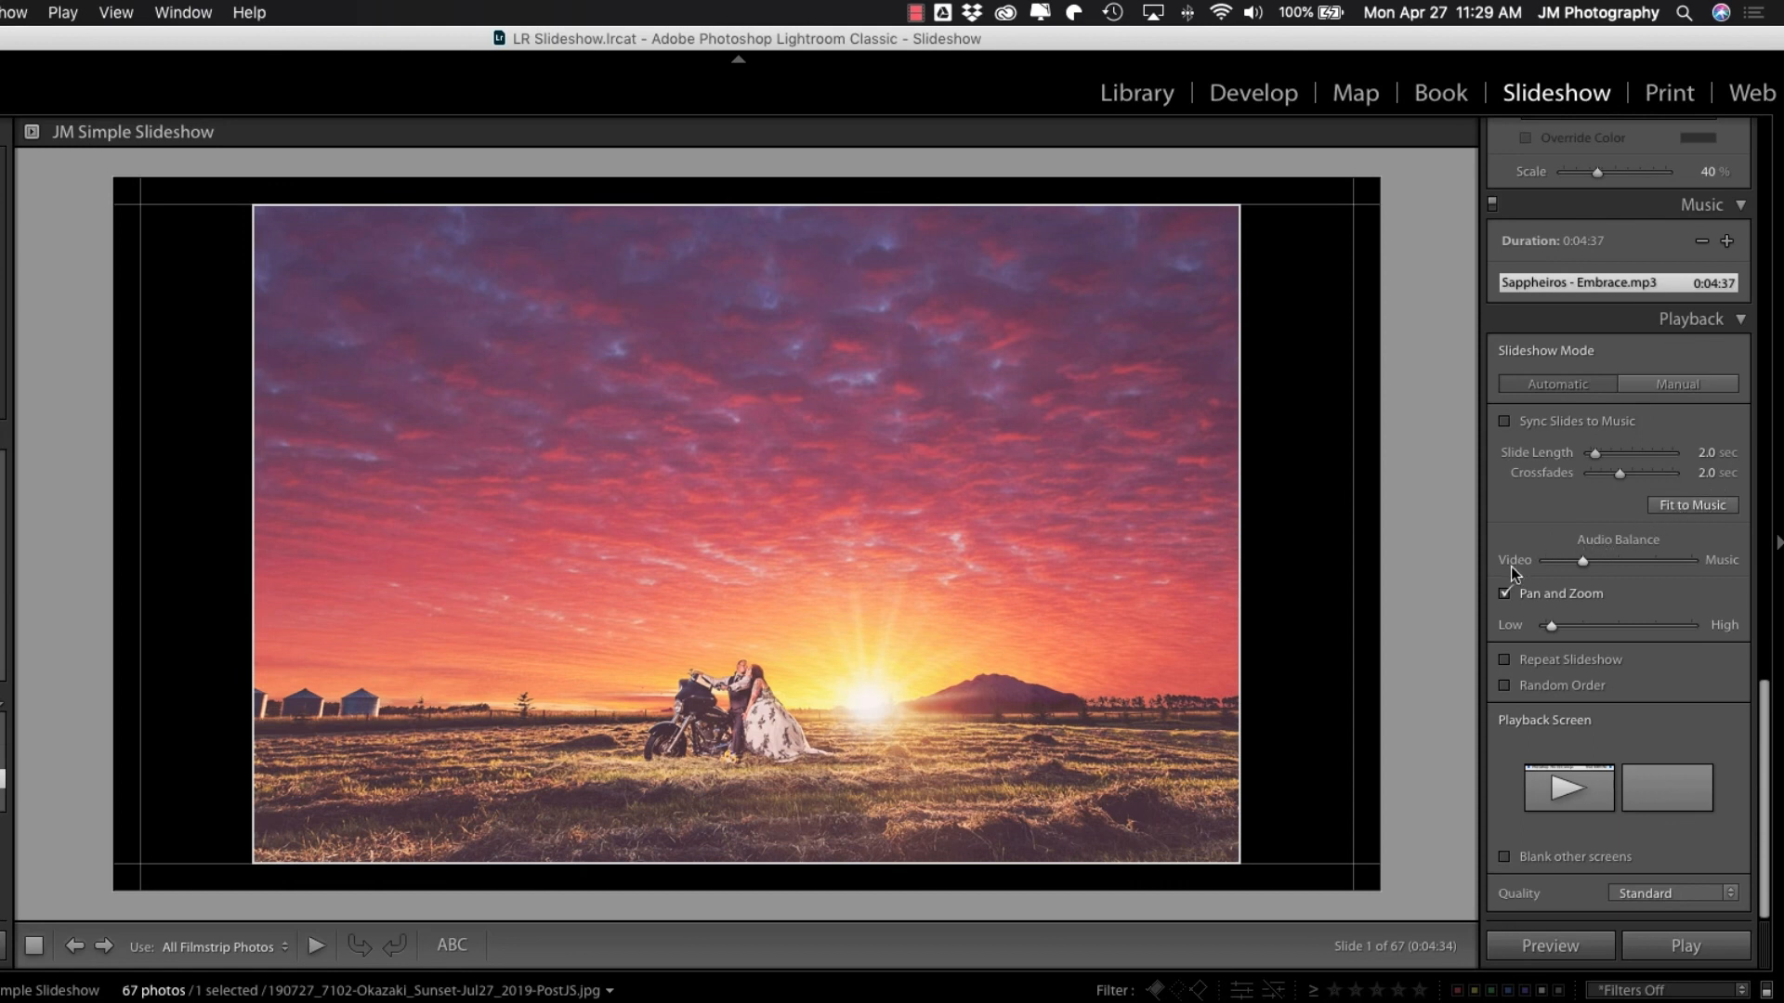
pyautogui.moveTo(1711, 575)
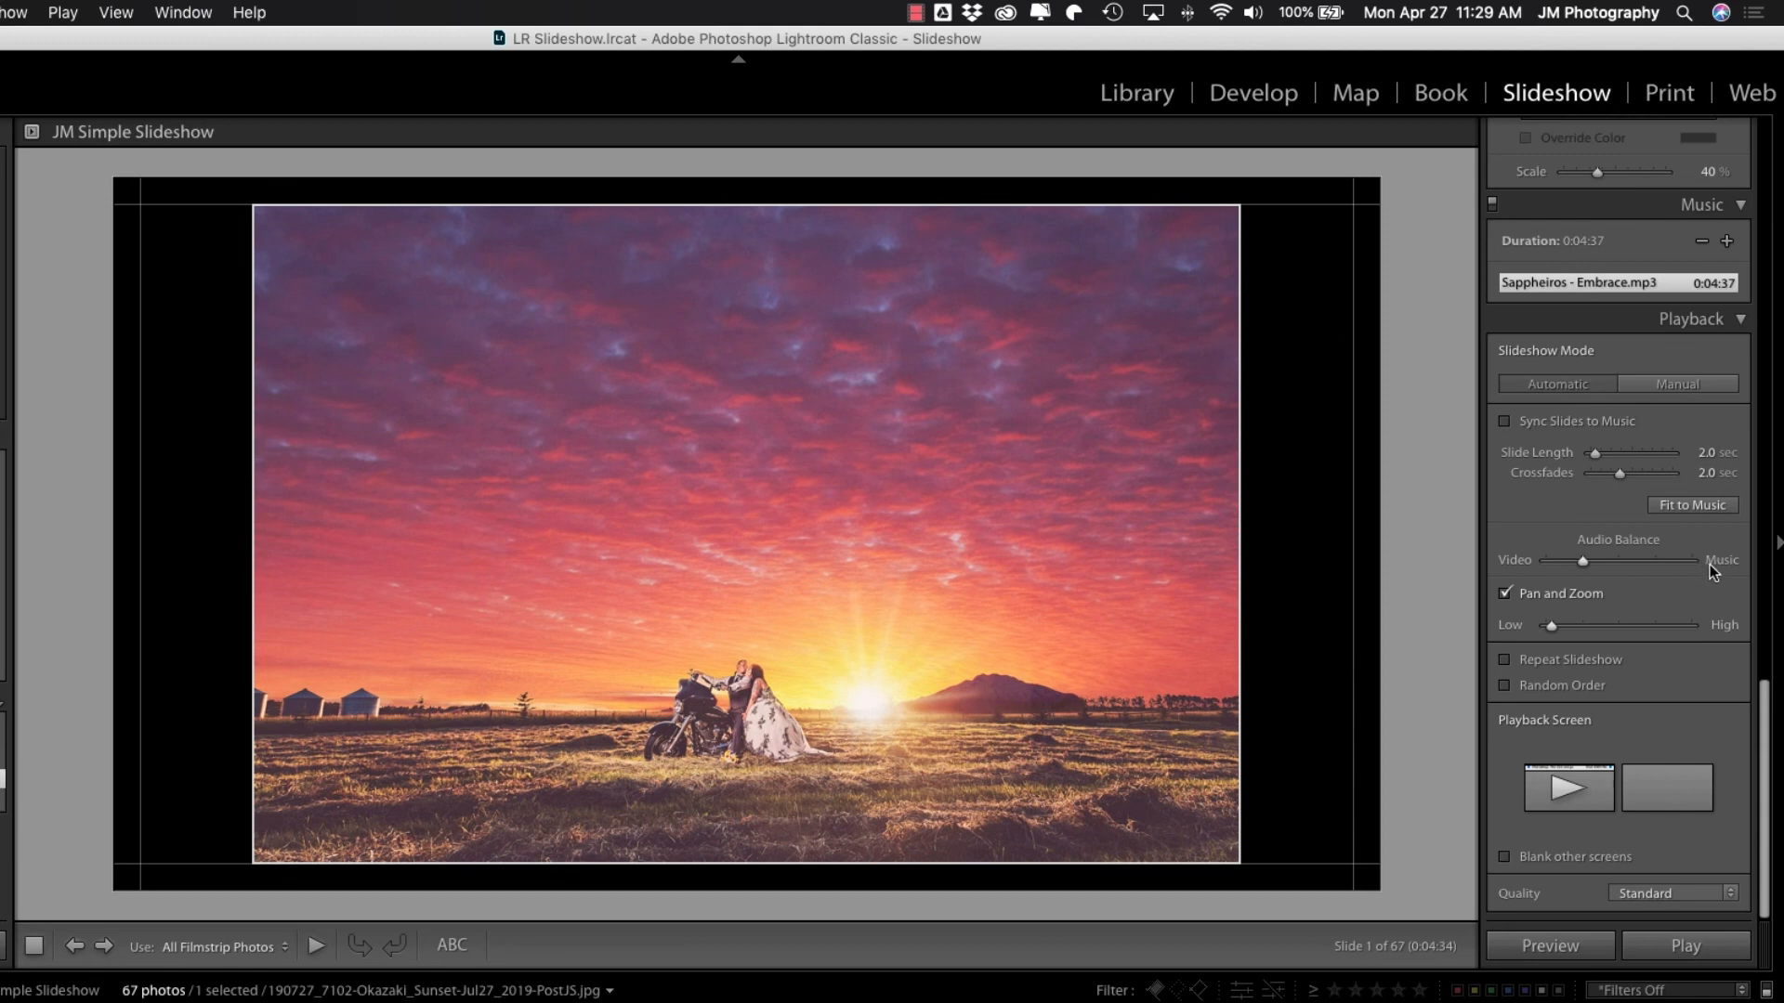
pyautogui.moveTo(1617, 598)
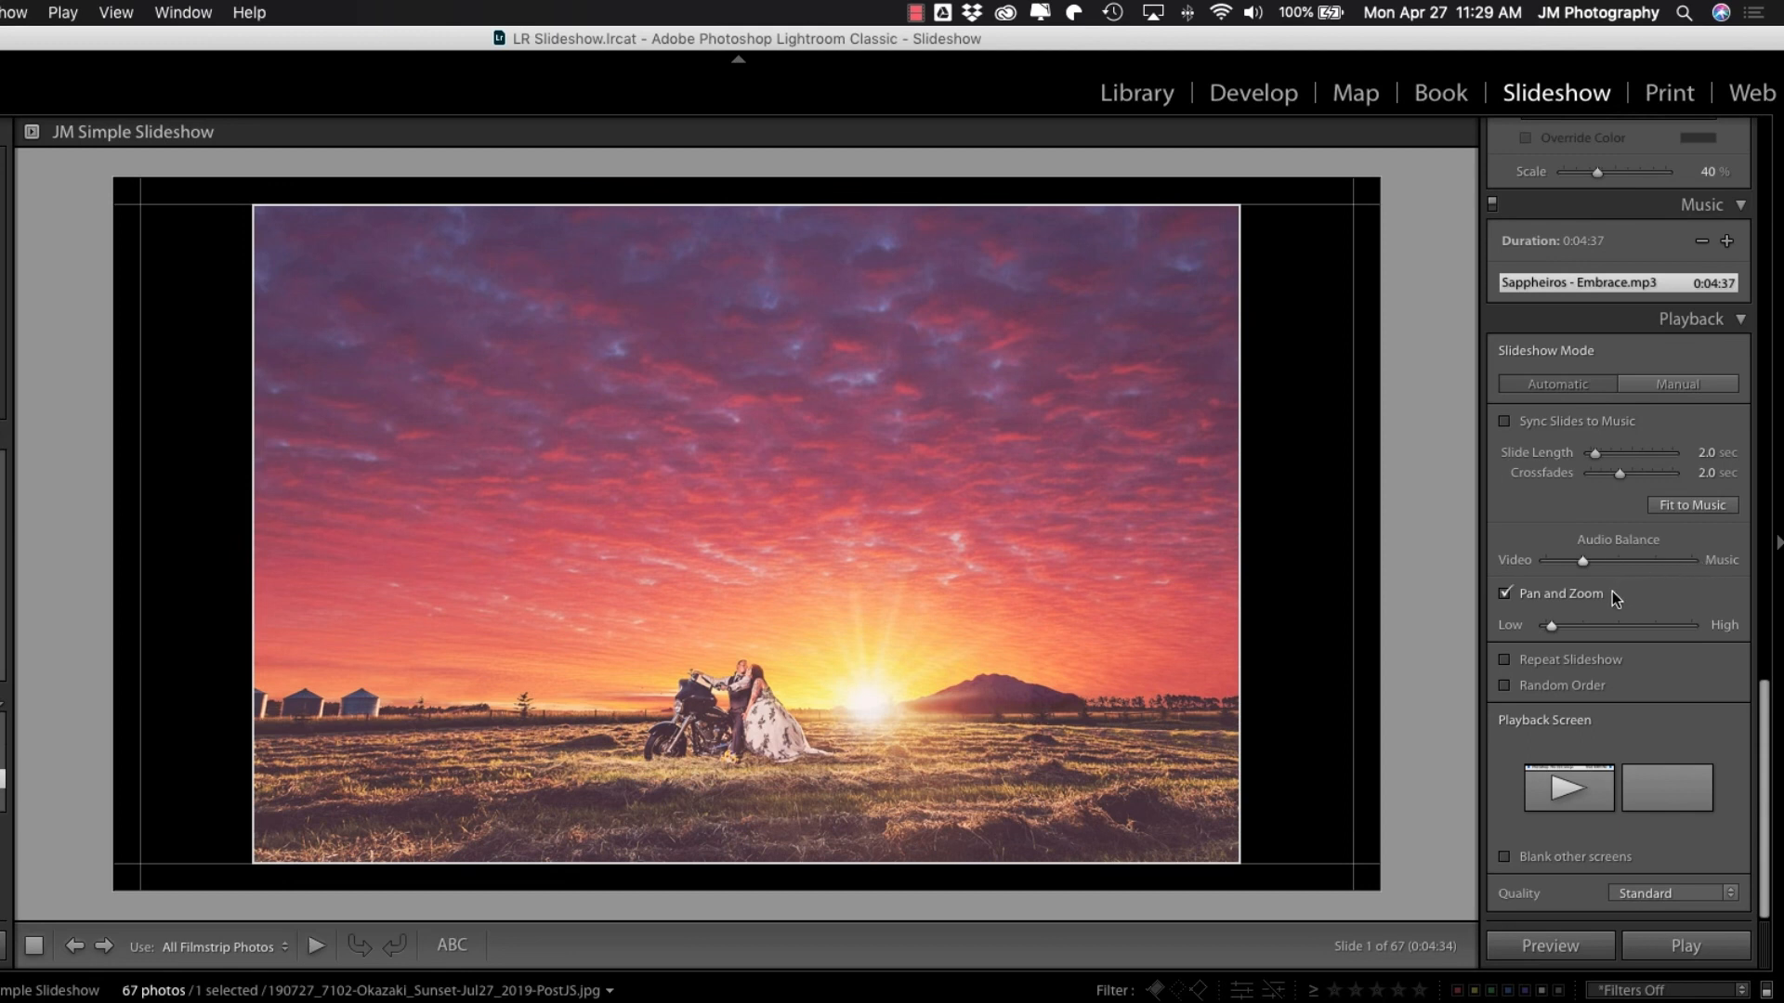
pyautogui.moveTo(1675, 645)
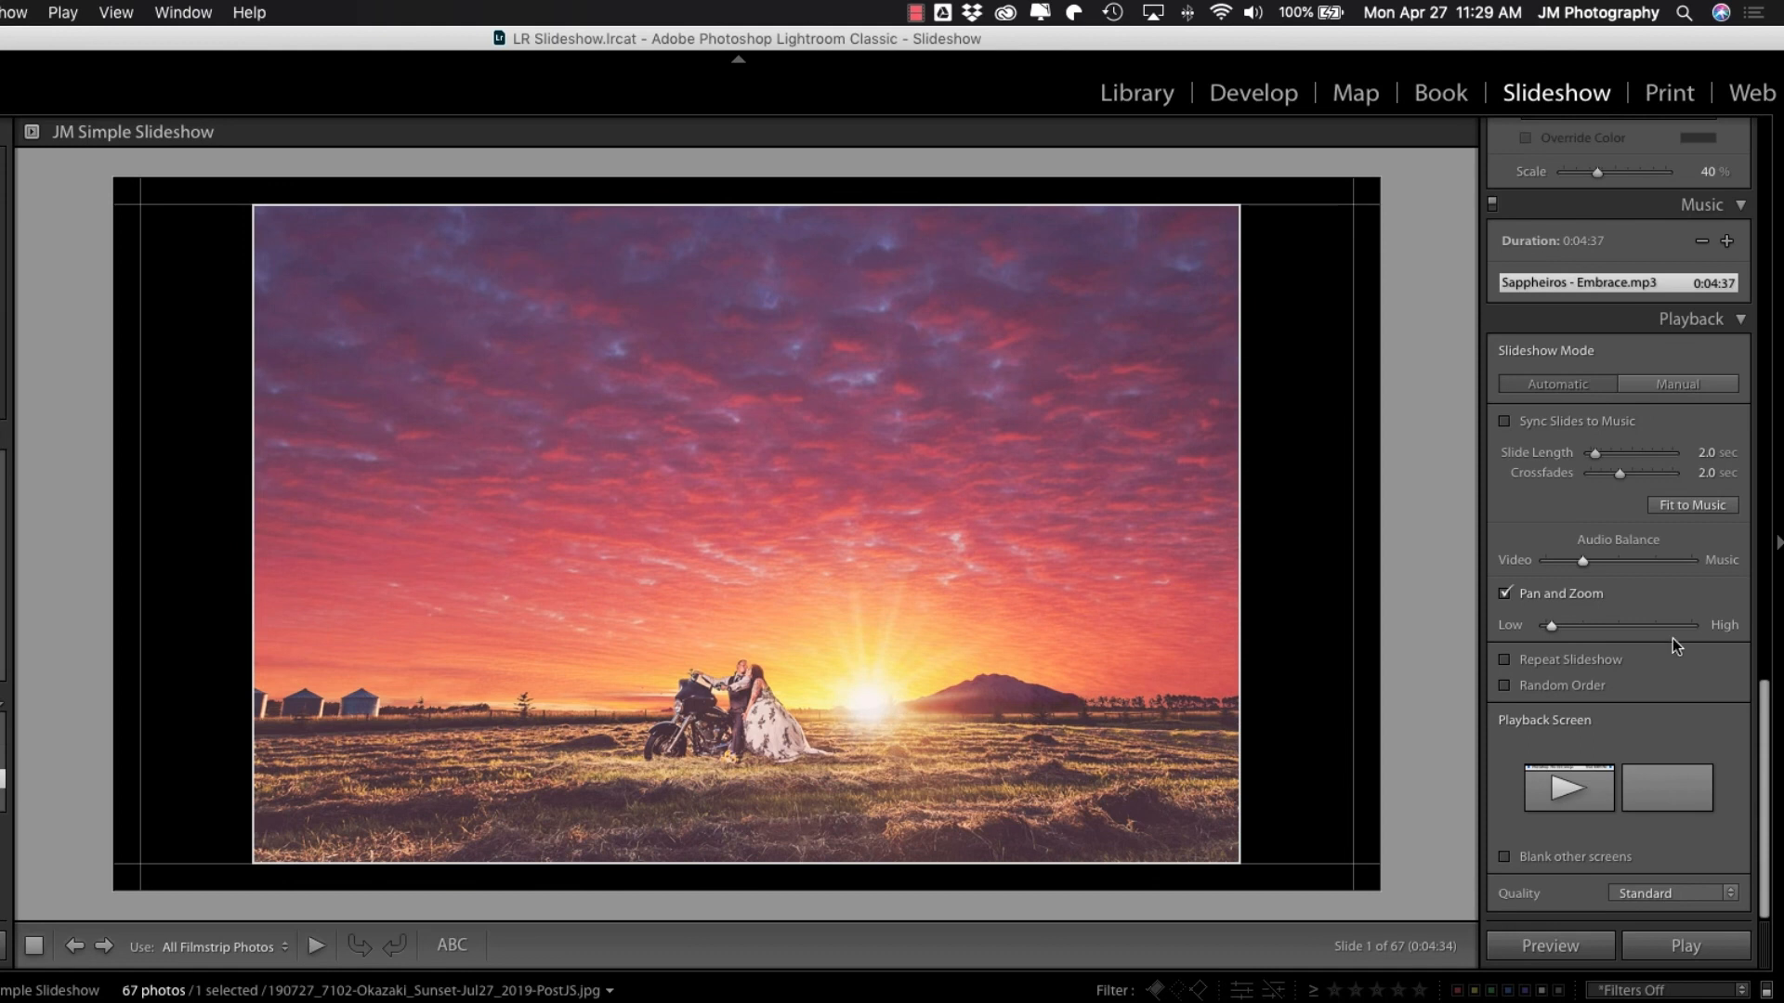
pyautogui.moveTo(1589, 653)
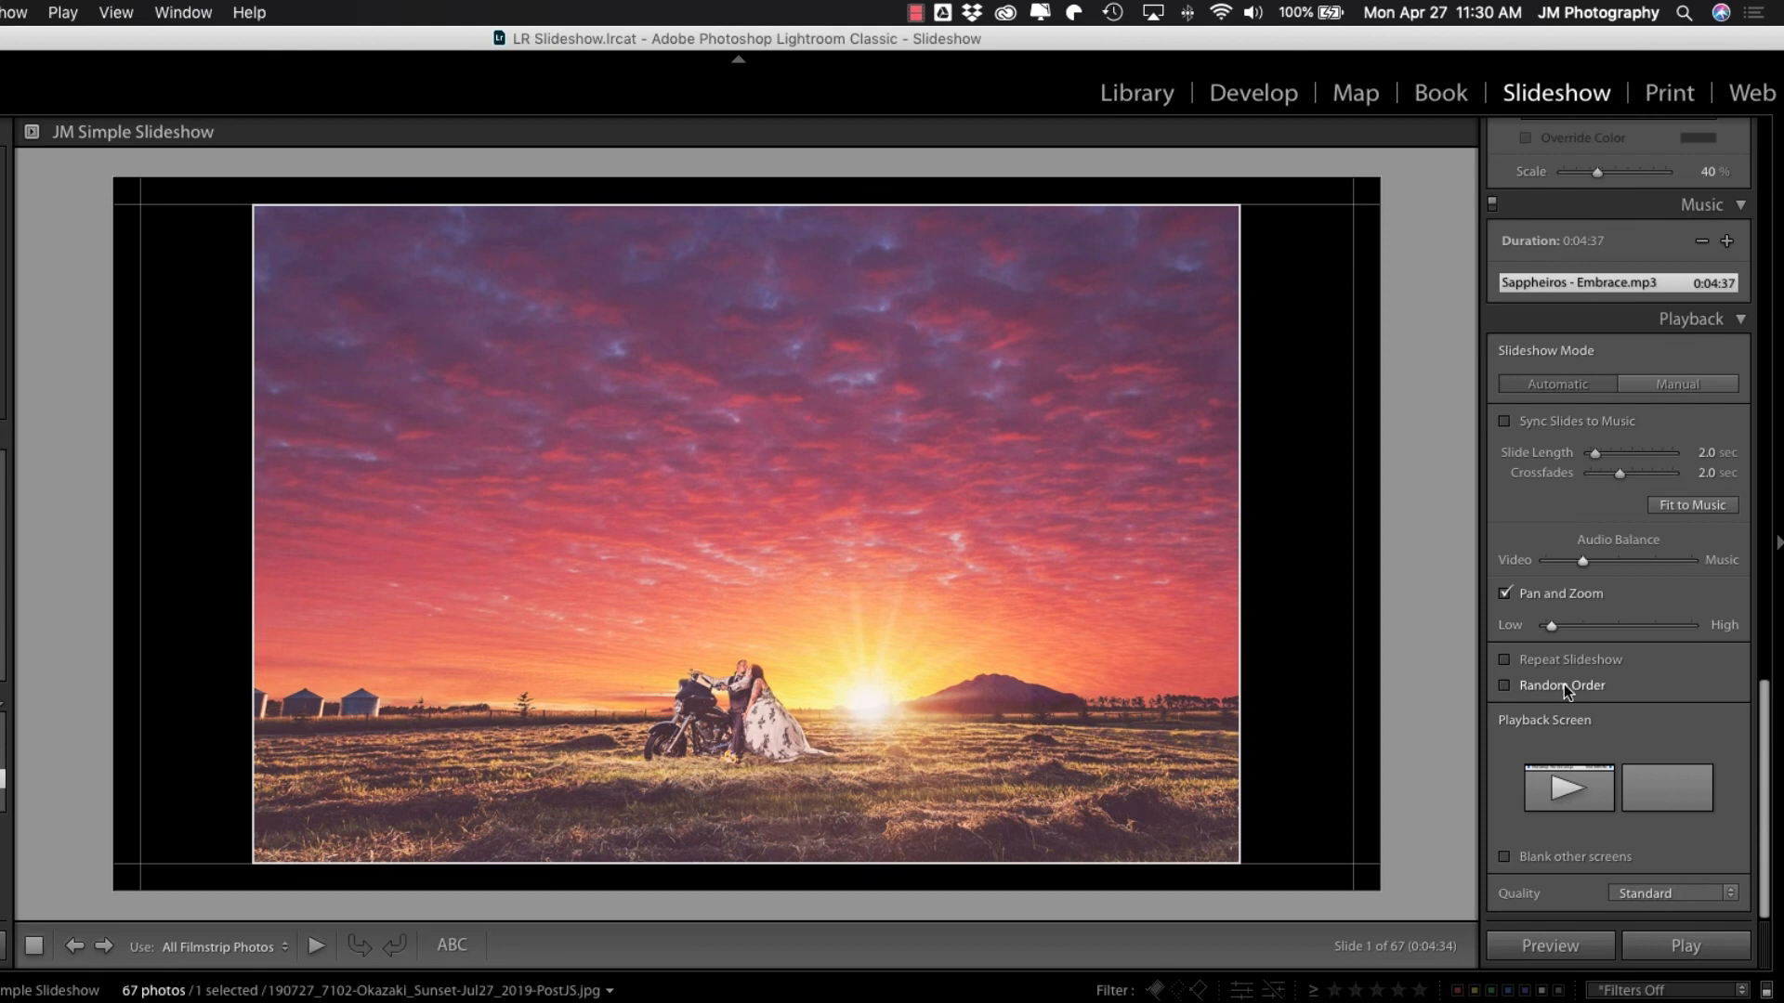
pyautogui.moveTo(1588, 816)
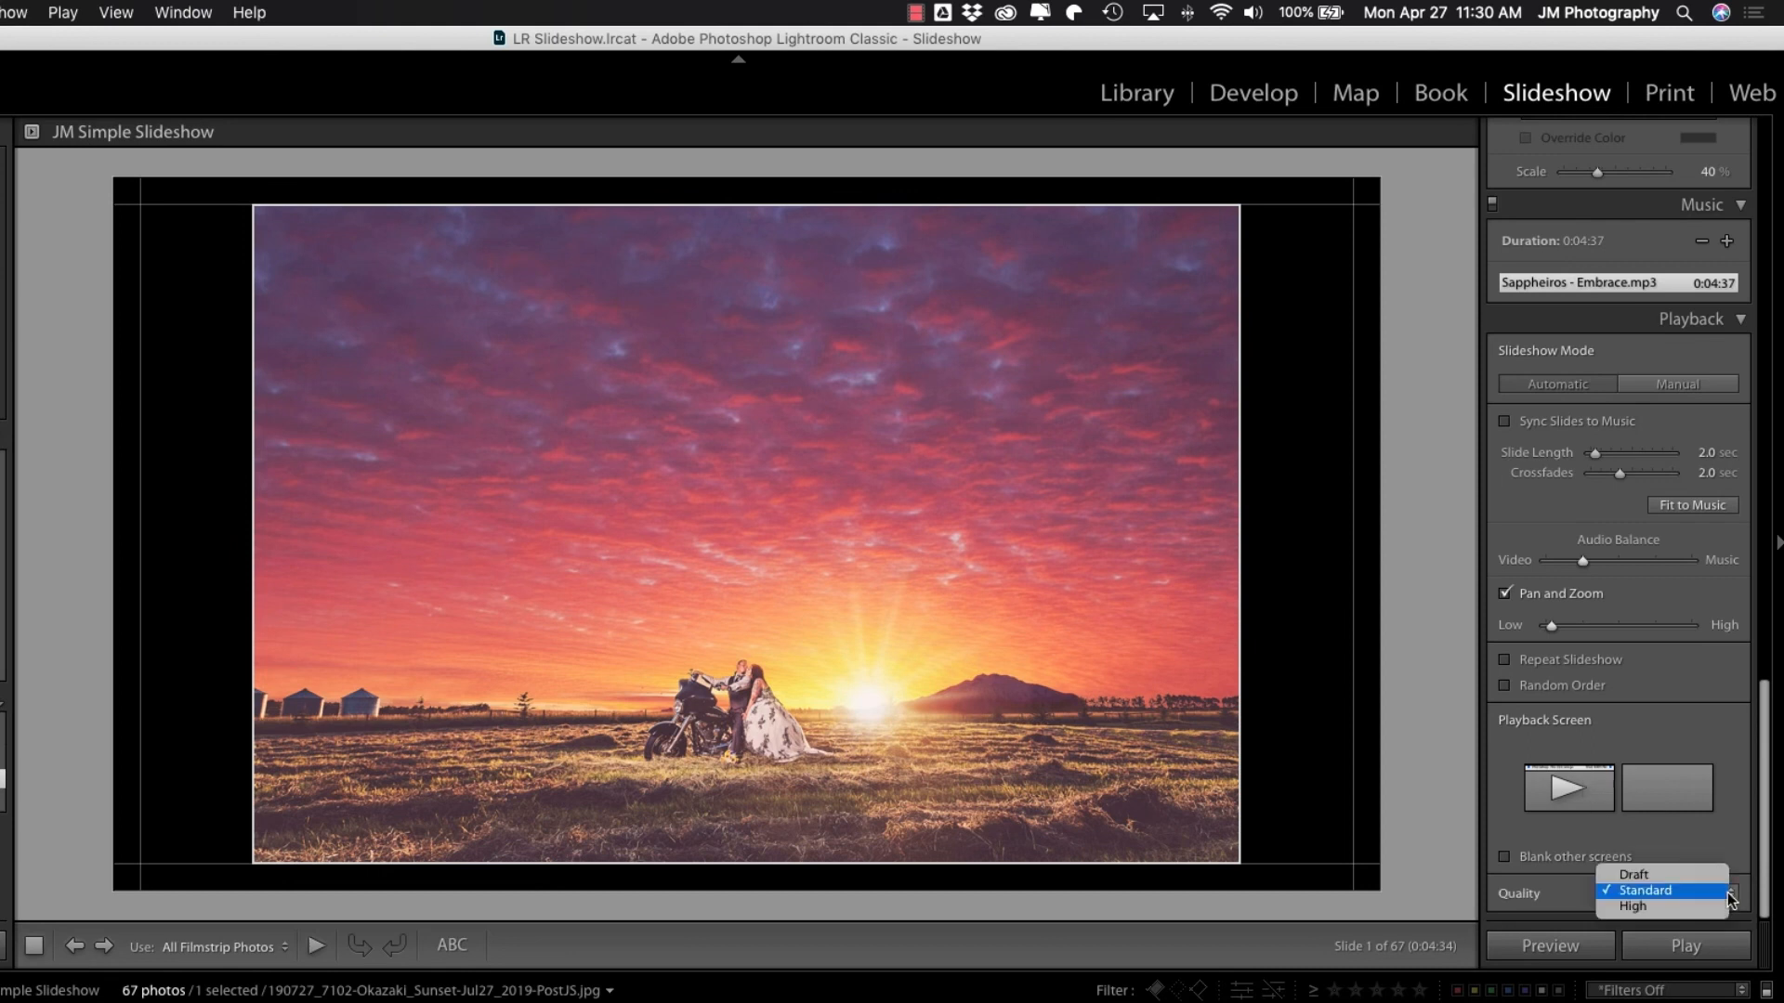
pyautogui.click(1644, 890)
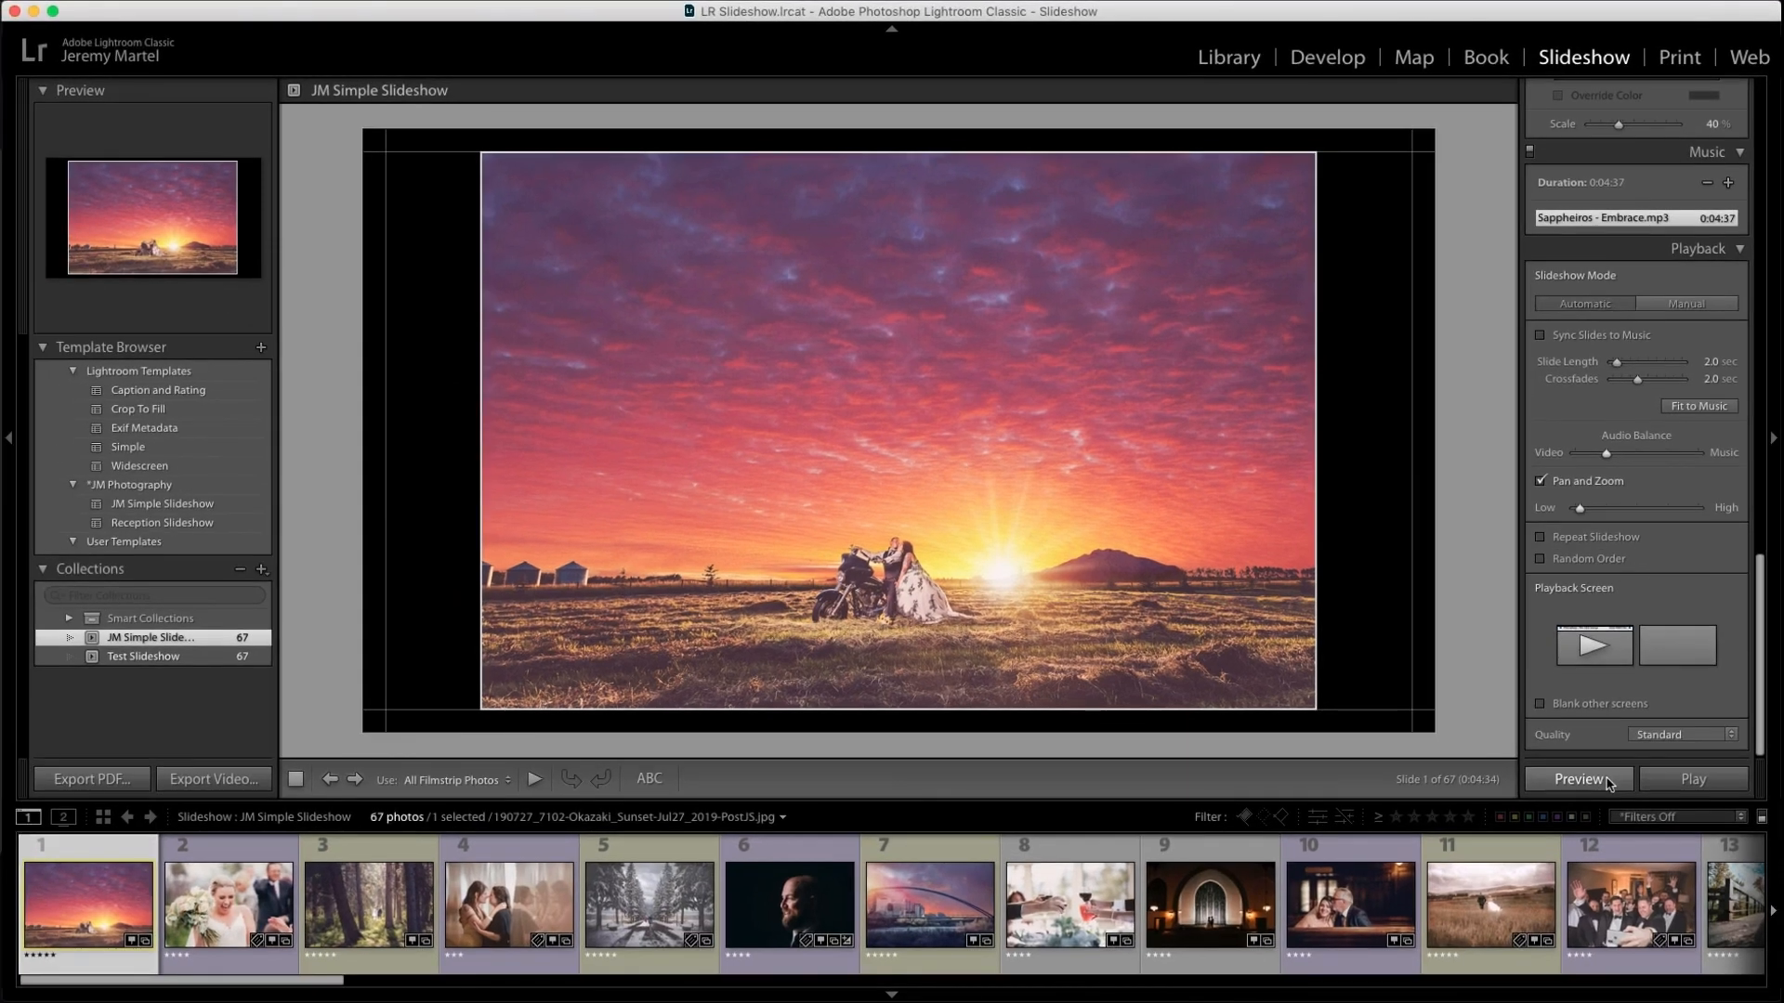
pyautogui.click(1579, 778)
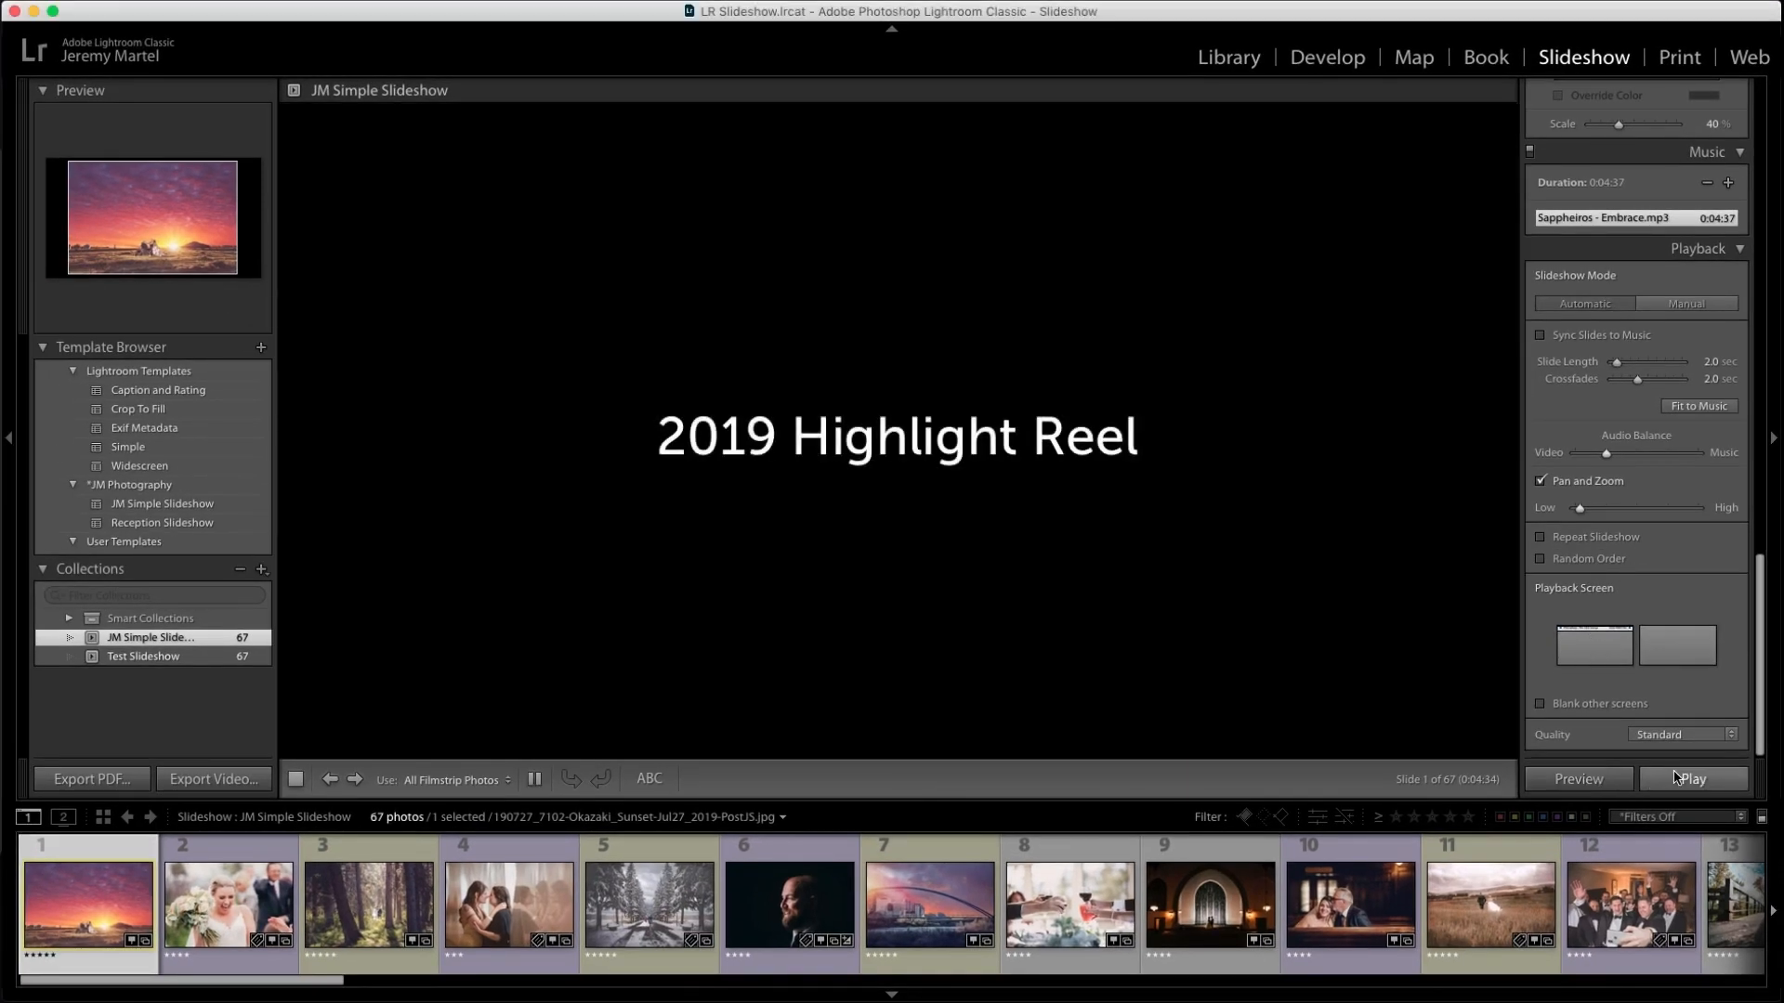
pyautogui.click(1693, 779)
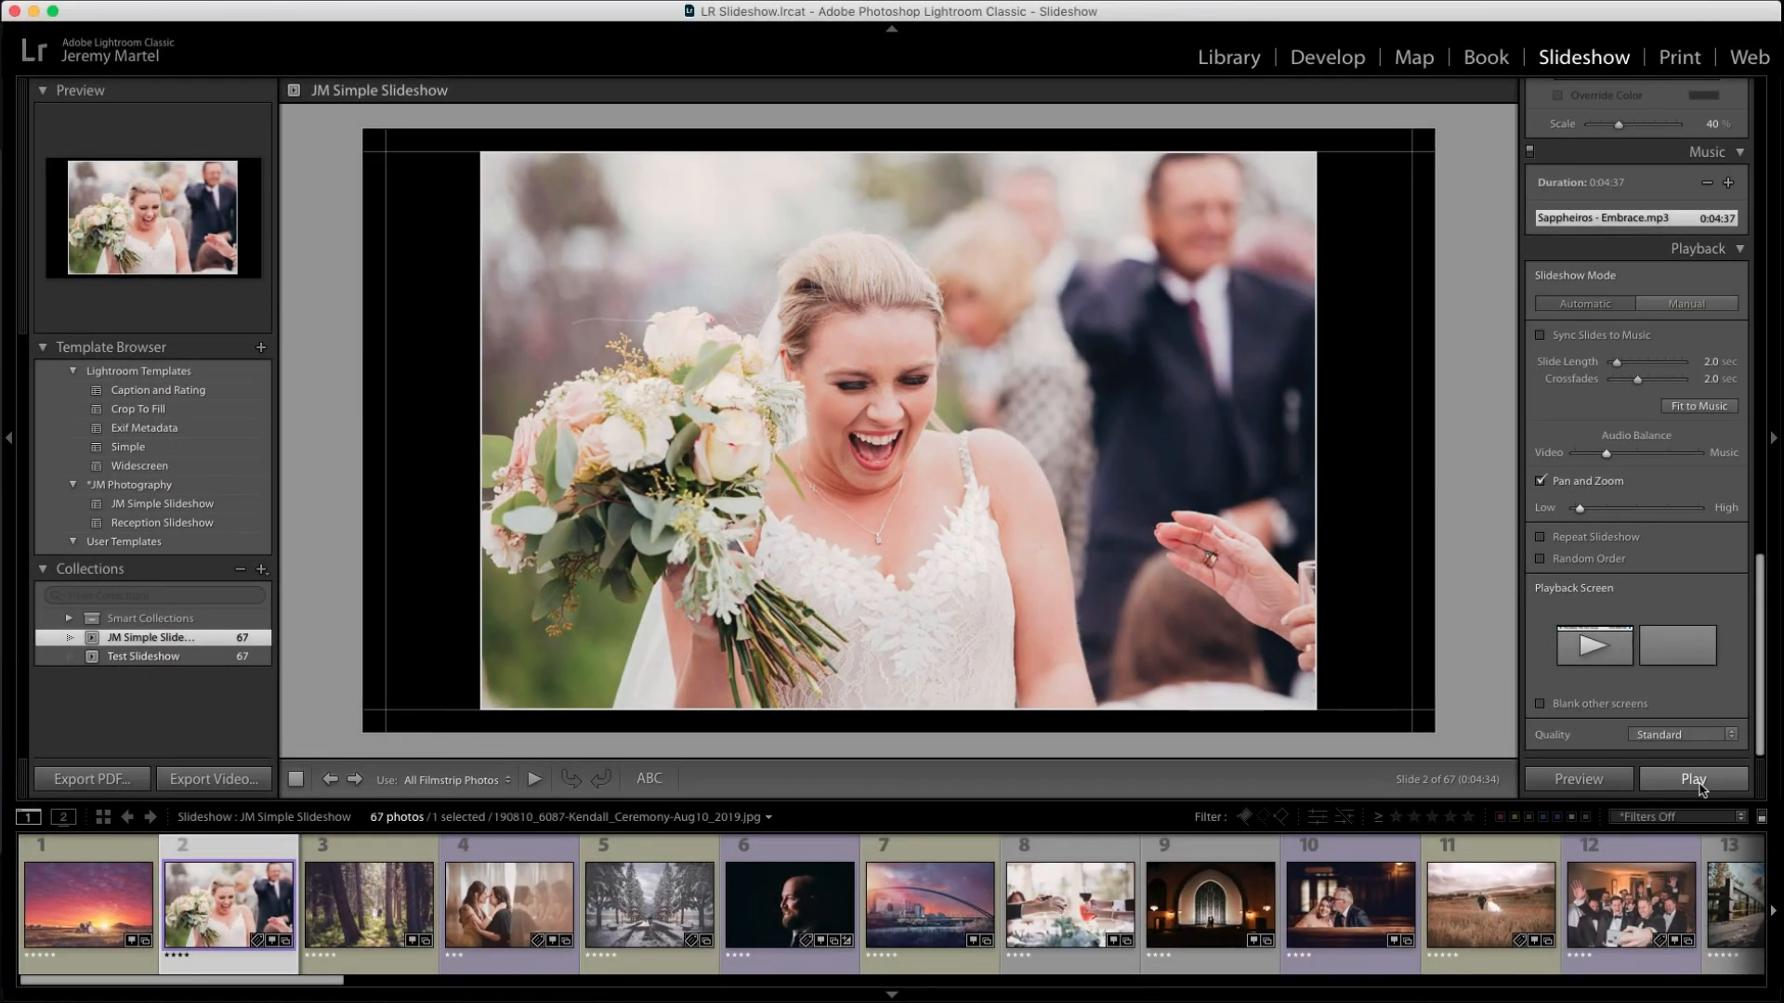
pyautogui.click(72, 910)
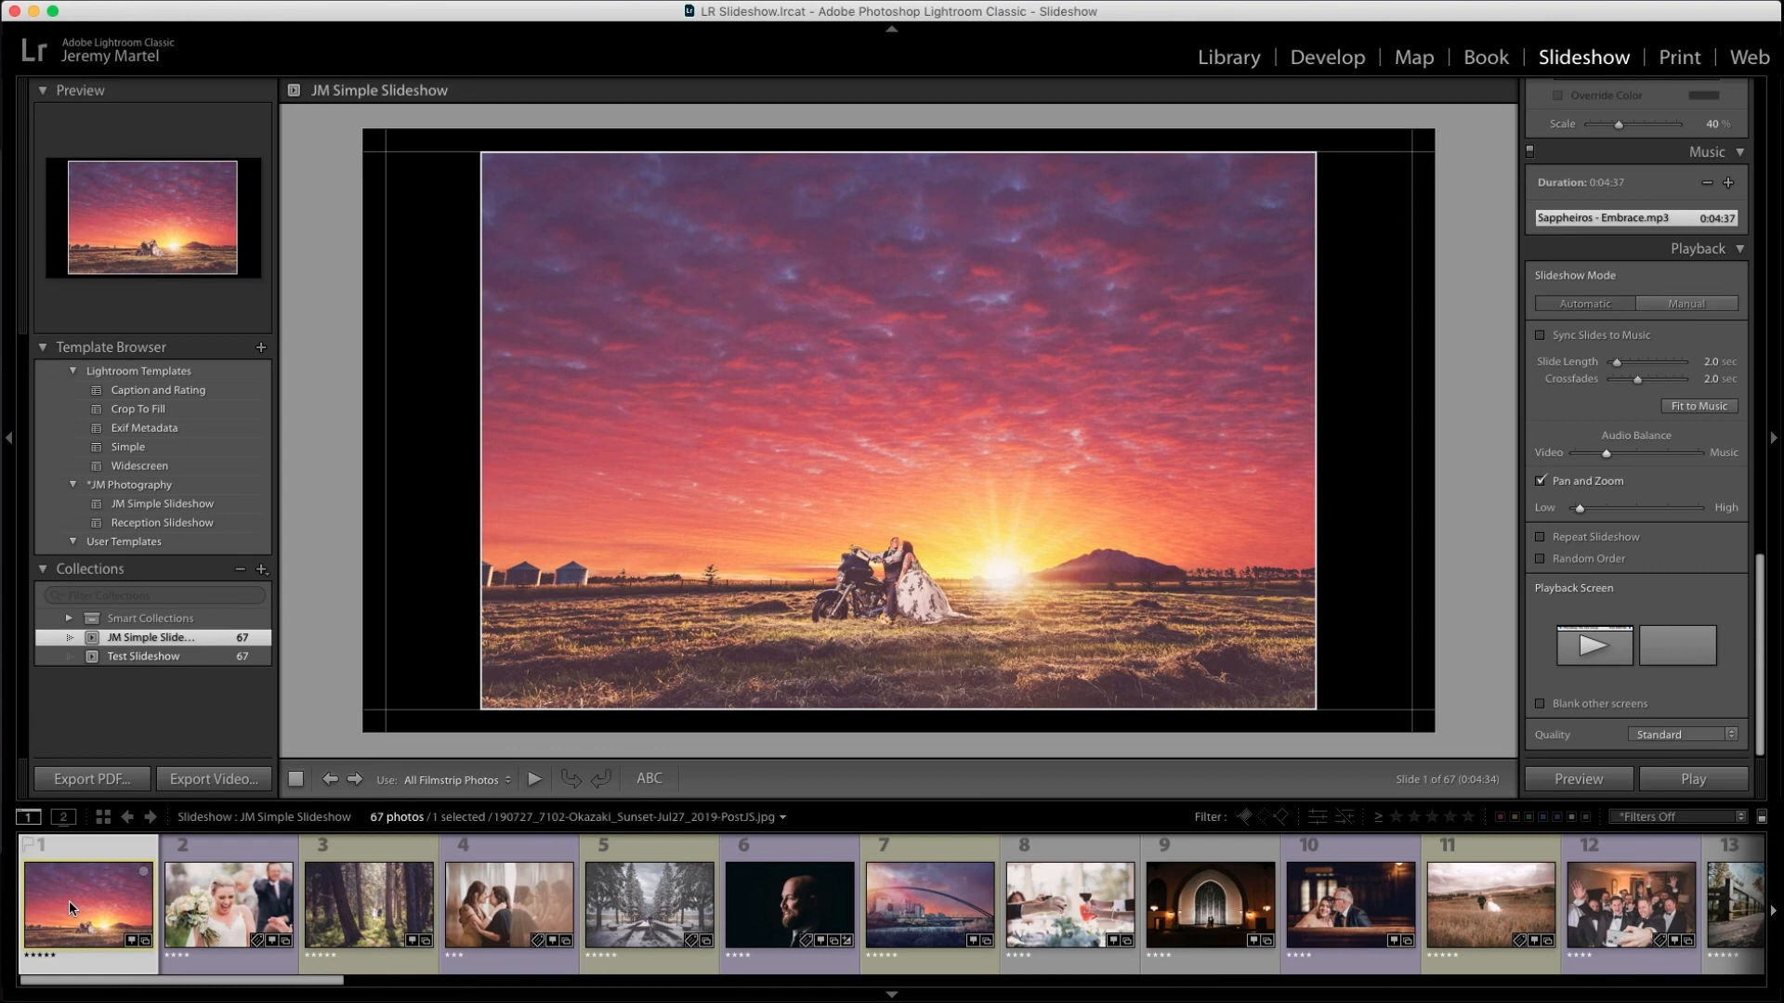
pyautogui.click(213, 780)
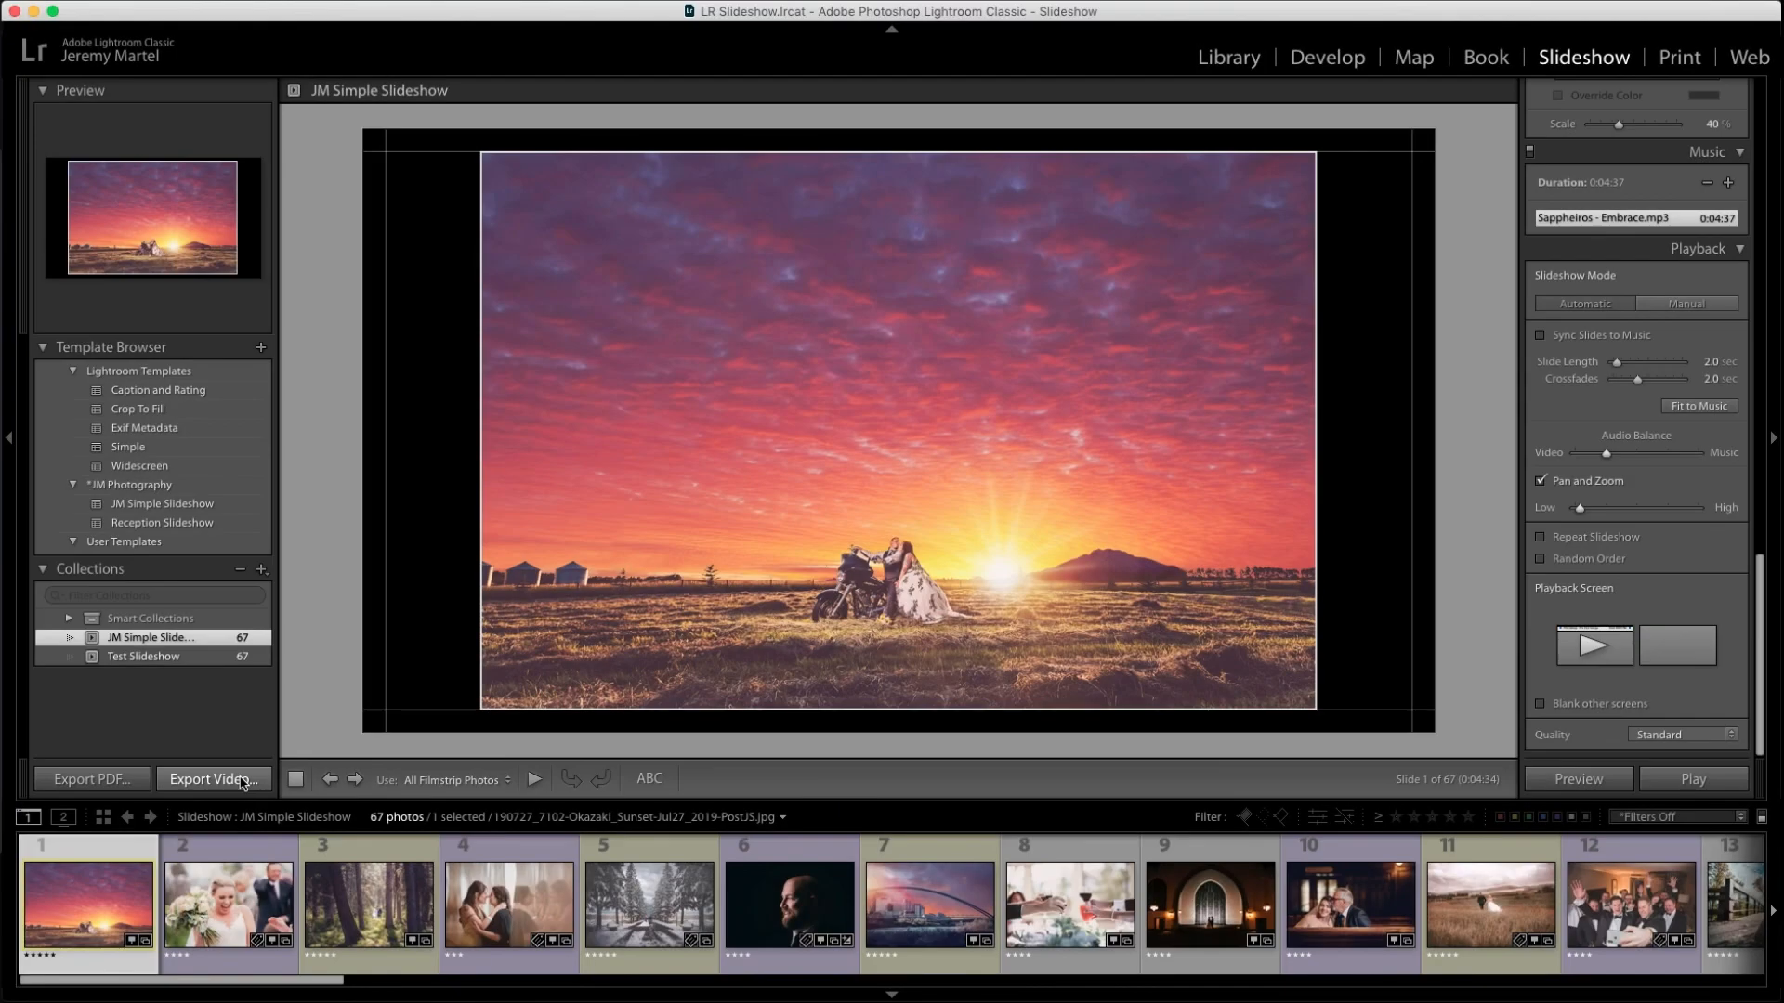
# - Export the slideshow as video '2019 Highlight Reel' to the Desktop at 1080p (16:9)
pyautogui.click(214, 779)
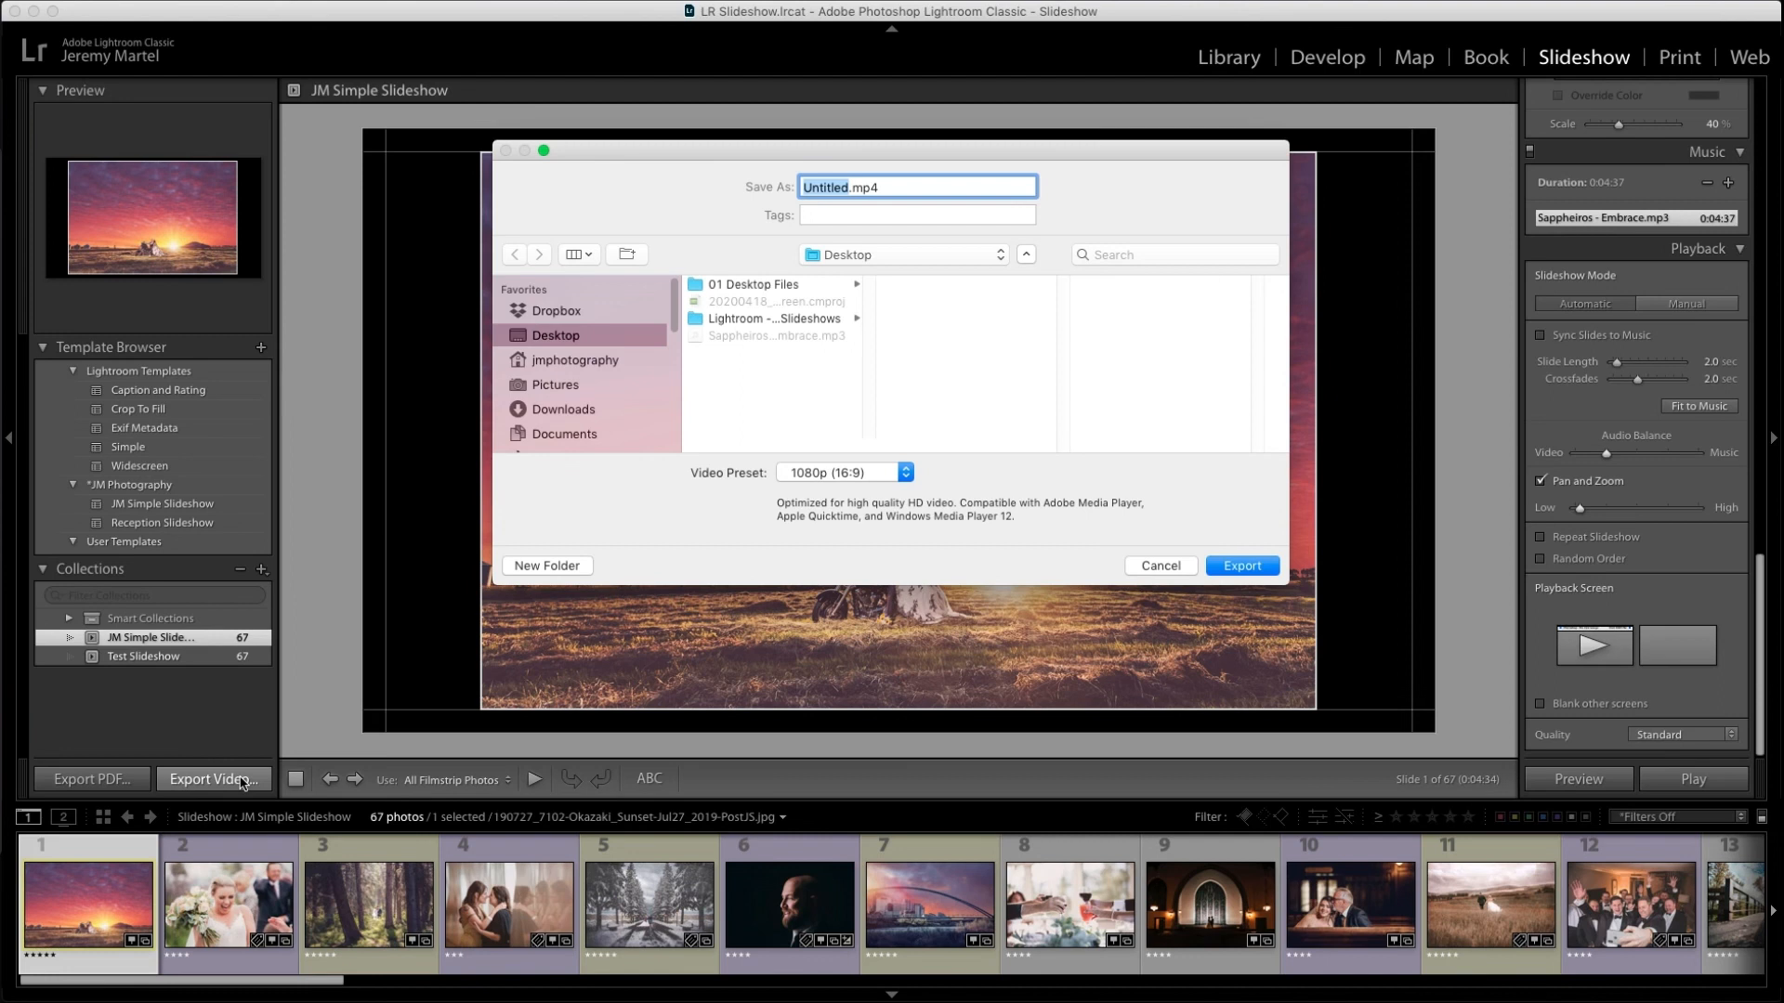
pyautogui.write('2019 Highlight Ree')
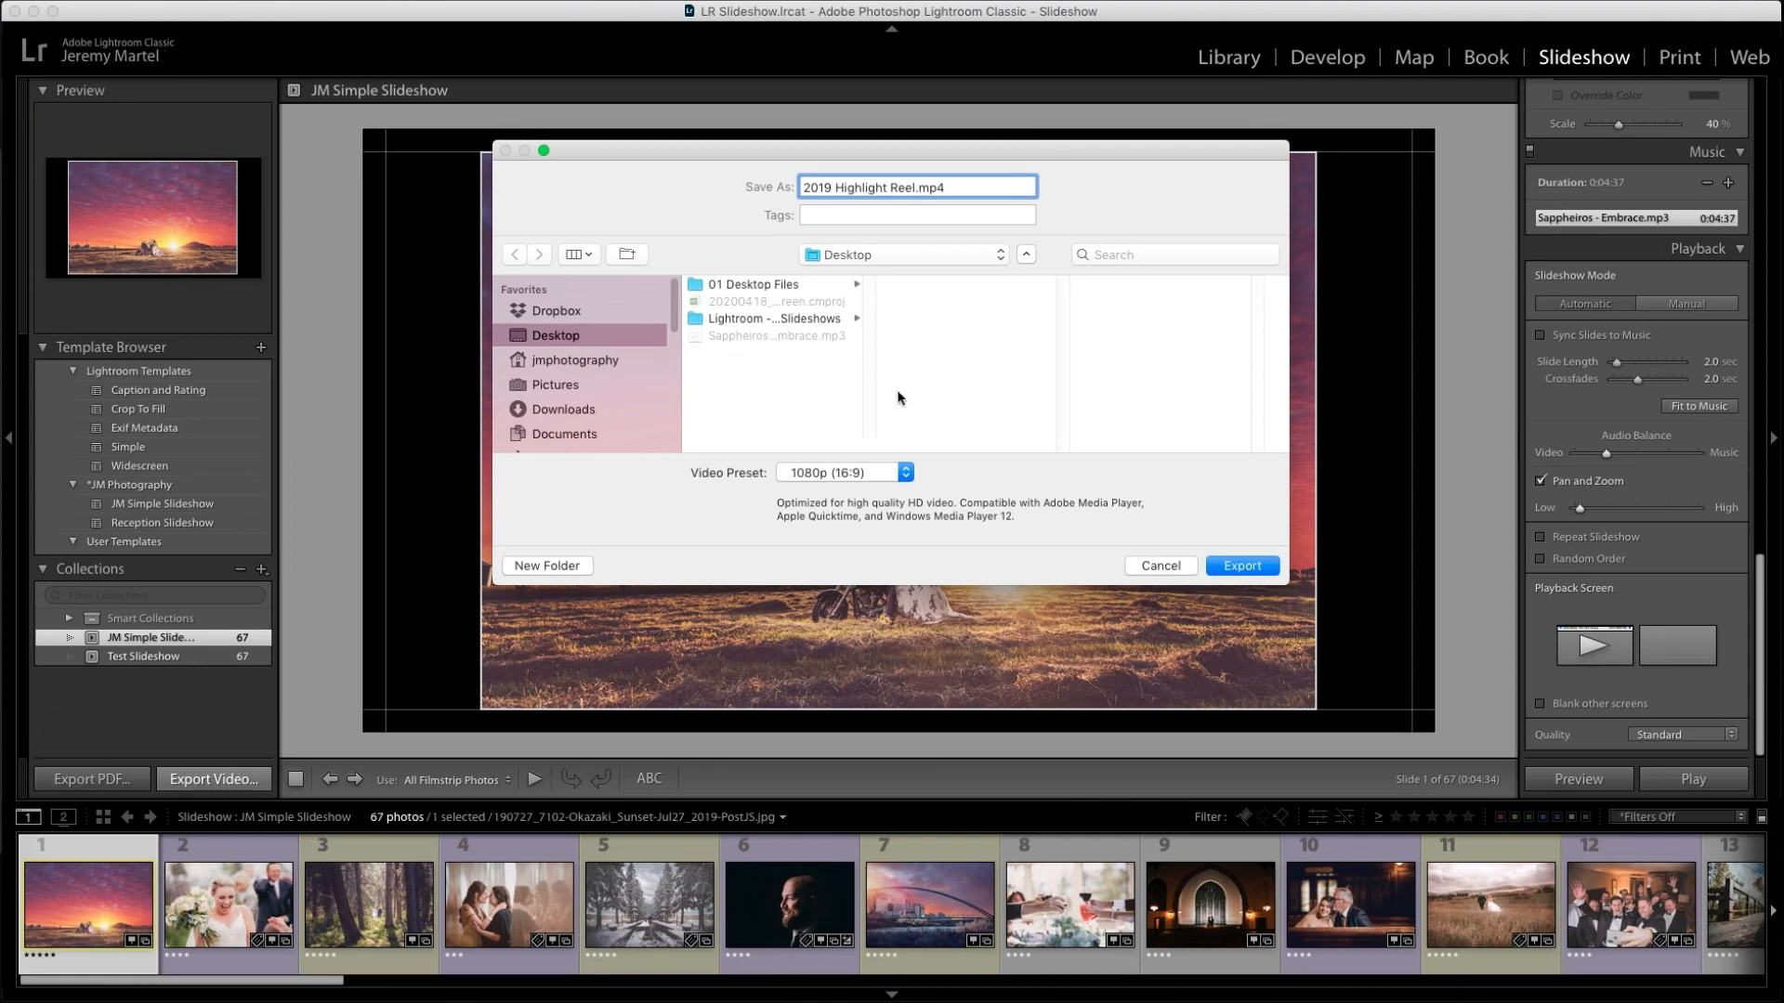
pyautogui.moveTo(939, 477)
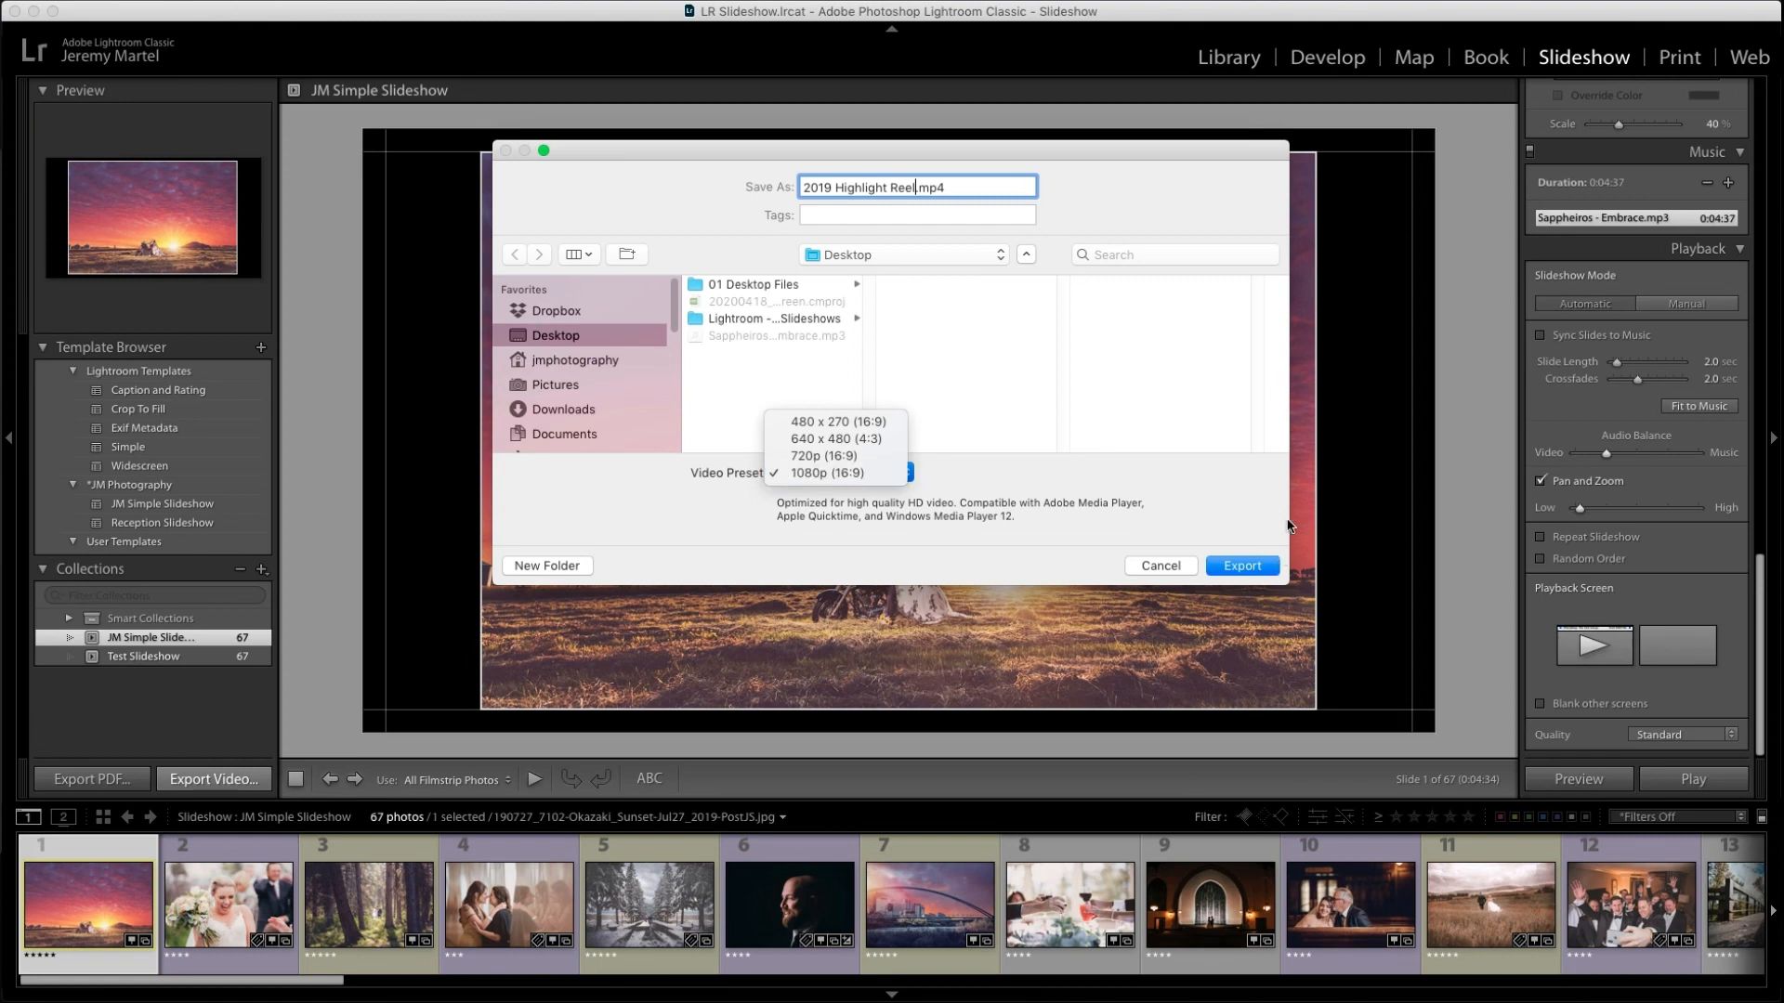
pyautogui.click(1242, 566)
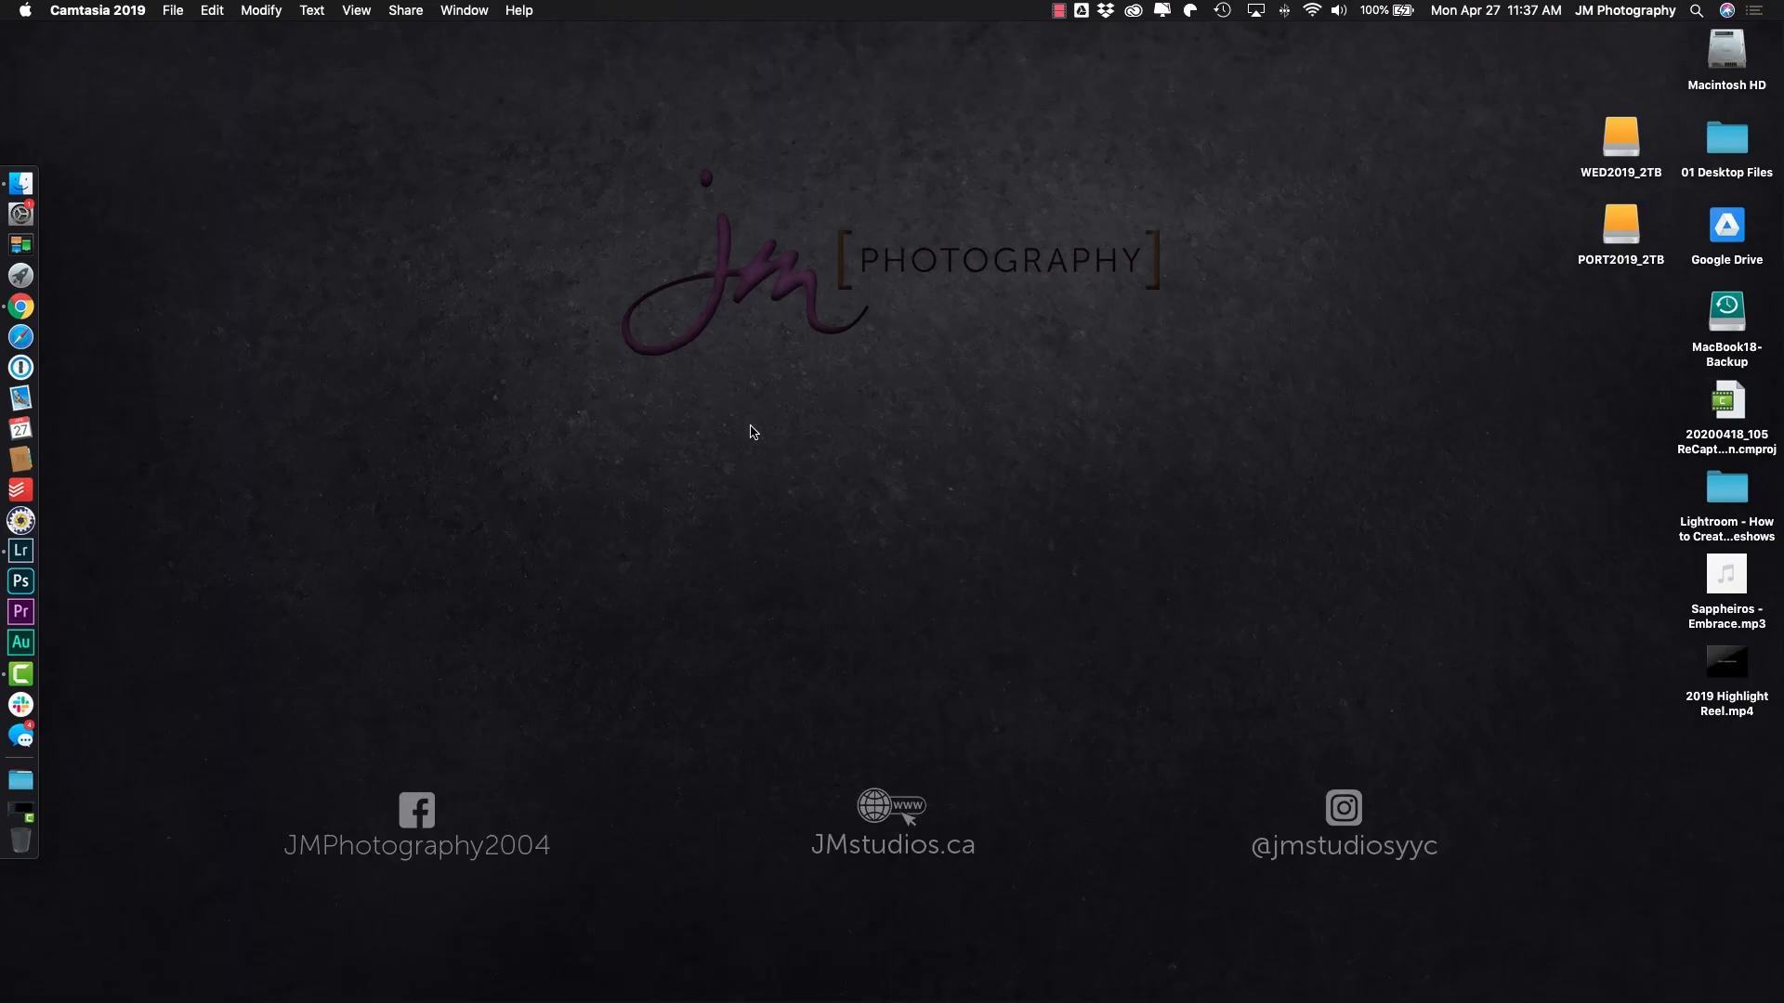
# - Open 2019 Highlight Reel.mp4 from the desktop in QuickTime Player
pyautogui.click(1726, 663)
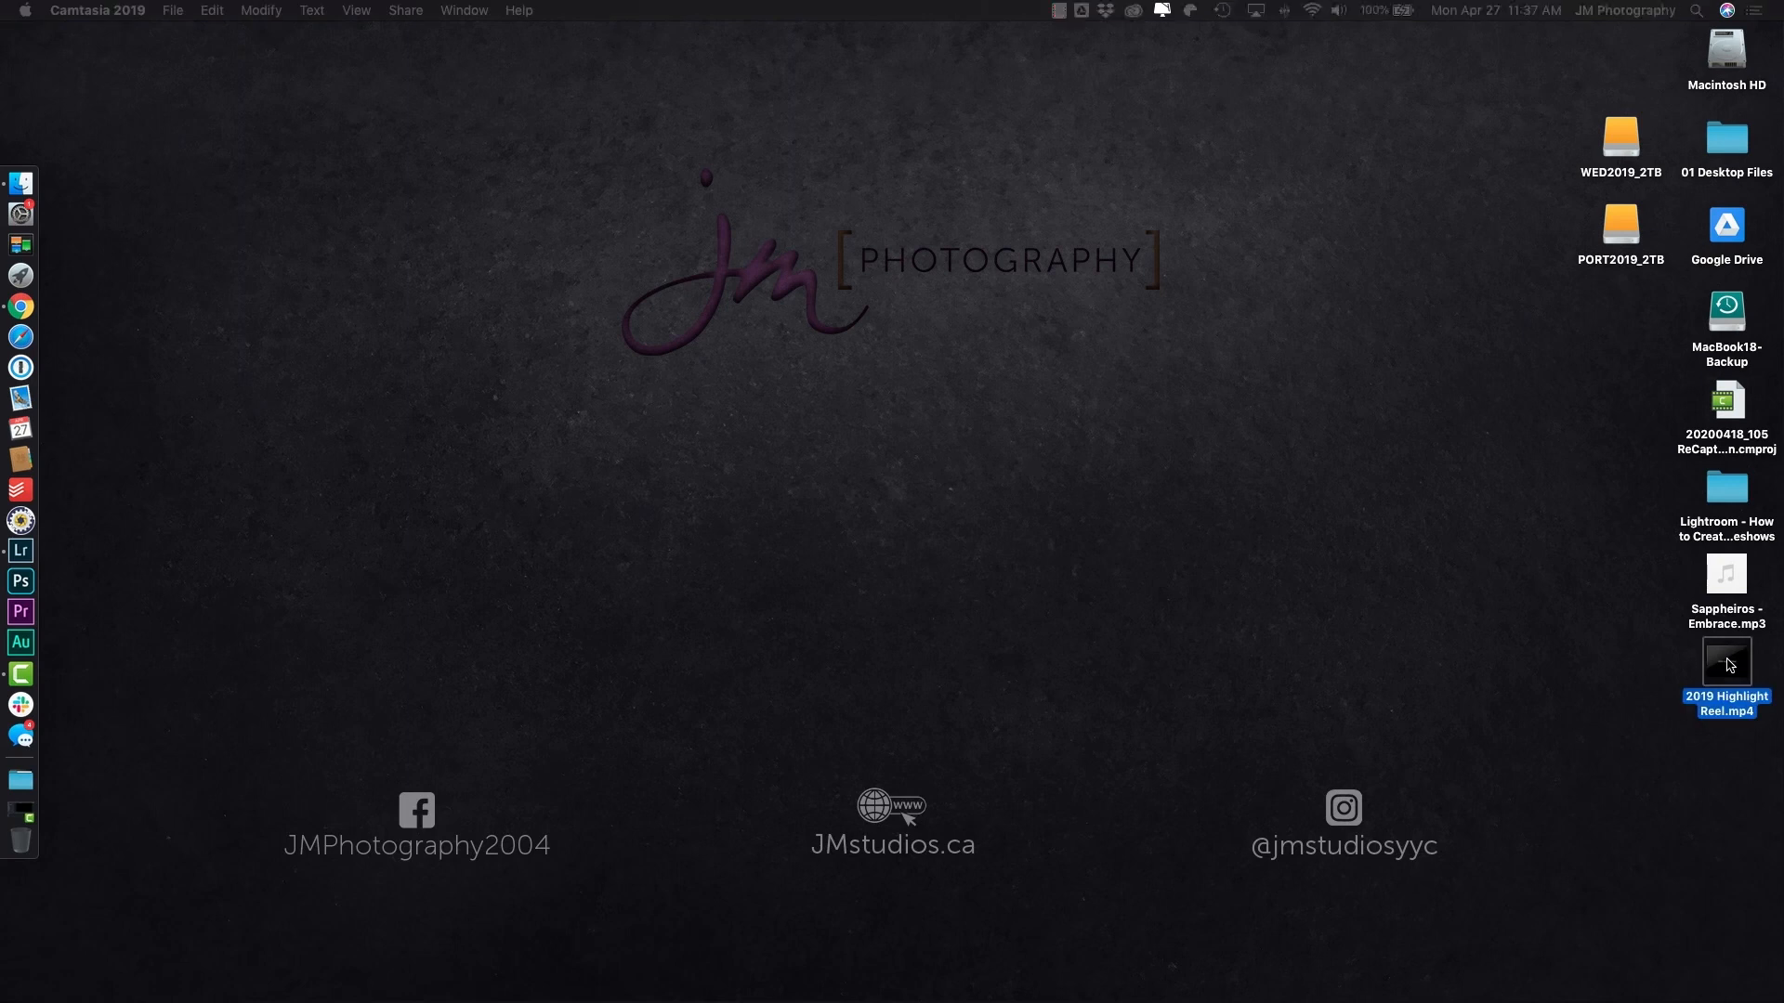
pyautogui.rightClick(1726, 662)
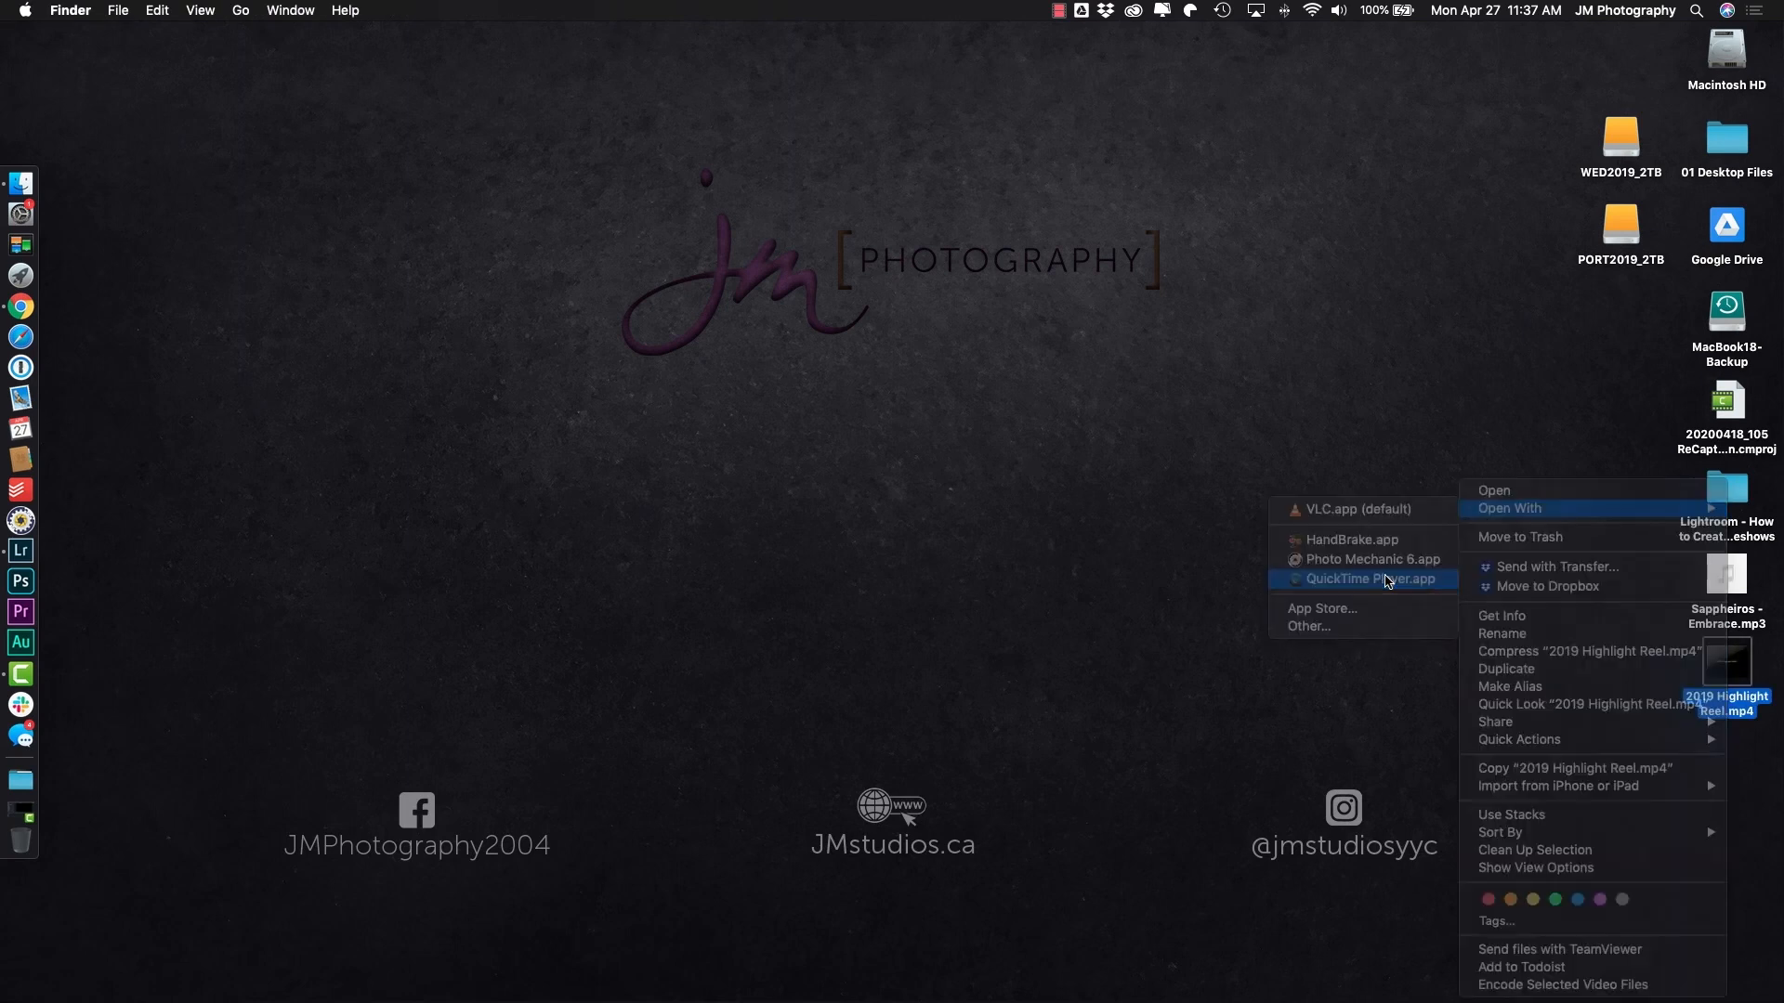
pyautogui.click(1364, 578)
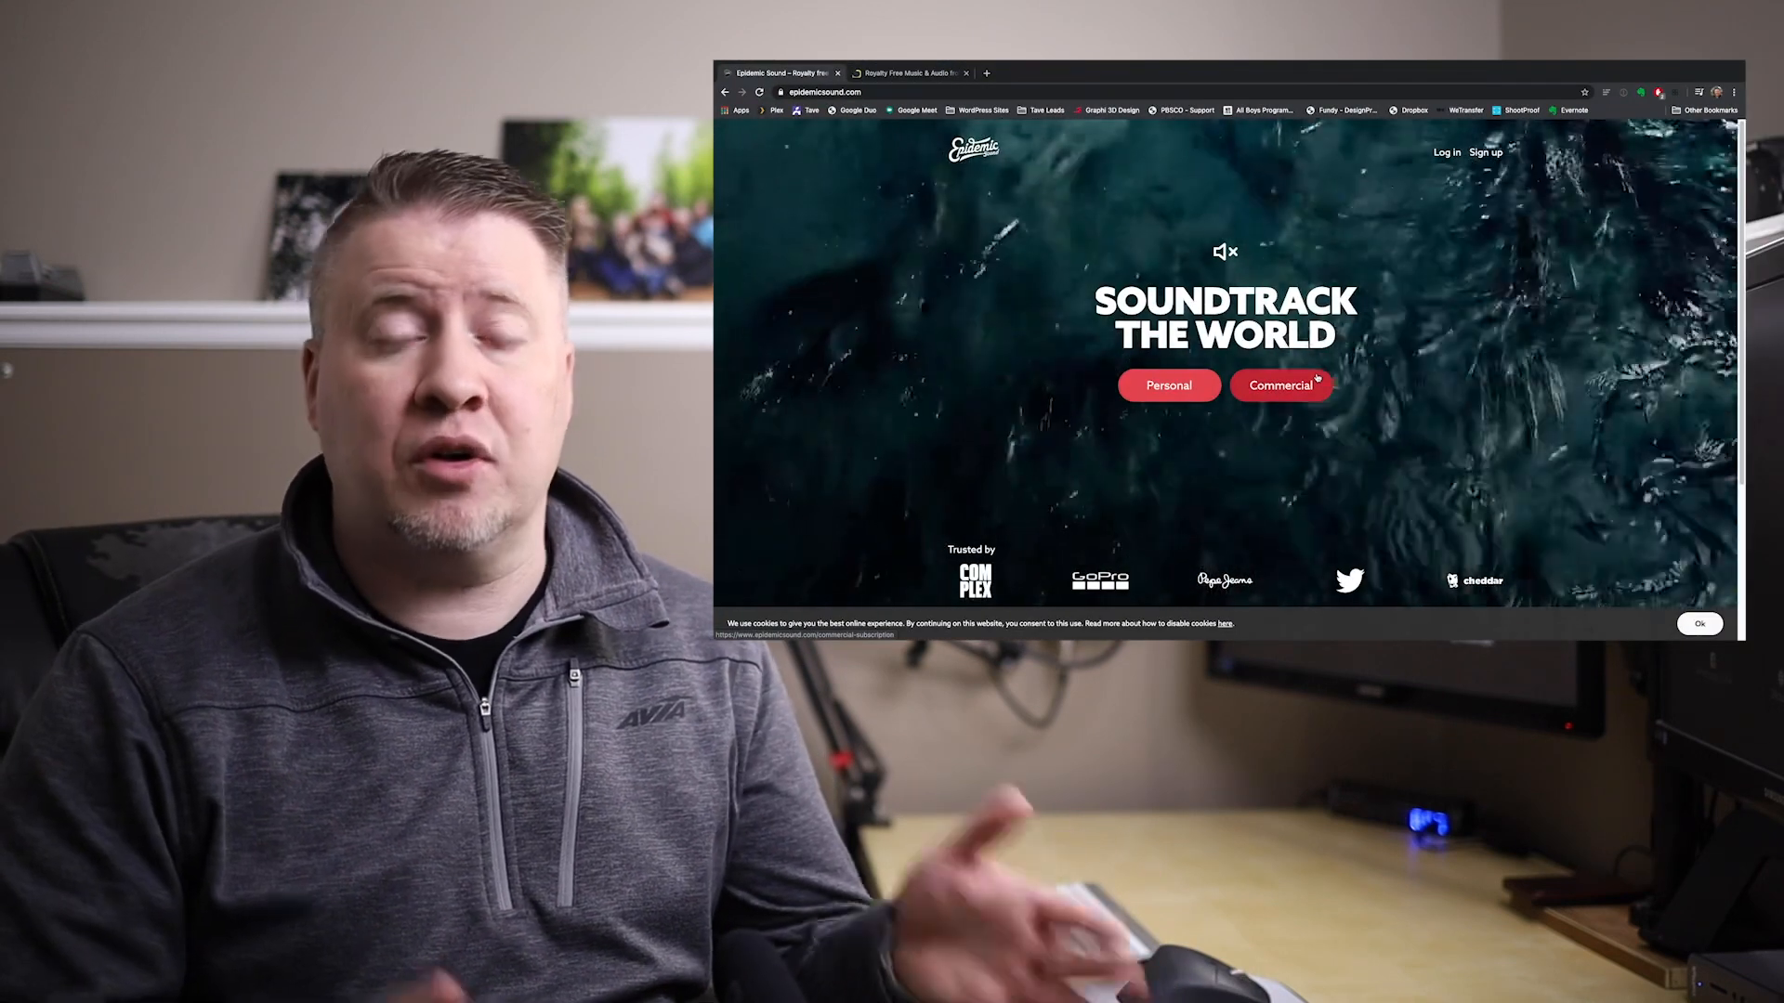
# - Browse AudioJungle and the YouTube Audio Library, playing the Short Trip track
pyautogui.click(913, 72)
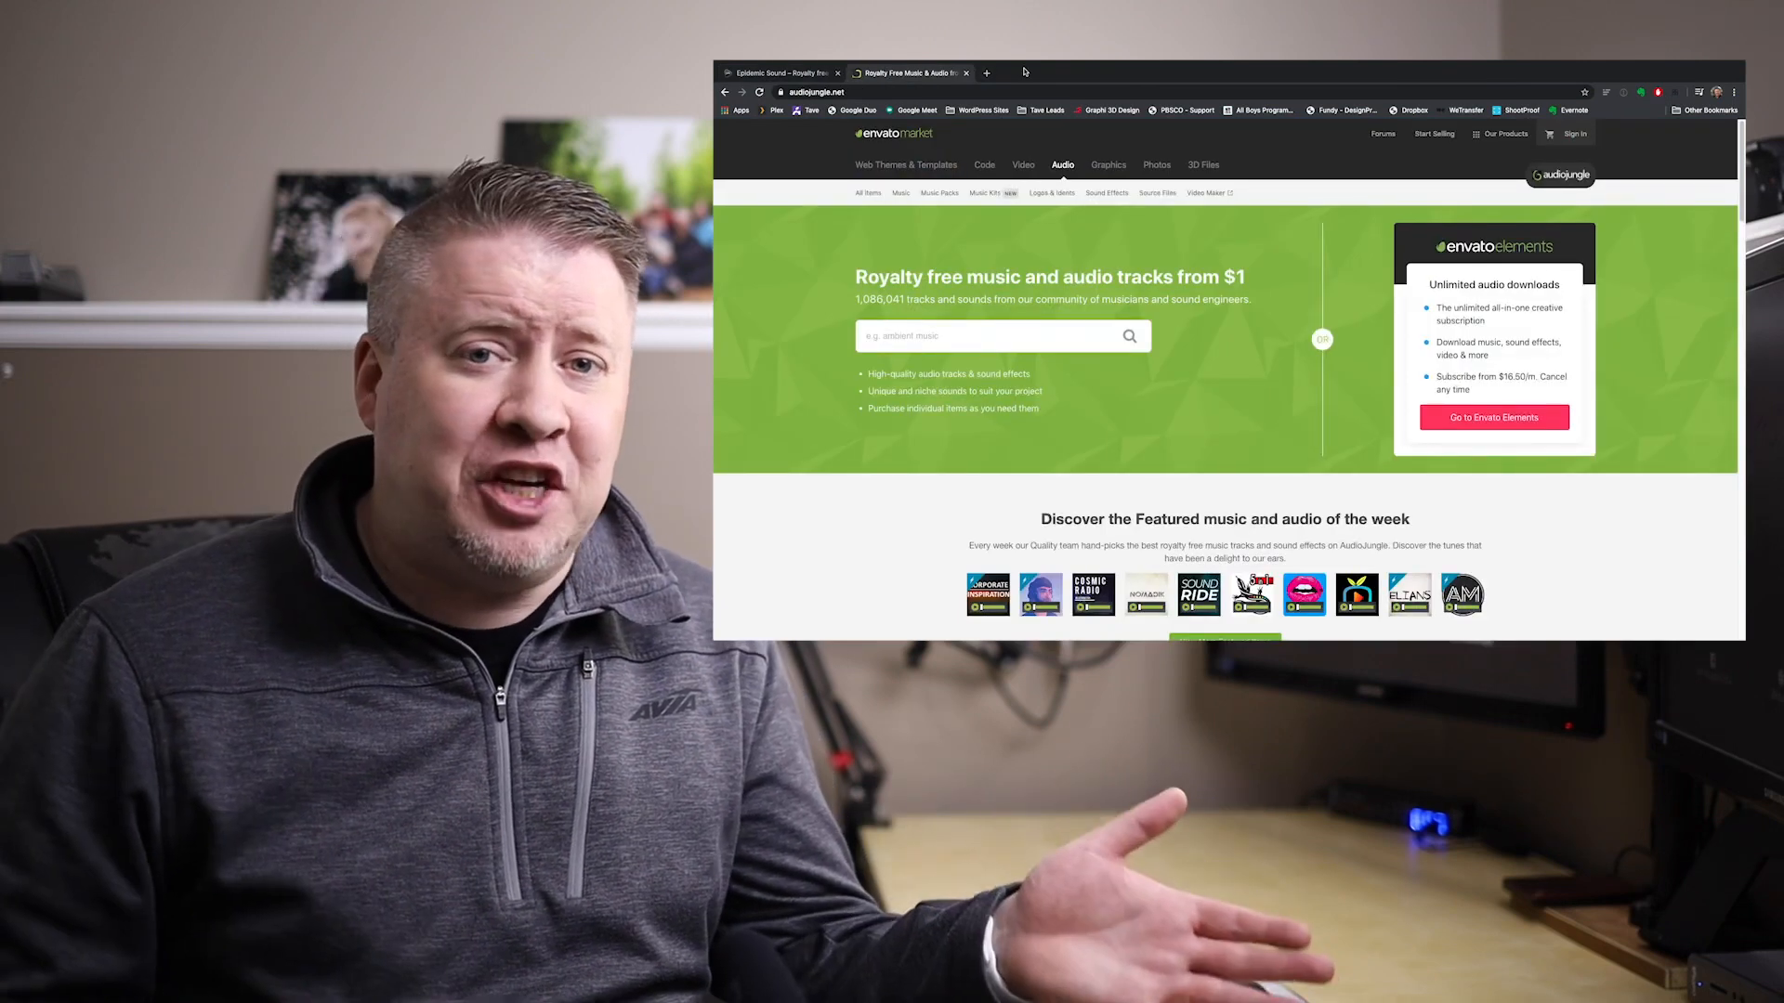
pyautogui.click(1209, 192)
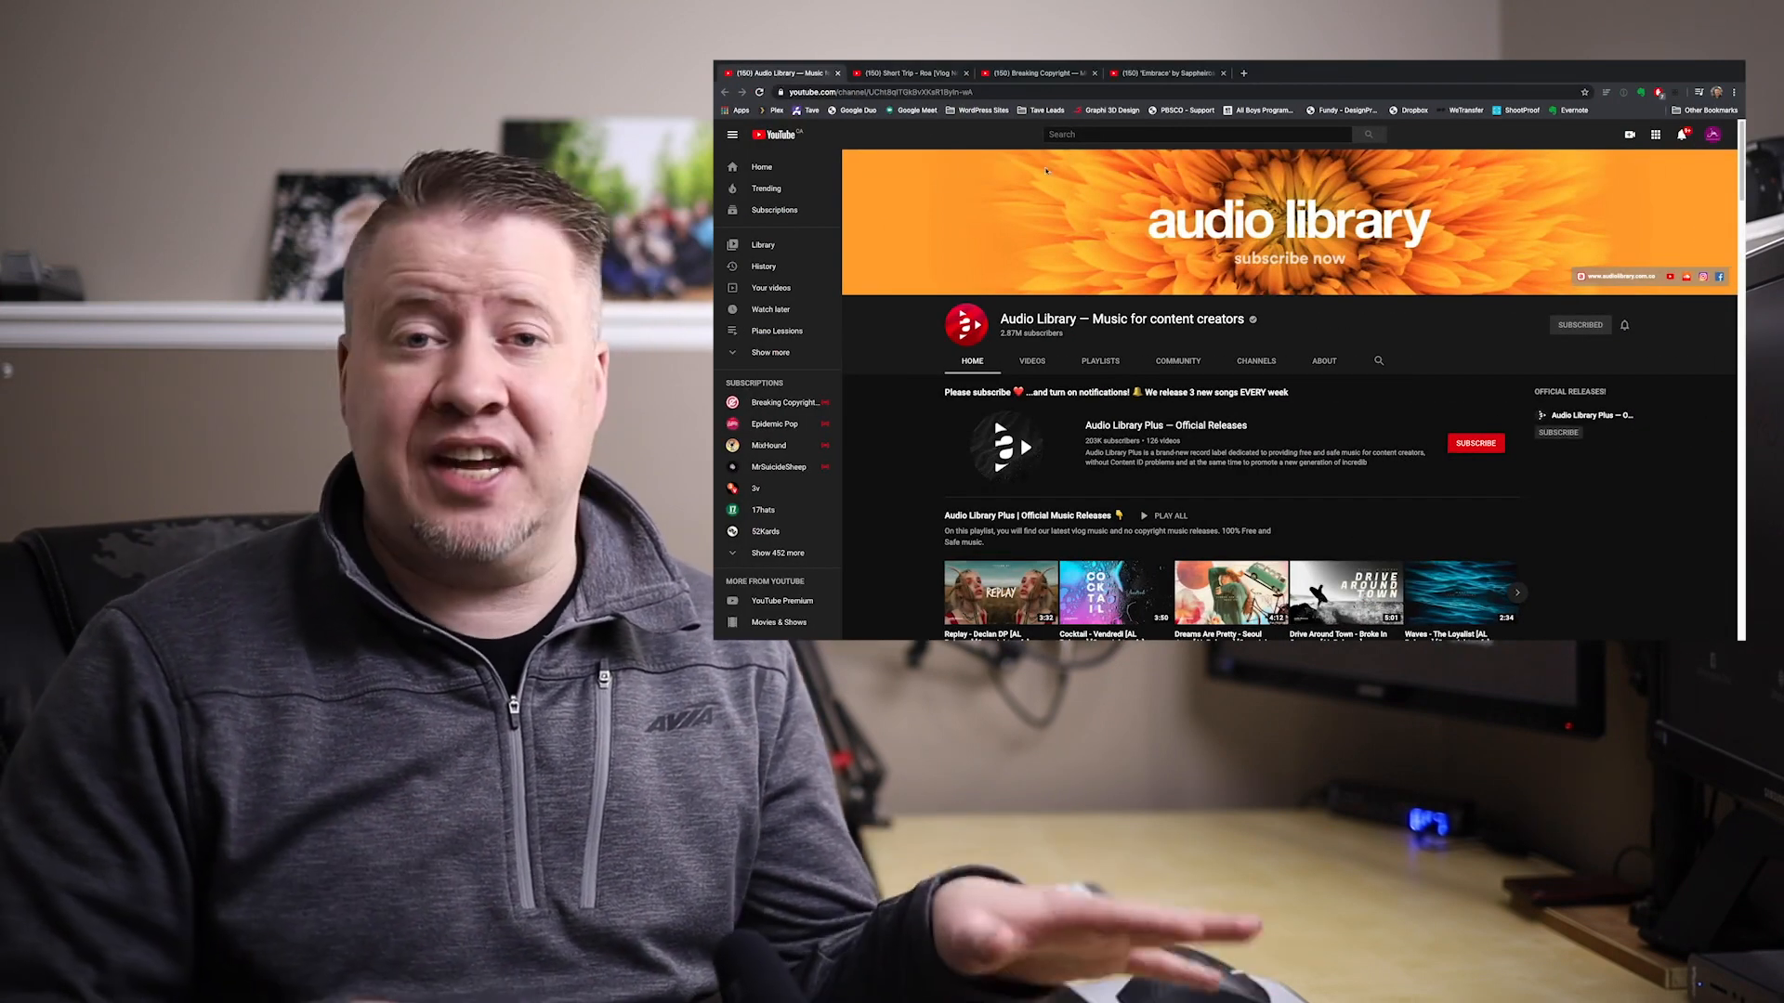
pyautogui.scroll(-3)
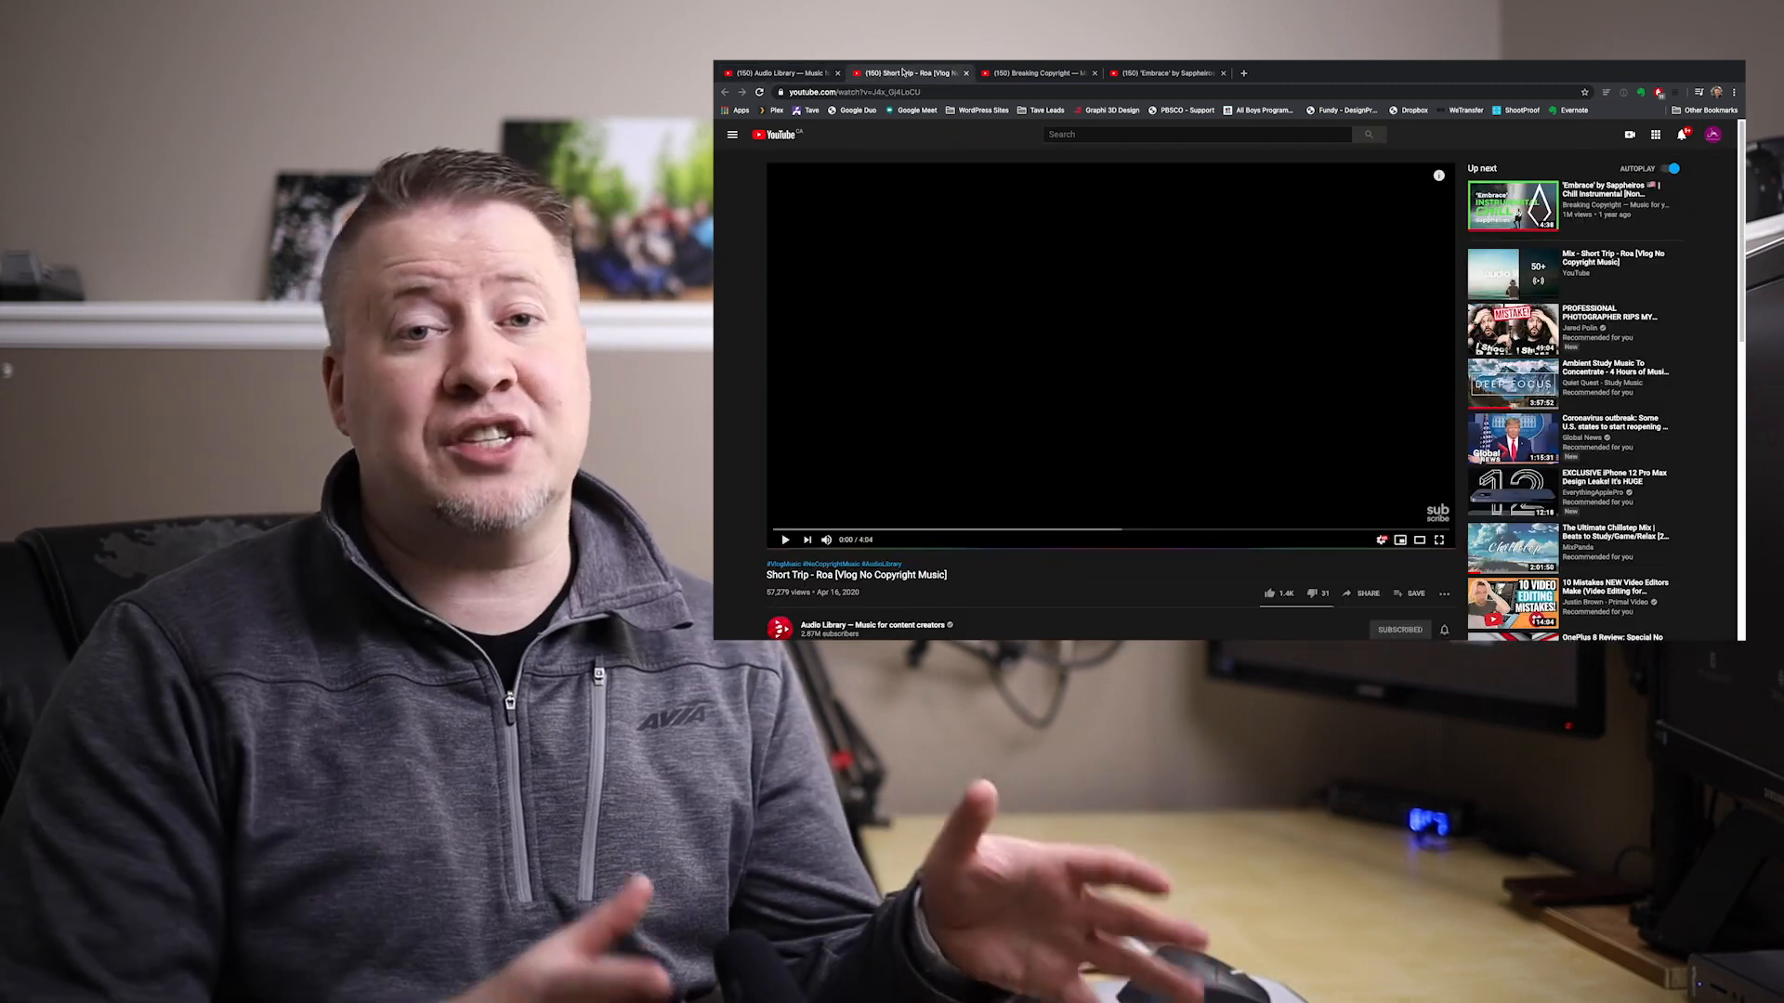
pyautogui.click(784, 540)
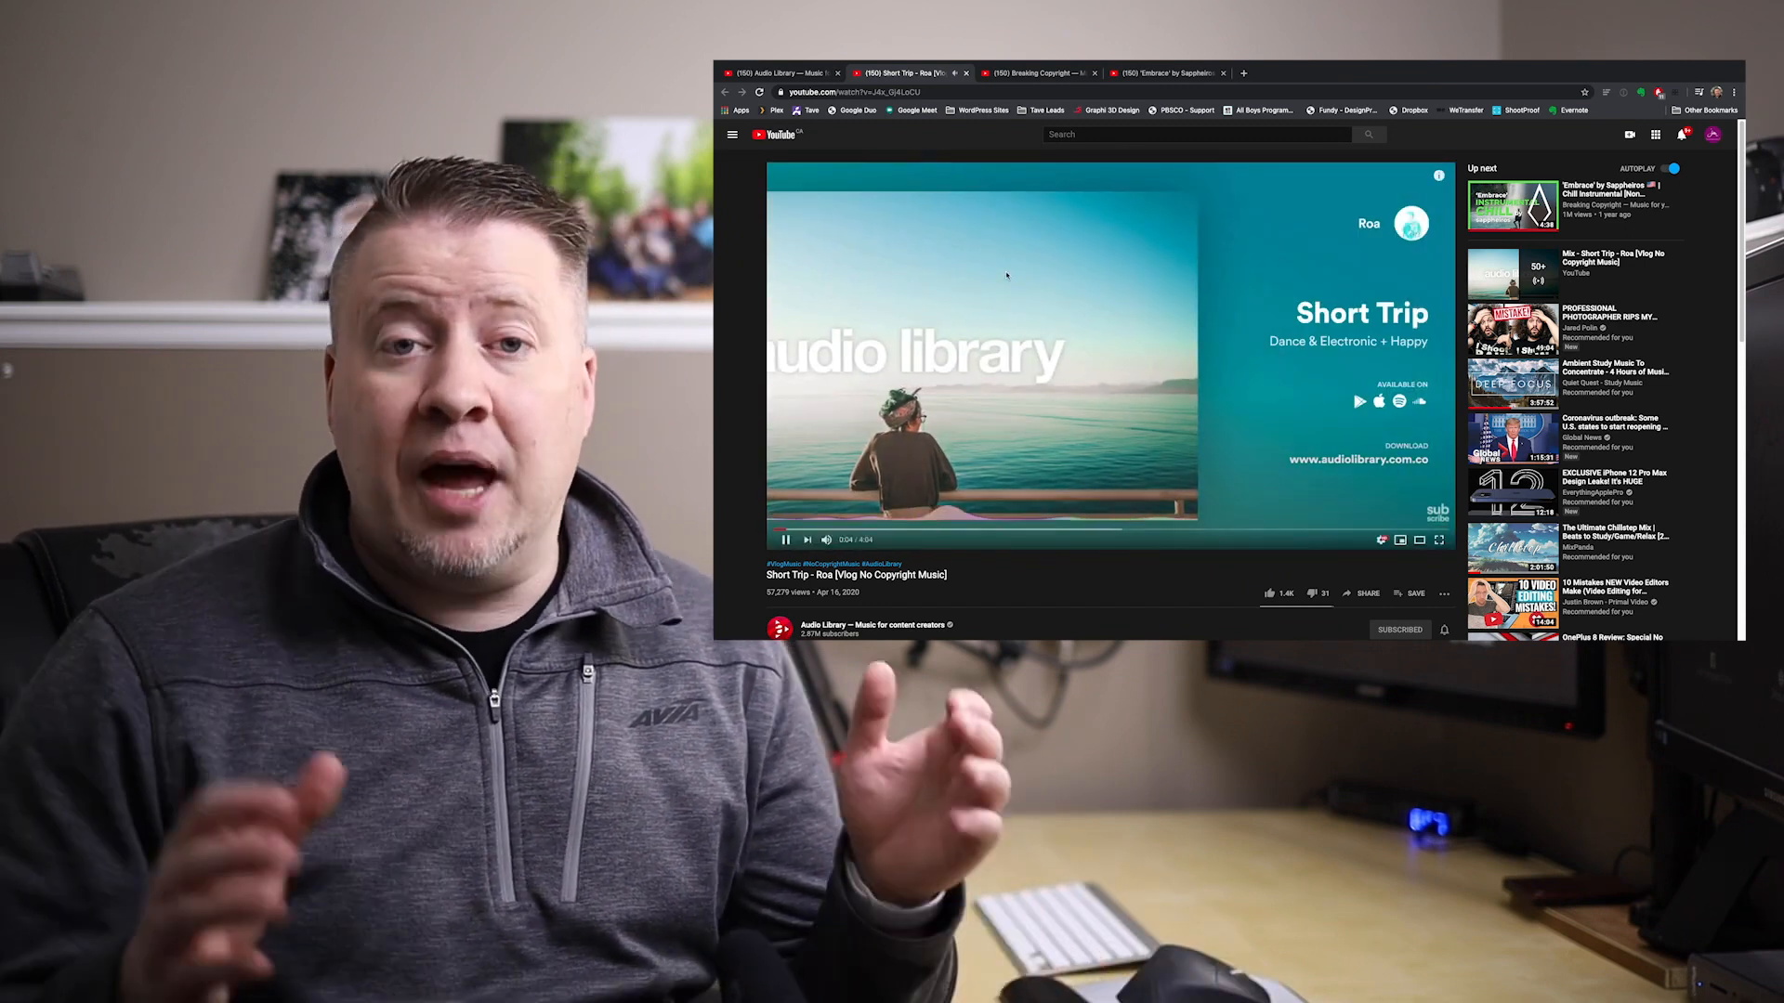
# - Play the Breaking Copyright video of Embrace by Sappheiros
pyautogui.click(1035, 72)
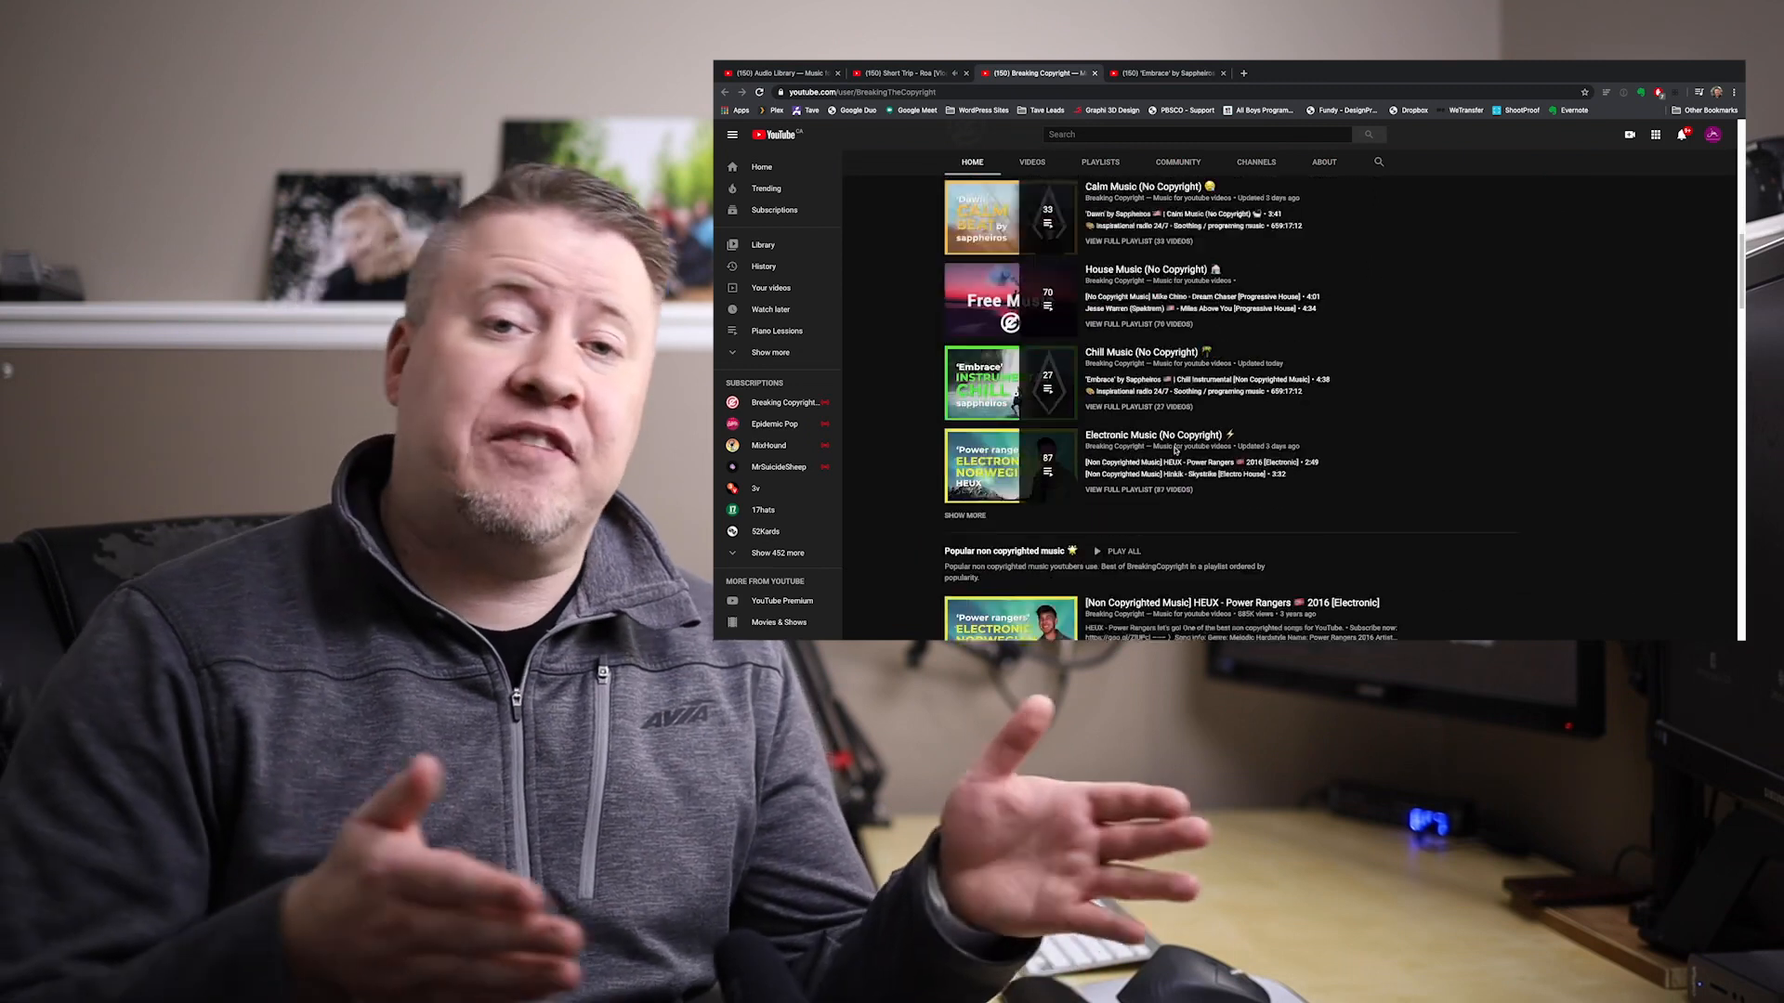
pyautogui.click(1168, 73)
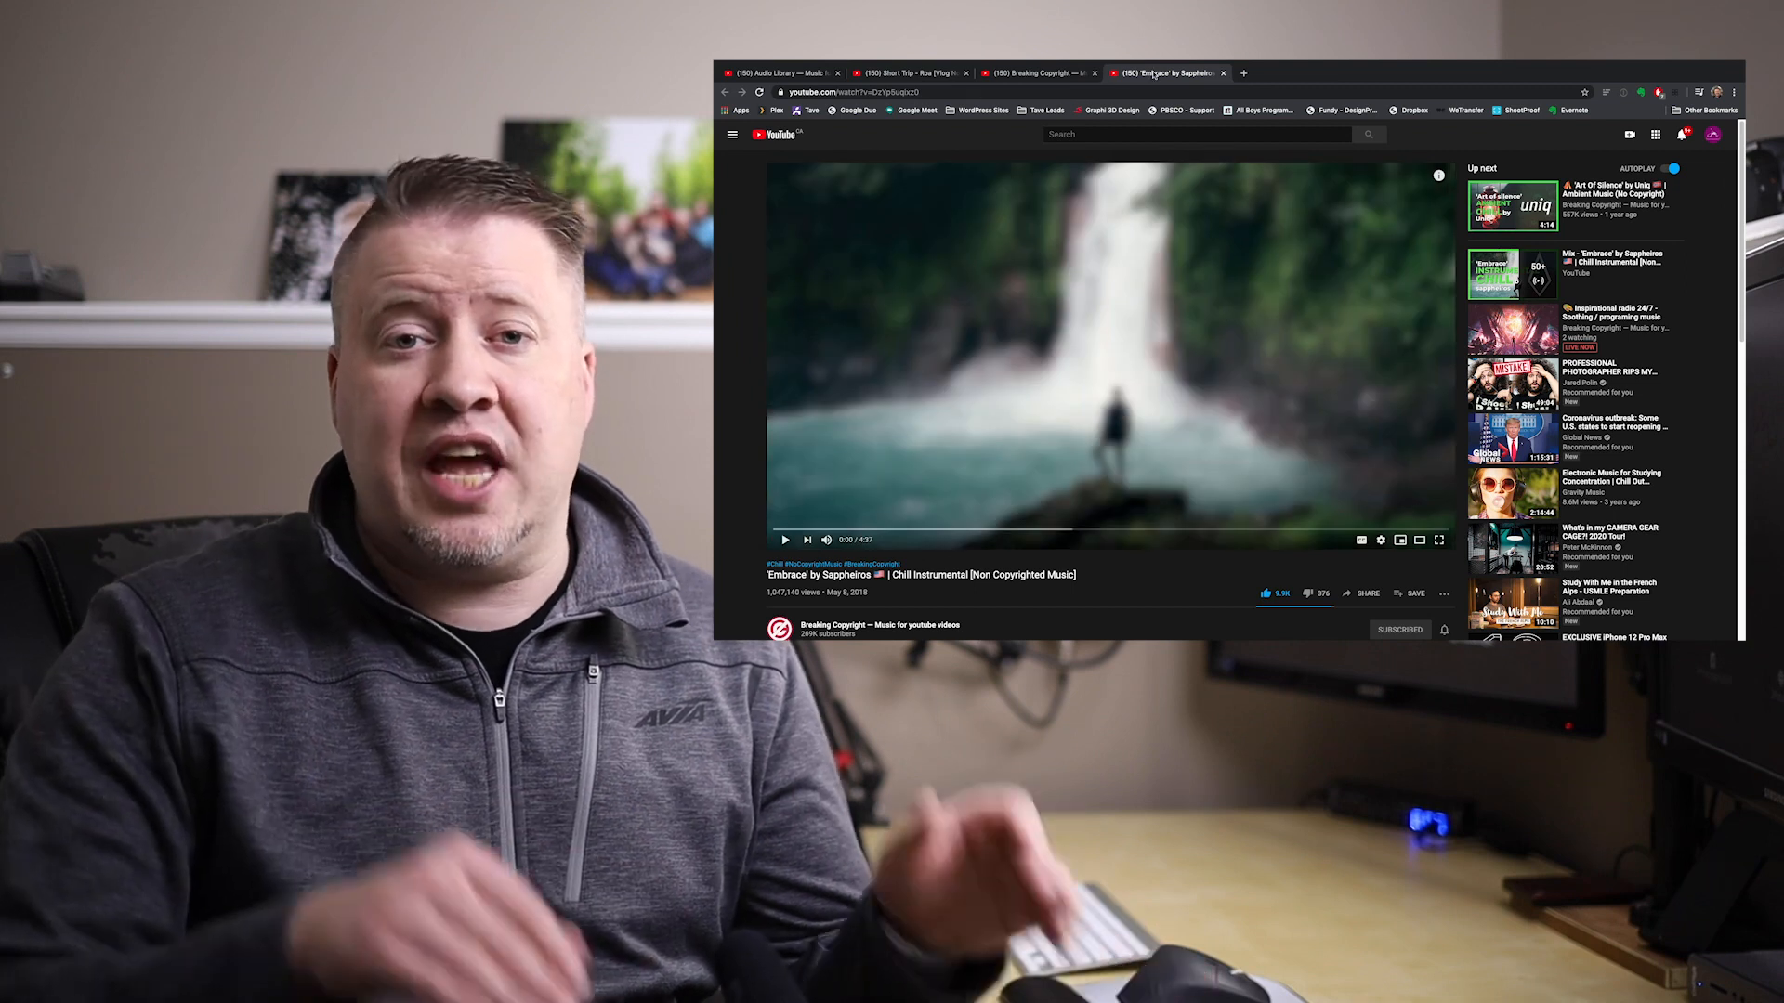
pyautogui.click(781, 539)
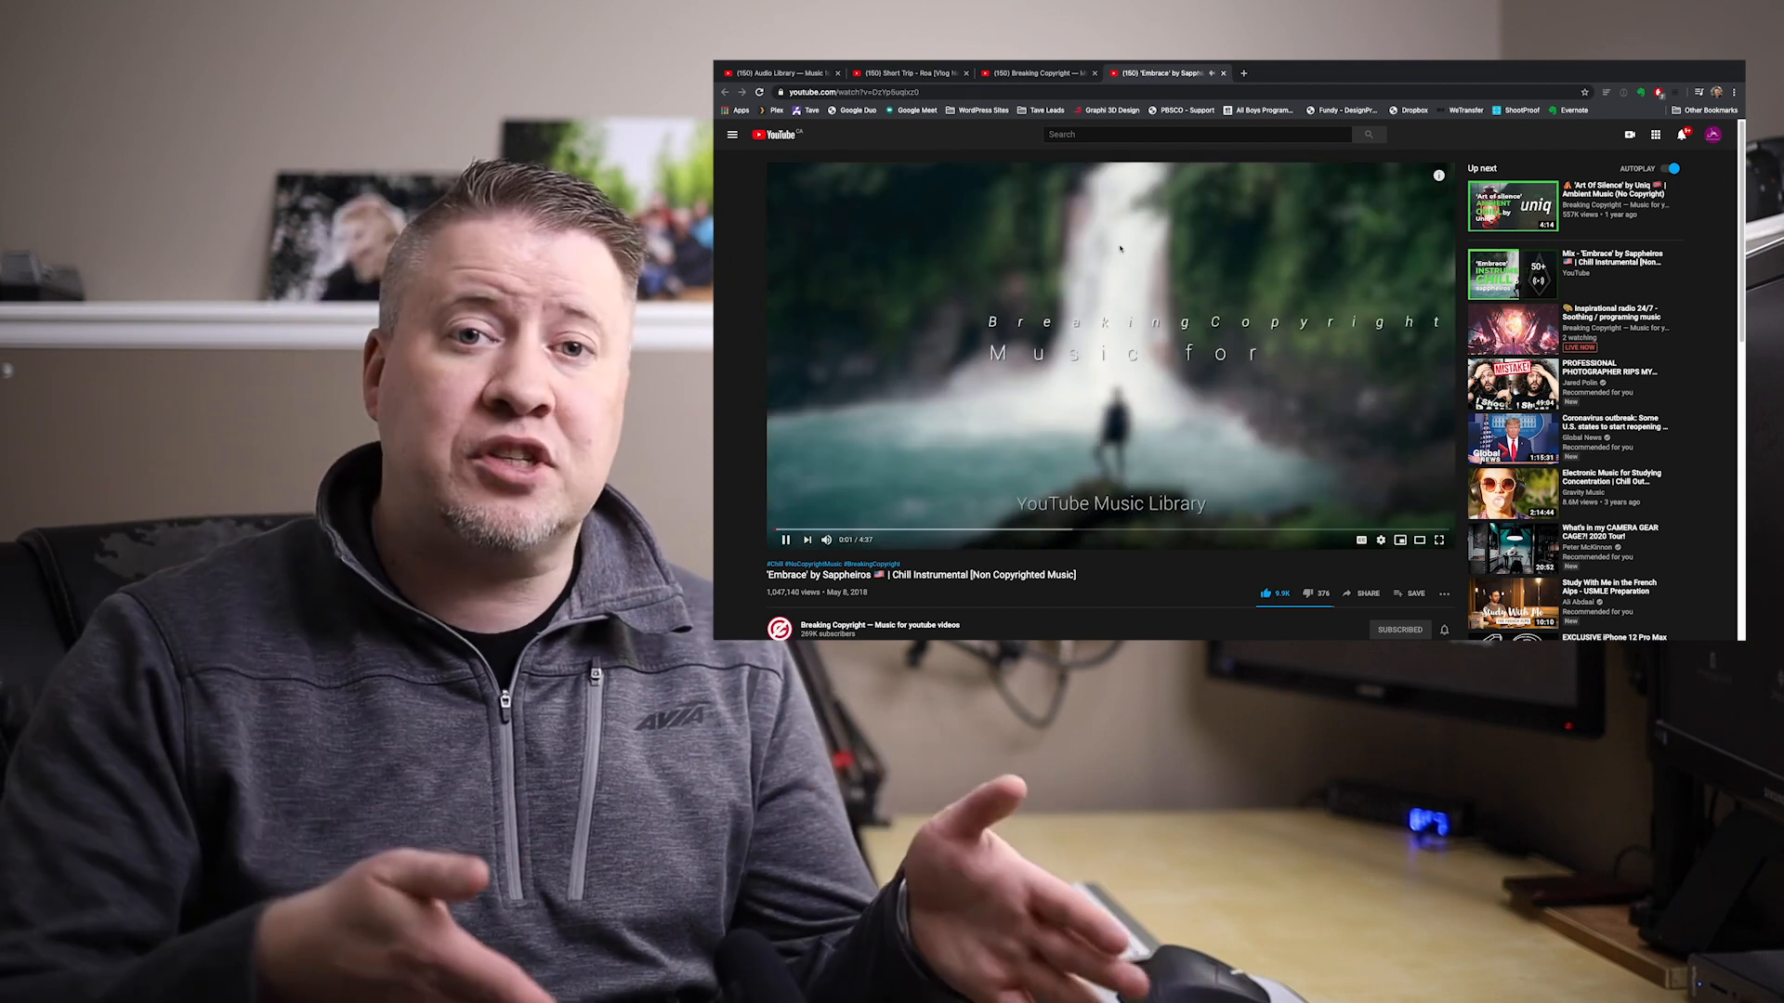